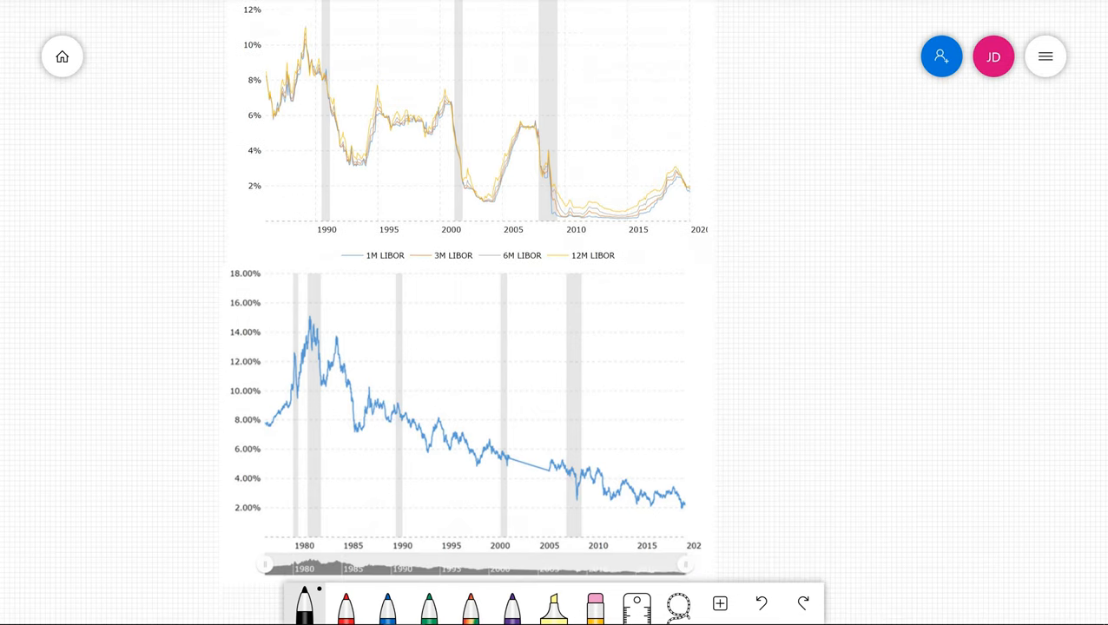
Step: Scroll down the board to the median household income and consumer debt charts
{"action": "scroll", "scroll_direction": "down", "scroll_amount": 3}
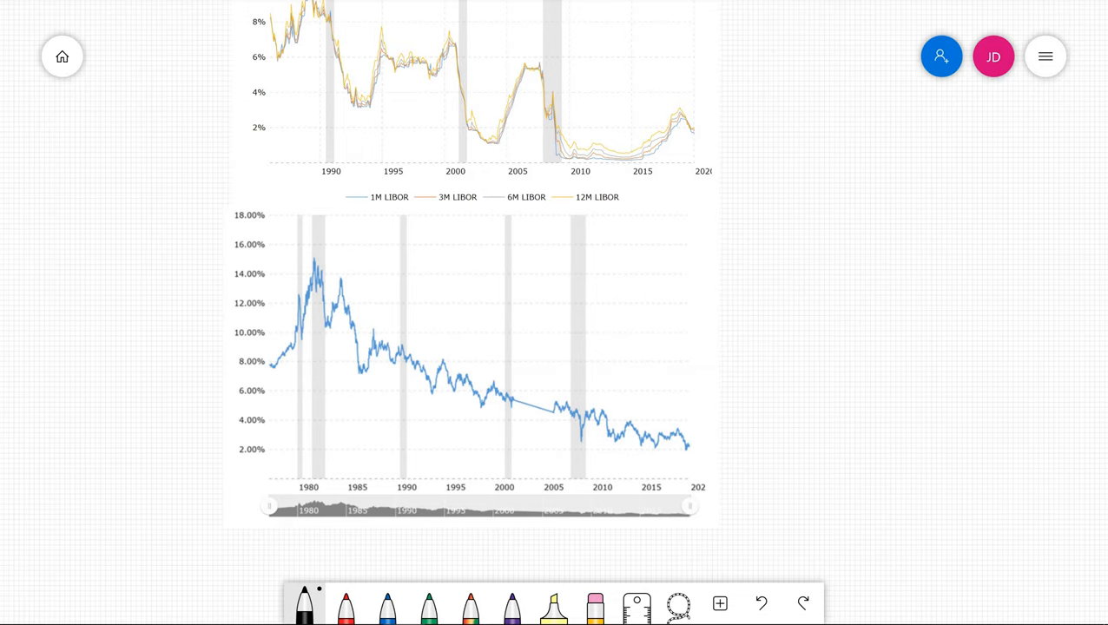
{"action": "mouse_move", "coordinate": [817, 426]}
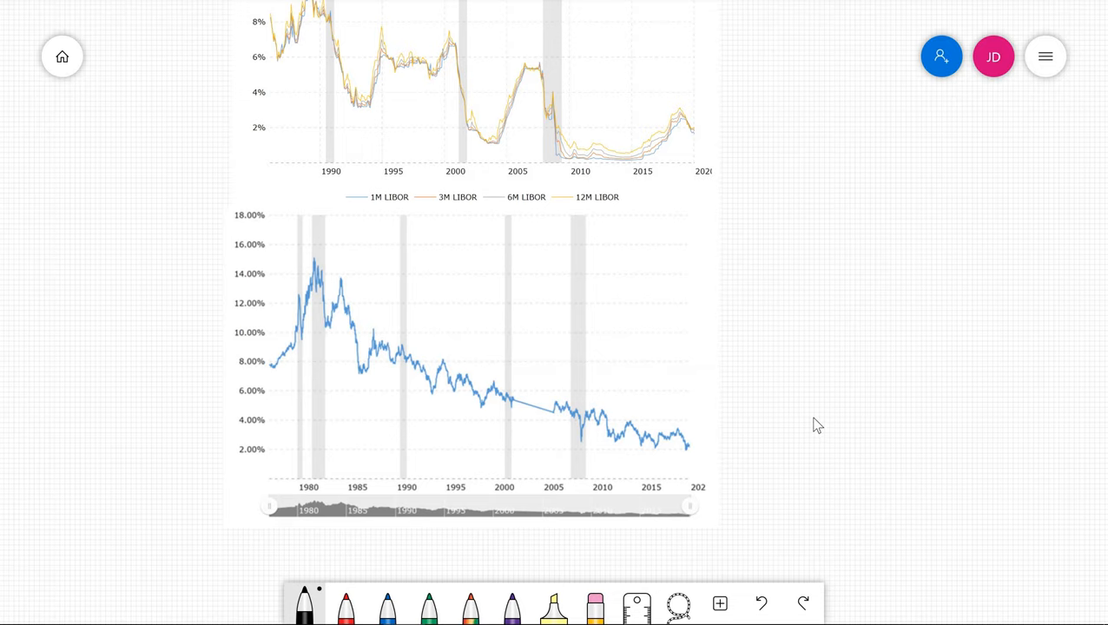
{"action": "mouse_move", "coordinate": [832, 323]}
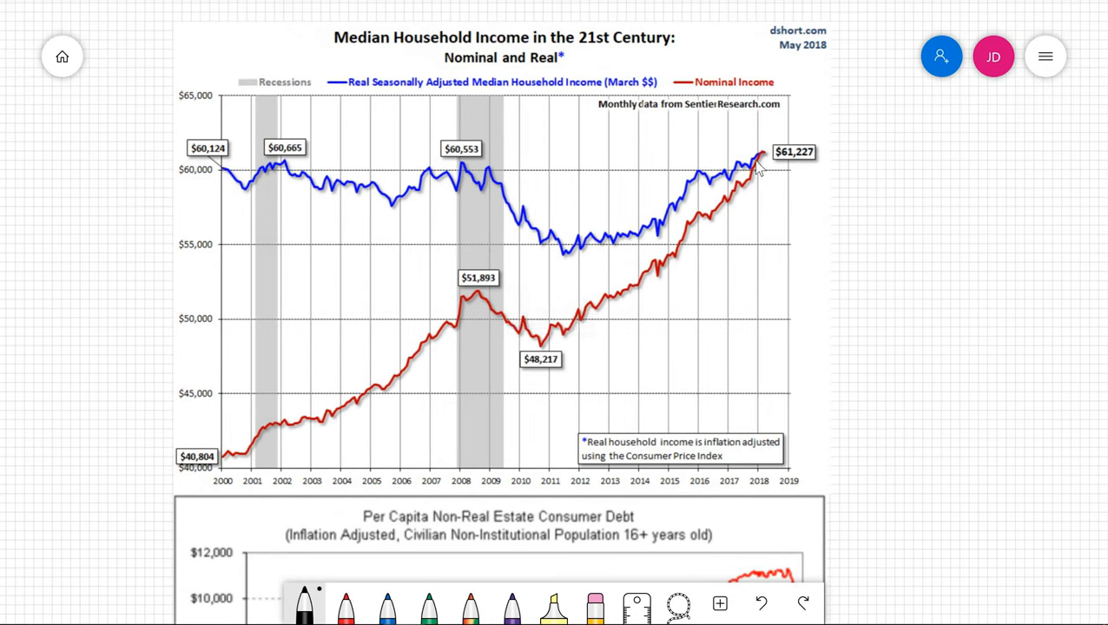
{"action": "mouse_move", "coordinate": [241, 483]}
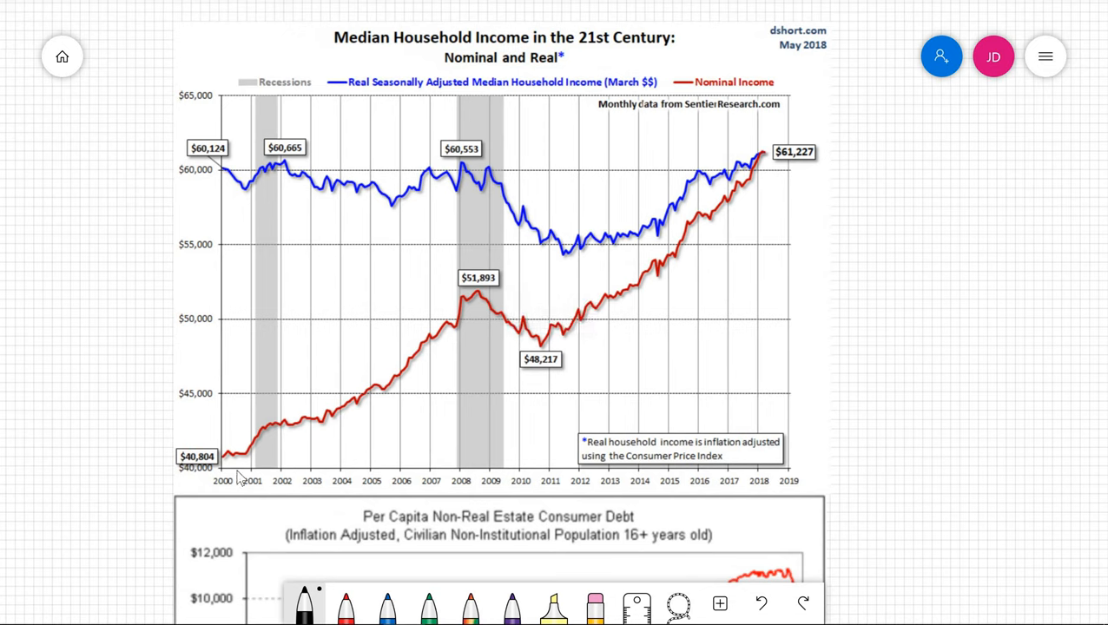
{"action": "mouse_move", "coordinate": [782, 500]}
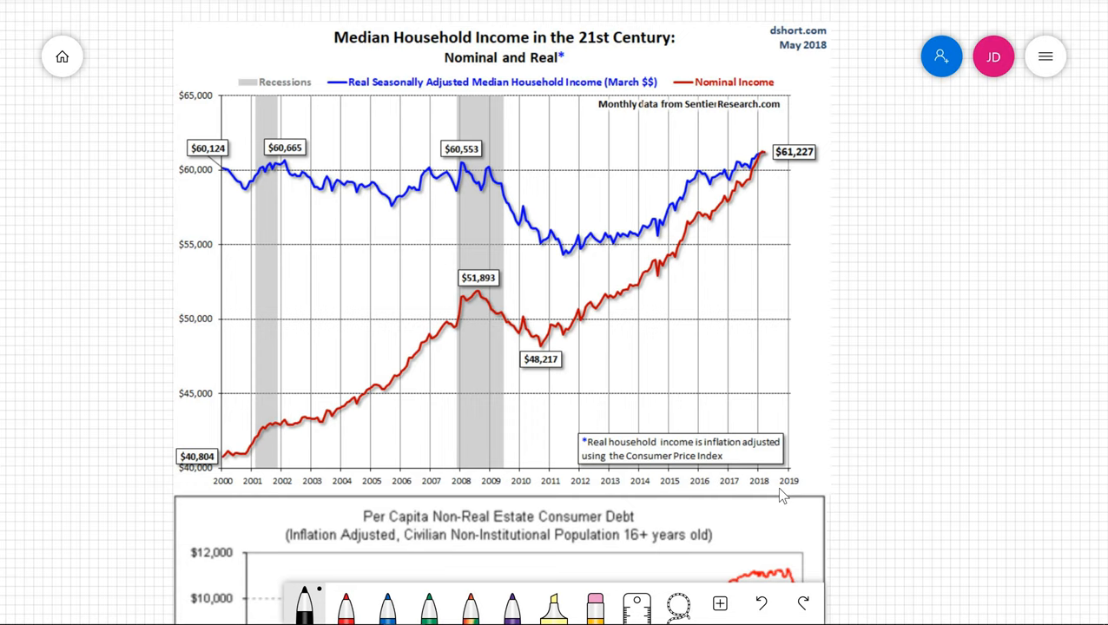
{"action": "mouse_move", "coordinate": [800, 178]}
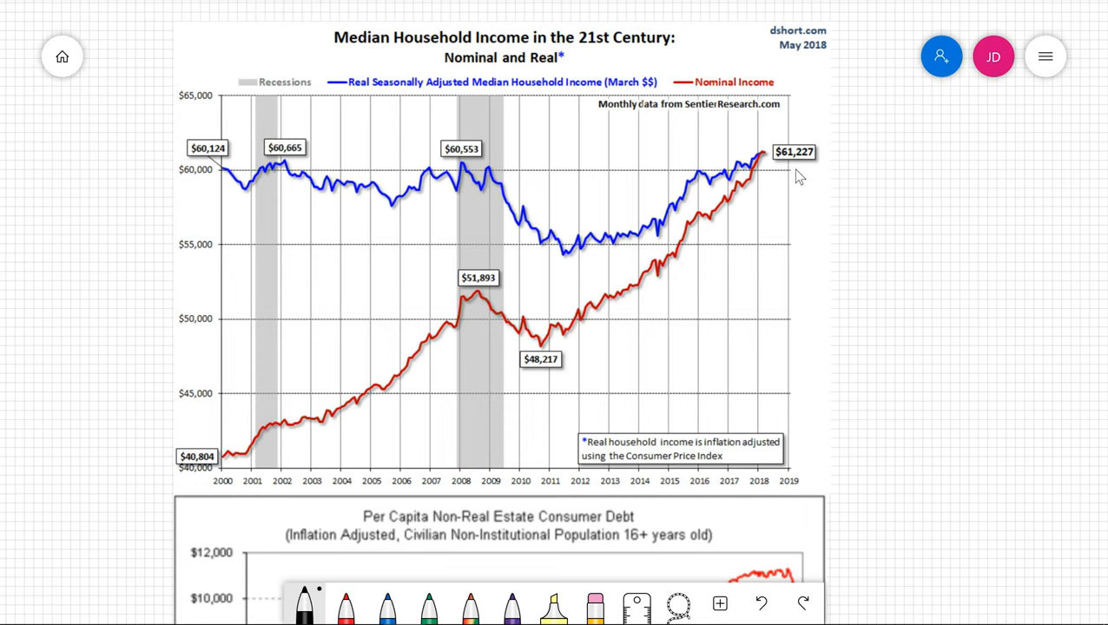
{"action": "mouse_move", "coordinate": [816, 141]}
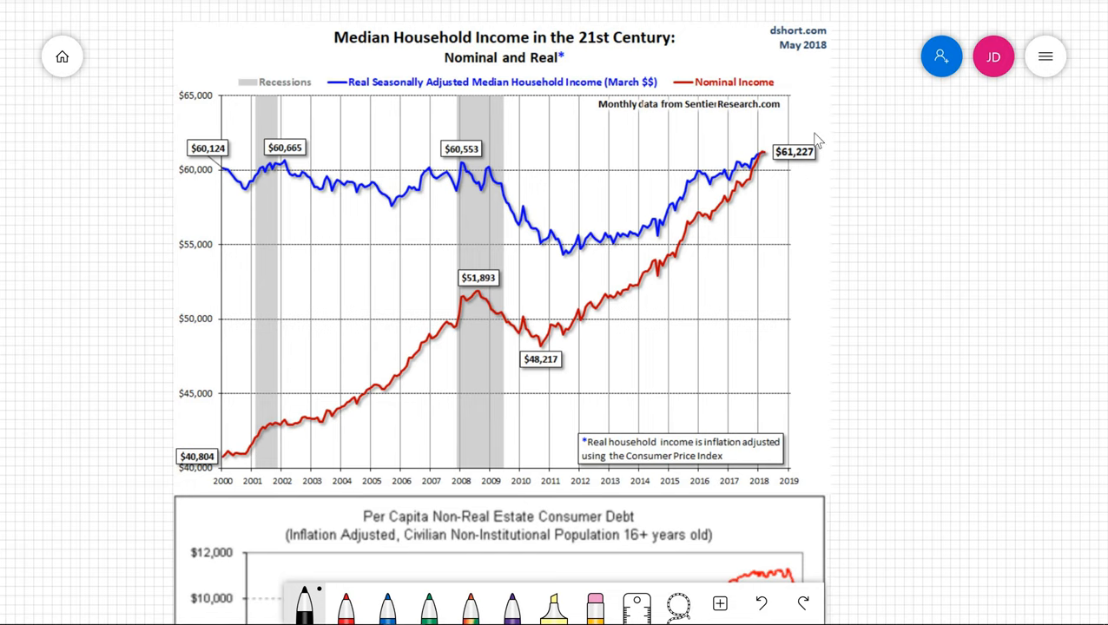
{"action": "mouse_move", "coordinate": [841, 43]}
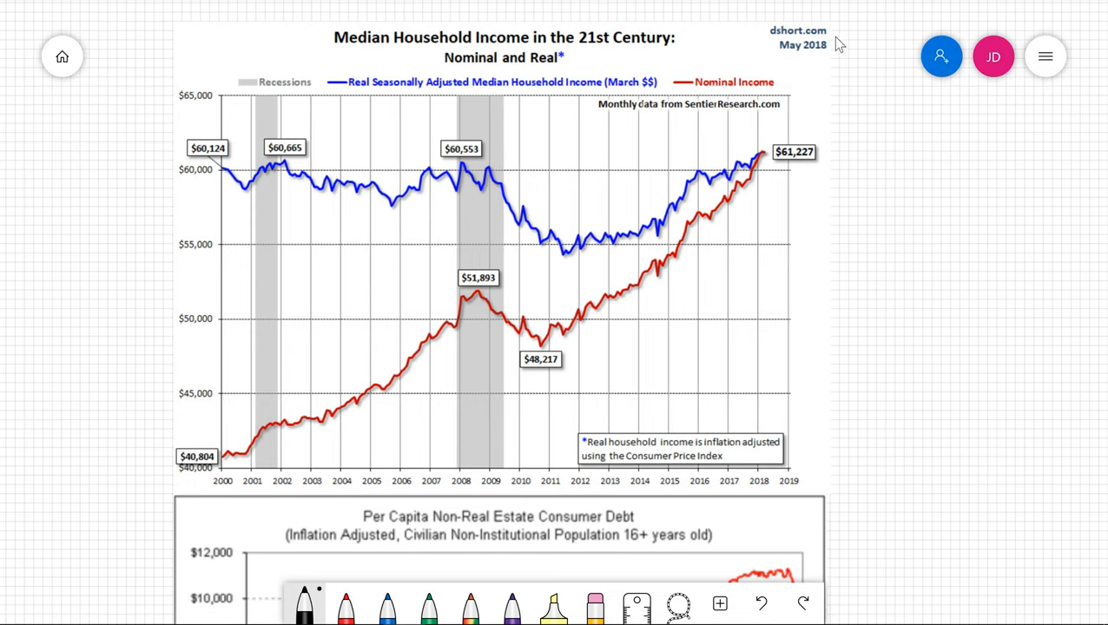
{"action": "mouse_move", "coordinate": [846, 382]}
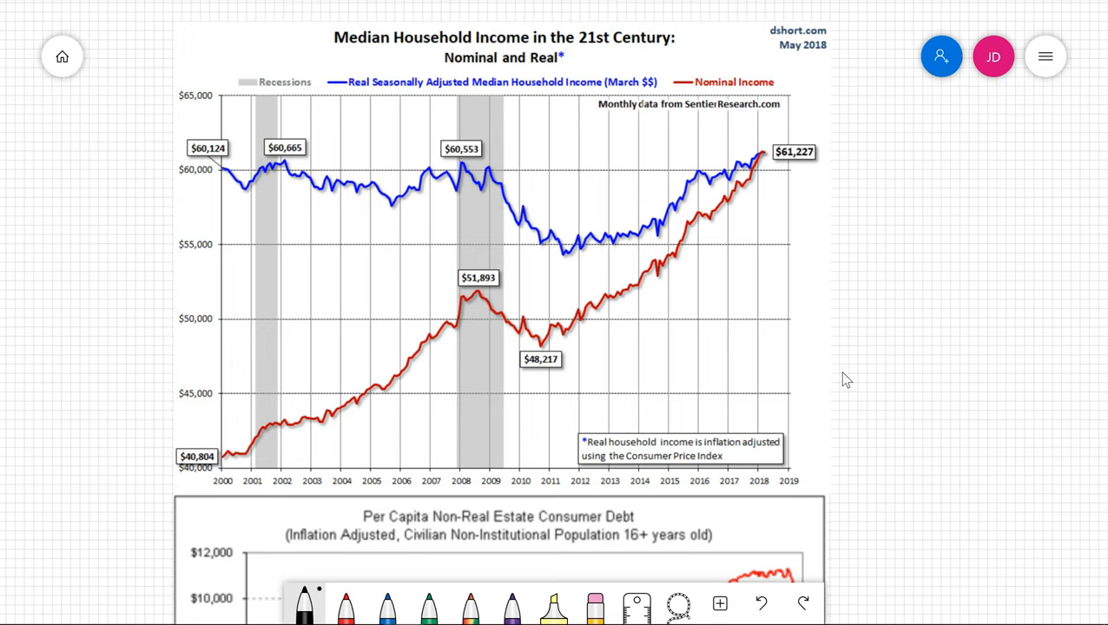
{"action": "mouse_move", "coordinate": [869, 406]}
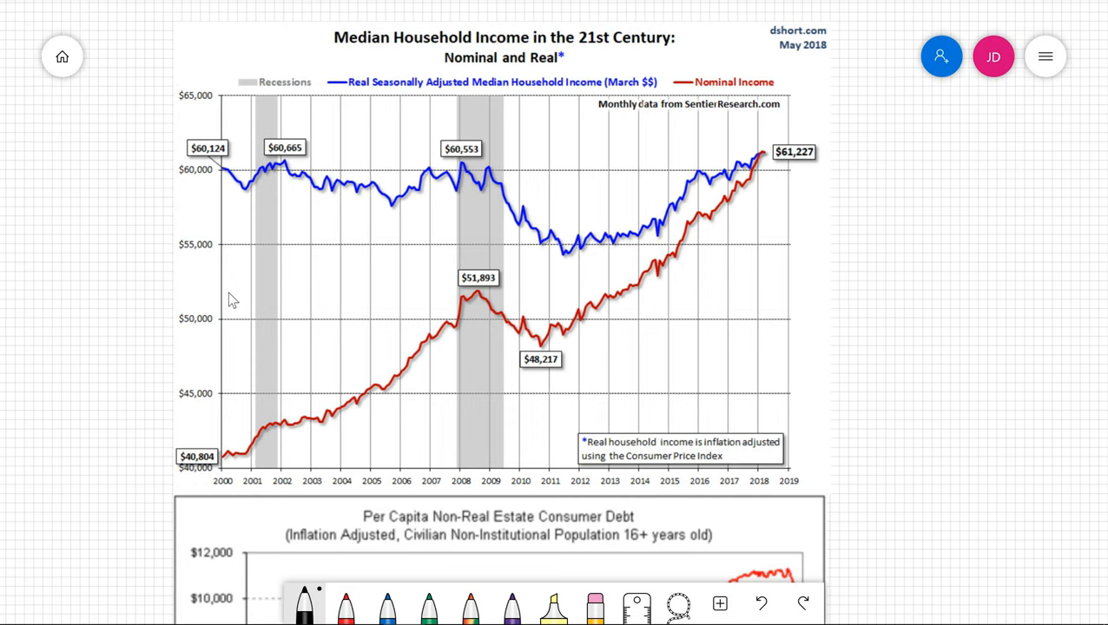
{"action": "mouse_move", "coordinate": [779, 185]}
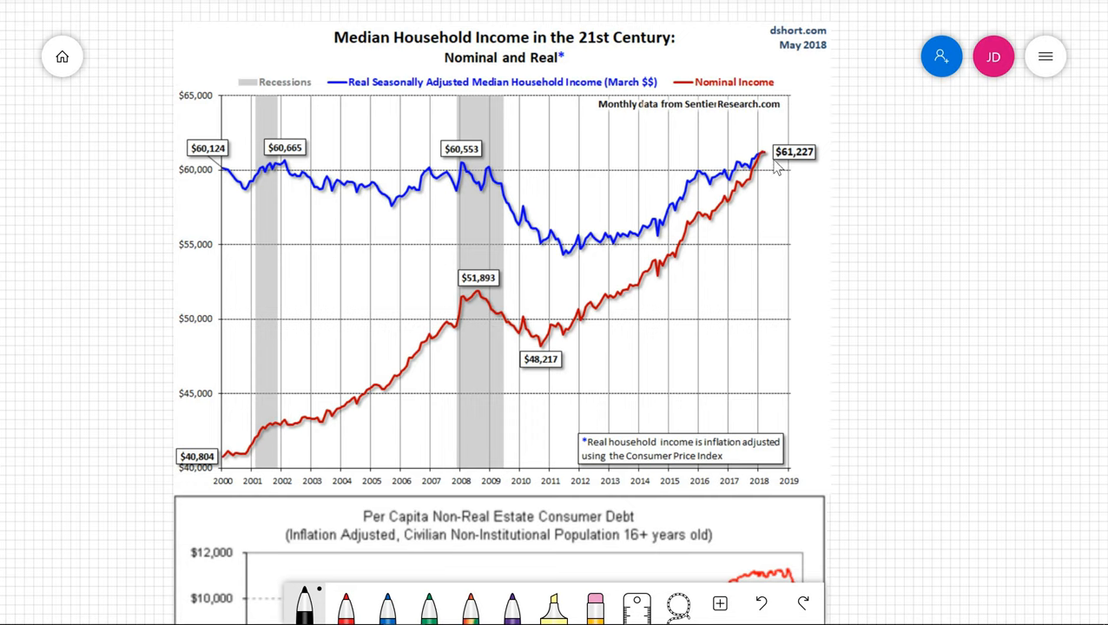
{"action": "mouse_move", "coordinate": [893, 360]}
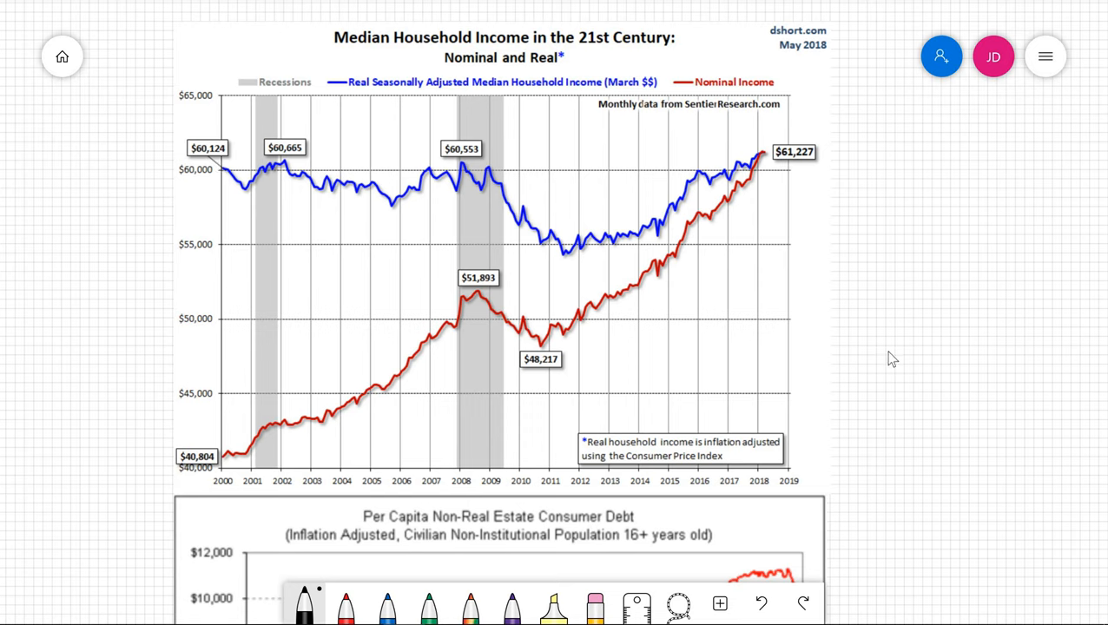
{"action": "mouse_move", "coordinate": [276, 180]}
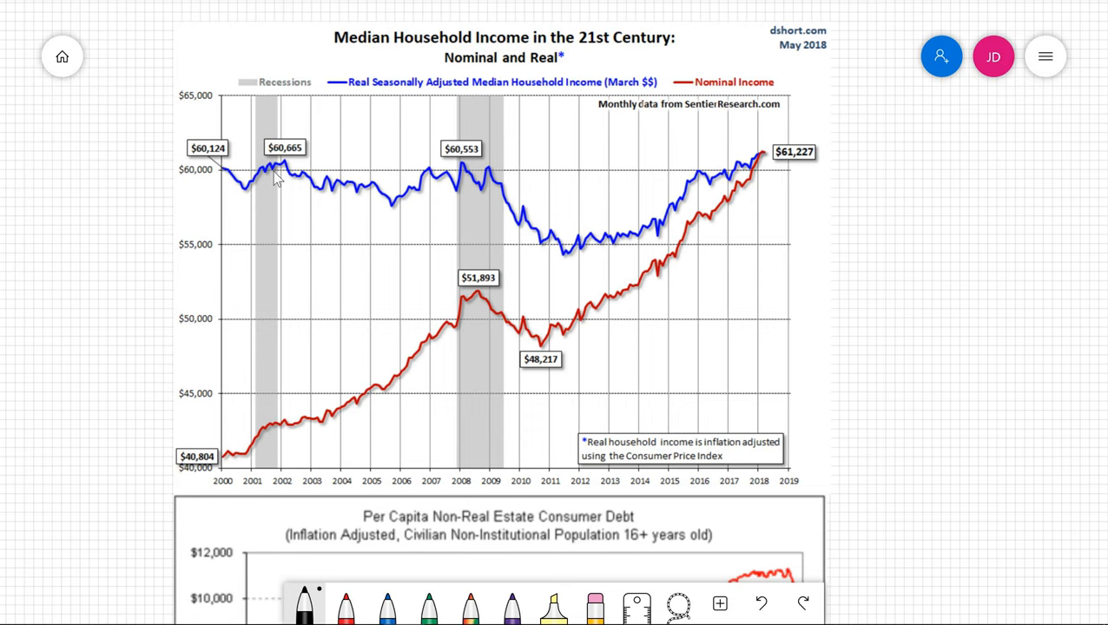
{"action": "mouse_move", "coordinate": [600, 235]}
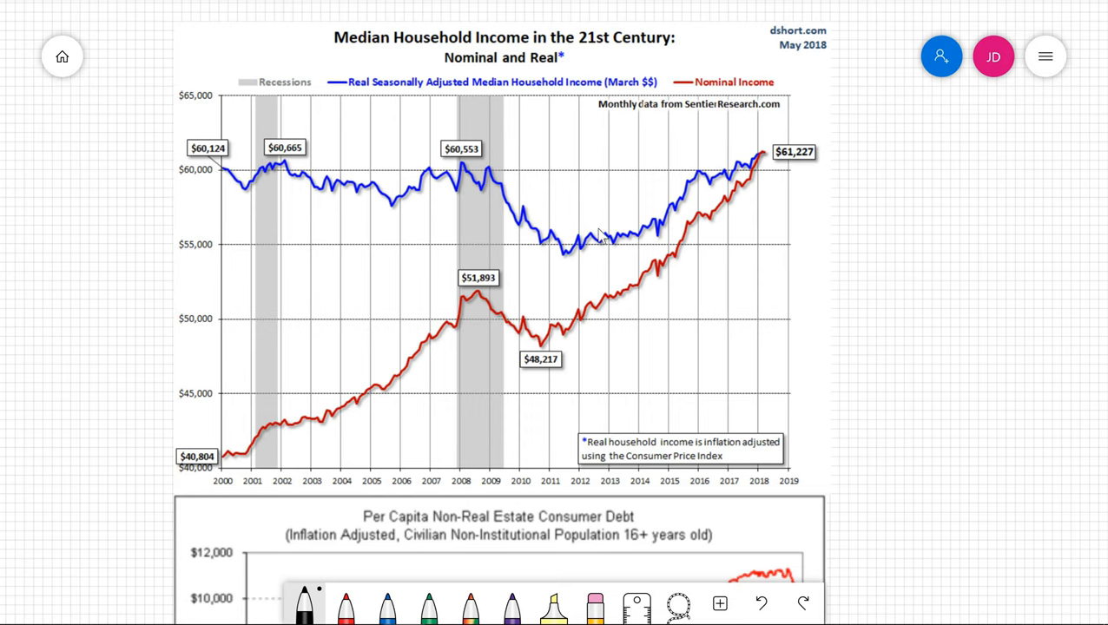
{"action": "mouse_move", "coordinate": [582, 266]}
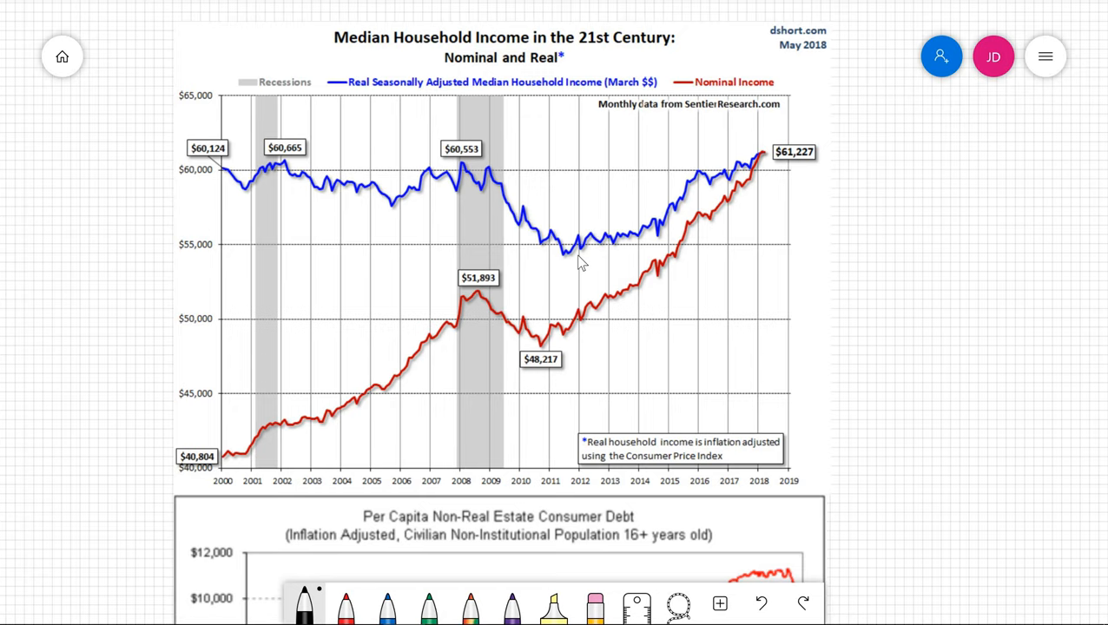
{"action": "mouse_move", "coordinate": [846, 360]}
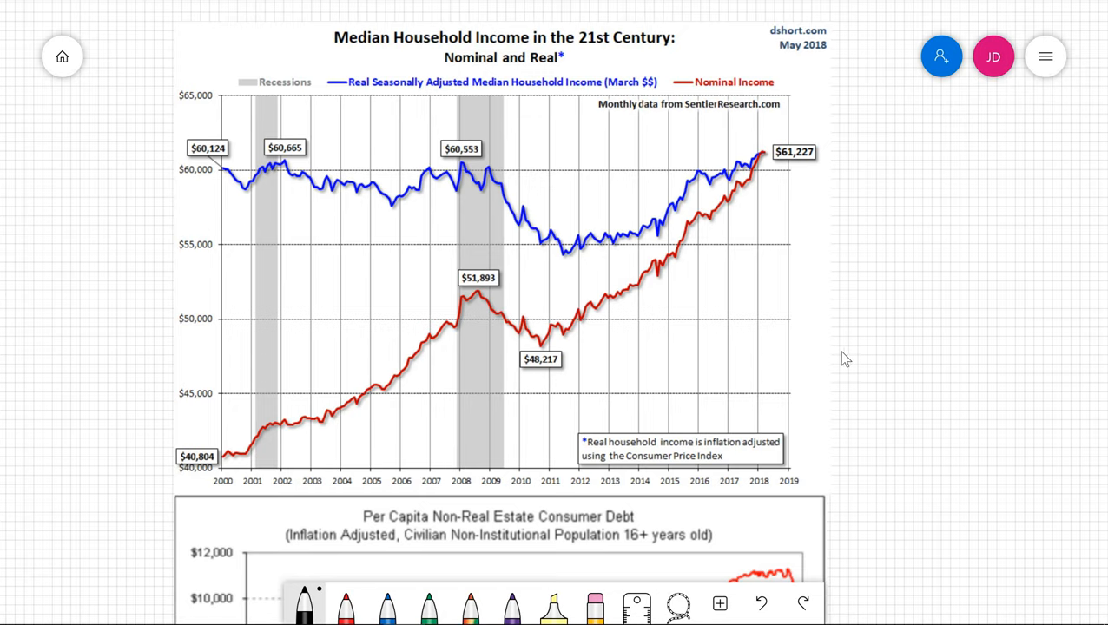
Step: Scroll until the consumer debt chart with total, revolving and nonrevolving debt is fully visible
{"action": "scroll", "scroll_direction": "down", "scroll_amount": 3}
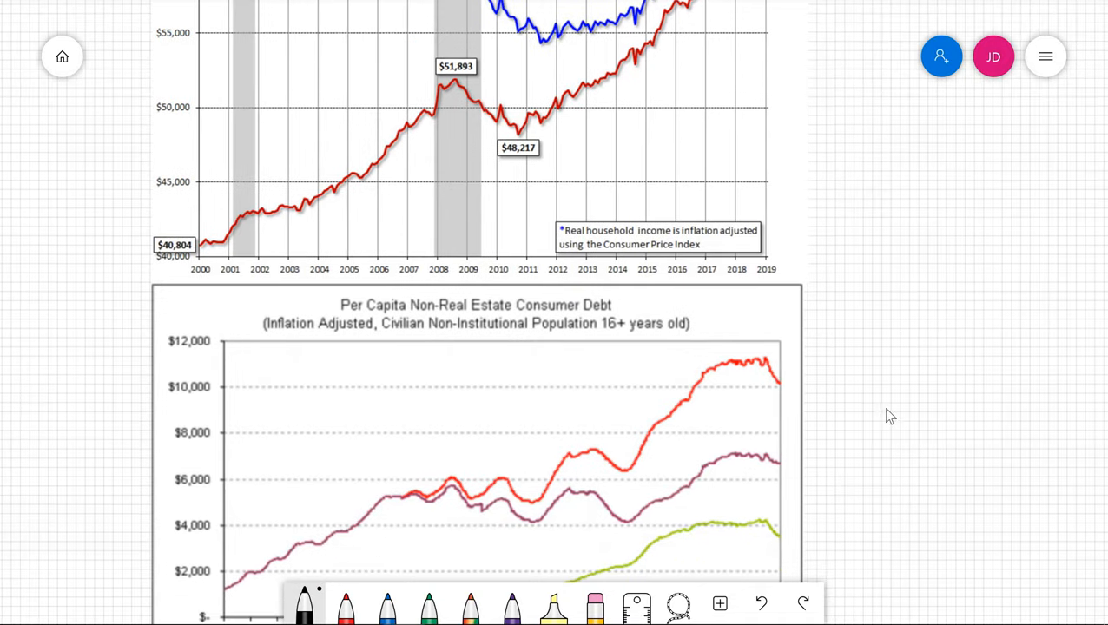
{"action": "scroll", "scroll_direction": "down", "scroll_amount": 3}
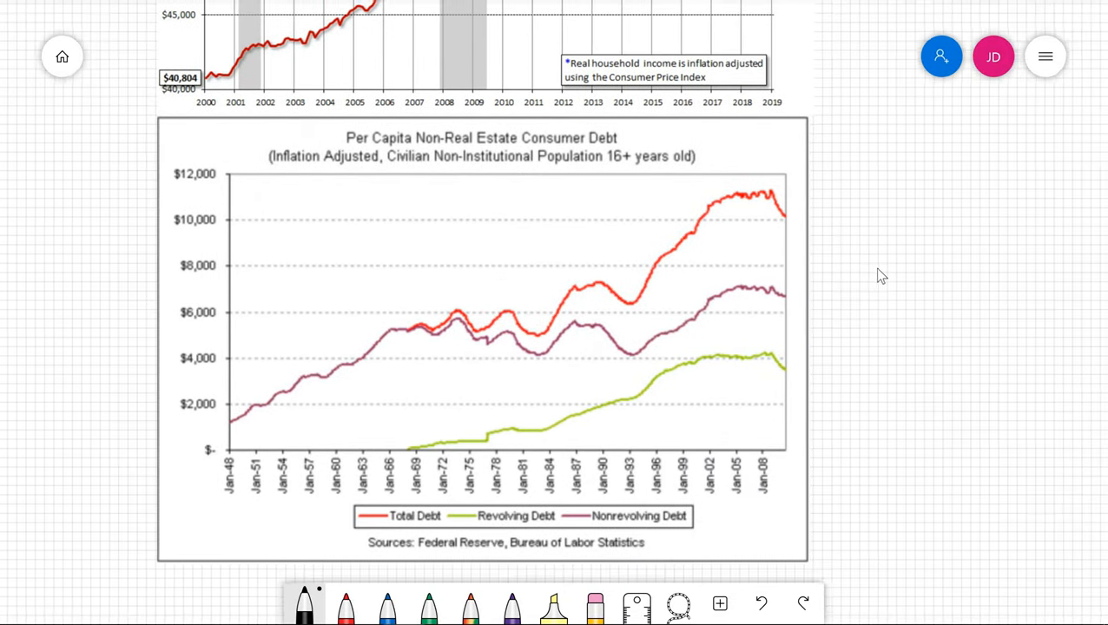
{"action": "scroll", "scroll_direction": "up", "scroll_amount": 3}
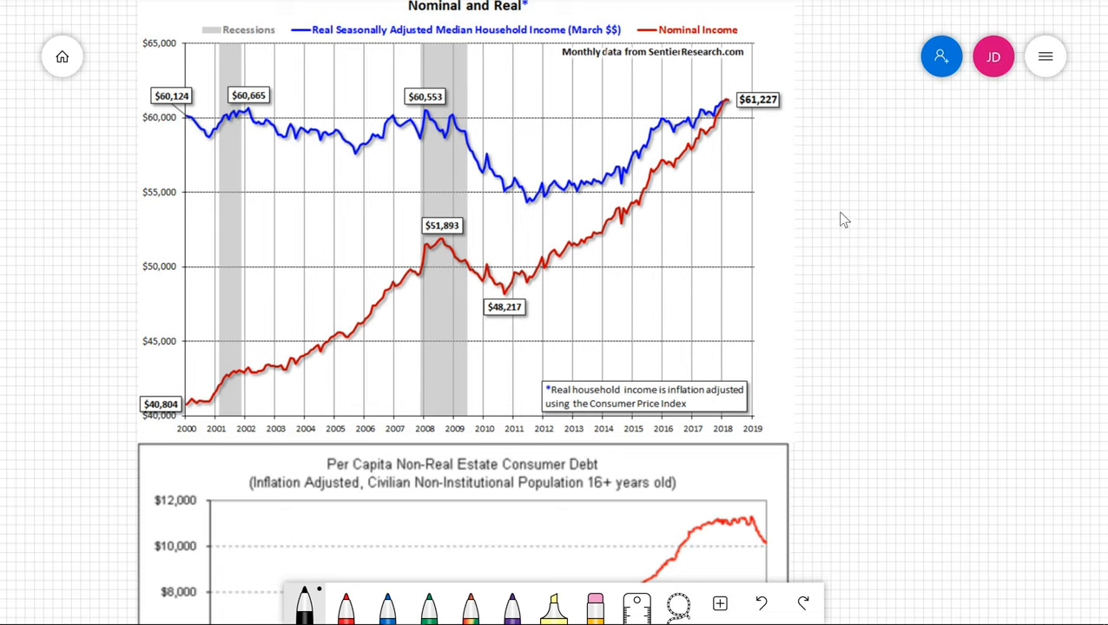
{"action": "scroll", "scroll_direction": "down", "scroll_amount": 3}
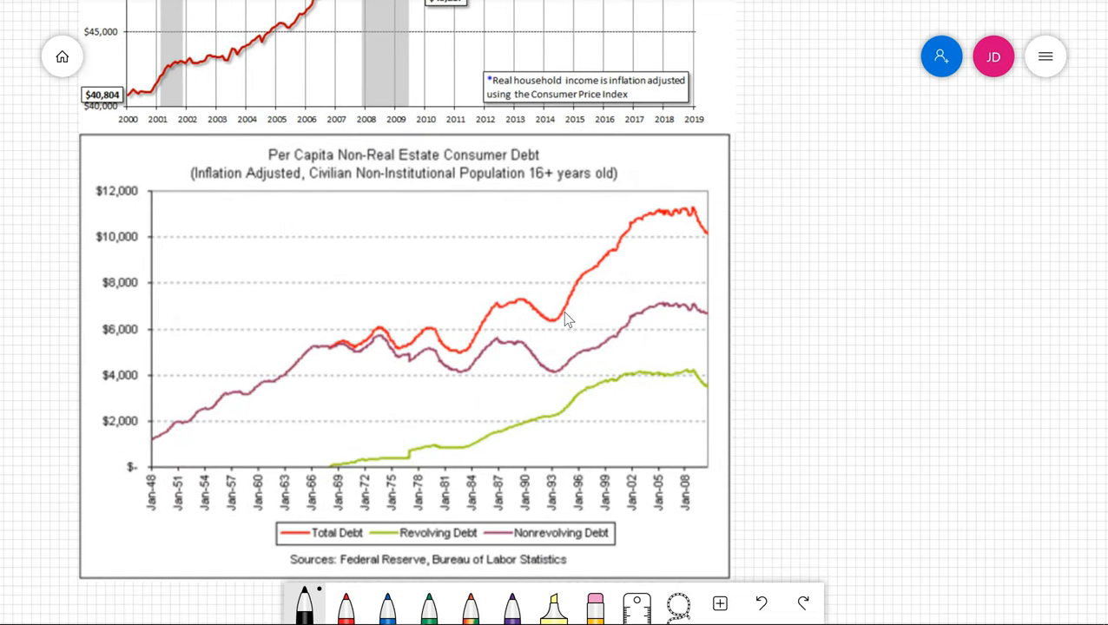
{"action": "mouse_move", "coordinate": [974, 294]}
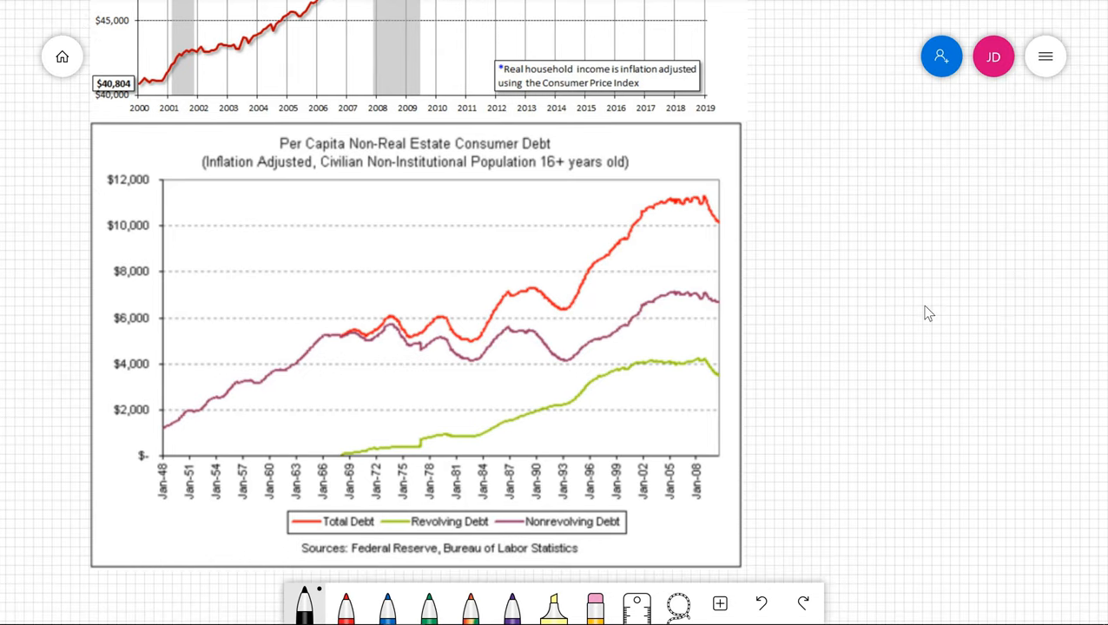
{"action": "scroll", "scroll_direction": "down", "scroll_amount": 3}
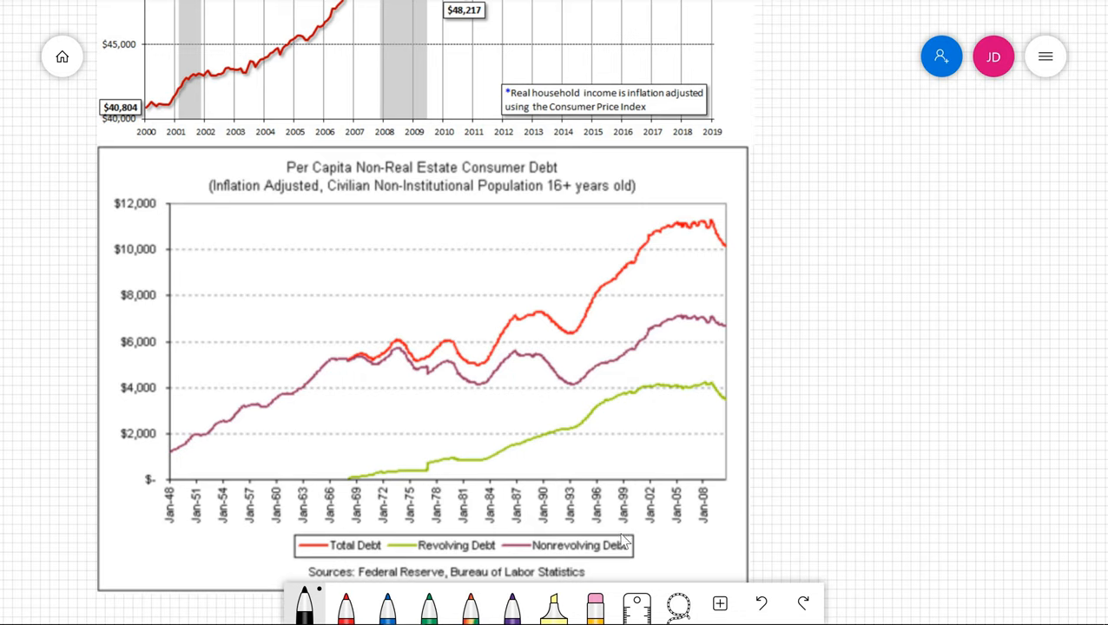
{"action": "mouse_move", "coordinate": [595, 582]}
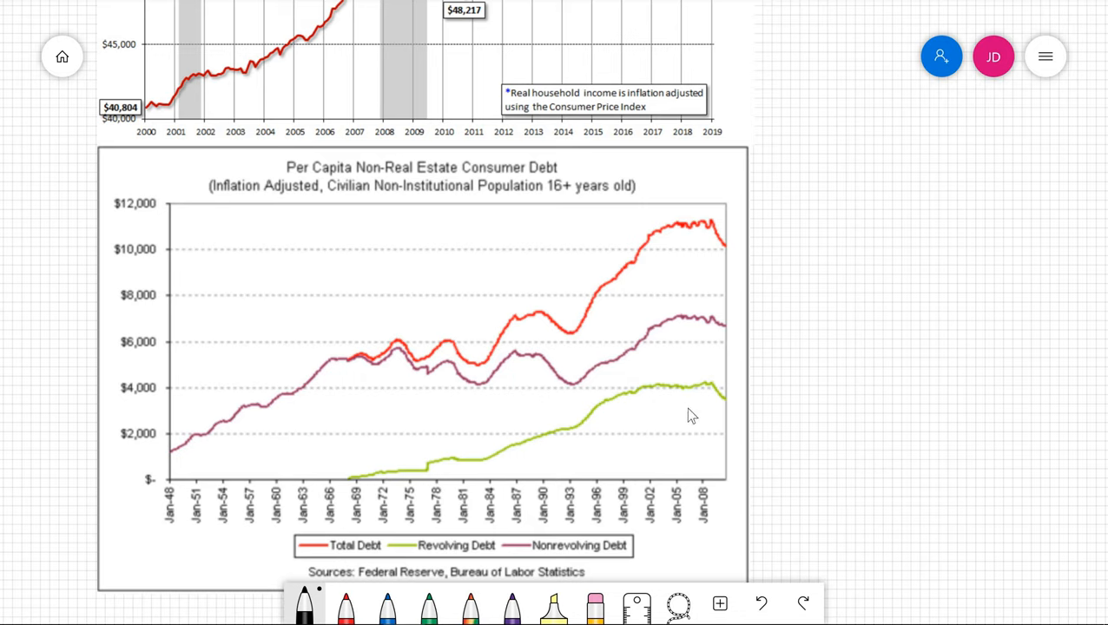
{"action": "mouse_move", "coordinate": [731, 292]}
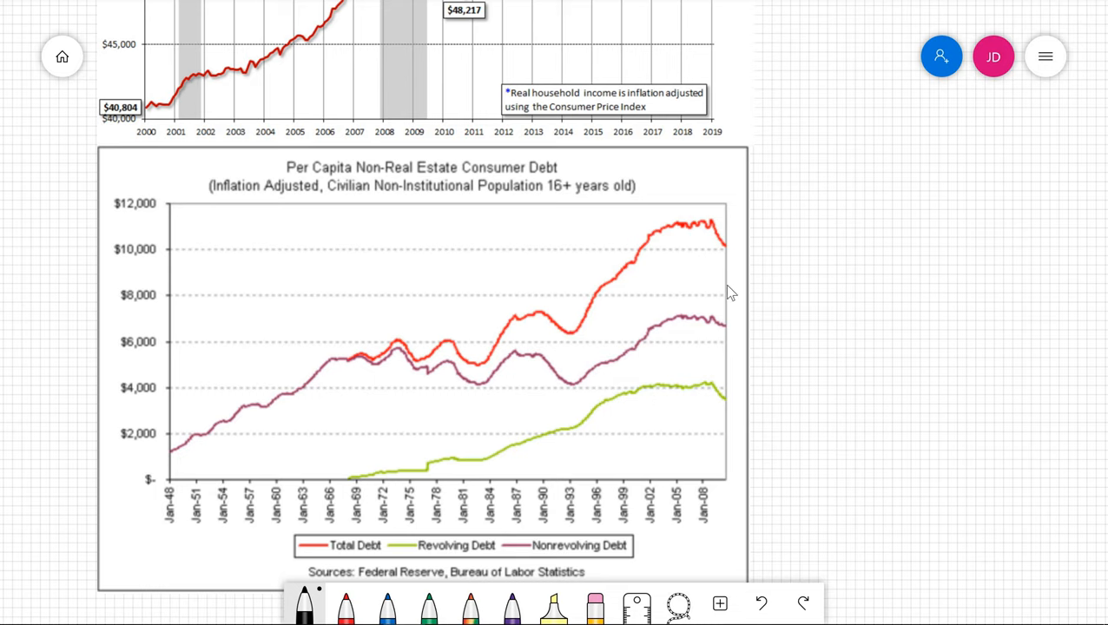
{"action": "mouse_move", "coordinate": [193, 154]}
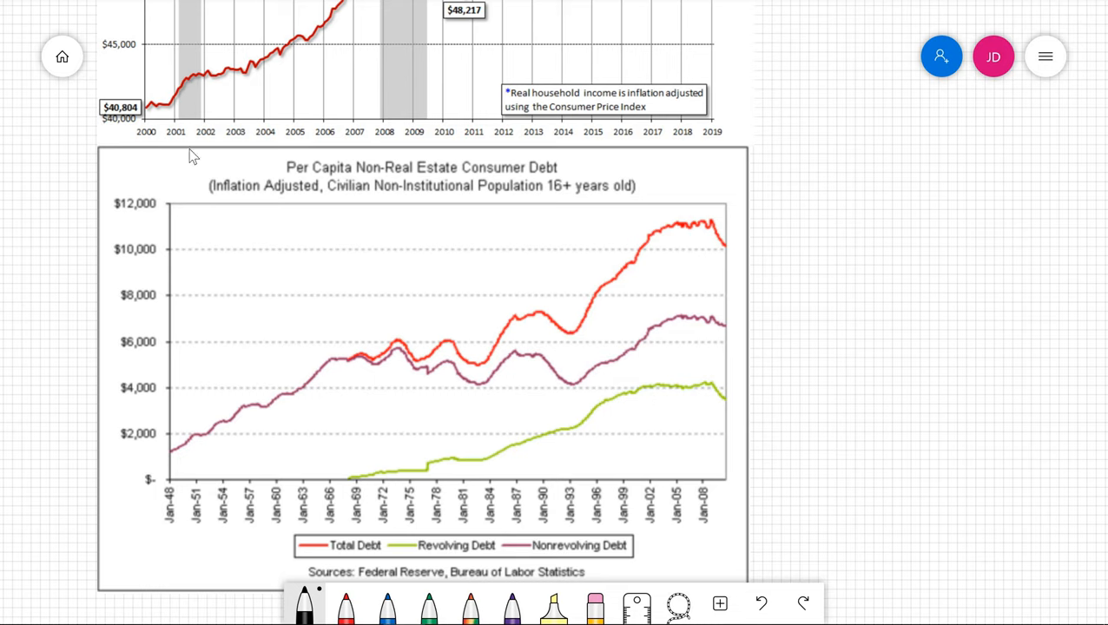
{"action": "mouse_move", "coordinate": [96, 149]}
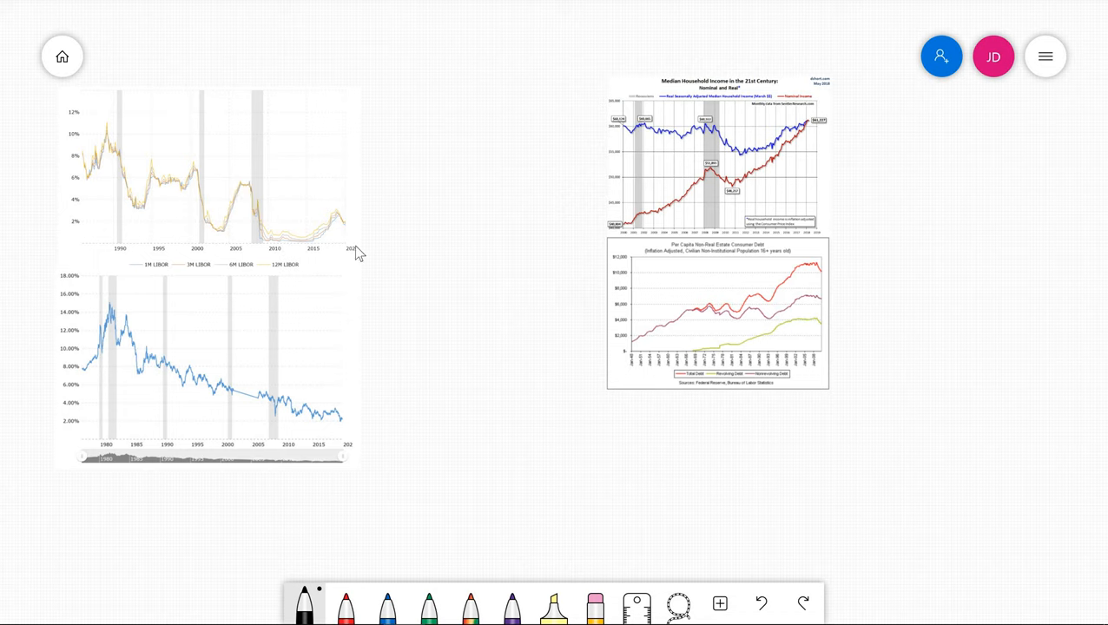
{"action": "mouse_move", "coordinate": [736, 271]}
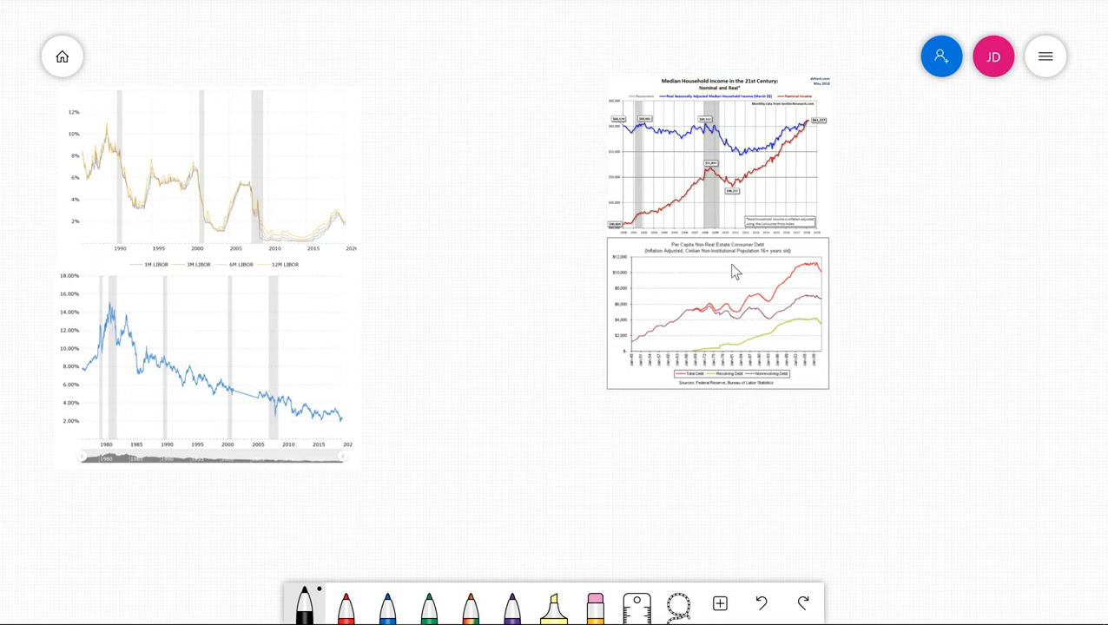
{"action": "mouse_move", "coordinate": [649, 157]}
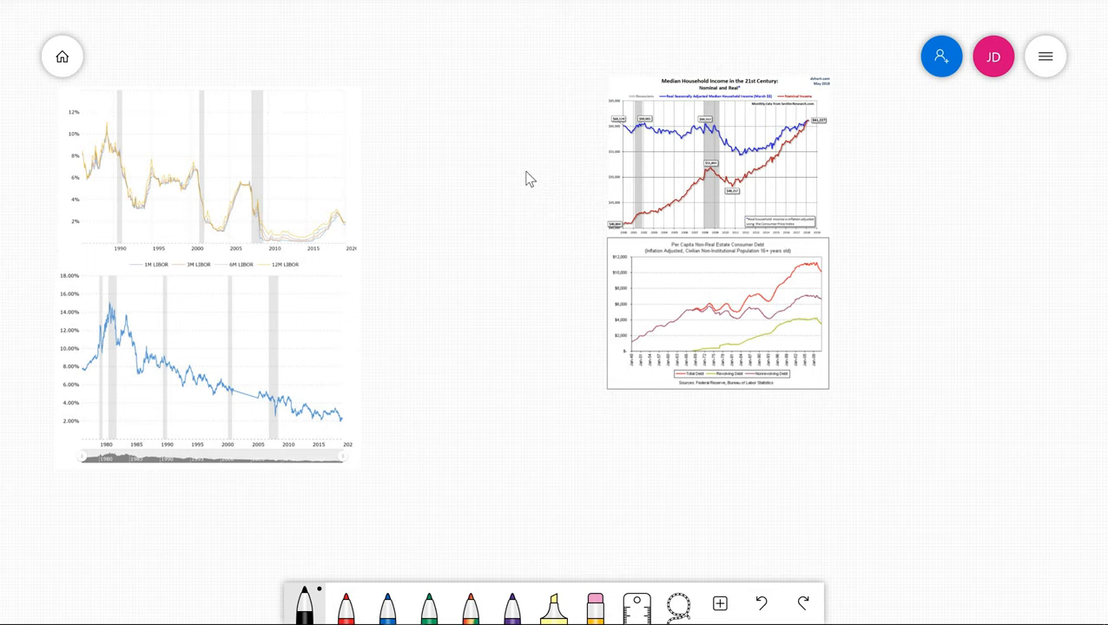
{"action": "mouse_move", "coordinate": [528, 226]}
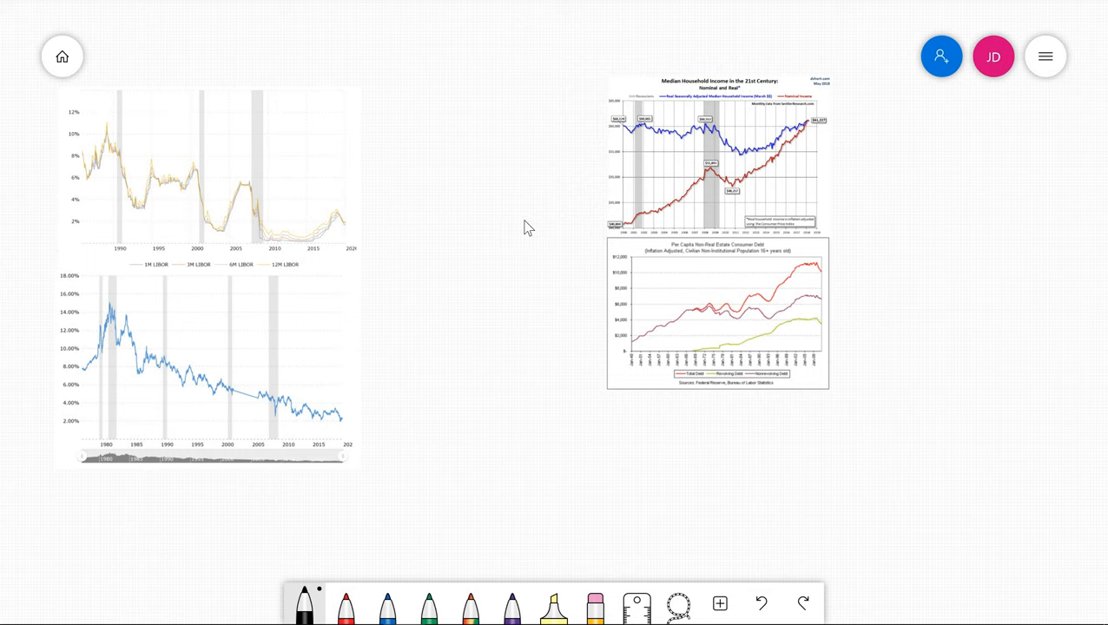
Step: Scroll to the construction cost, FRED home price index and Moody's CPPI charts
{"action": "scroll", "scroll_direction": "down", "scroll_amount": 3}
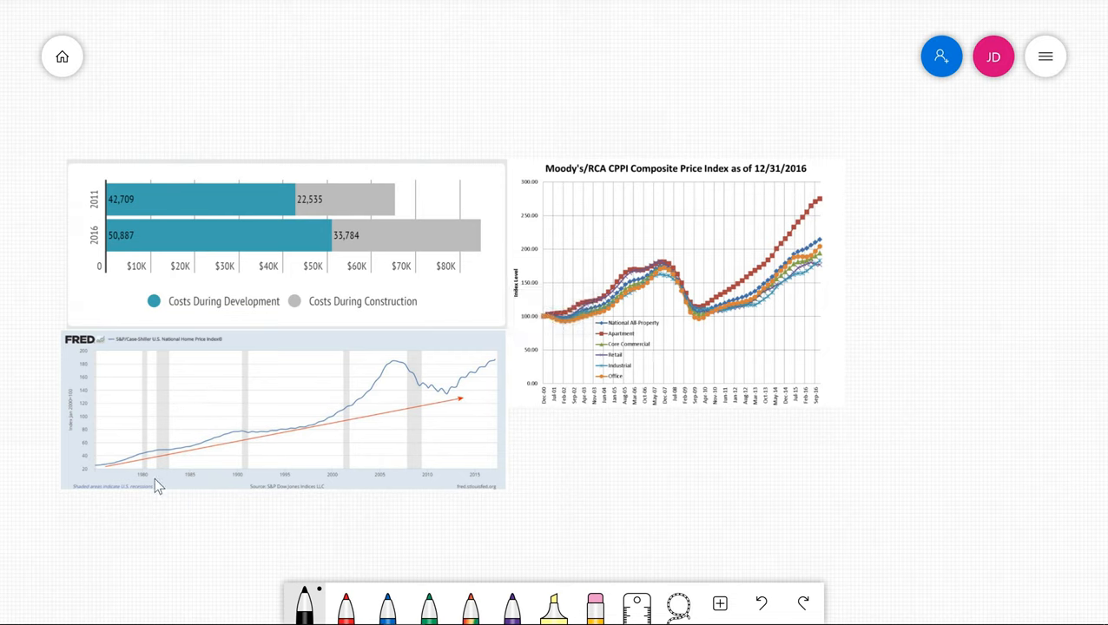
{"action": "mouse_move", "coordinate": [106, 404]}
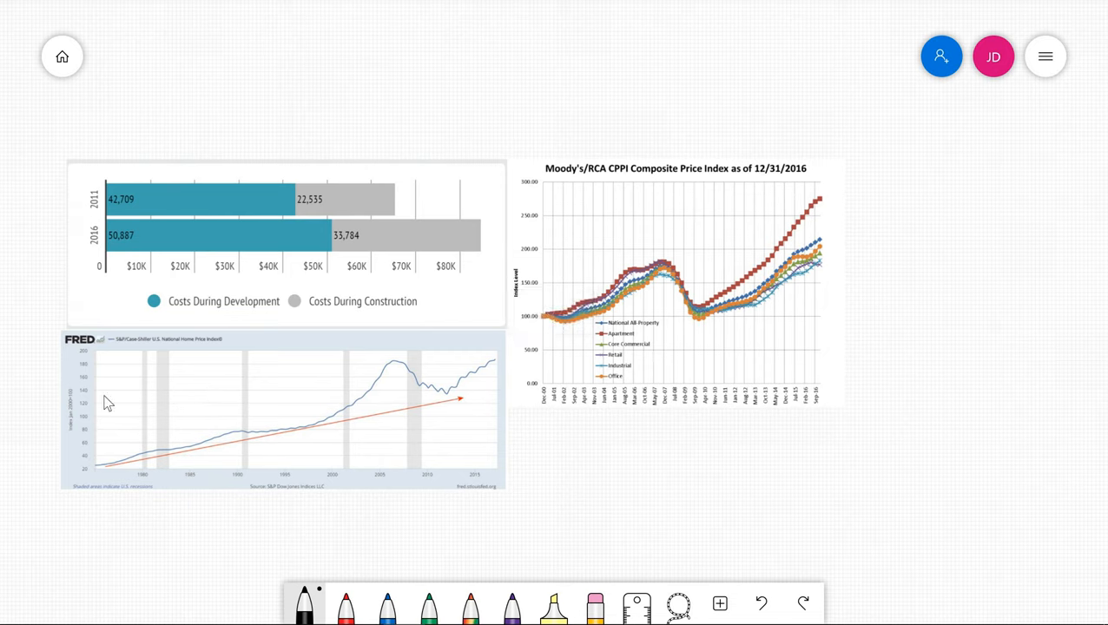
{"action": "mouse_move", "coordinate": [460, 421]}
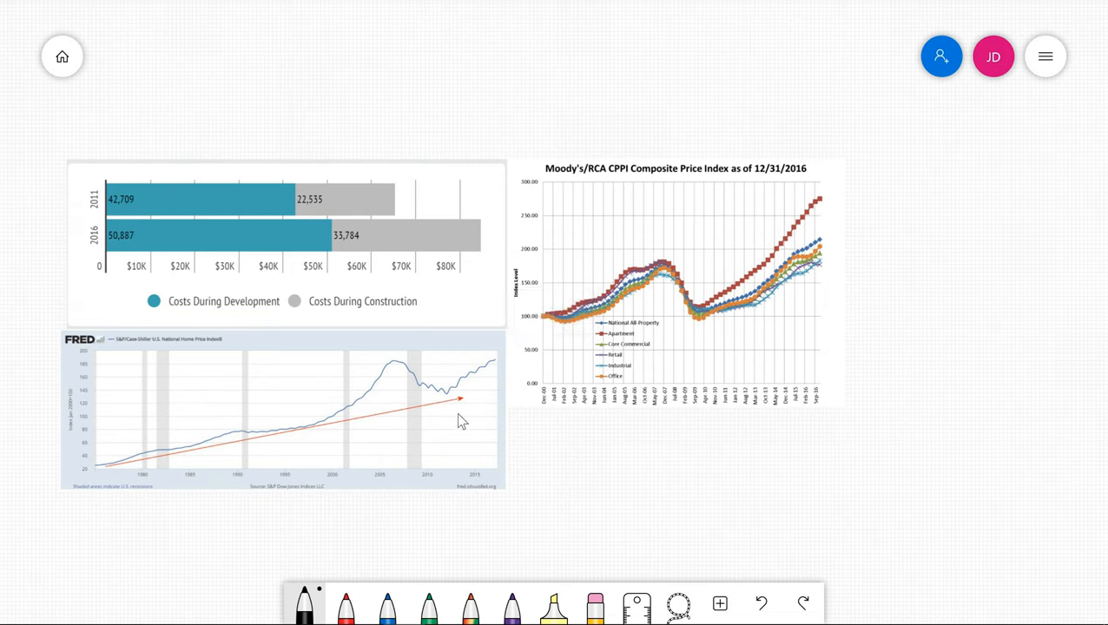
{"action": "mouse_move", "coordinate": [621, 553]}
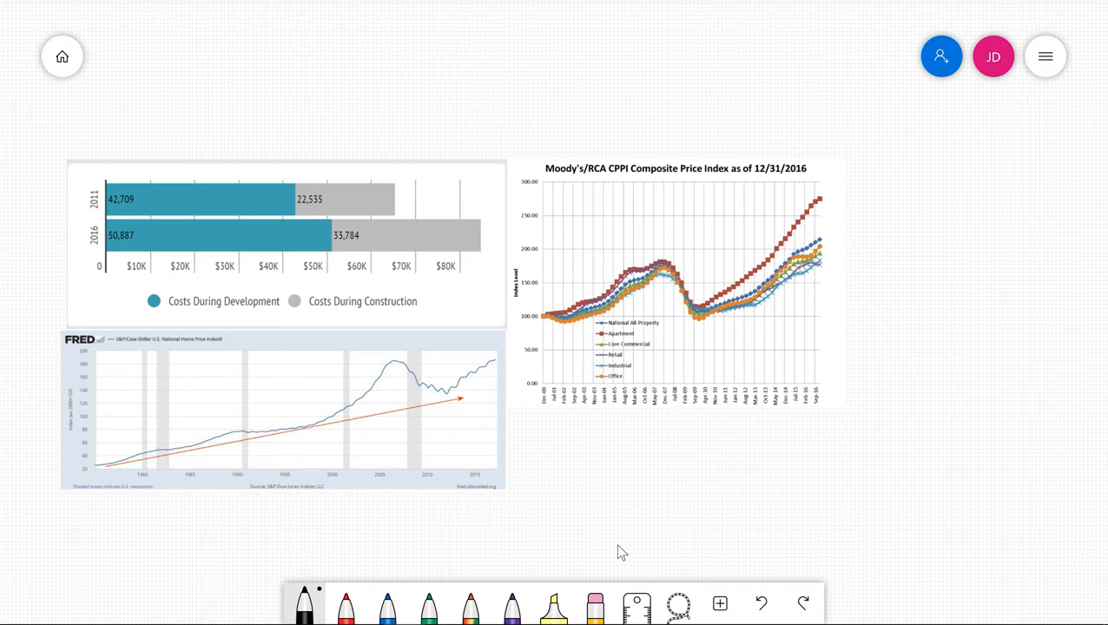
{"action": "mouse_move", "coordinate": [472, 413]}
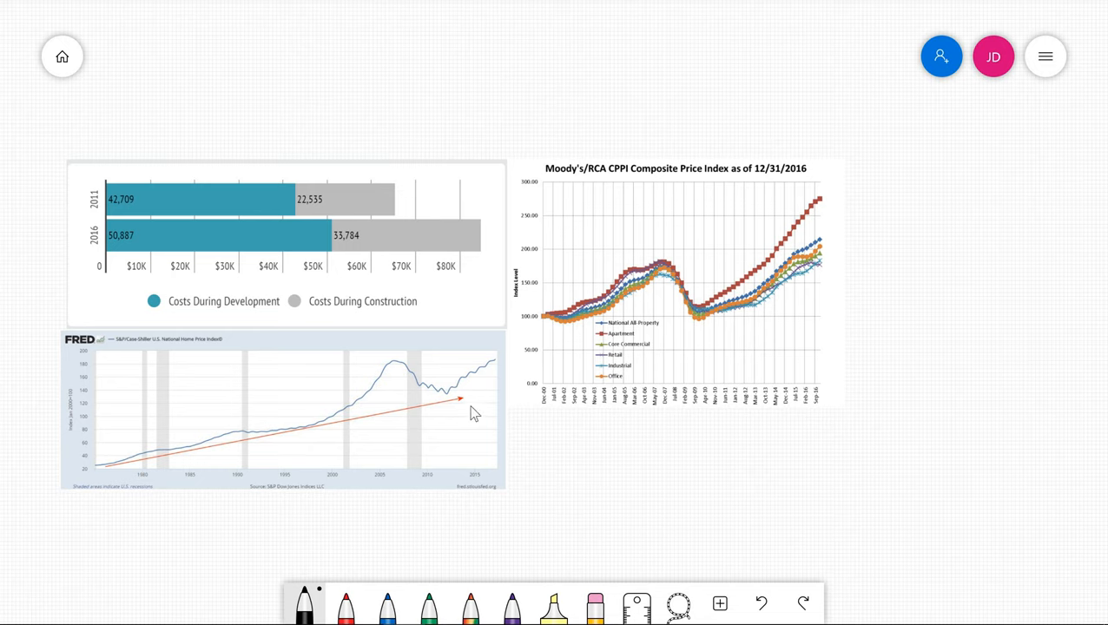
{"action": "mouse_move", "coordinate": [487, 425]}
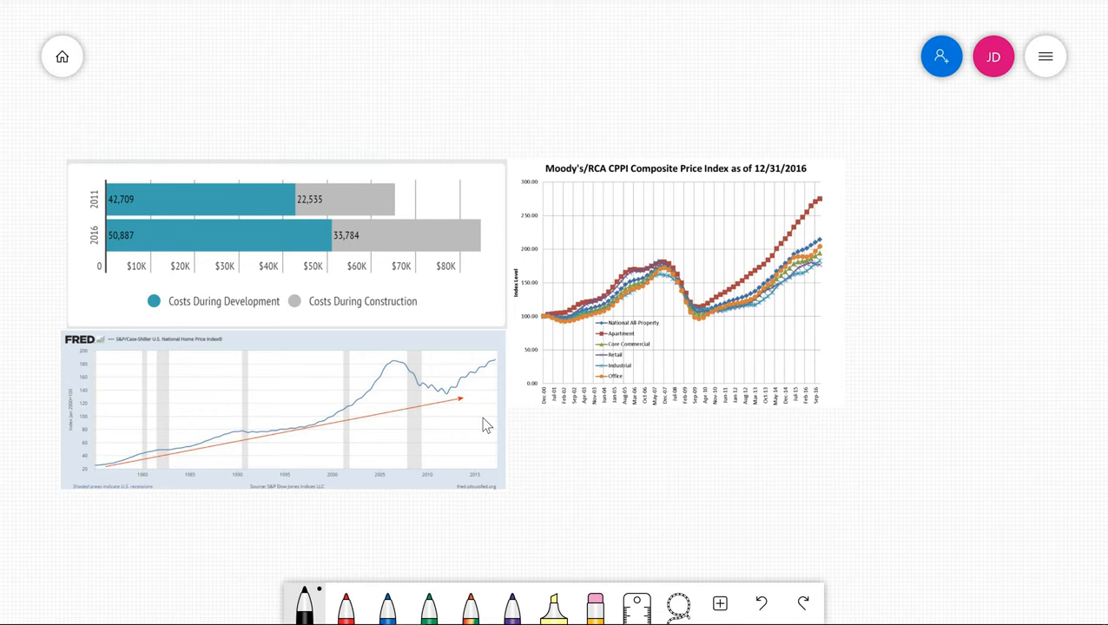
{"action": "mouse_move", "coordinate": [484, 425]}
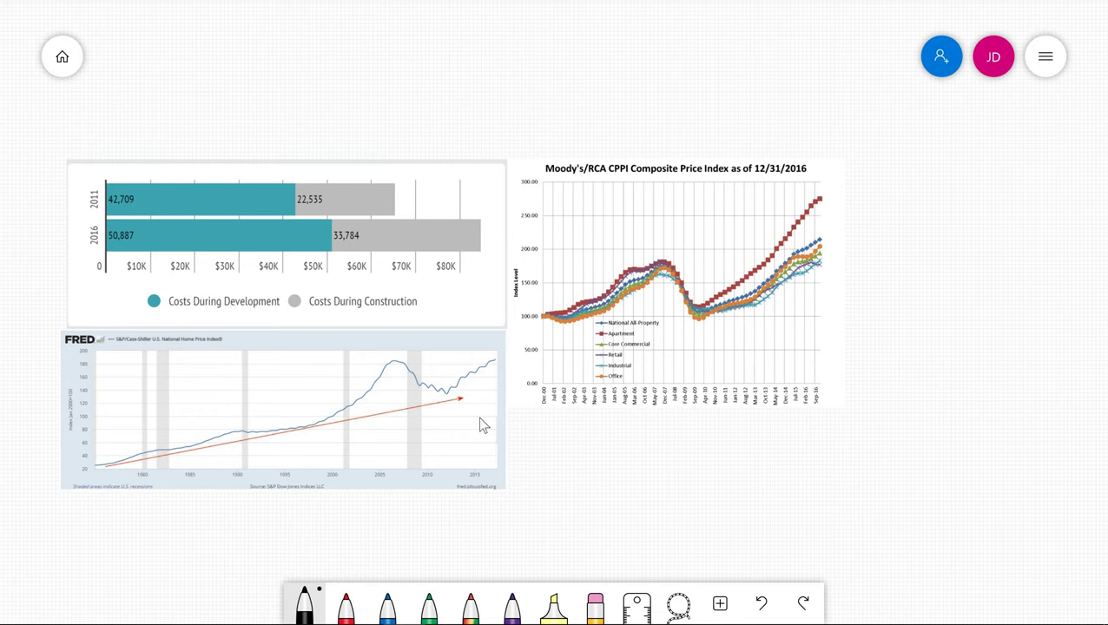
{"action": "mouse_move", "coordinate": [450, 420]}
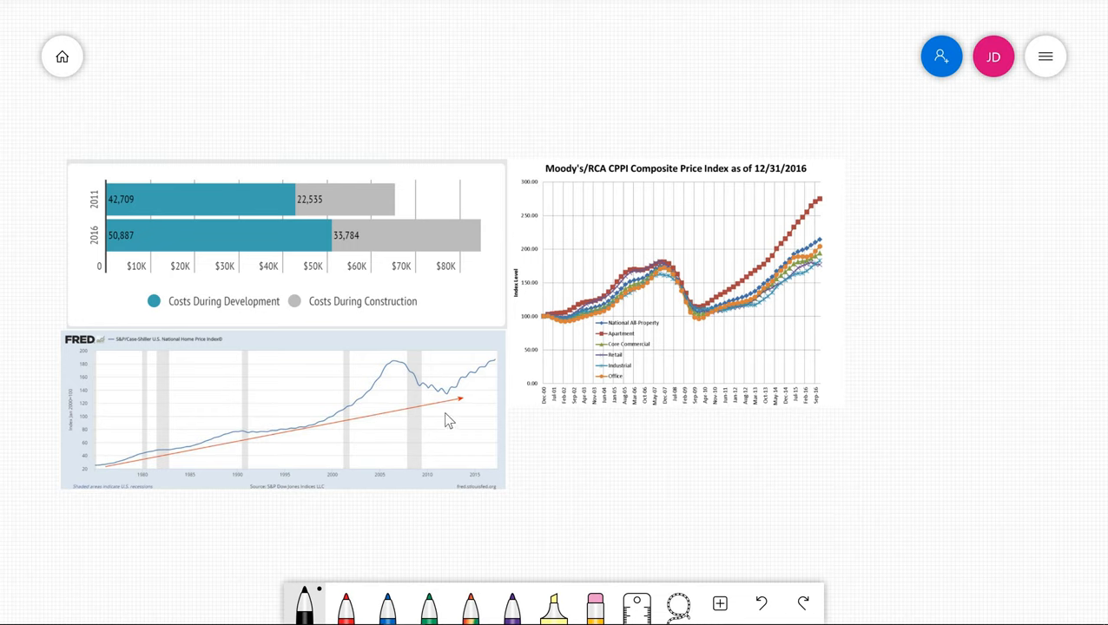
{"action": "mouse_move", "coordinate": [194, 147]}
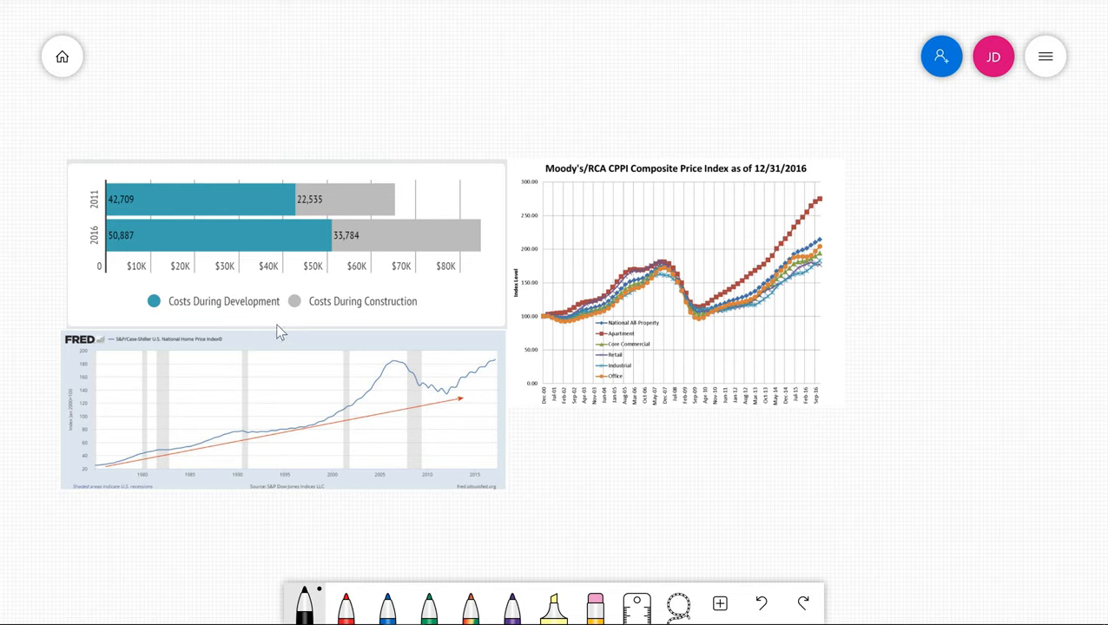
{"action": "mouse_move", "coordinate": [434, 179]}
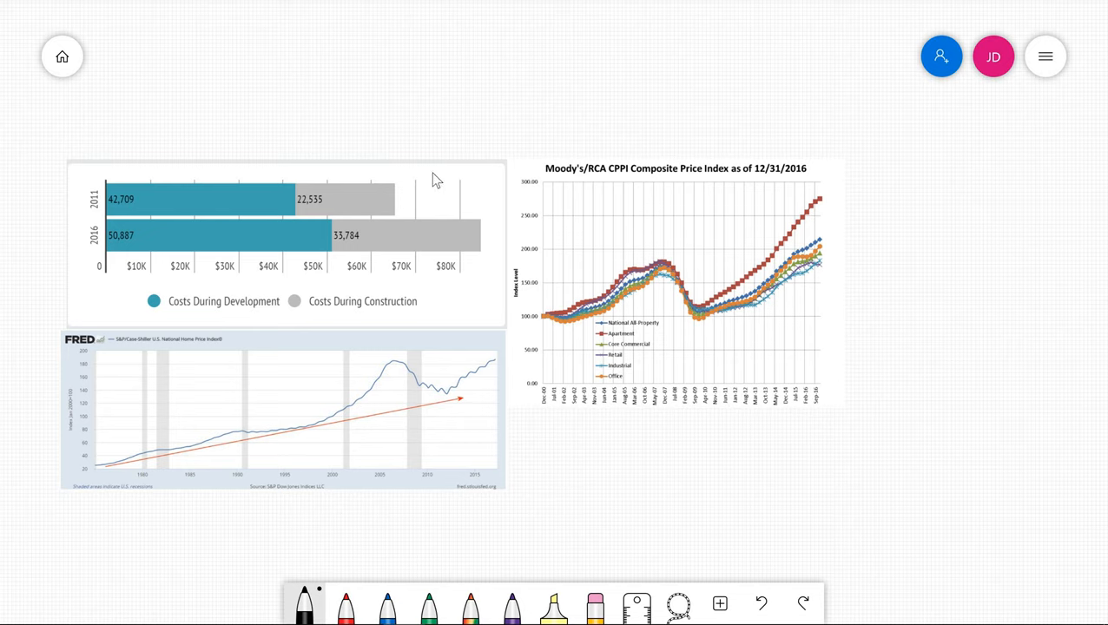
{"action": "mouse_move", "coordinate": [337, 108]}
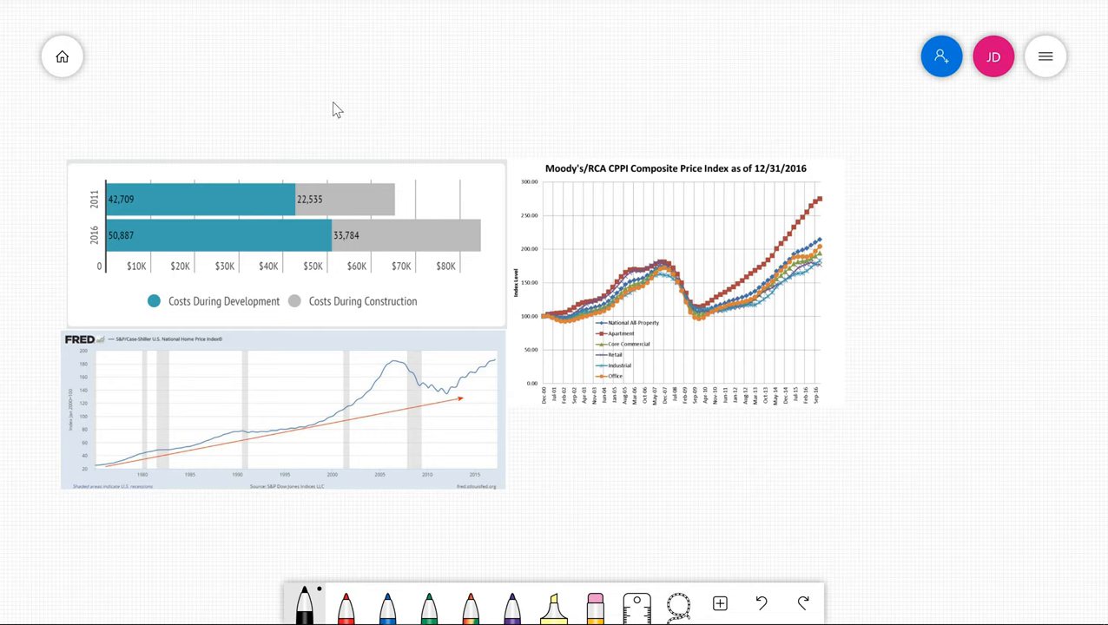
{"action": "mouse_move", "coordinate": [318, 119]}
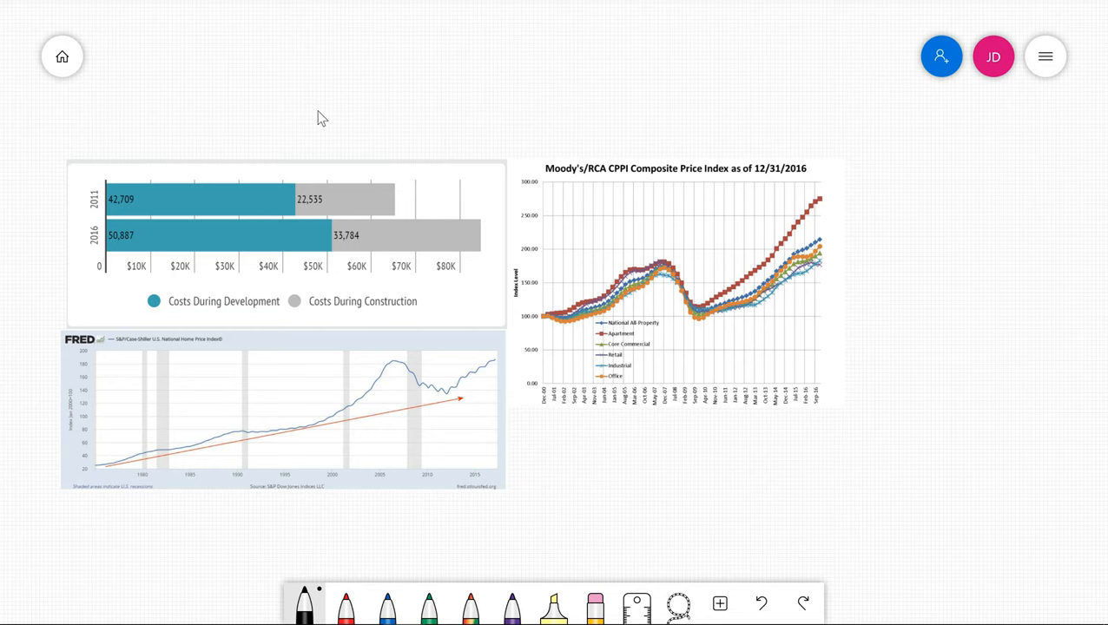
{"action": "mouse_move", "coordinate": [434, 211]}
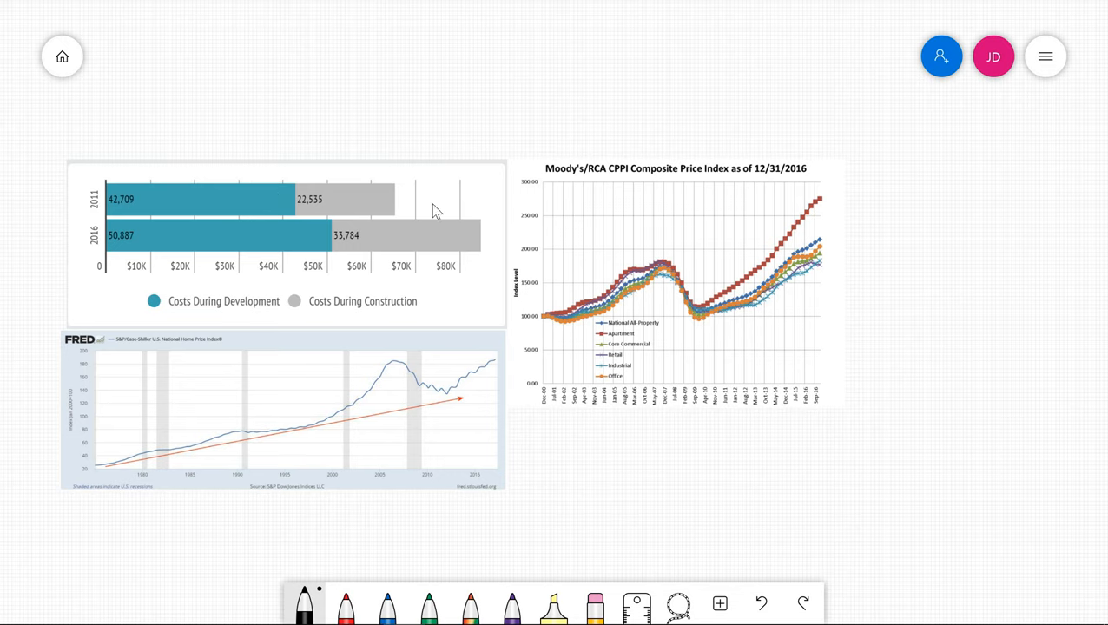
{"action": "mouse_move", "coordinate": [436, 127]}
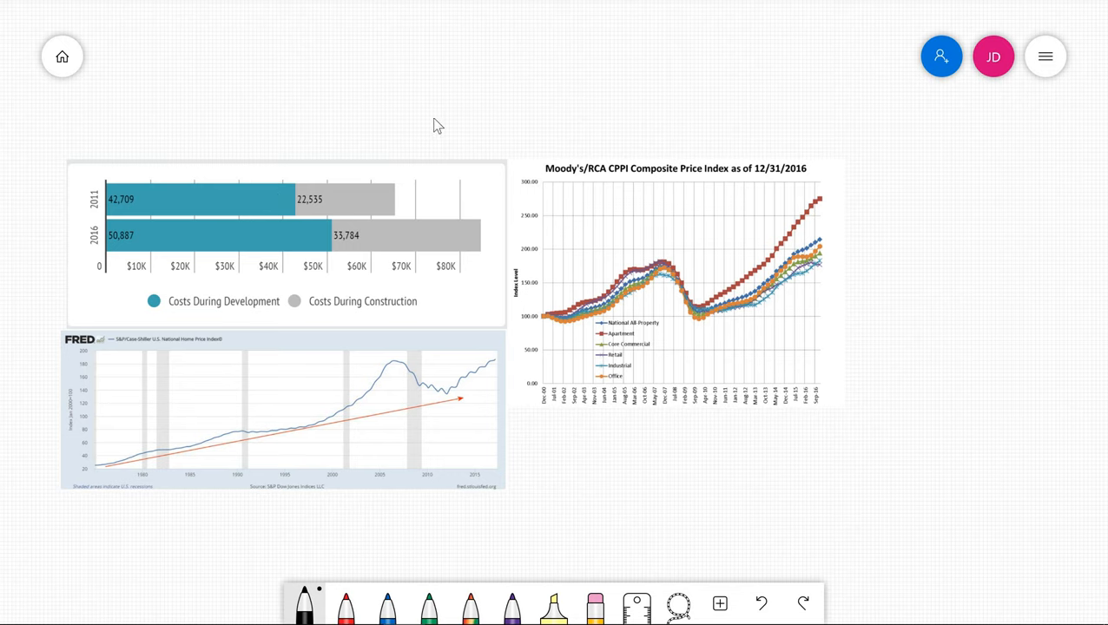
{"action": "mouse_move", "coordinate": [311, 133]}
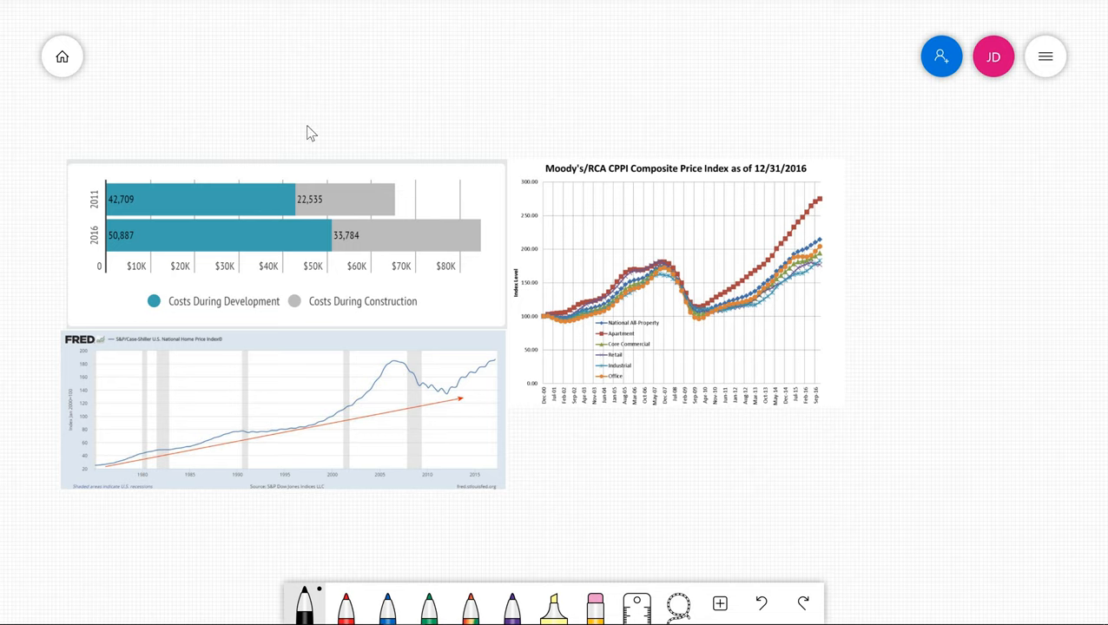
{"action": "mouse_move", "coordinate": [353, 221]}
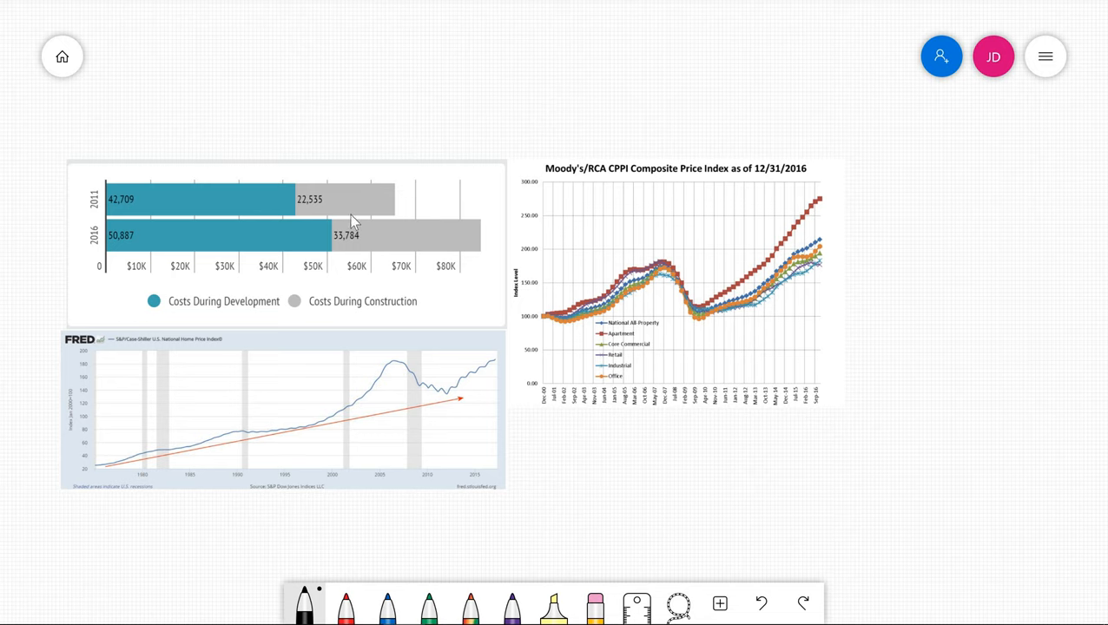
{"action": "mouse_move", "coordinate": [81, 206]}
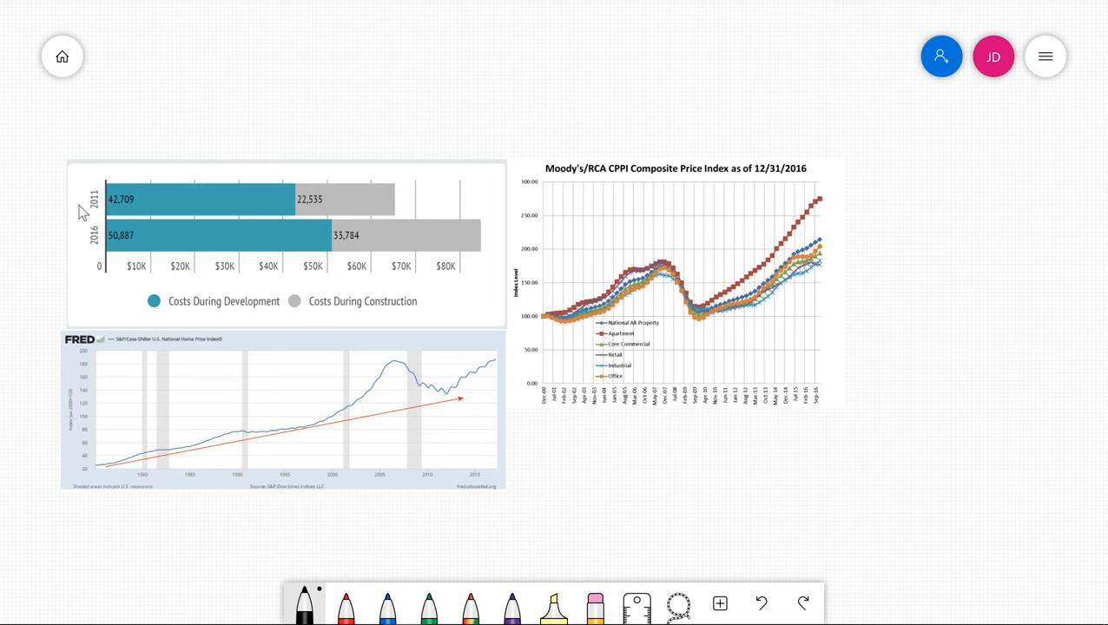
{"action": "mouse_move", "coordinate": [127, 231]}
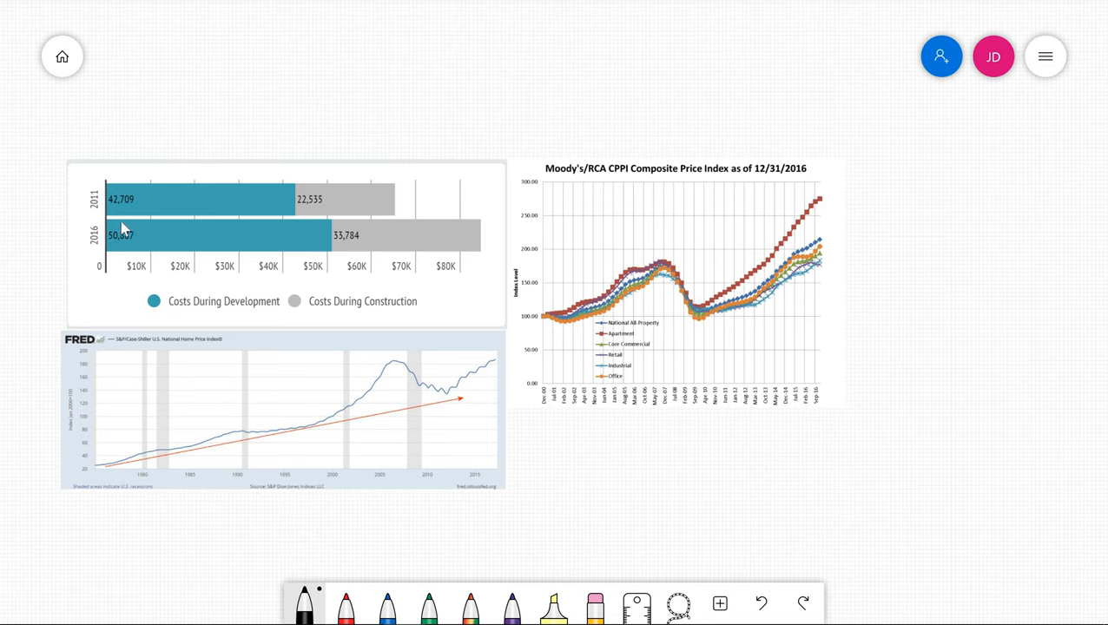
{"action": "mouse_move", "coordinate": [72, 271]}
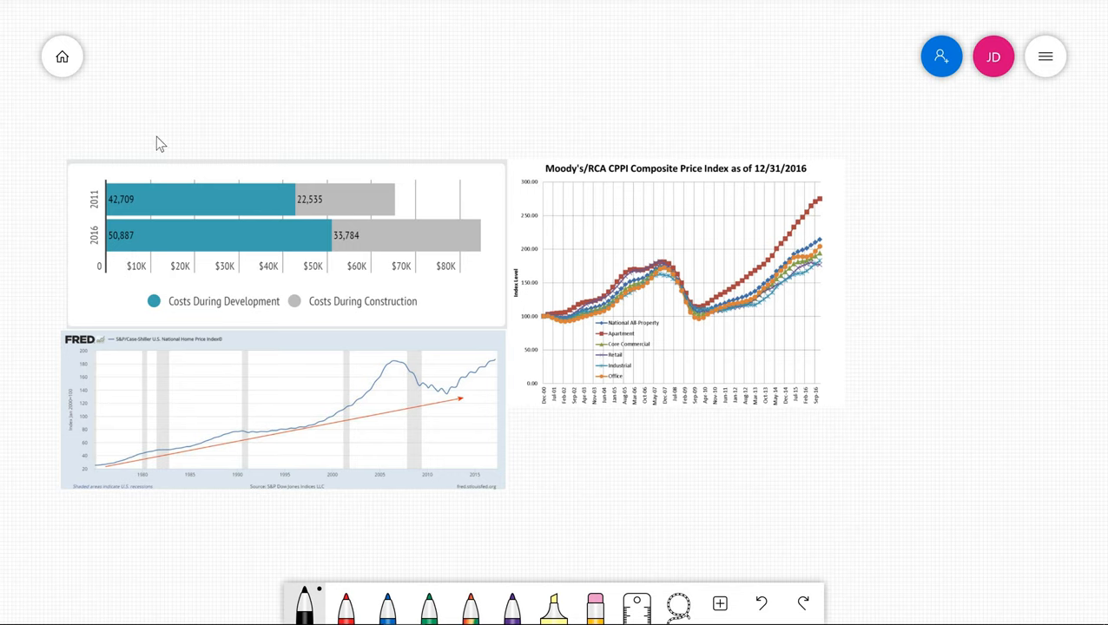
{"action": "mouse_move", "coordinate": [251, 206]}
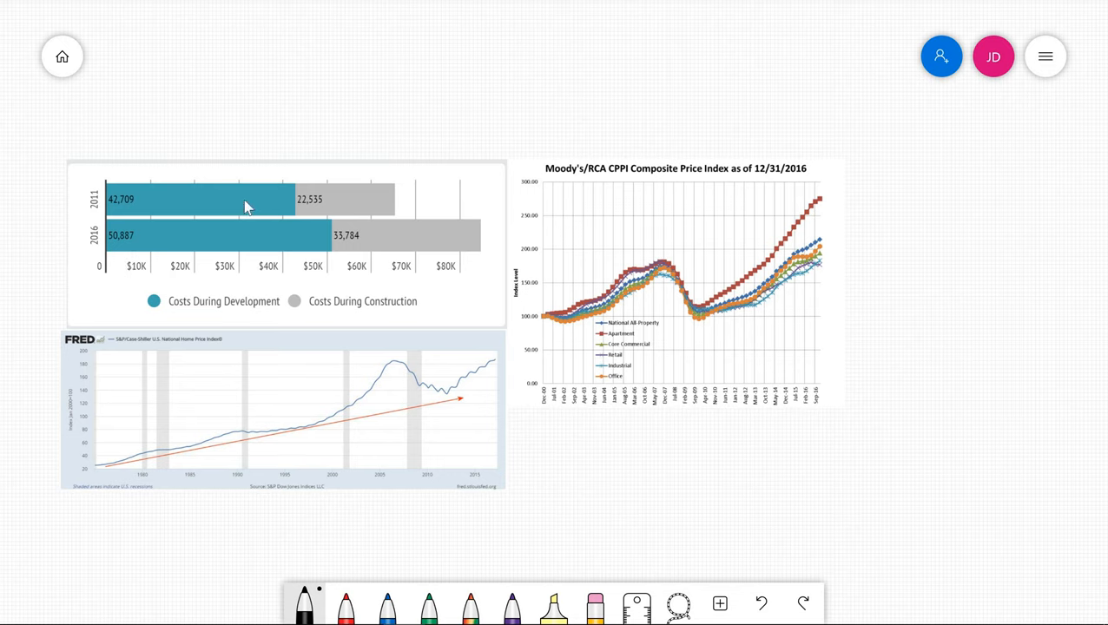
{"action": "mouse_move", "coordinate": [254, 111]}
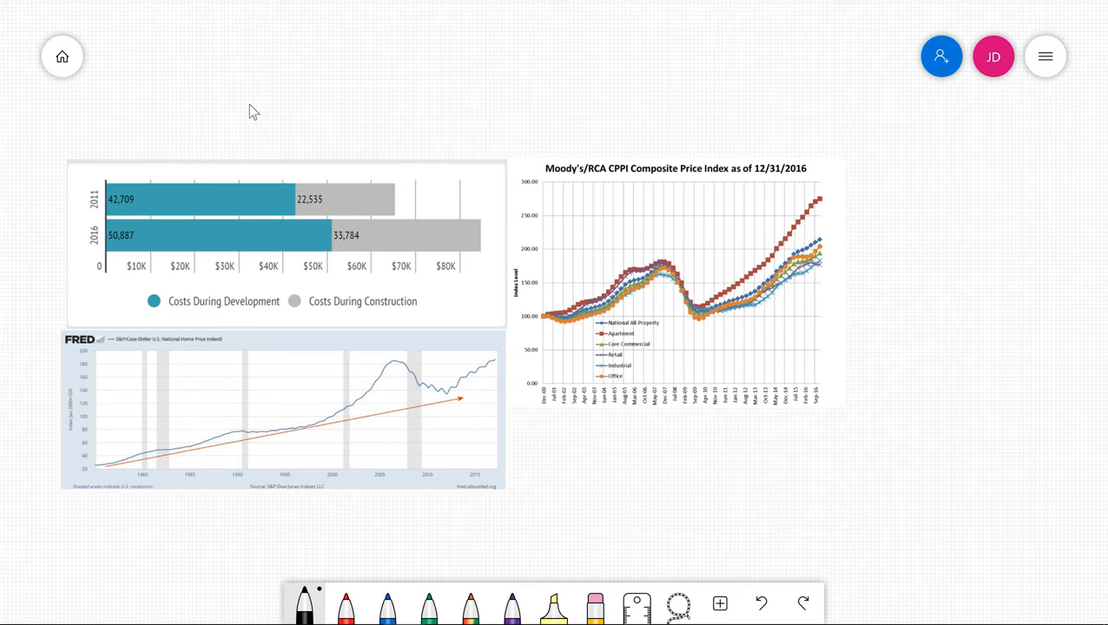
{"action": "mouse_move", "coordinate": [358, 105]}
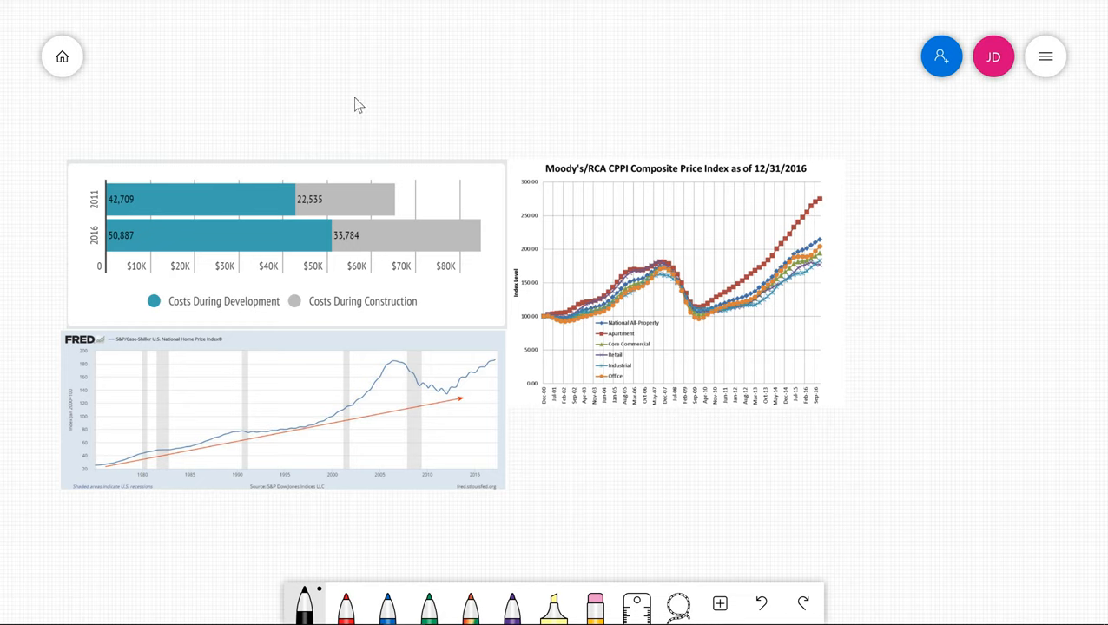
{"action": "mouse_move", "coordinate": [352, 103]}
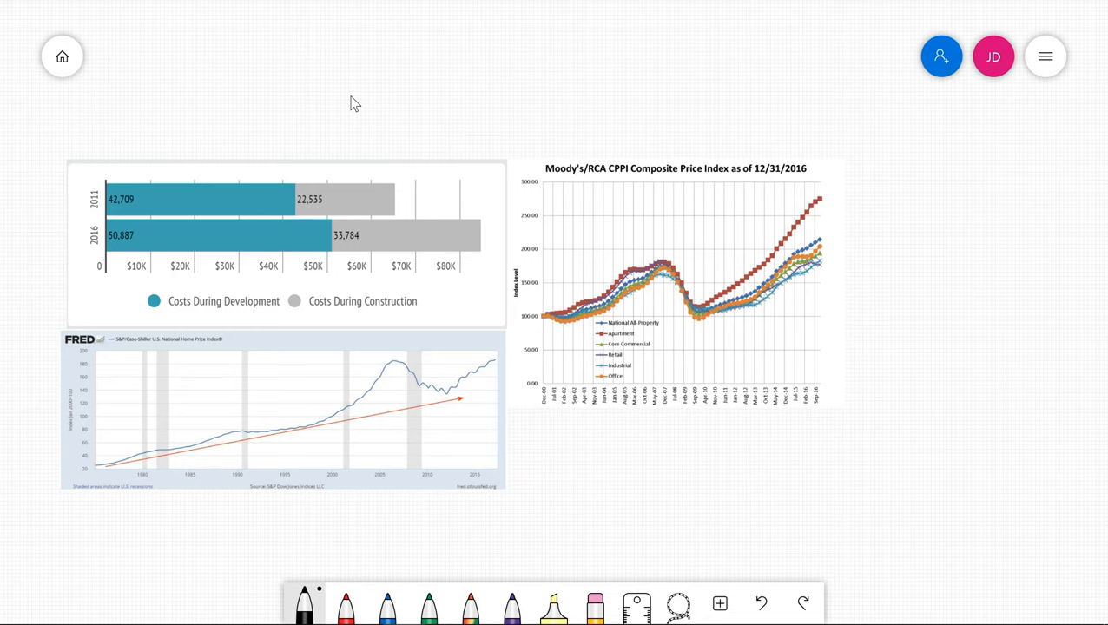
{"action": "mouse_move", "coordinate": [386, 234]}
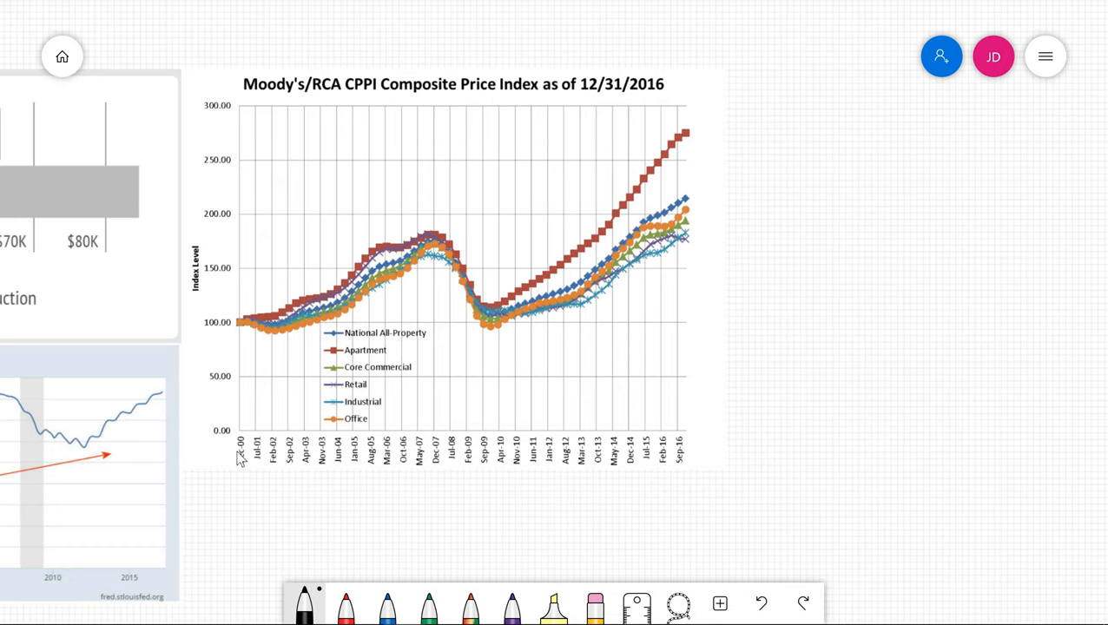
{"action": "mouse_move", "coordinate": [319, 337]}
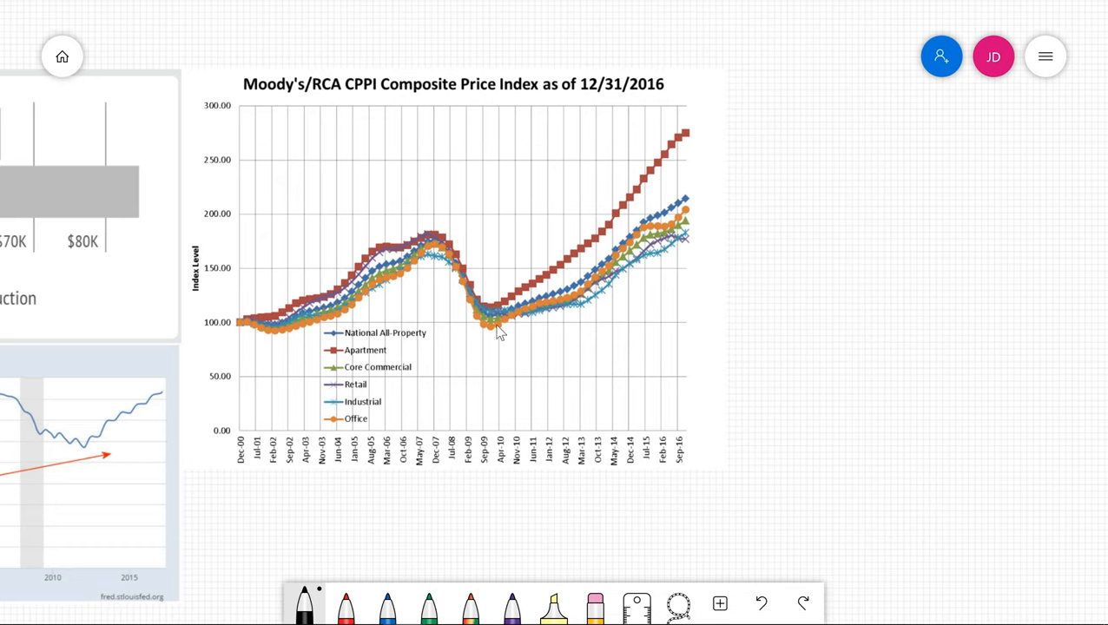
{"action": "mouse_move", "coordinate": [491, 324]}
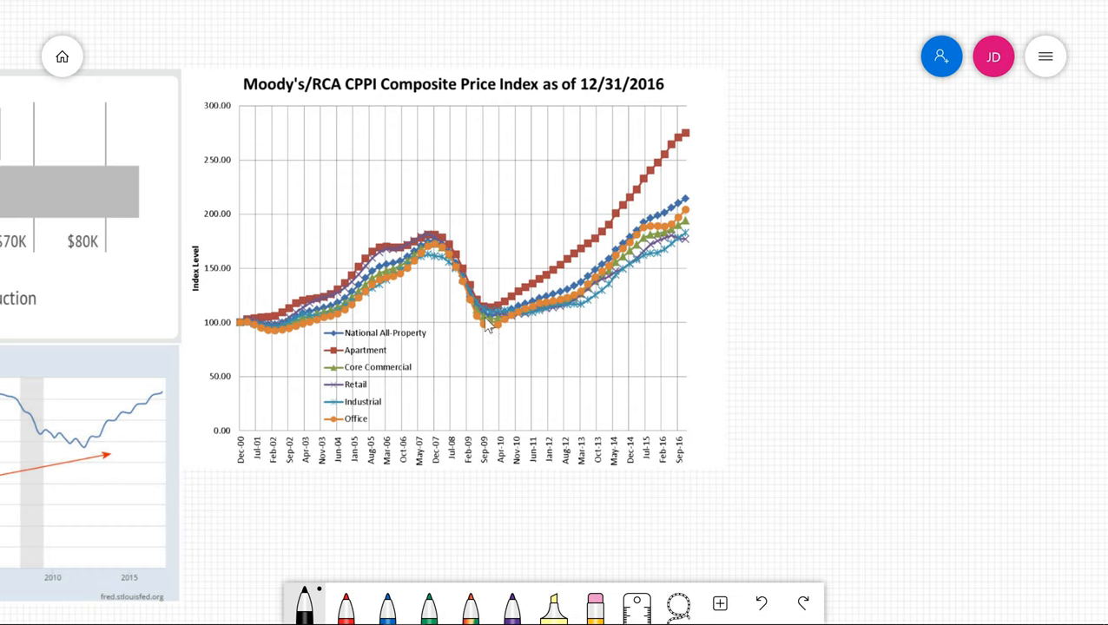
{"action": "mouse_move", "coordinate": [631, 217]}
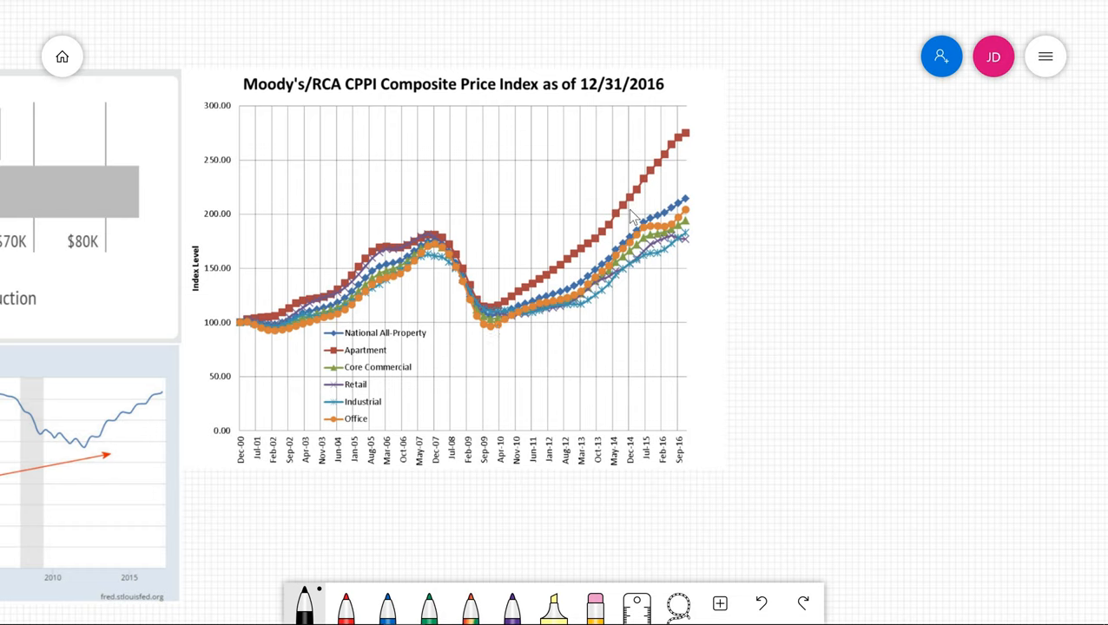
{"action": "mouse_move", "coordinate": [686, 150]}
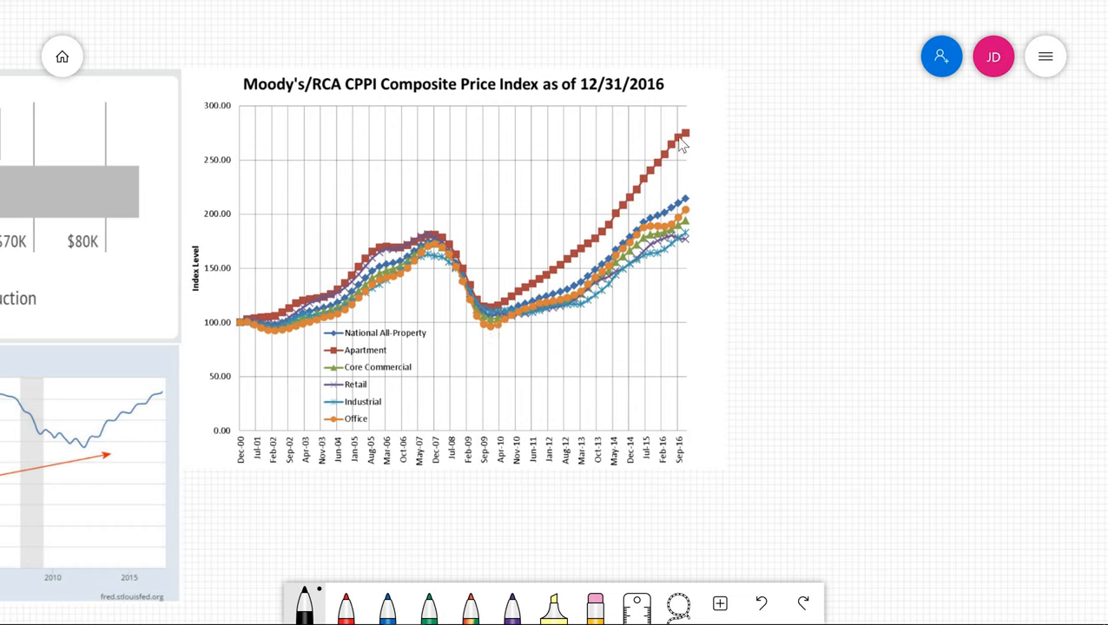
{"action": "mouse_move", "coordinate": [673, 169]}
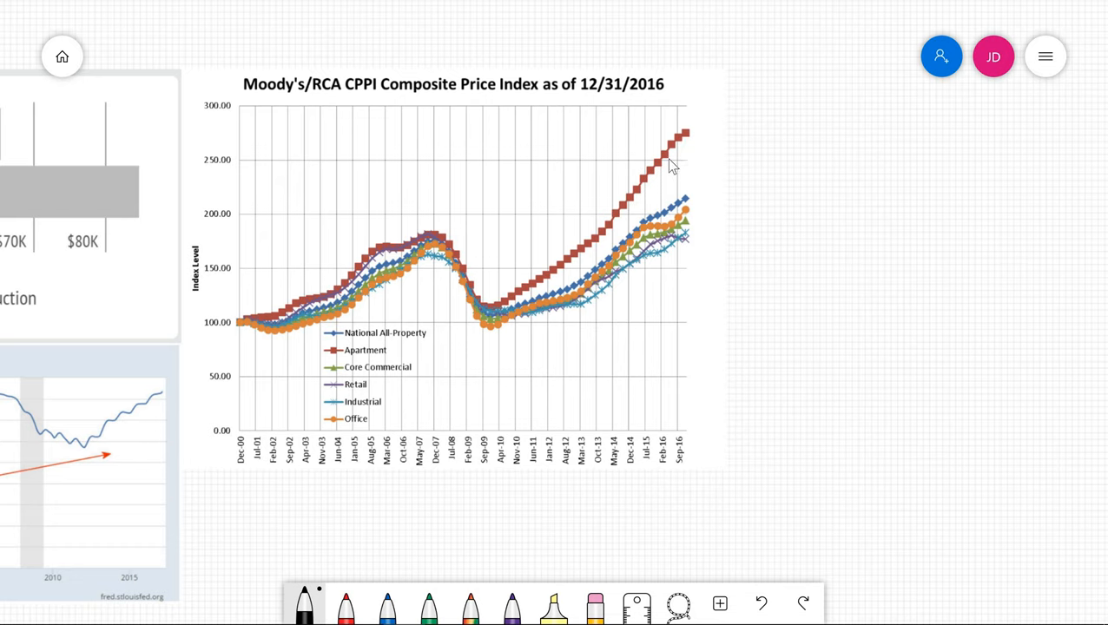
{"action": "mouse_move", "coordinate": [661, 194]}
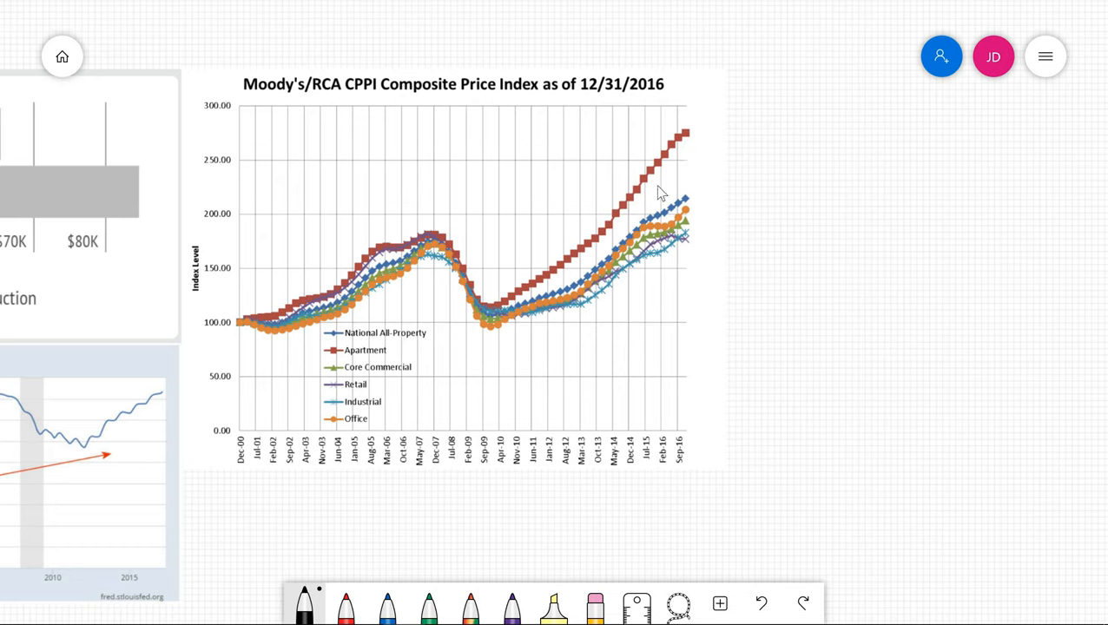
{"action": "mouse_move", "coordinate": [854, 244]}
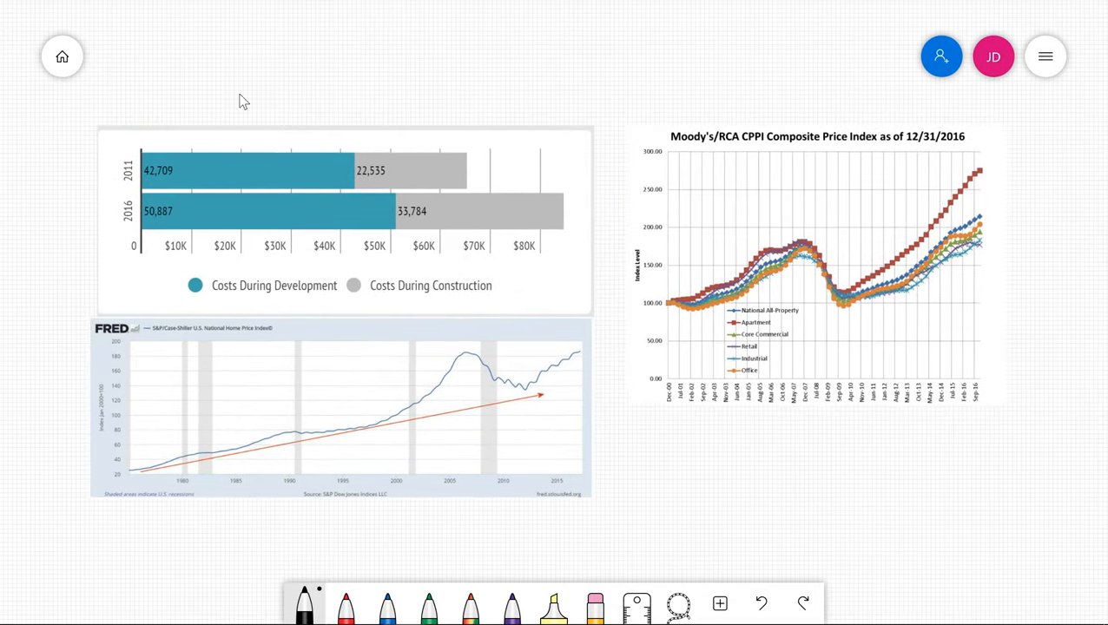
{"action": "mouse_move", "coordinate": [461, 269]}
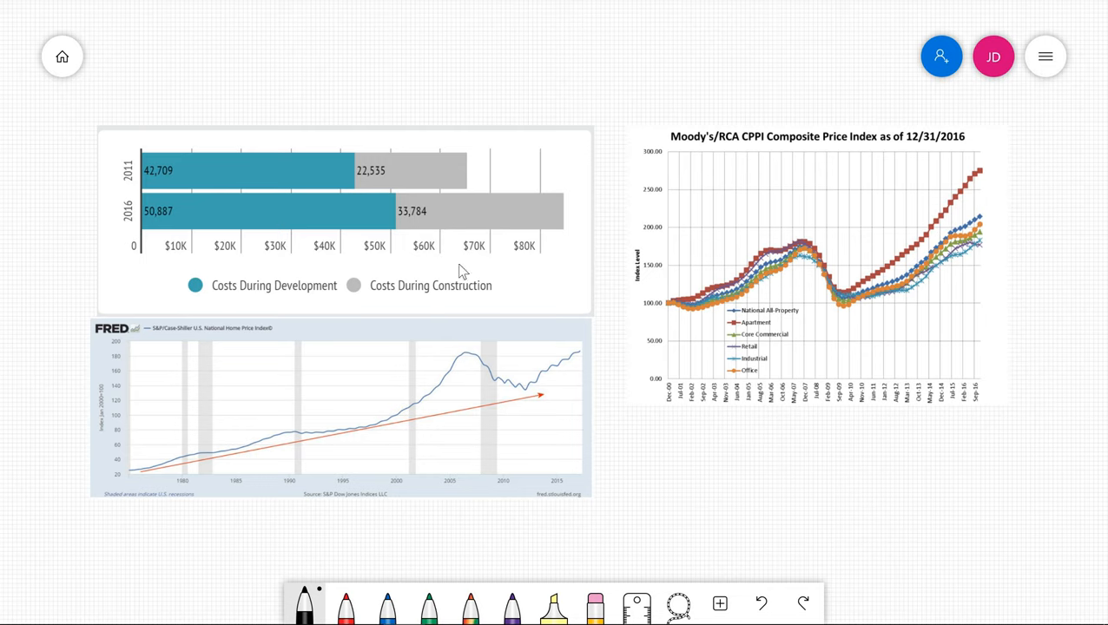
{"action": "mouse_move", "coordinate": [964, 193]}
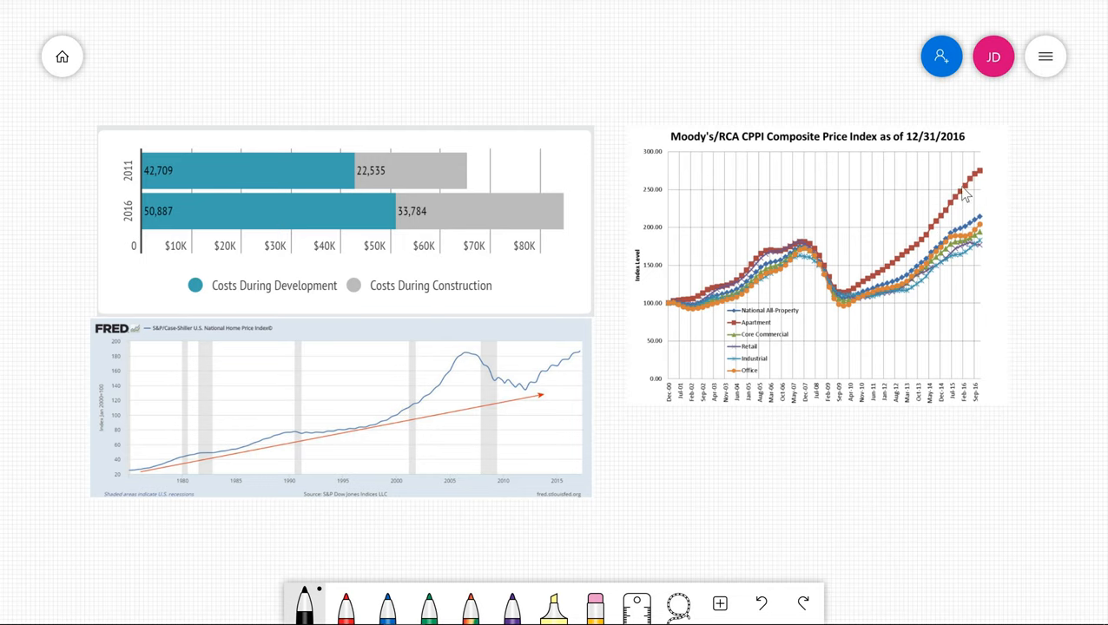
{"action": "mouse_move", "coordinate": [994, 186]}
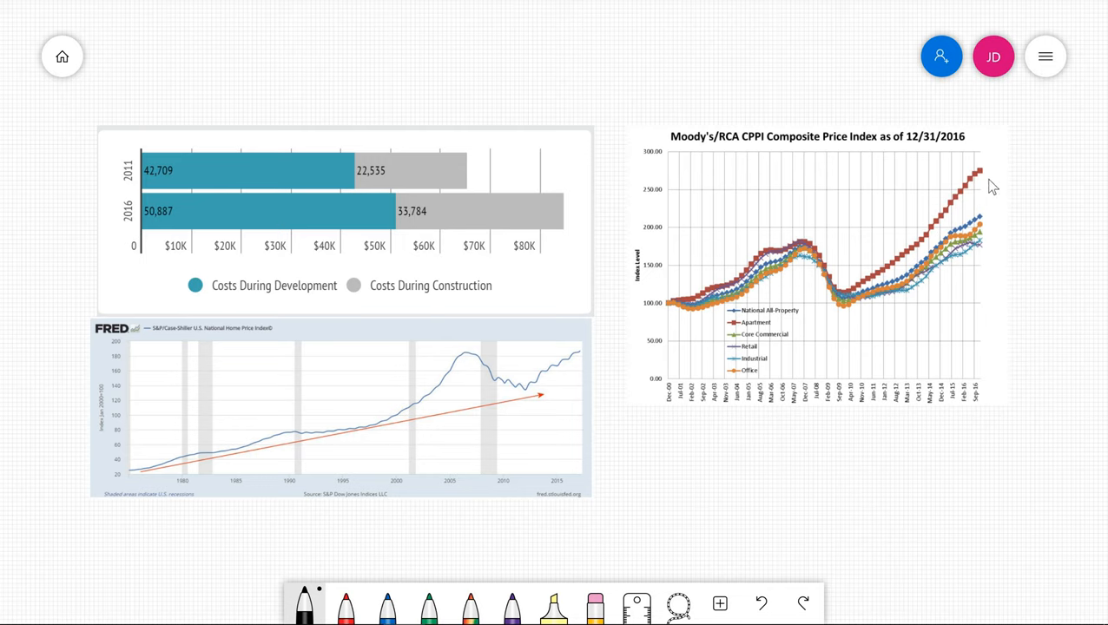
{"action": "mouse_move", "coordinate": [943, 385]}
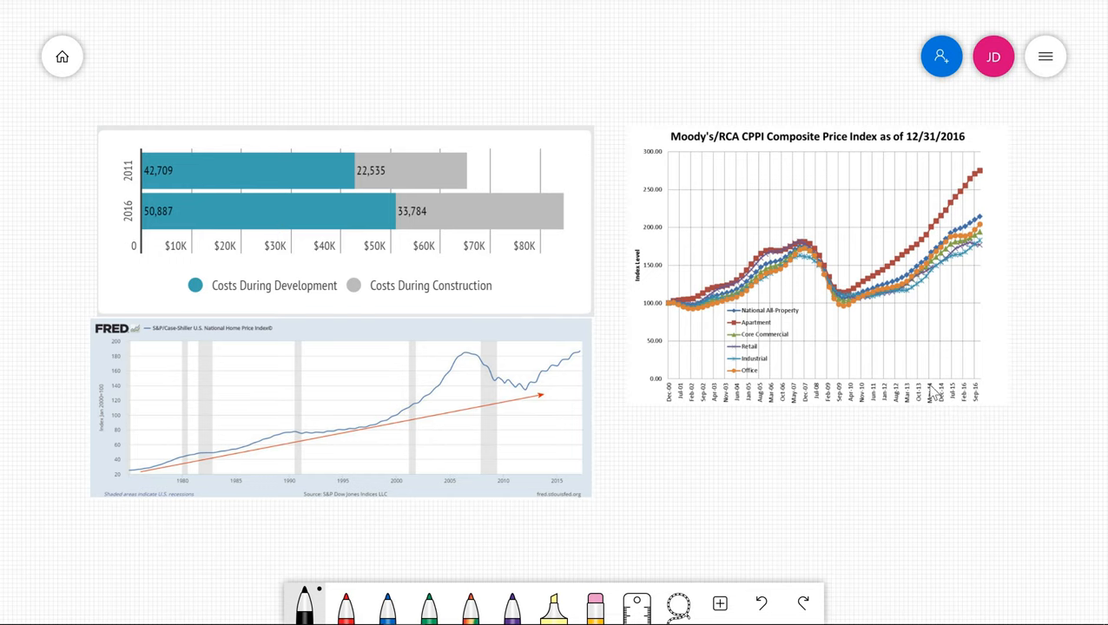
{"action": "mouse_move", "coordinate": [912, 386]}
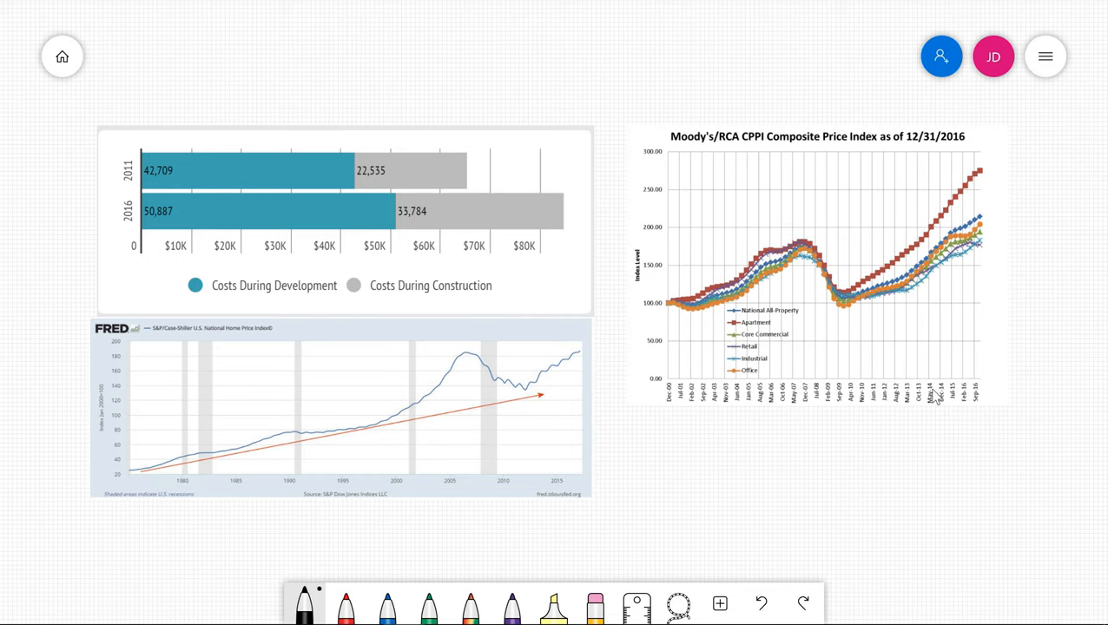
{"action": "mouse_move", "coordinate": [850, 306]}
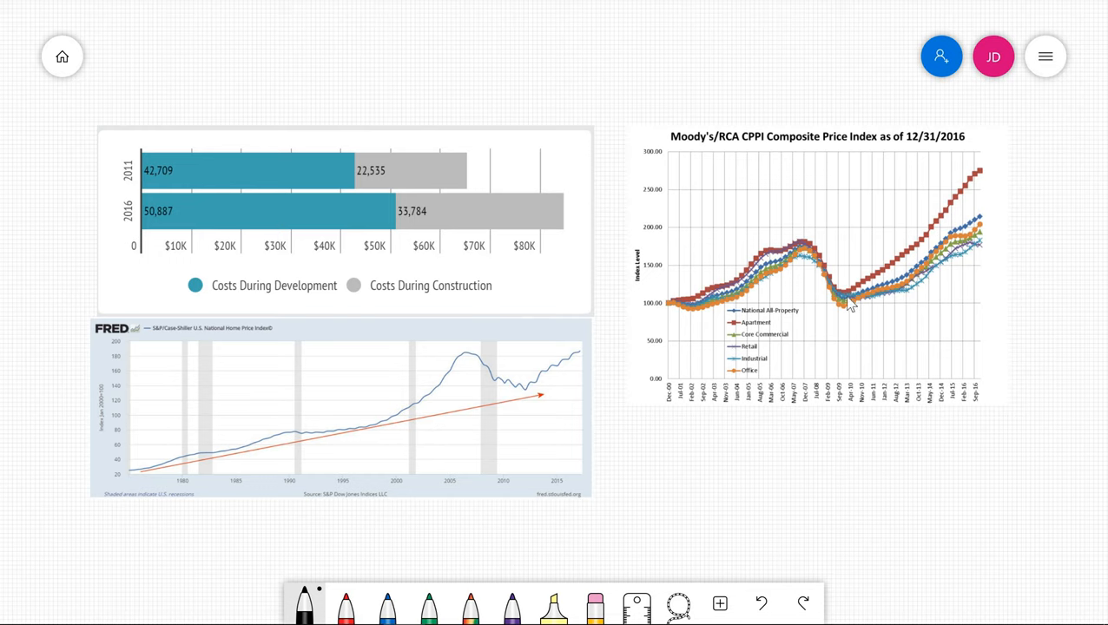
{"action": "mouse_move", "coordinate": [893, 274]}
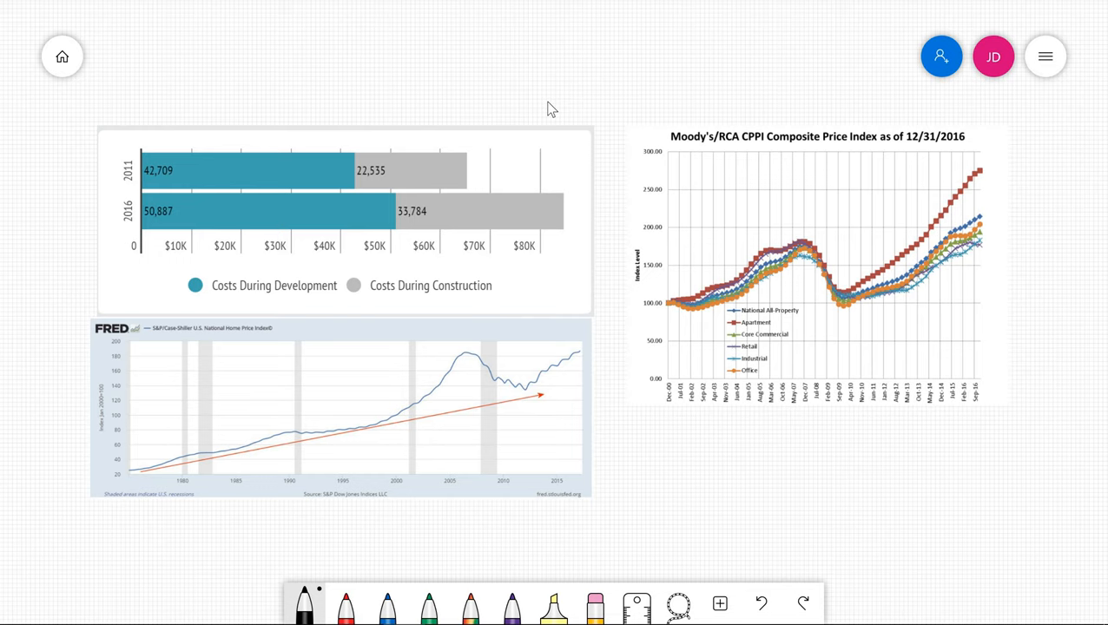
{"action": "mouse_move", "coordinate": [148, 476]}
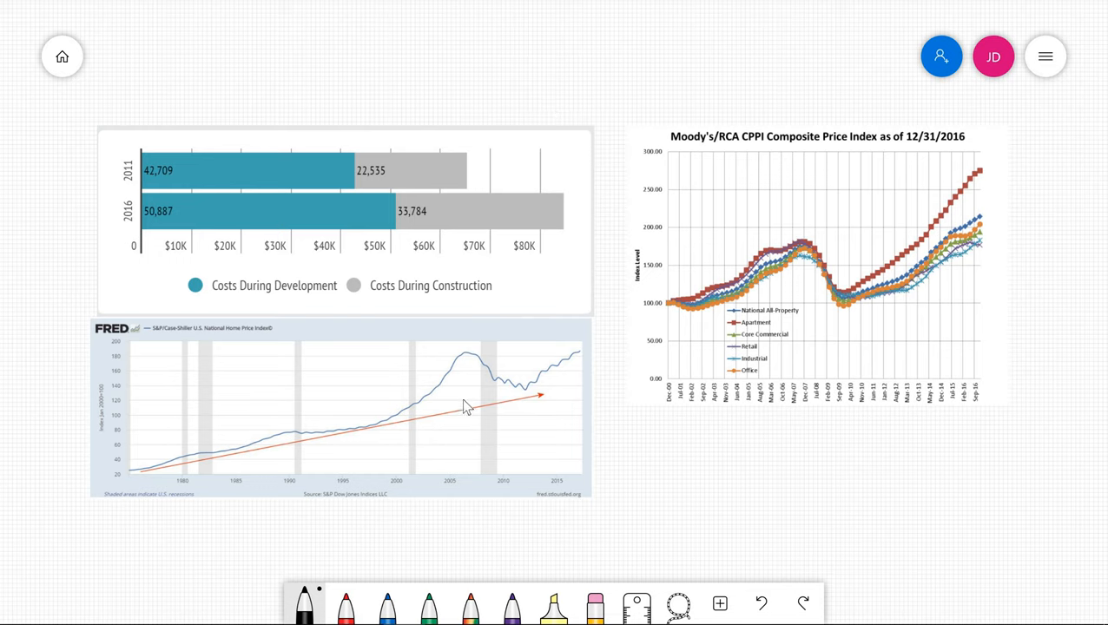
{"action": "mouse_move", "coordinate": [708, 496]}
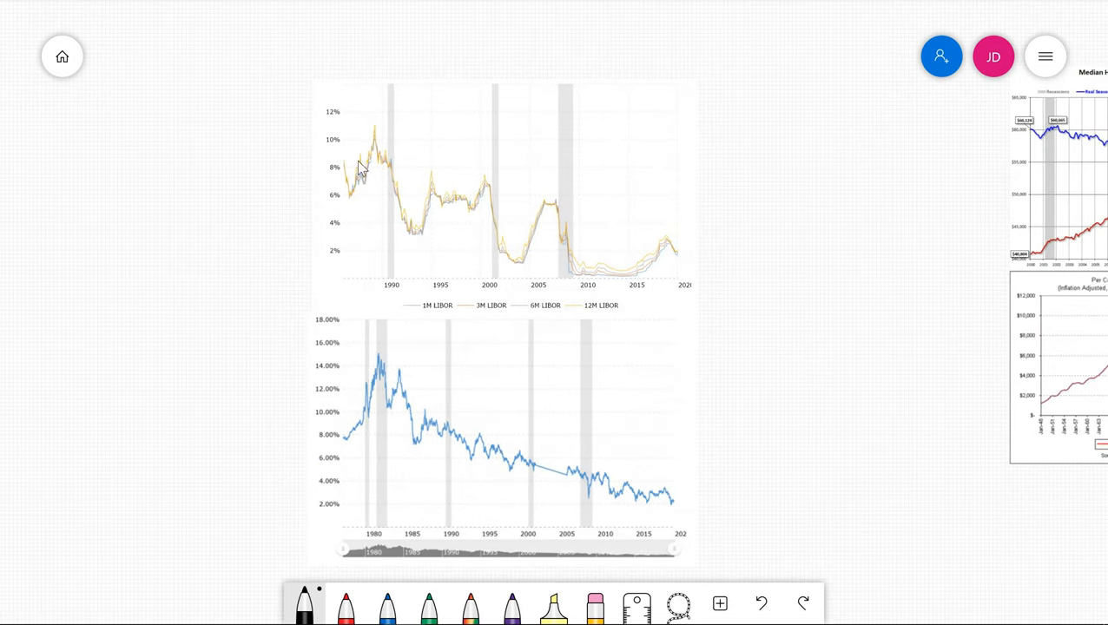
{"action": "mouse_move", "coordinate": [689, 308]}
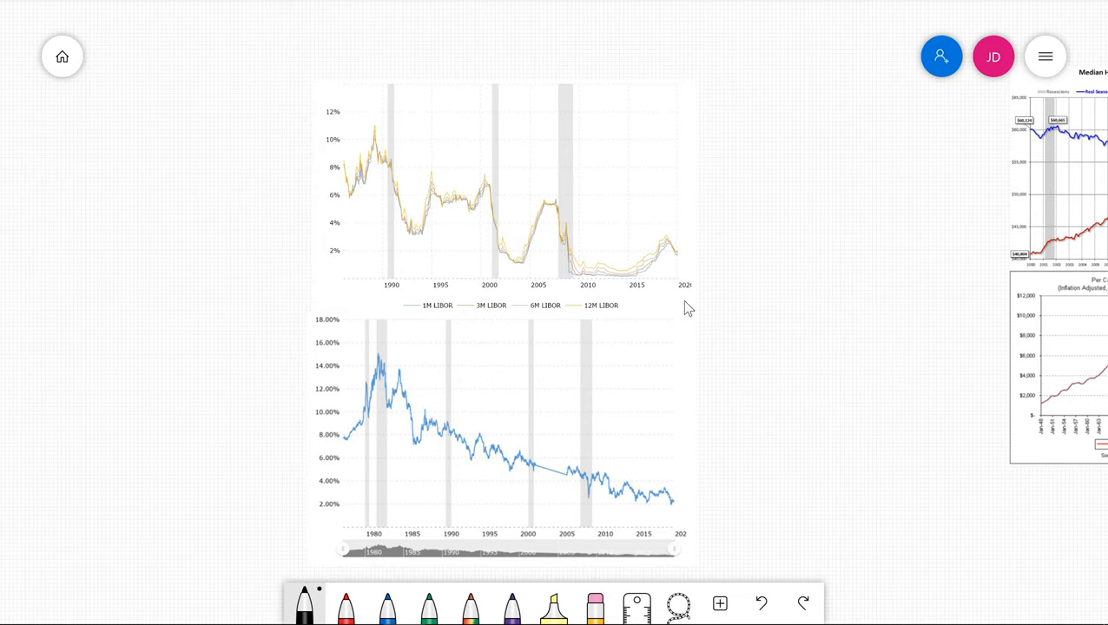
{"action": "mouse_move", "coordinate": [742, 219]}
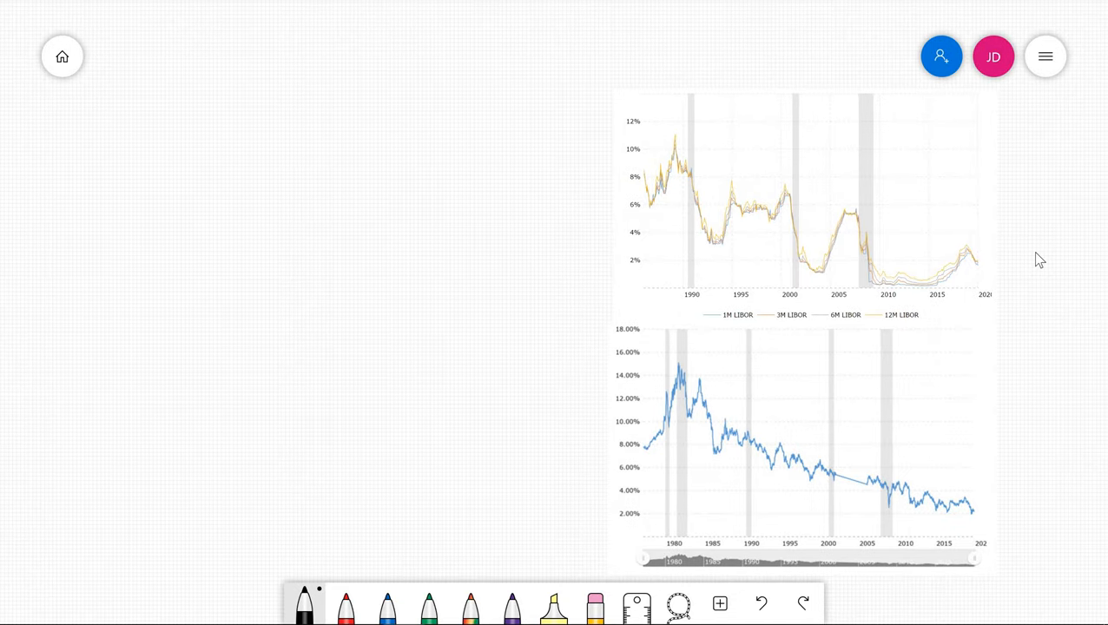
Step: Handwrite the 80/20 LTV note with 1%, an arrow to 80/20, and 4% below
{"action": "left_click_drag", "start_coordinate": [182, 104], "coordinate": [213, 152]}
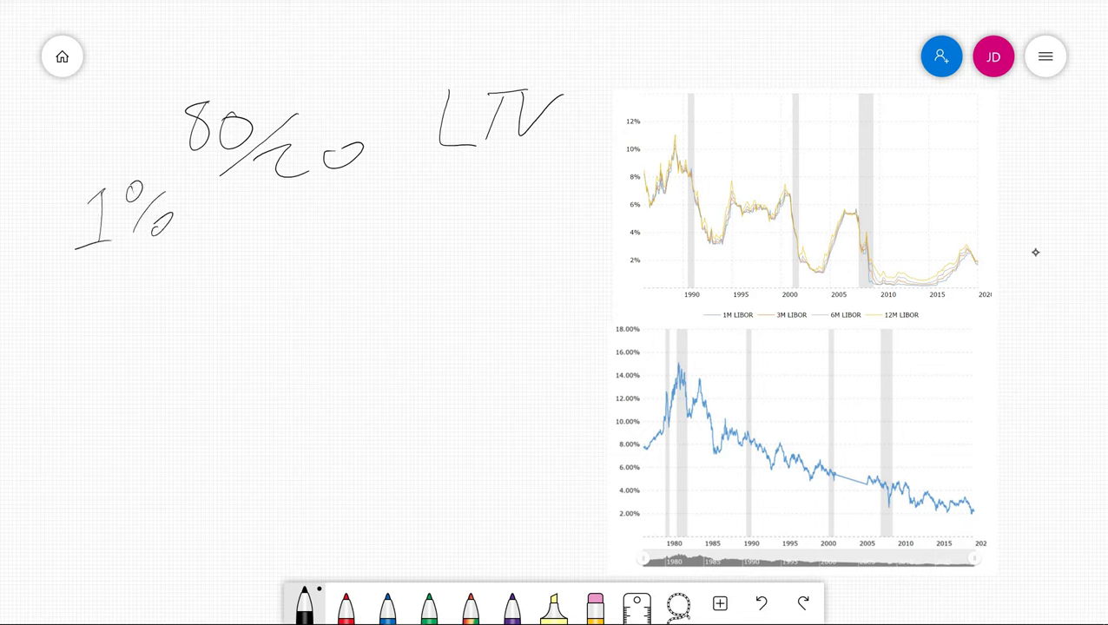
{"action": "left_click_drag", "start_coordinate": [121, 139], "coordinate": [178, 130]}
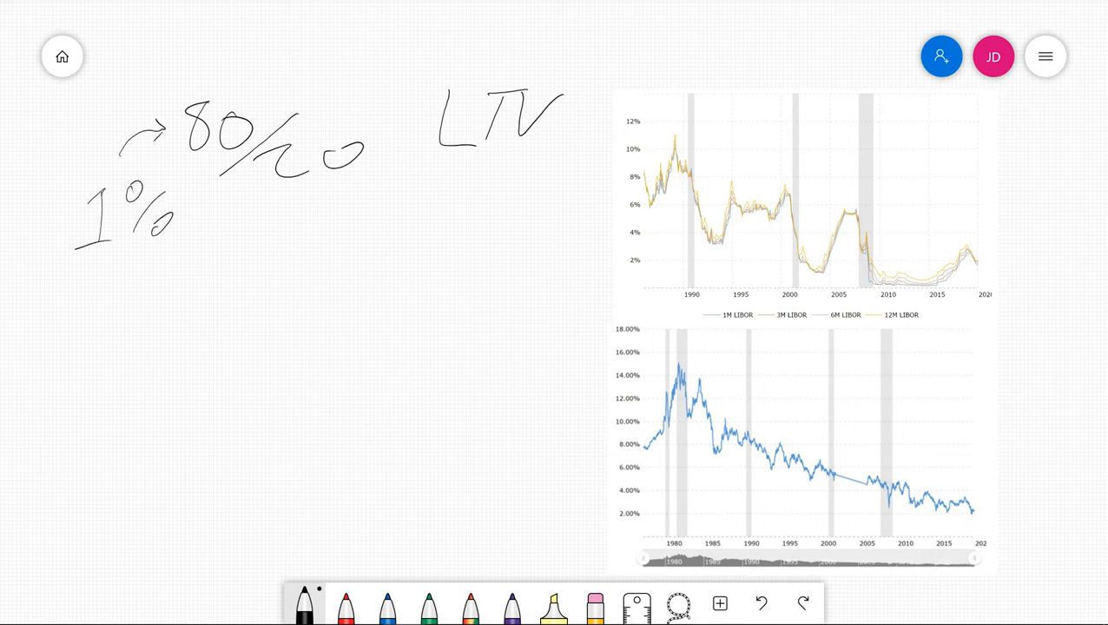
{"action": "mouse_move", "coordinate": [1036, 253]}
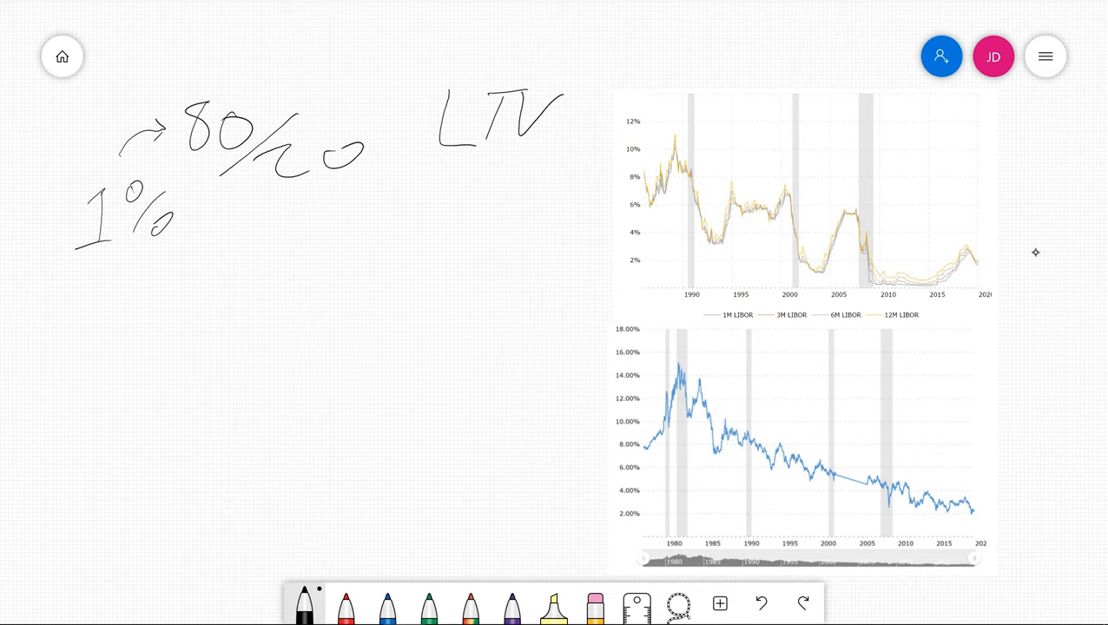
{"action": "left_click_drag", "start_coordinate": [86, 312], "coordinate": [113, 356]}
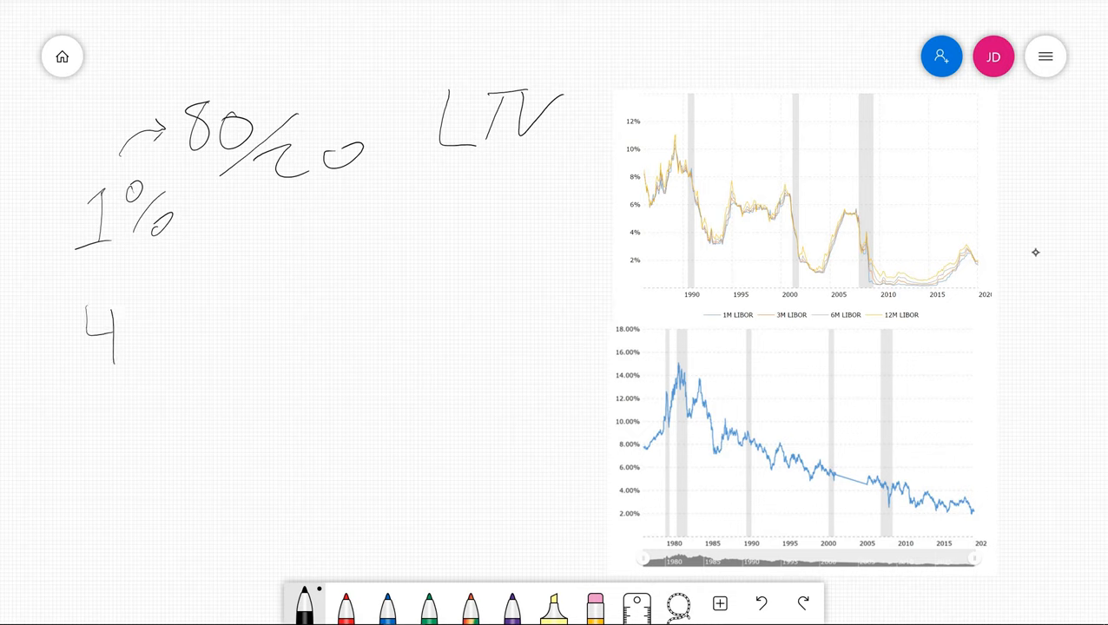
{"action": "left_click_drag", "start_coordinate": [139, 295], "coordinate": [209, 347]}
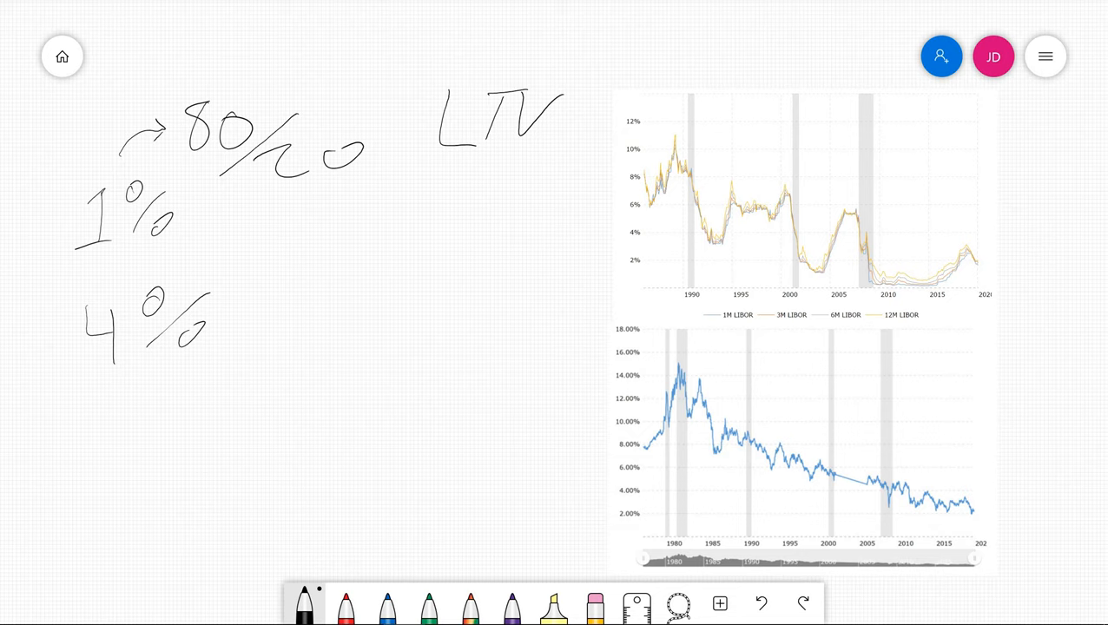
{"action": "mouse_move", "coordinate": [1035, 253]}
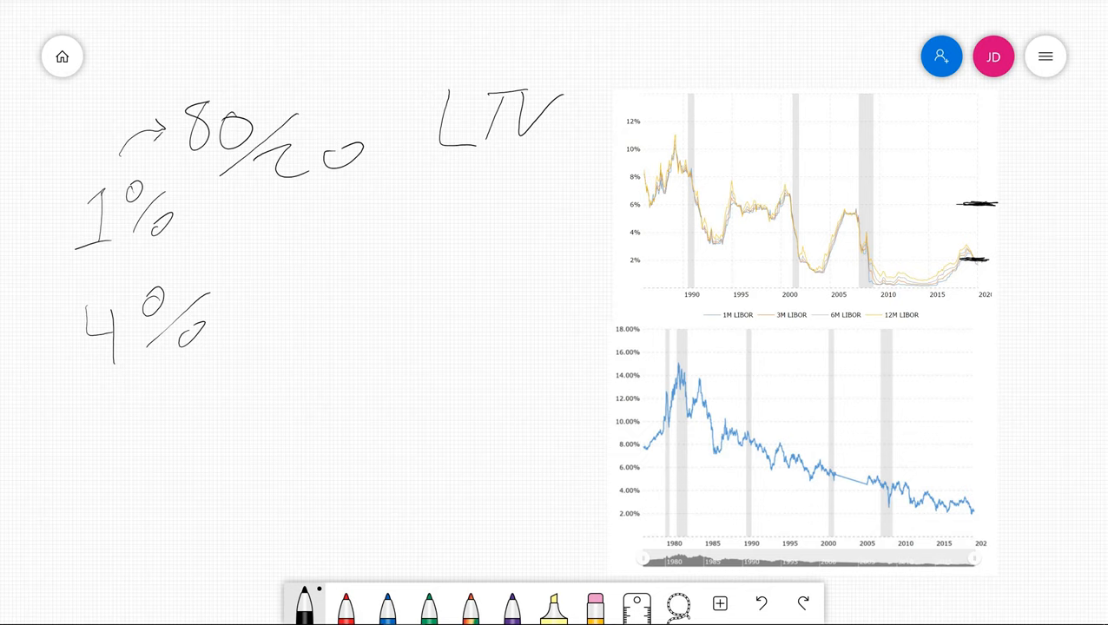
Step: Extend 4% with an arrow to 8%, write 5% → 2.5%, box 10%, and scribble under 2.5%
{"action": "left_click_drag", "start_coordinate": [243, 317], "coordinate": [295, 313]}
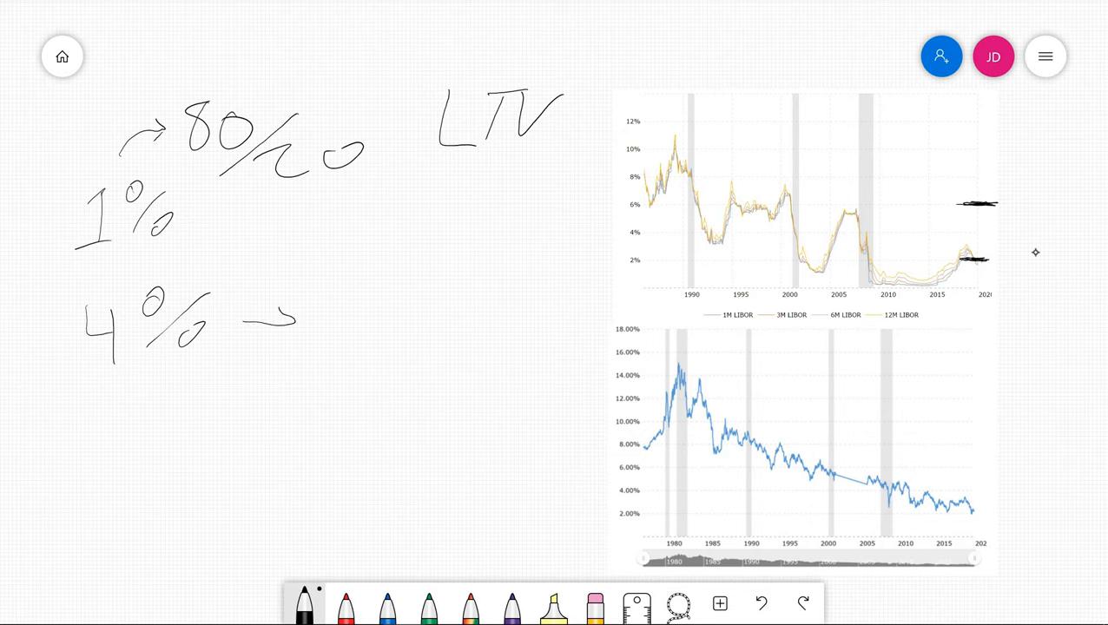
{"action": "left_click_drag", "start_coordinate": [356, 286], "coordinate": [399, 348]}
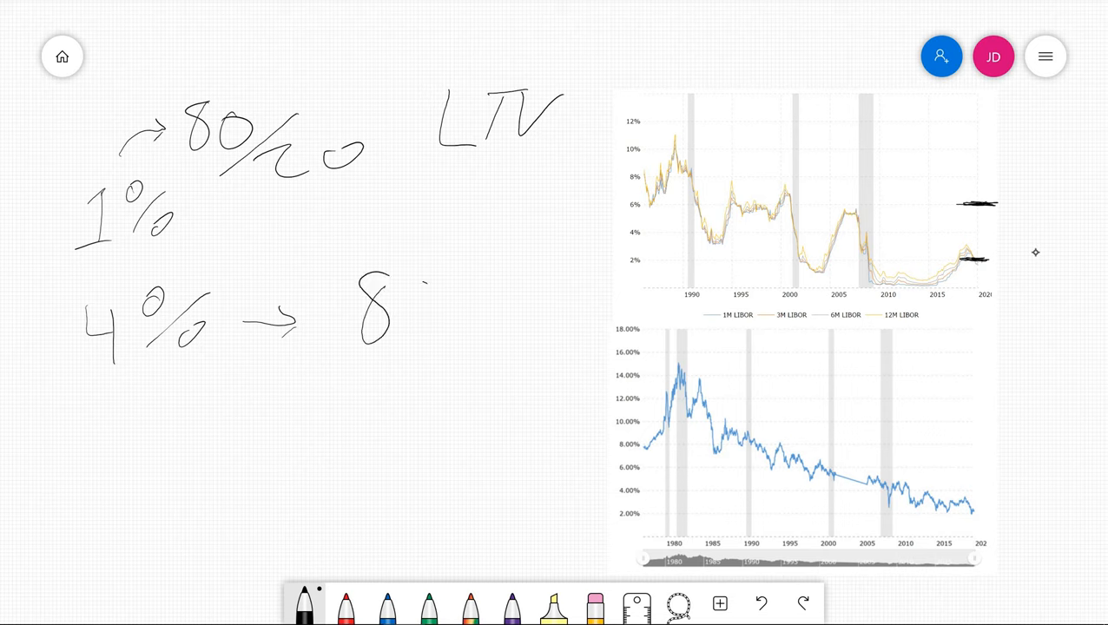
{"action": "left_click_drag", "start_coordinate": [408, 286], "coordinate": [443, 339]}
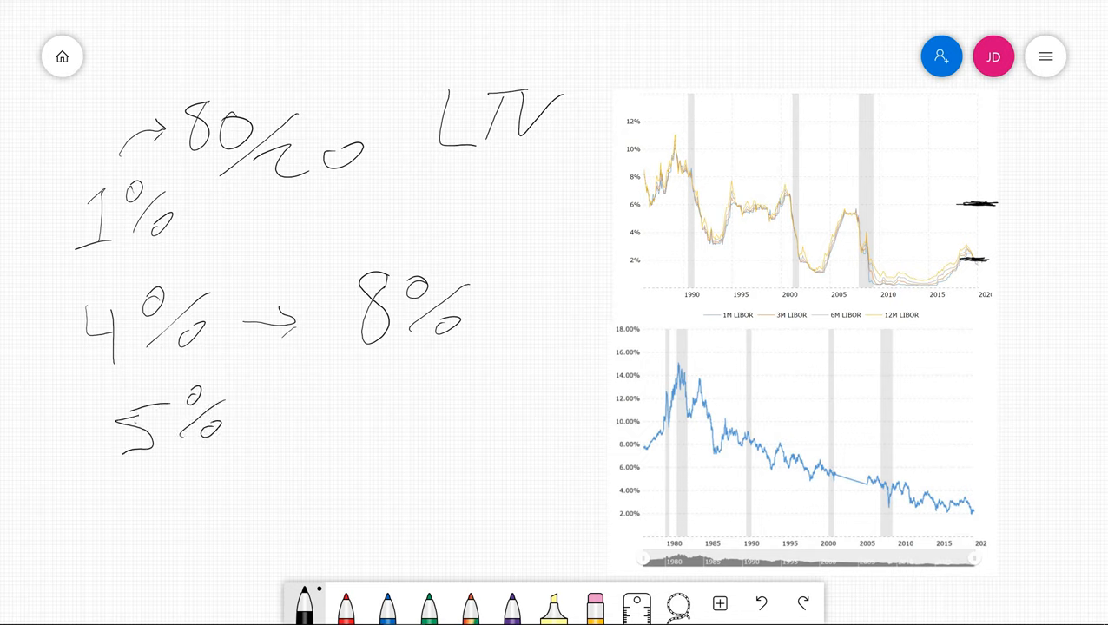
{"action": "left_click_drag", "start_coordinate": [260, 420], "coordinate": [339, 419]}
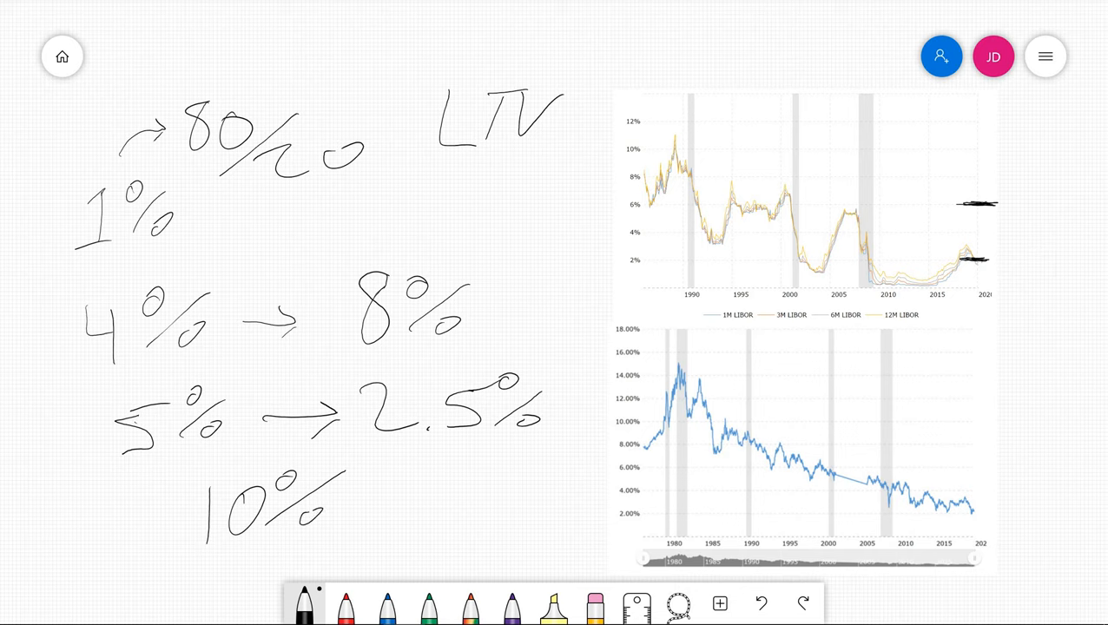
{"action": "left_click_drag", "start_coordinate": [183, 456], "coordinate": [356, 548]}
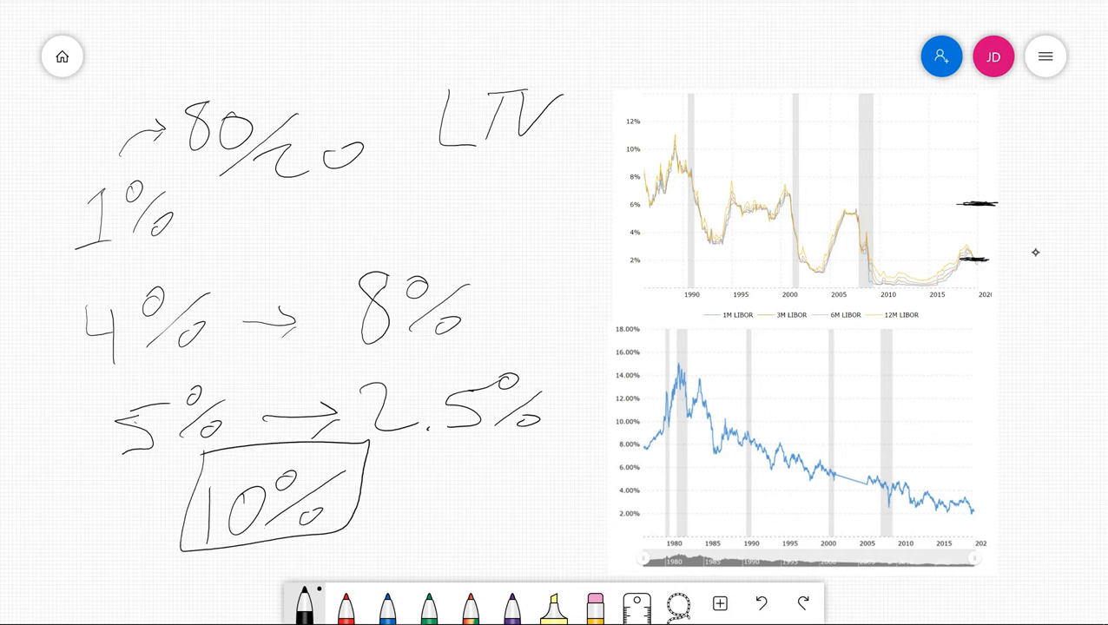
{"action": "left_click_drag", "start_coordinate": [339, 447], "coordinate": [521, 444]}
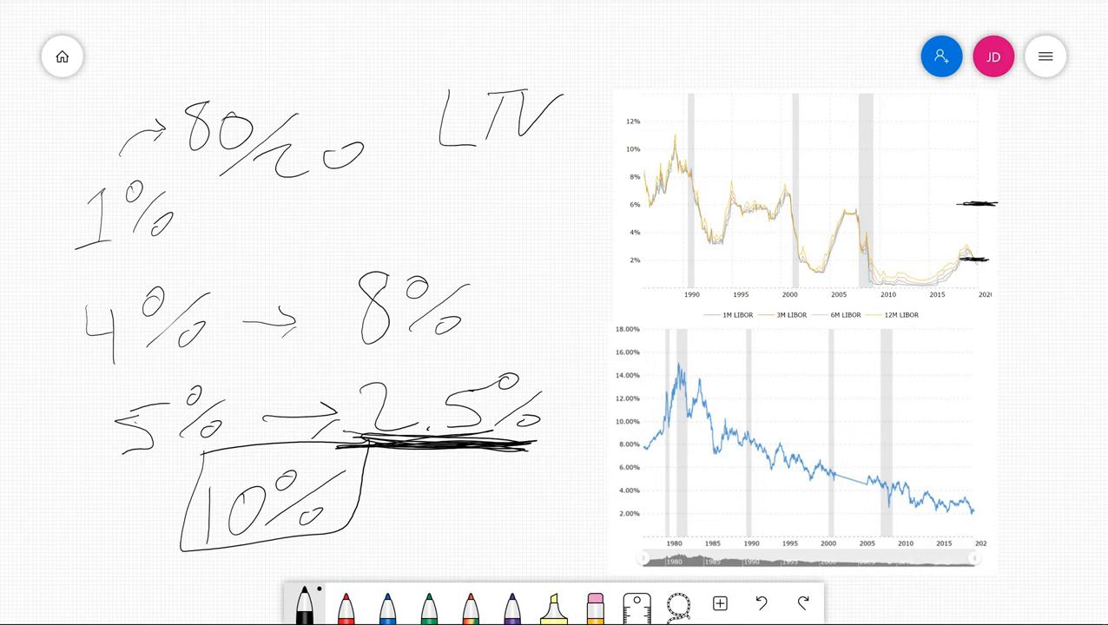
{"action": "mouse_move", "coordinate": [1035, 253]}
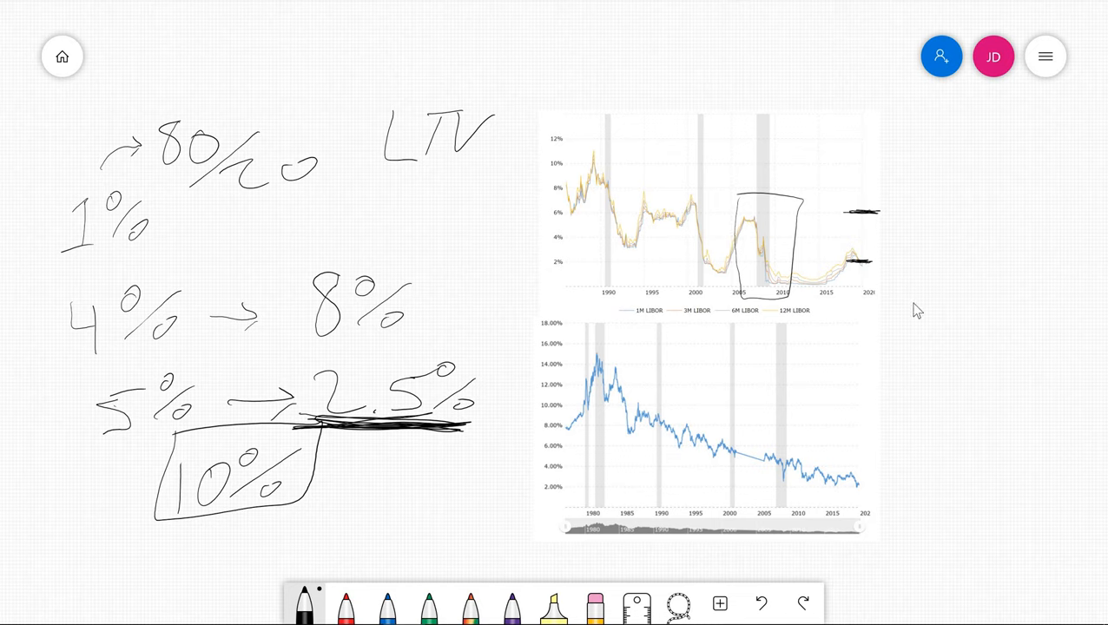
{"action": "mouse_move", "coordinate": [912, 310]}
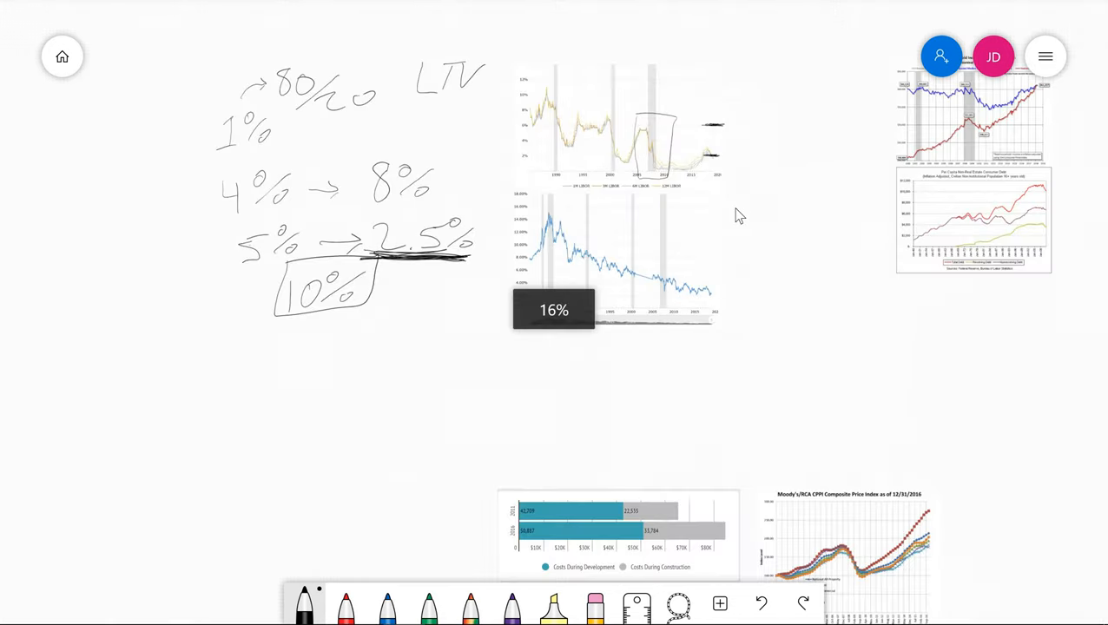
Step: Scroll the board back to center on Moody's CPPI chart
{"action": "scroll", "scroll_direction": "down", "scroll_amount": 3}
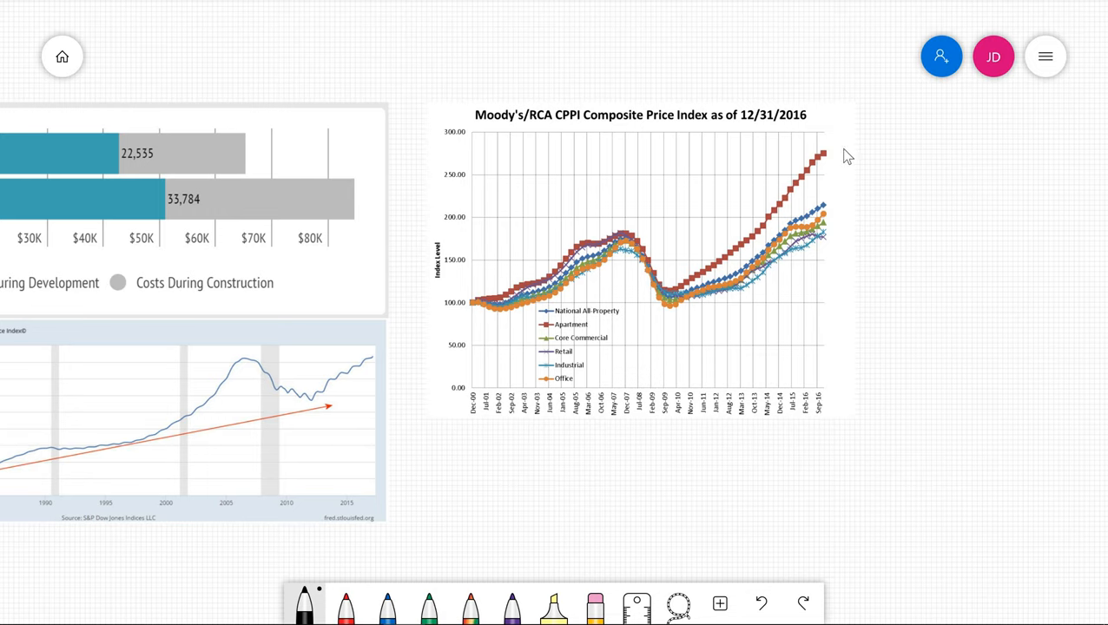
{"action": "mouse_move", "coordinate": [904, 231]}
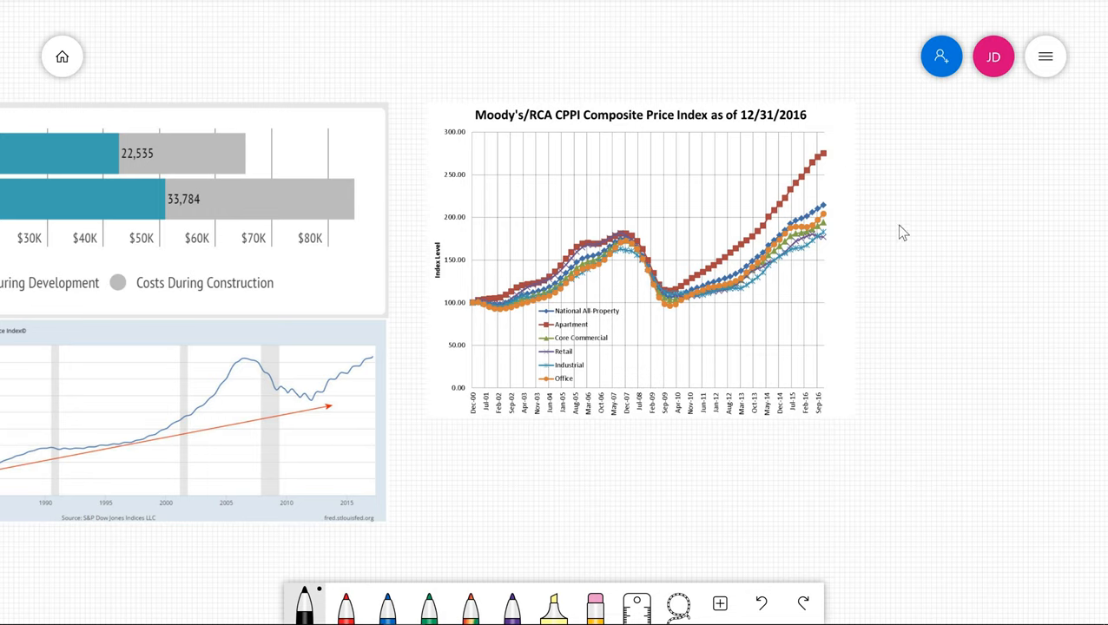
{"action": "mouse_move", "coordinate": [893, 233]}
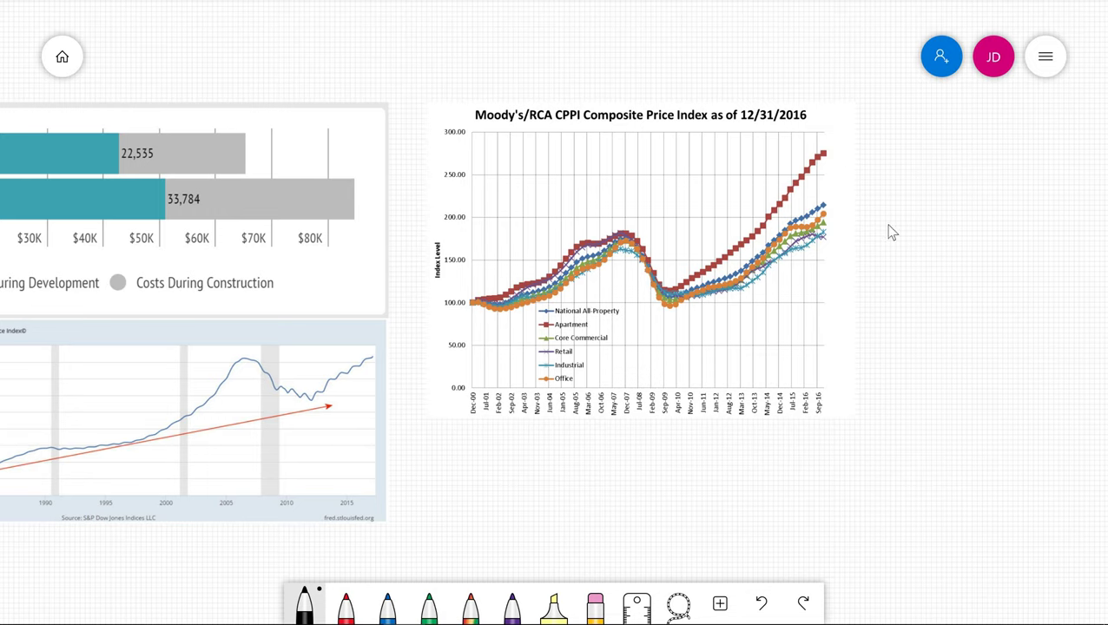
{"action": "mouse_move", "coordinate": [882, 228]}
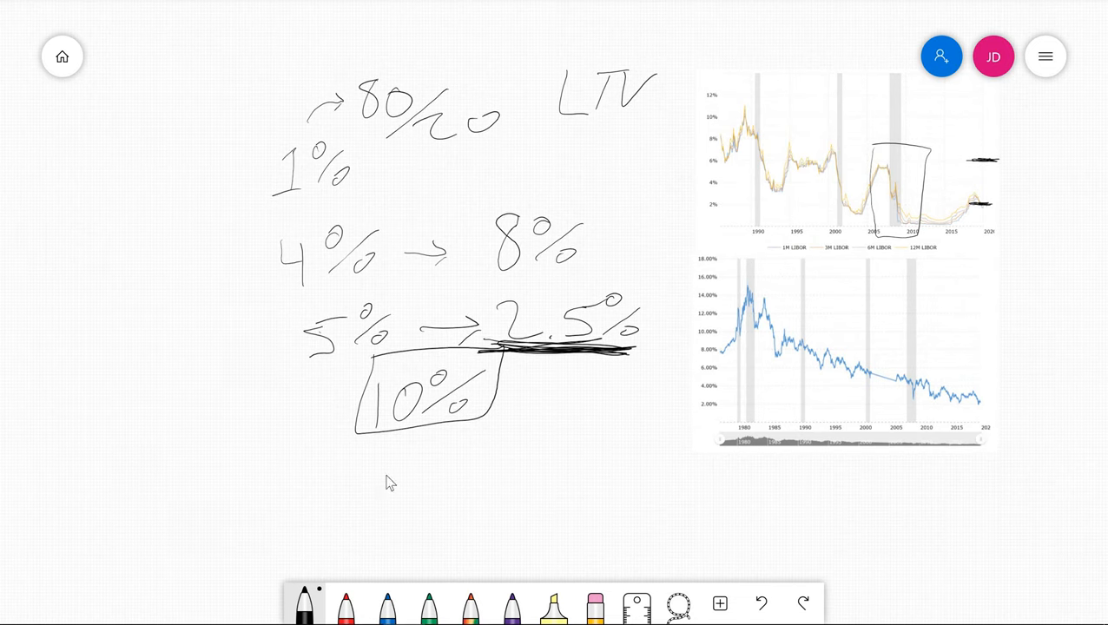
{"action": "mouse_move", "coordinate": [387, 196]}
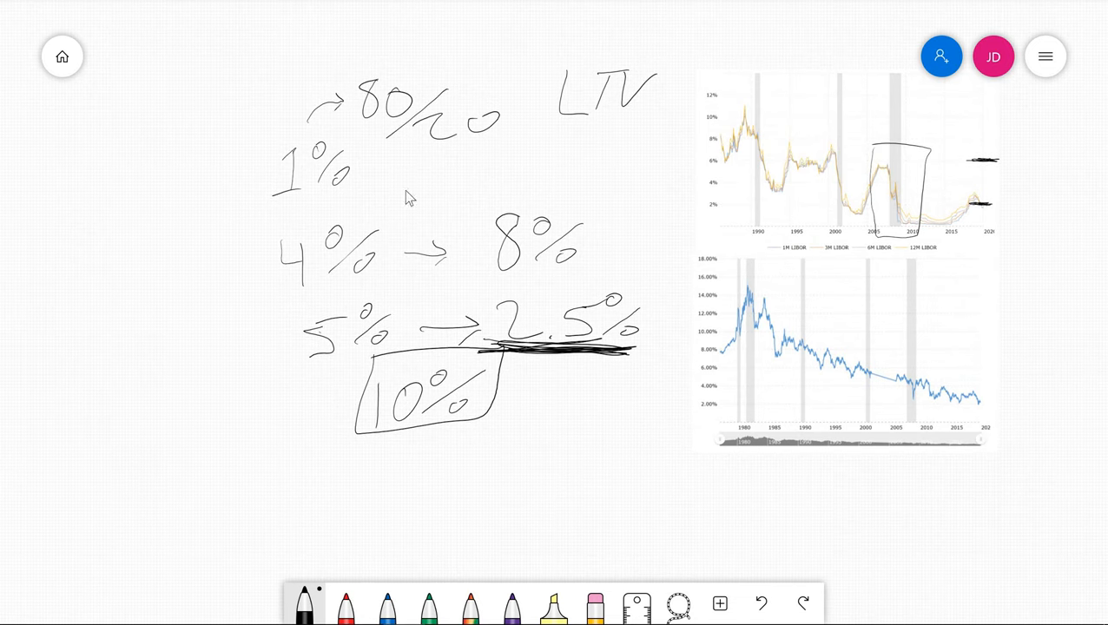
{"action": "mouse_move", "coordinate": [215, 293]}
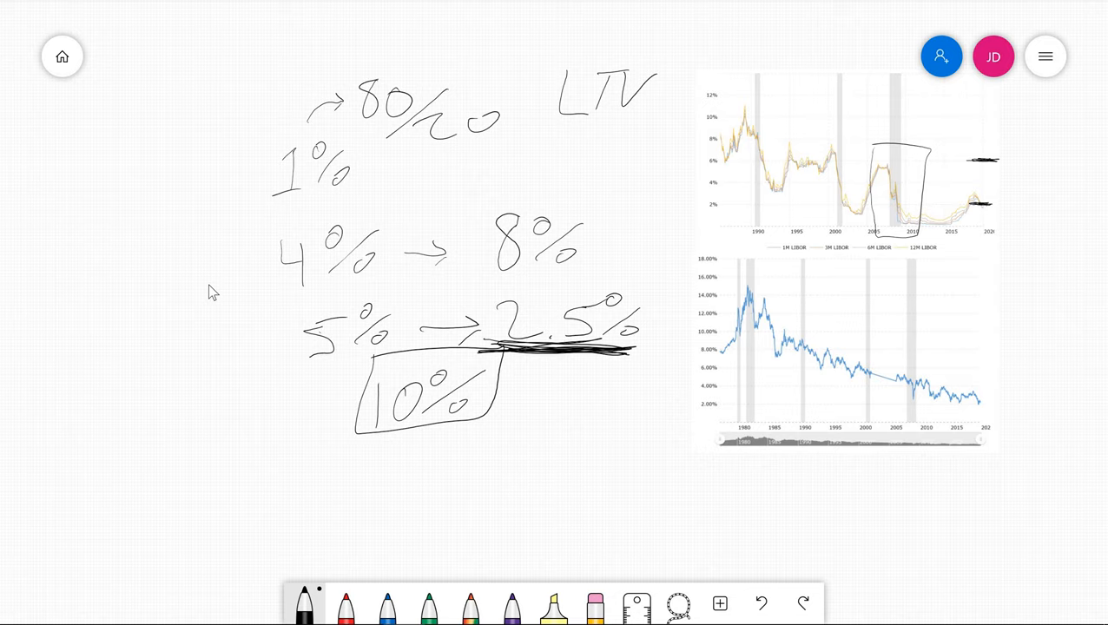
{"action": "mouse_move", "coordinate": [767, 182]}
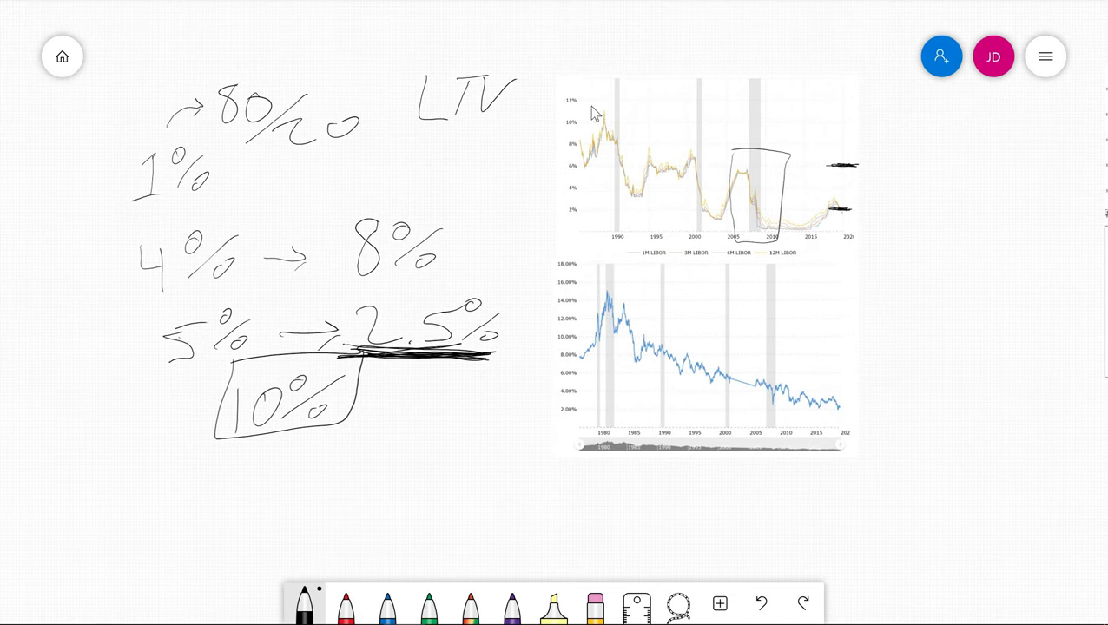
{"action": "mouse_move", "coordinate": [740, 190]}
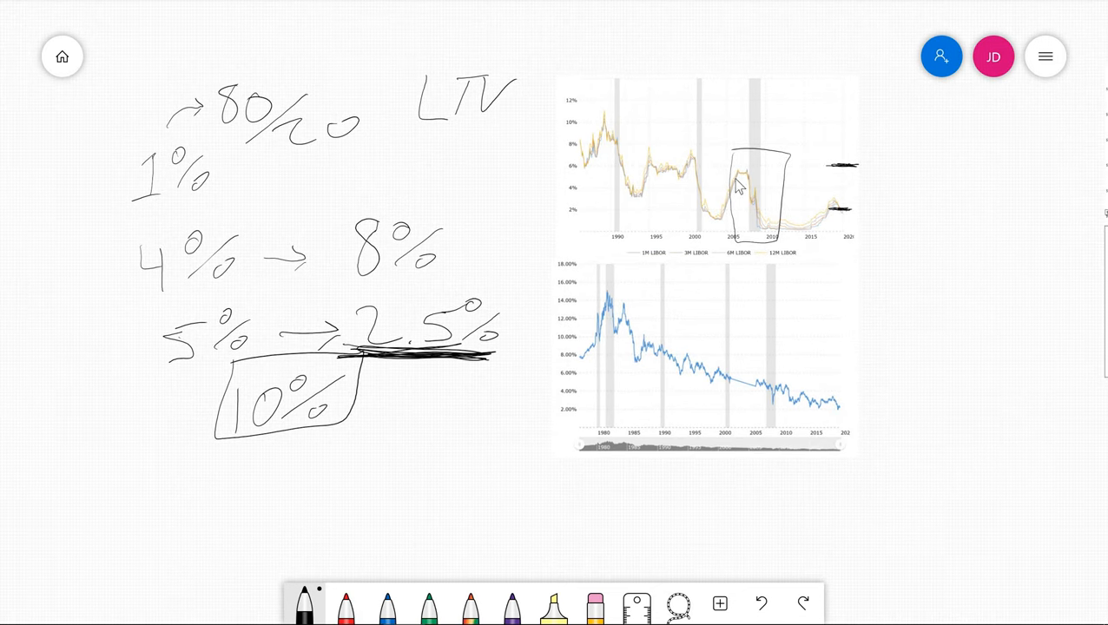
{"action": "mouse_move", "coordinate": [796, 192]}
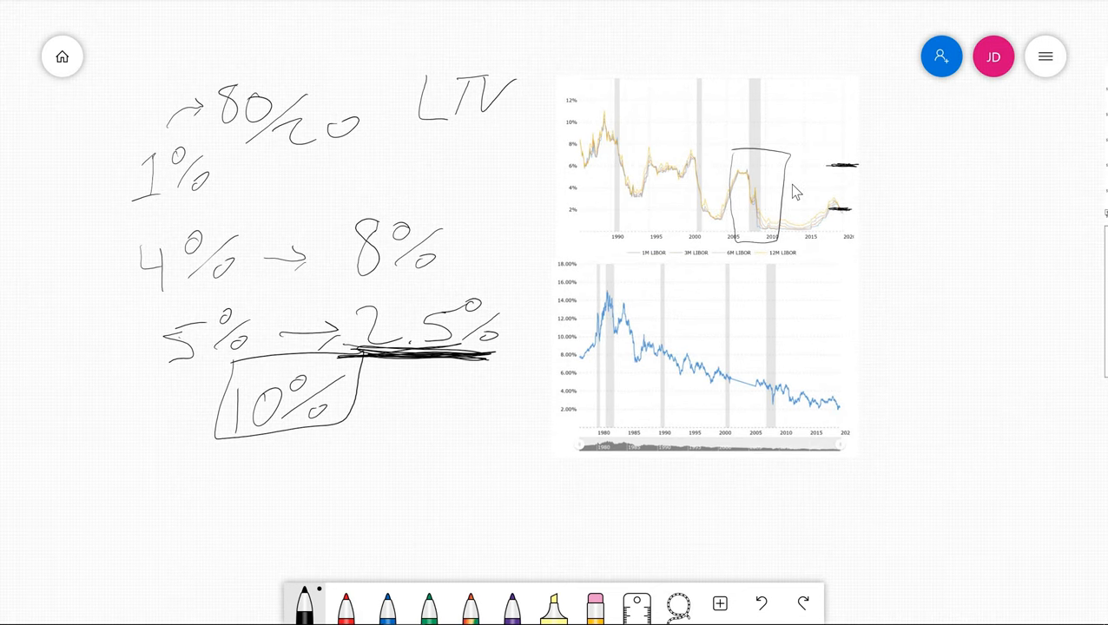
{"action": "mouse_move", "coordinate": [949, 141]}
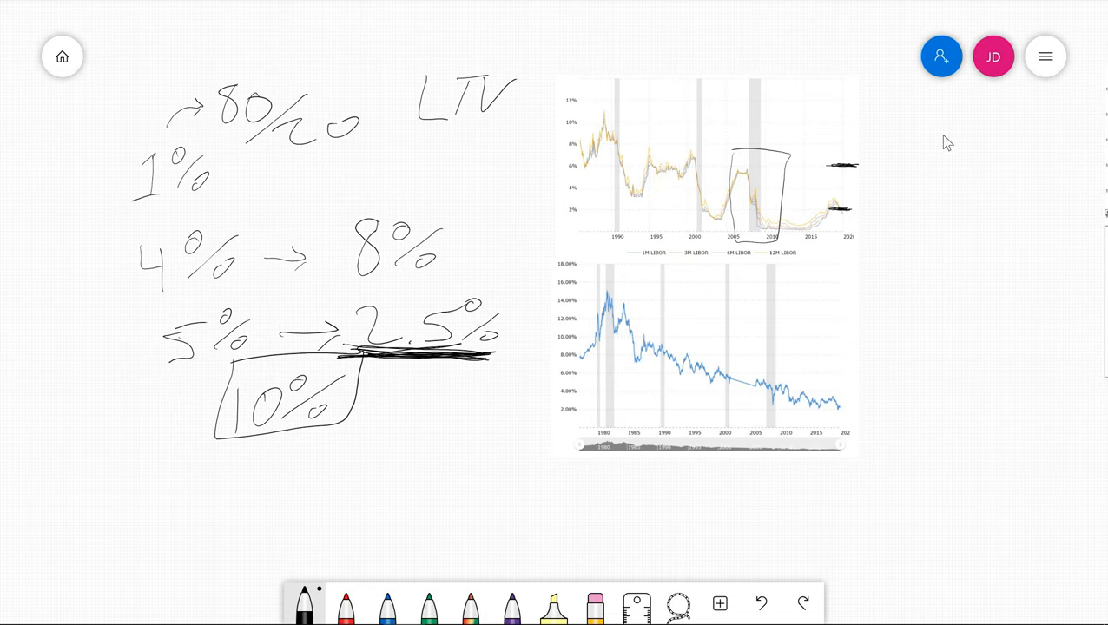
{"action": "mouse_move", "coordinate": [817, 187]}
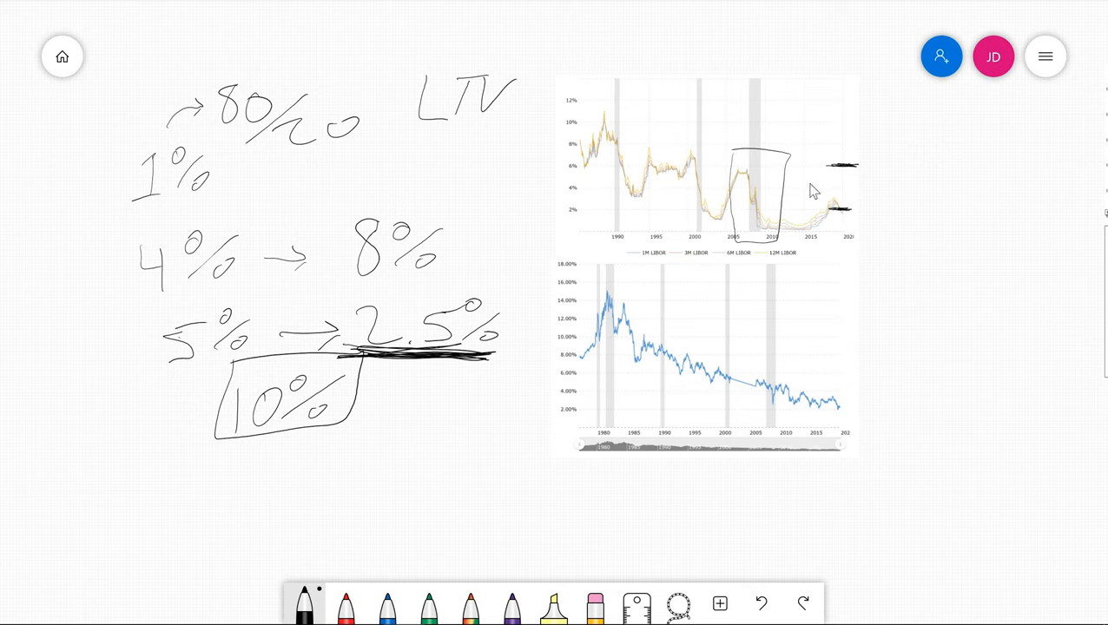
{"action": "mouse_move", "coordinate": [771, 204]}
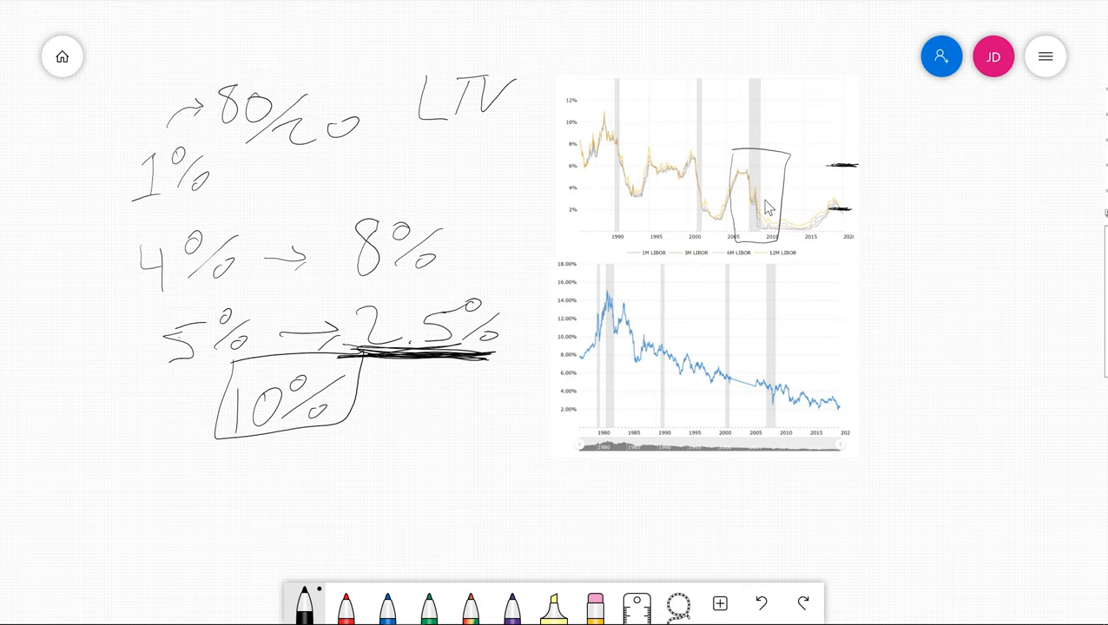
{"action": "mouse_move", "coordinate": [853, 251]}
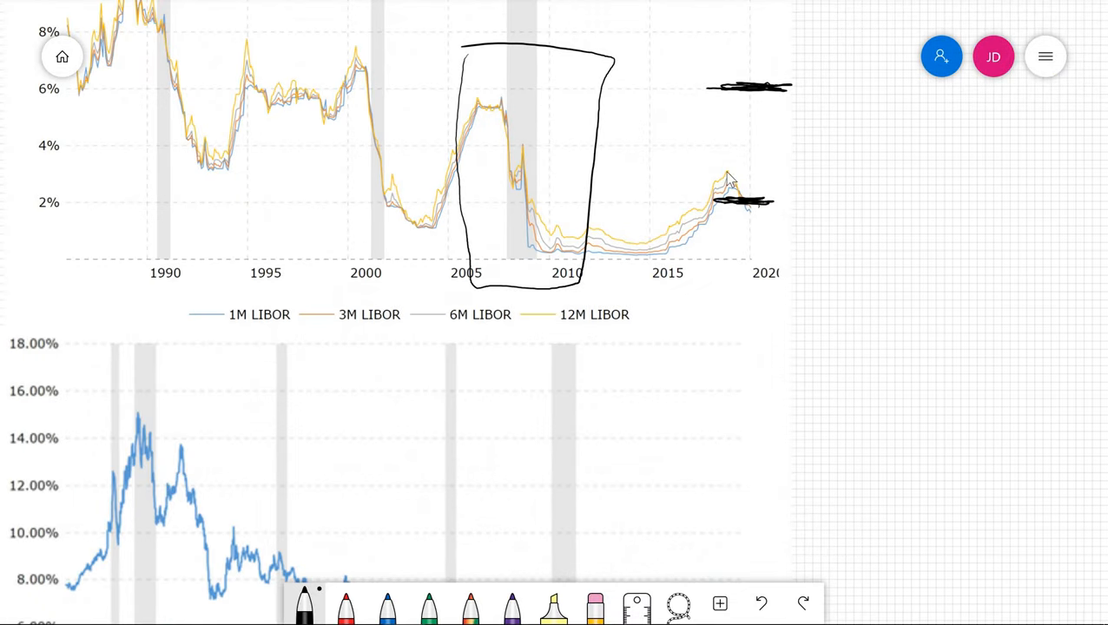
{"action": "mouse_move", "coordinate": [749, 212]}
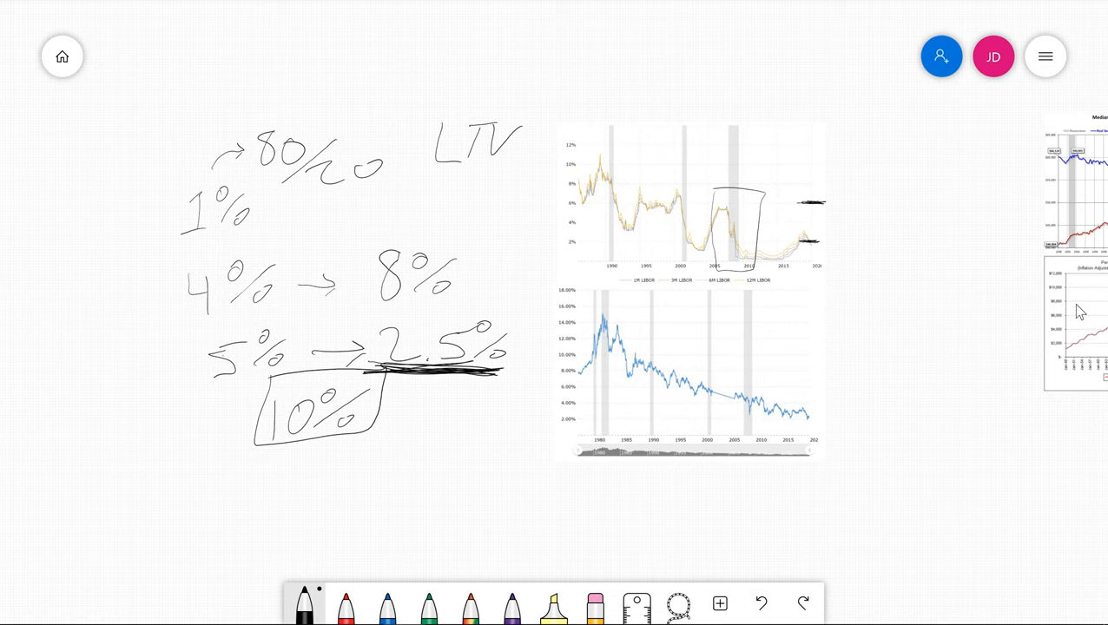
{"action": "mouse_move", "coordinate": [1076, 304]}
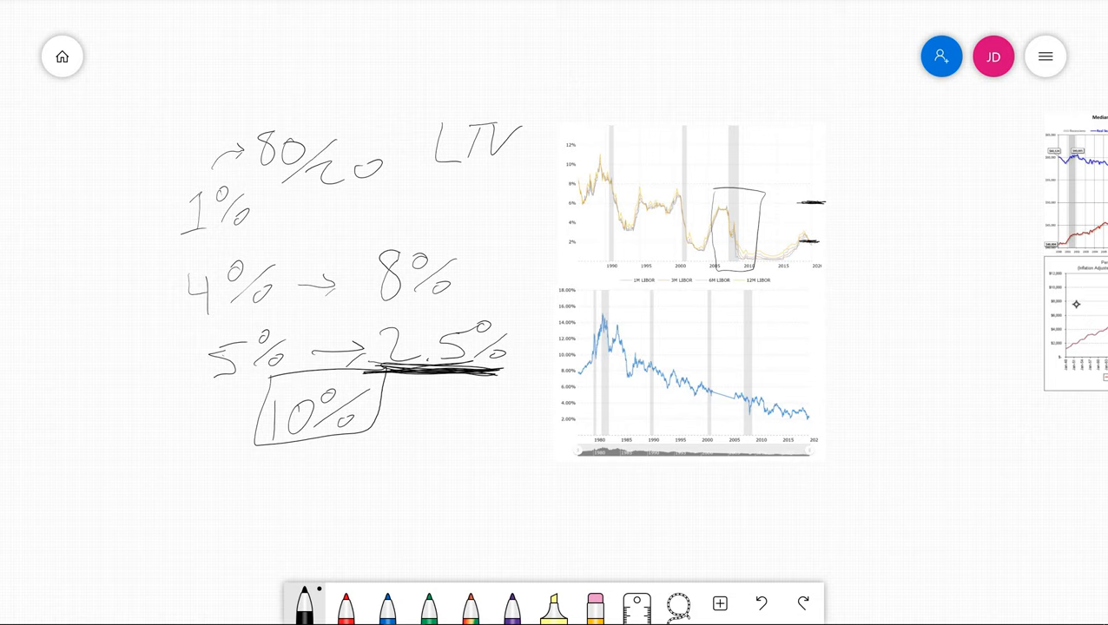
Step: Box the 80/20 split, write 90/10 LTV, and add the 9/1 and 4/1 ratios
{"action": "left_click_drag", "start_coordinate": [252, 113], "coordinate": [395, 199]}
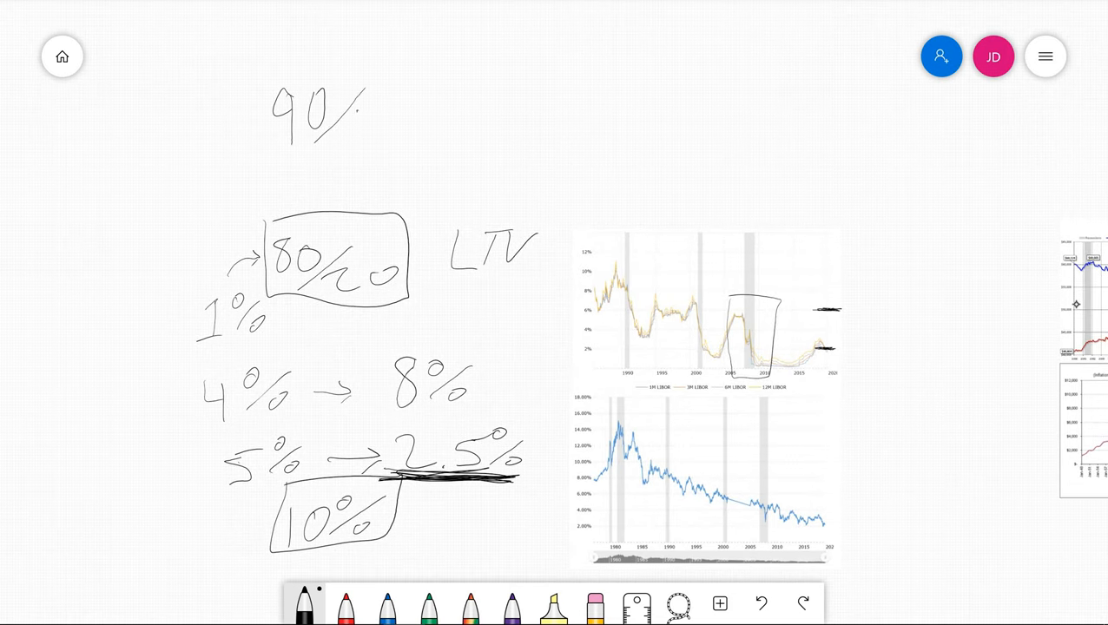
{"action": "left_click_drag", "start_coordinate": [365, 113], "coordinate": [504, 113]}
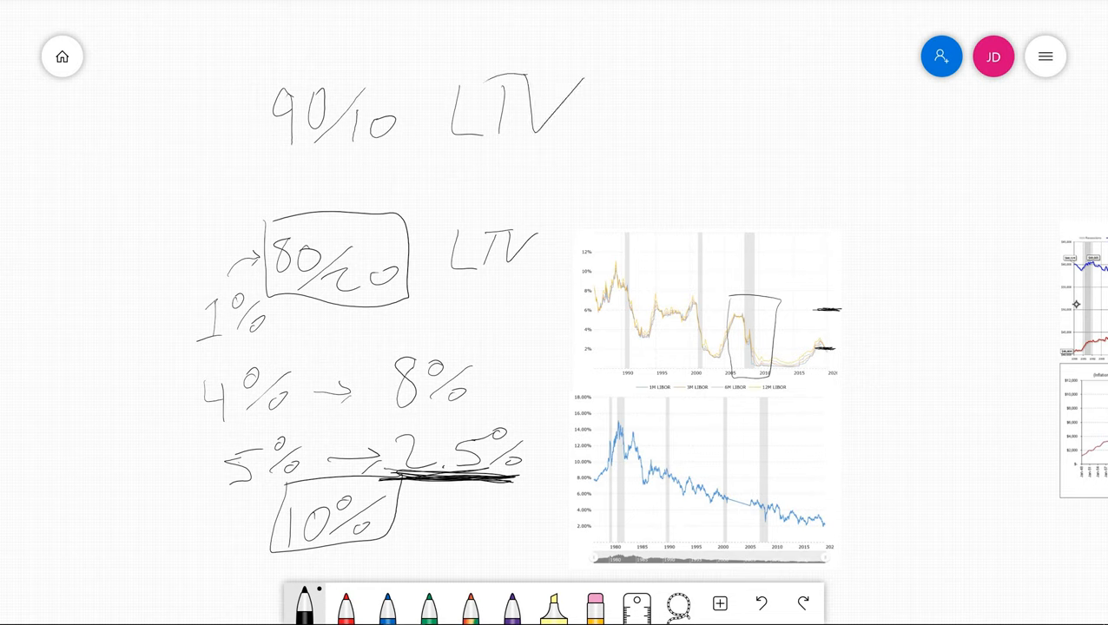
{"action": "left_click_drag", "start_coordinate": [61, 283], "coordinate": [65, 321]}
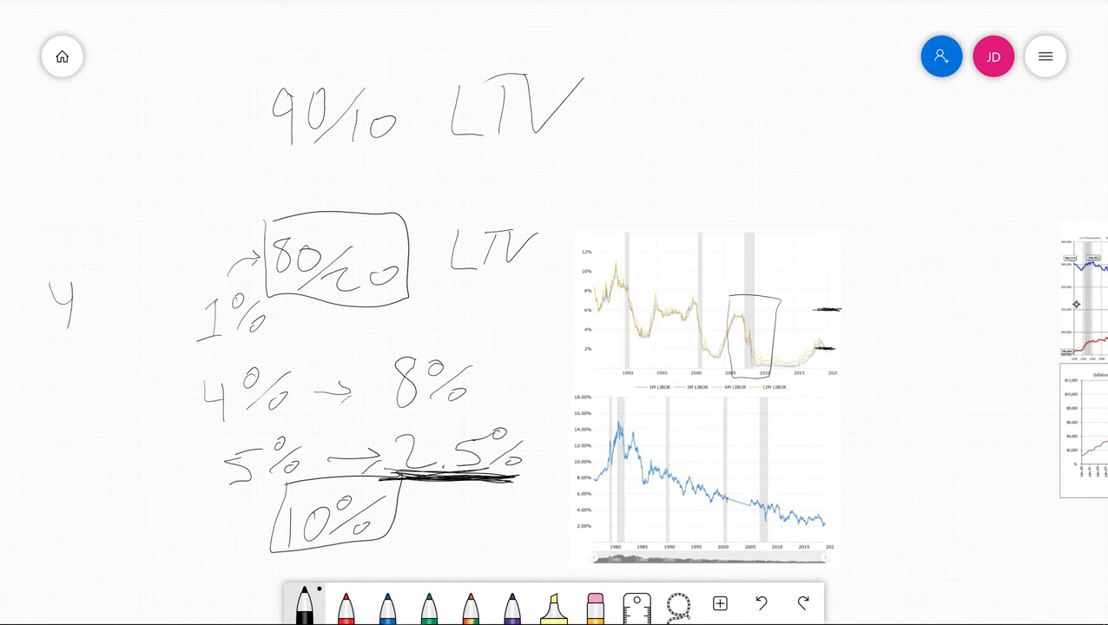
{"action": "left_click_drag", "start_coordinate": [87, 295], "coordinate": [105, 348]}
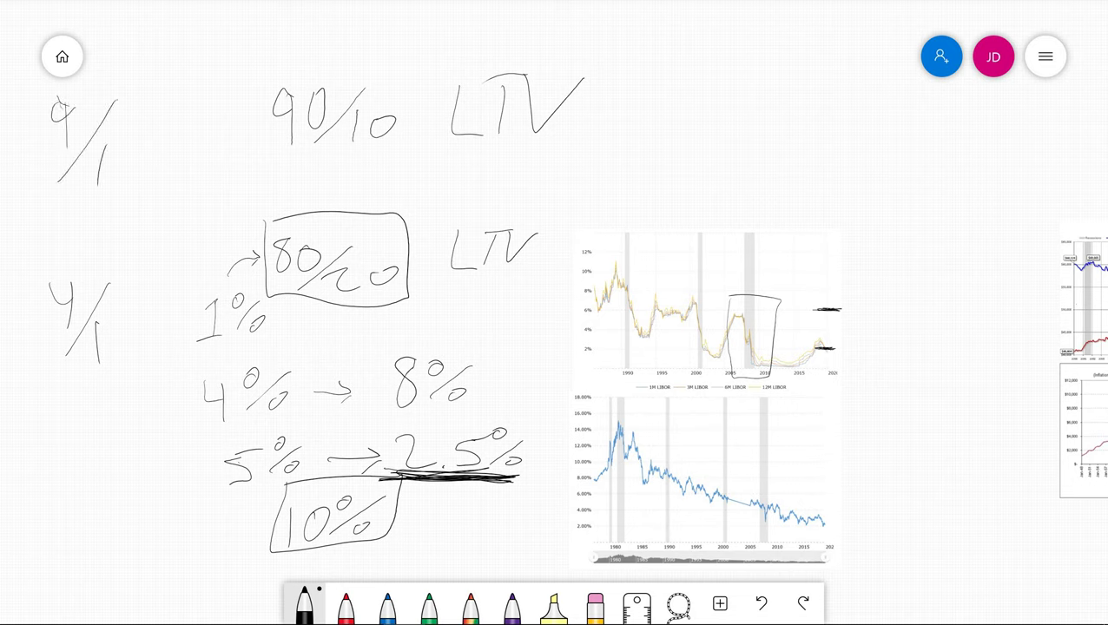
Step: Draw an arrow from 9/1 to the 5% line, write 18%, and underline the 10
{"action": "left_click_drag", "start_coordinate": [130, 148], "coordinate": [165, 443]}
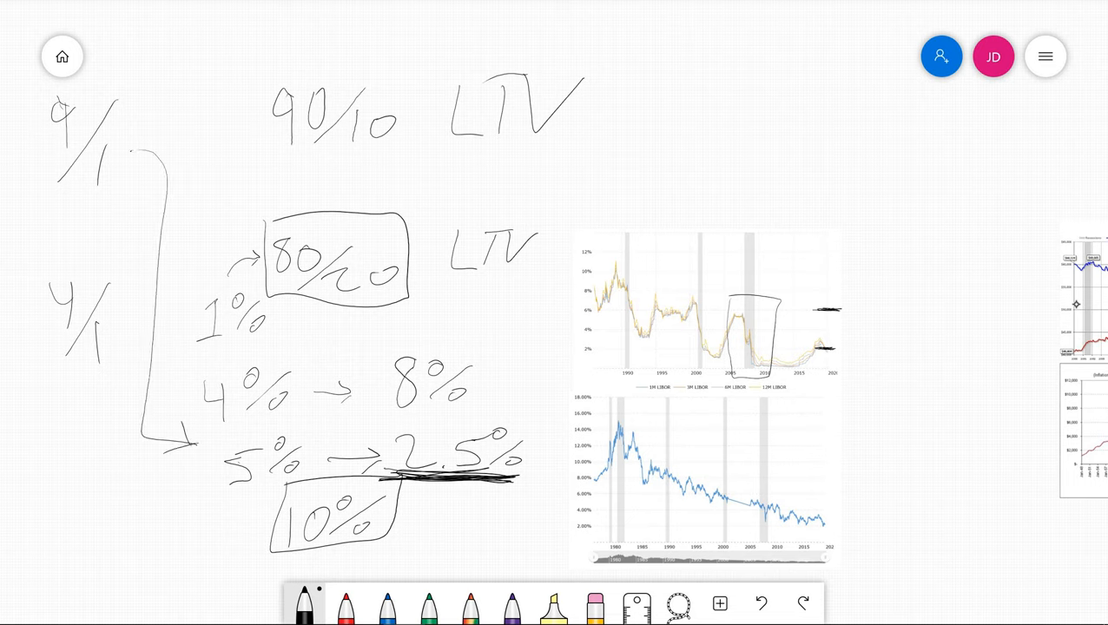
{"action": "left_click_drag", "start_coordinate": [156, 26], "coordinate": [252, 78]}
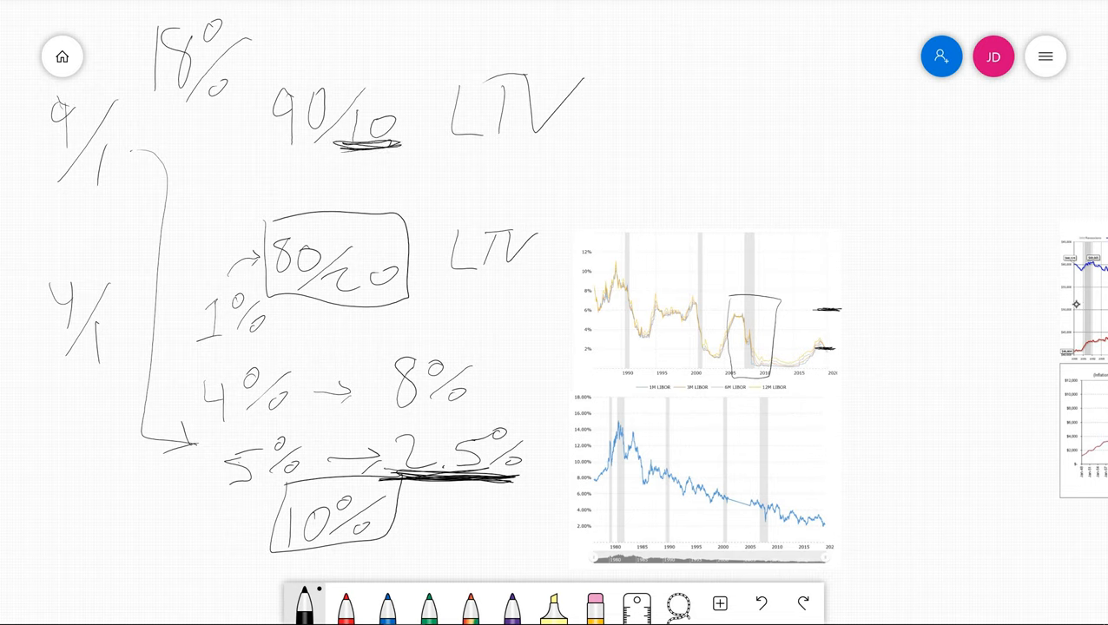
{"action": "left_click_drag", "start_coordinate": [312, 148], "coordinate": [399, 146]}
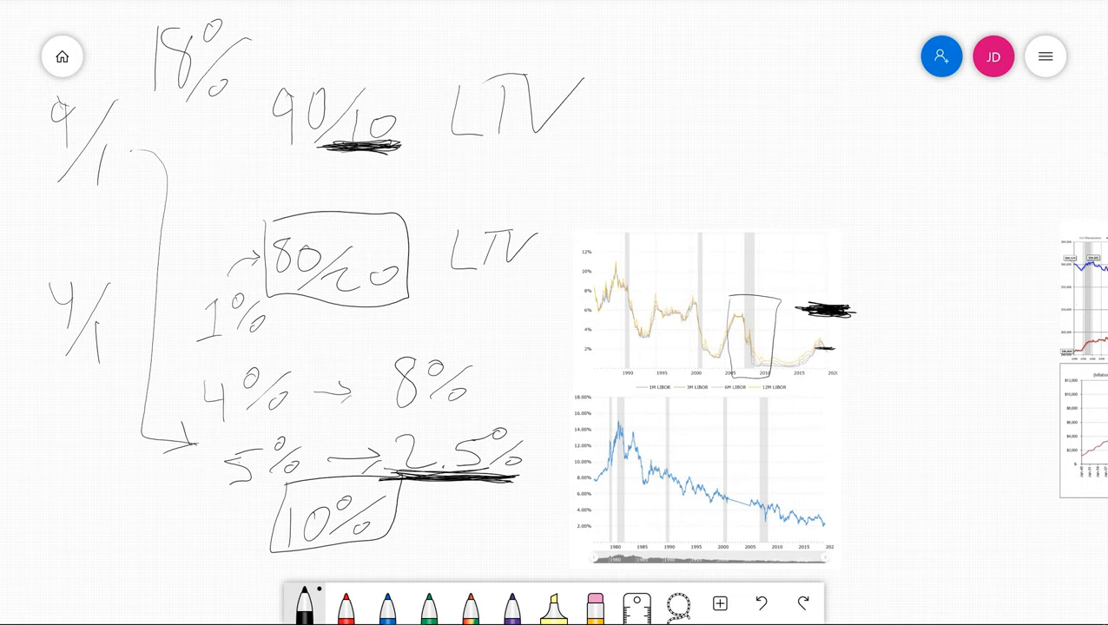
{"action": "mouse_move", "coordinate": [827, 256]}
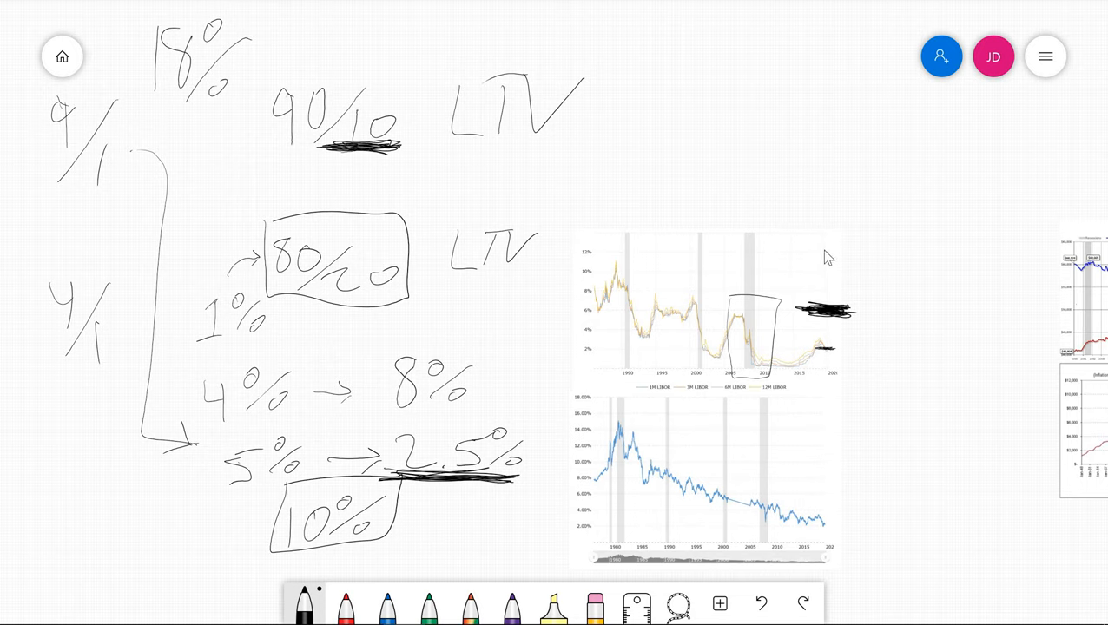
{"action": "mouse_move", "coordinate": [765, 229]}
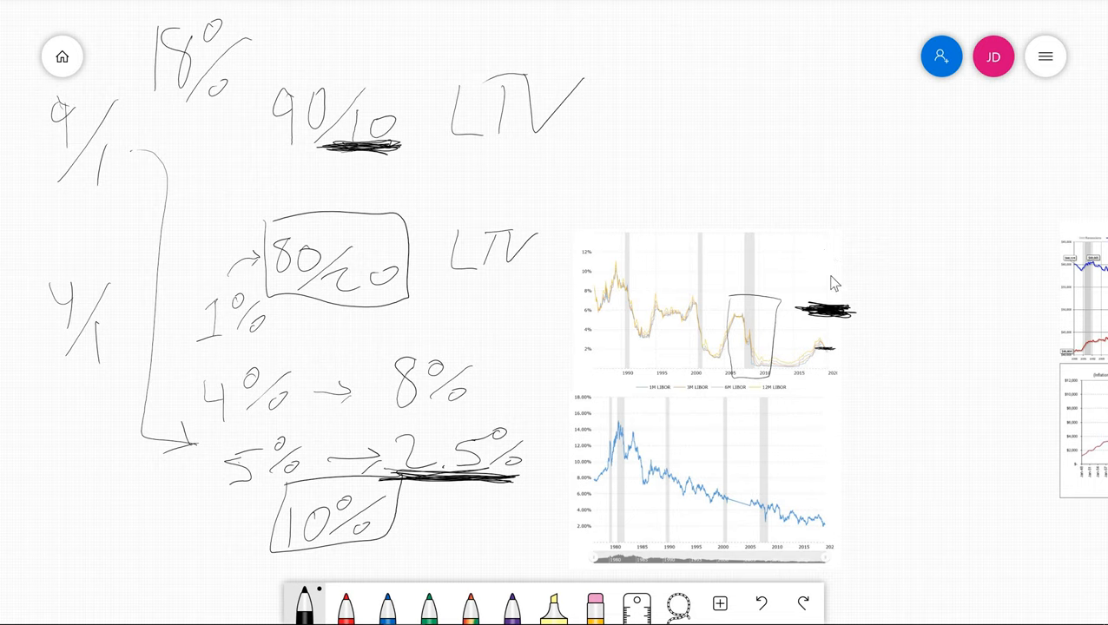
{"action": "mouse_move", "coordinate": [821, 359]}
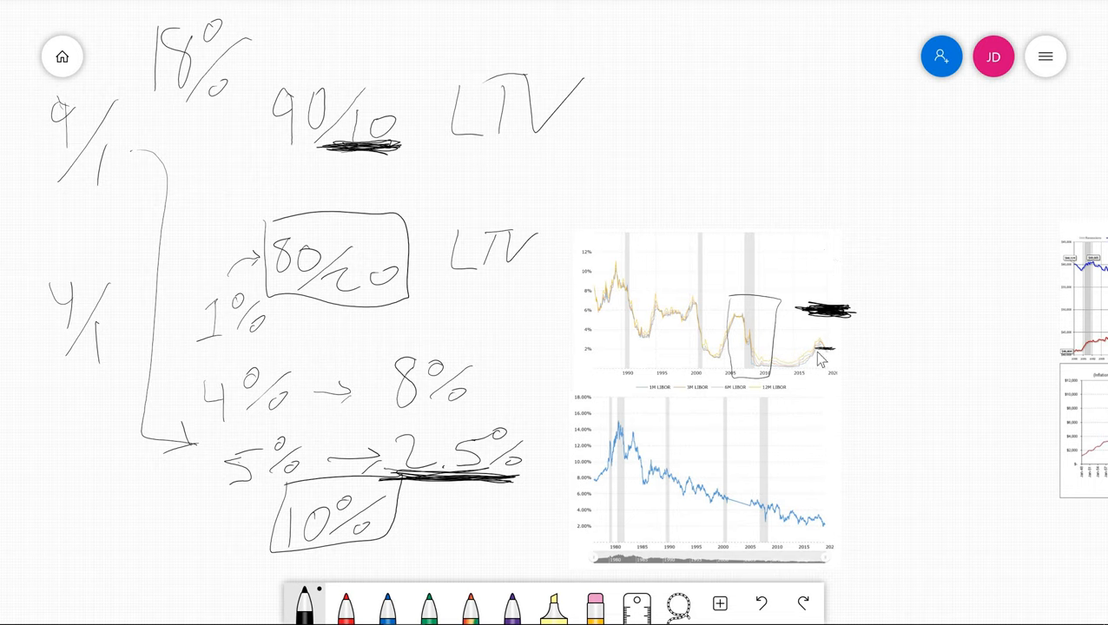
{"action": "mouse_move", "coordinate": [835, 372]}
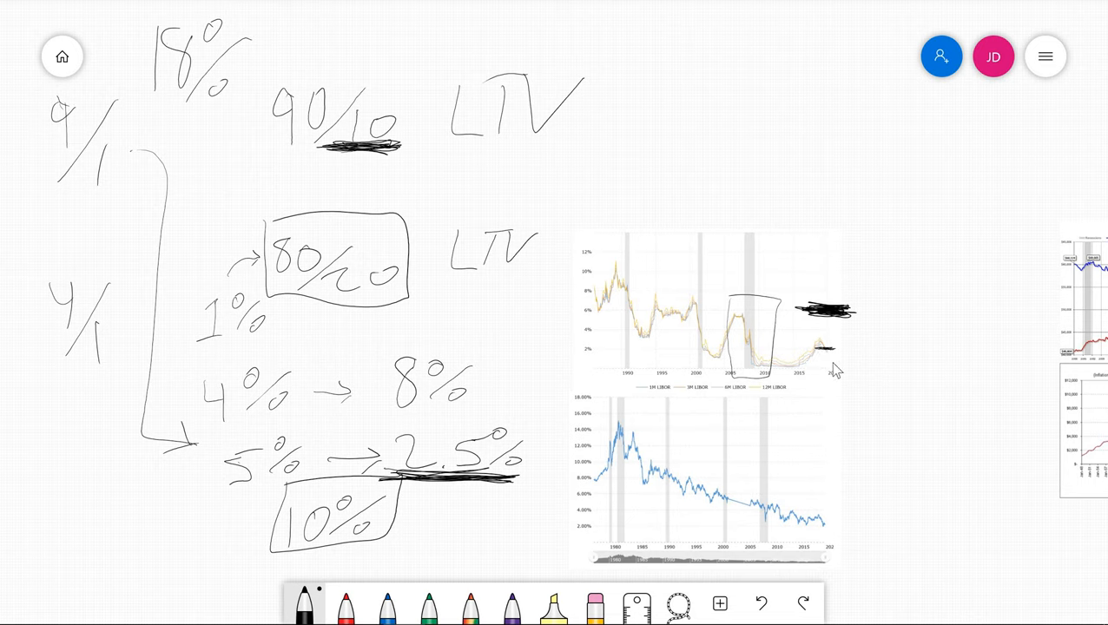
{"action": "mouse_move", "coordinate": [878, 328]}
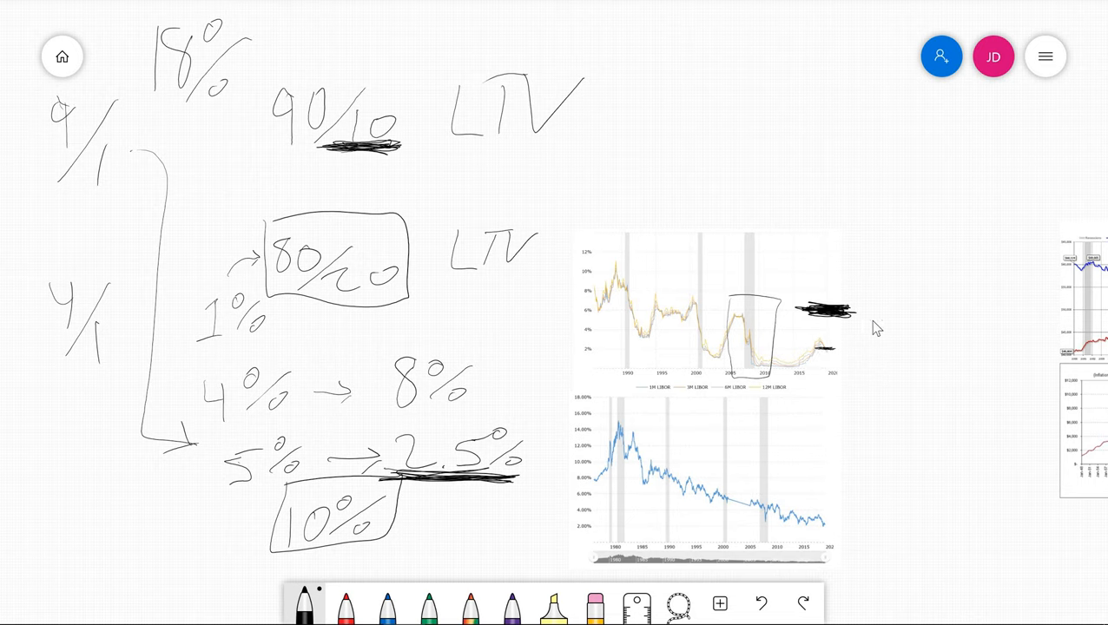
{"action": "mouse_move", "coordinate": [932, 326]}
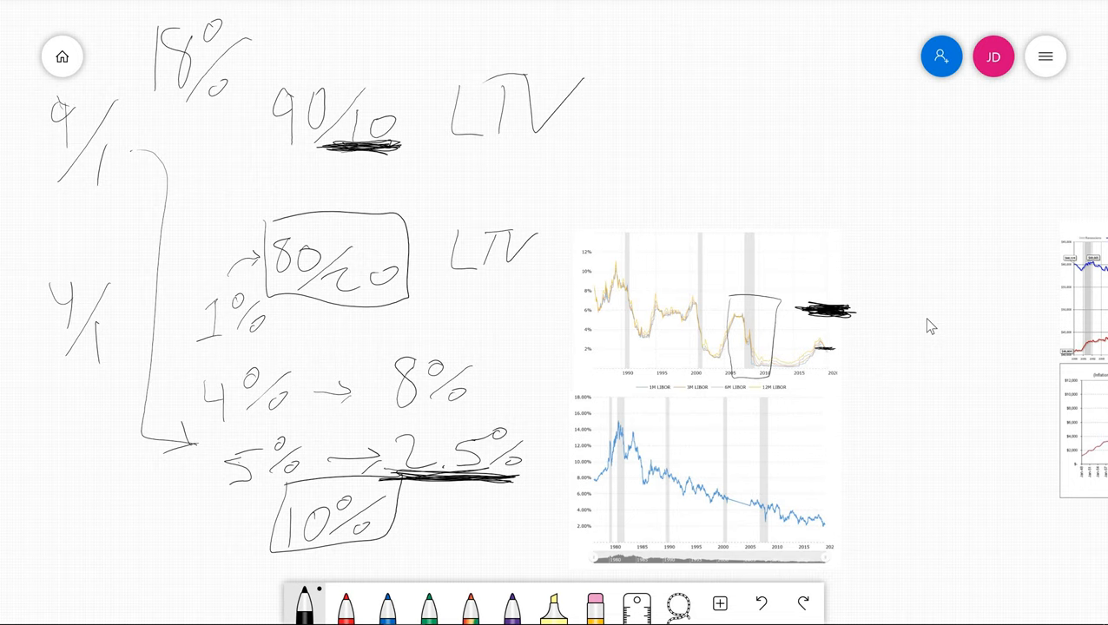
{"action": "mouse_move", "coordinate": [904, 313]}
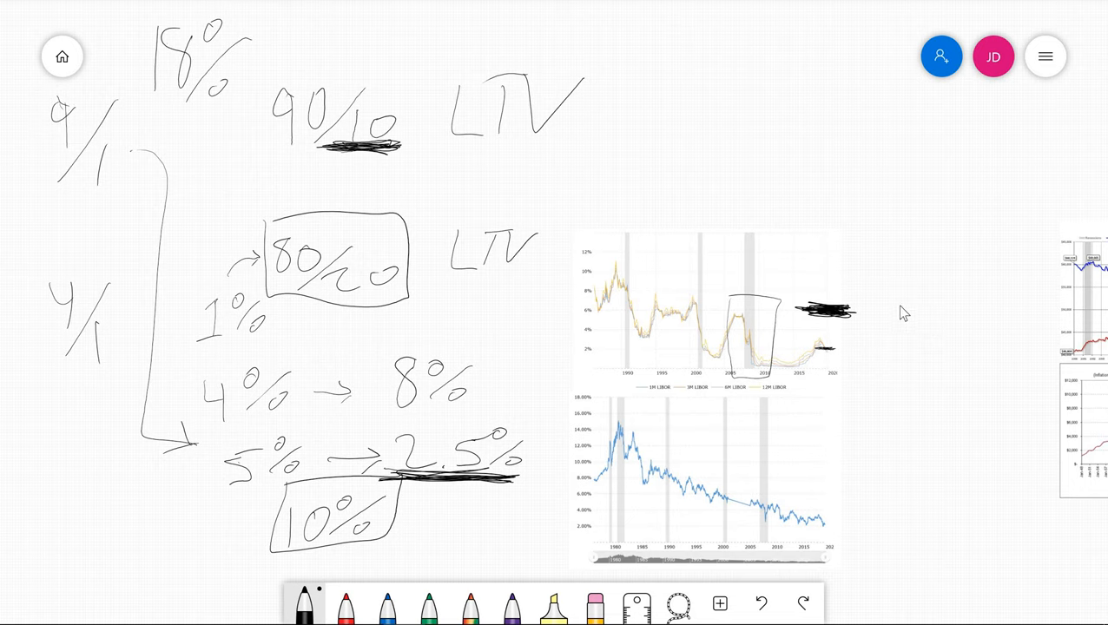
{"action": "mouse_move", "coordinate": [895, 317]}
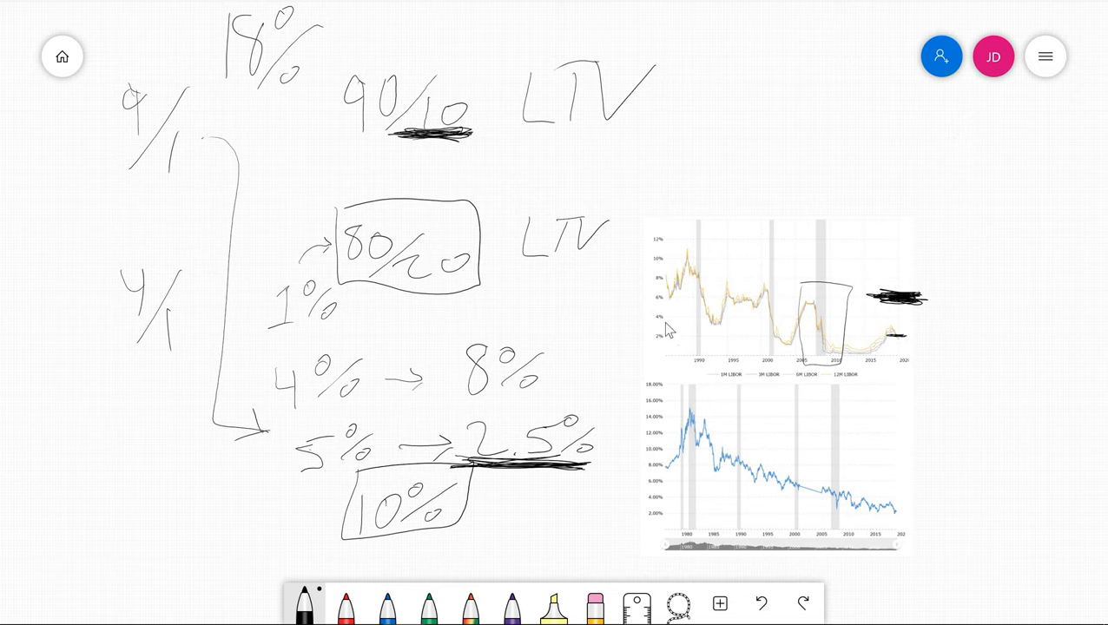
{"action": "mouse_move", "coordinate": [1001, 352]}
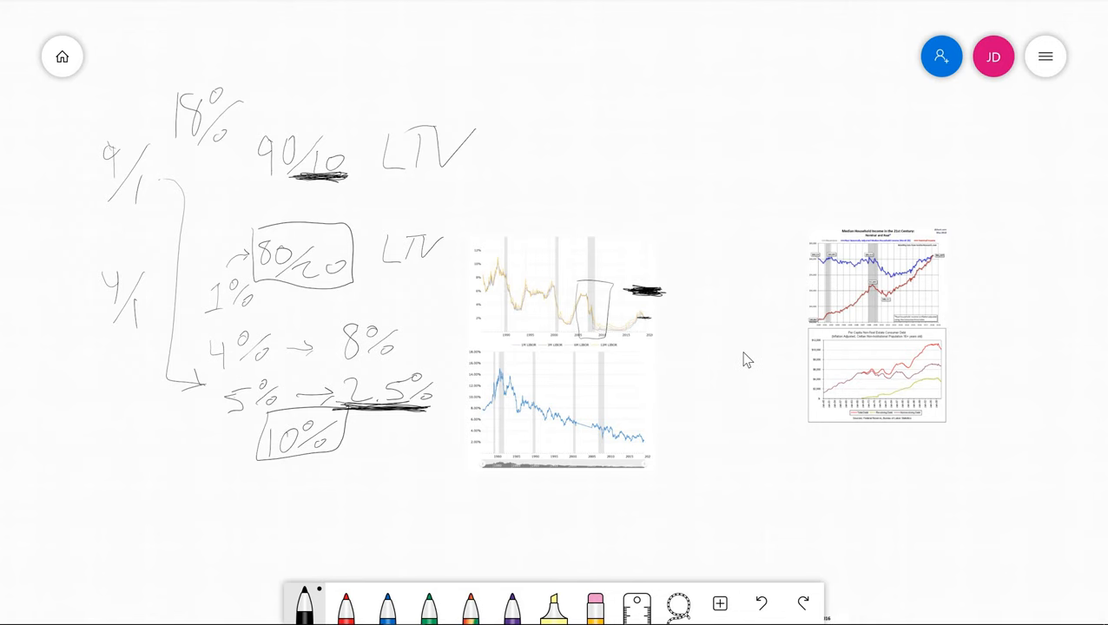
Step: Scroll down and handwrite $200,000 plus an upward arrow with 12–14% beside the income charts
{"action": "scroll", "scroll_direction": "down", "scroll_amount": 3}
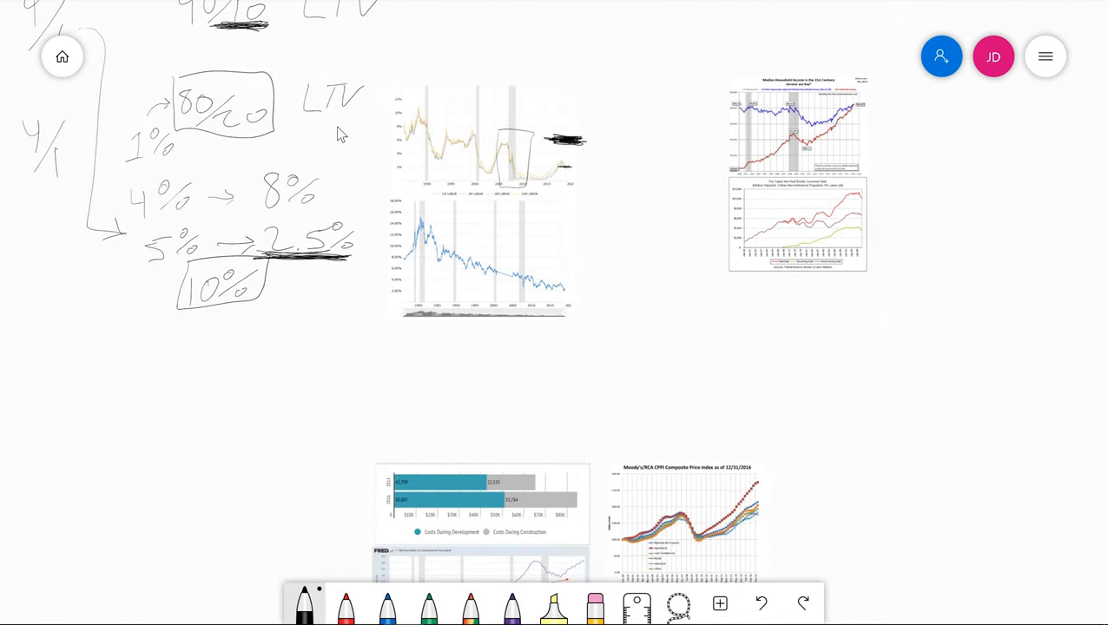
{"action": "scroll", "scroll_direction": "down", "scroll_amount": 3}
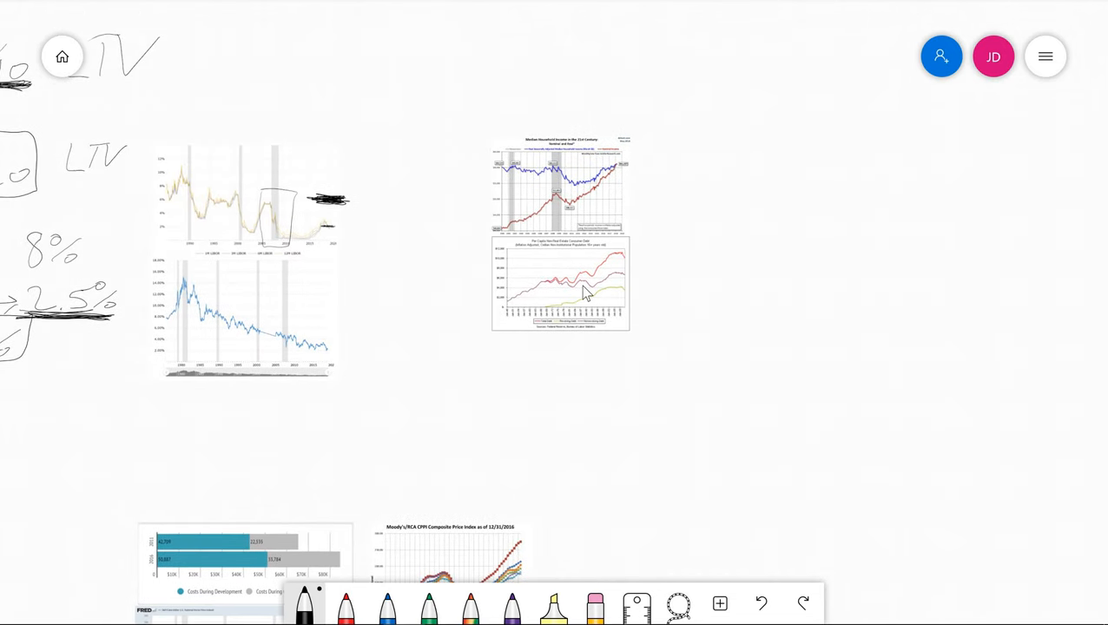
{"action": "left_click_drag", "start_coordinate": [704, 187], "coordinate": [773, 152]}
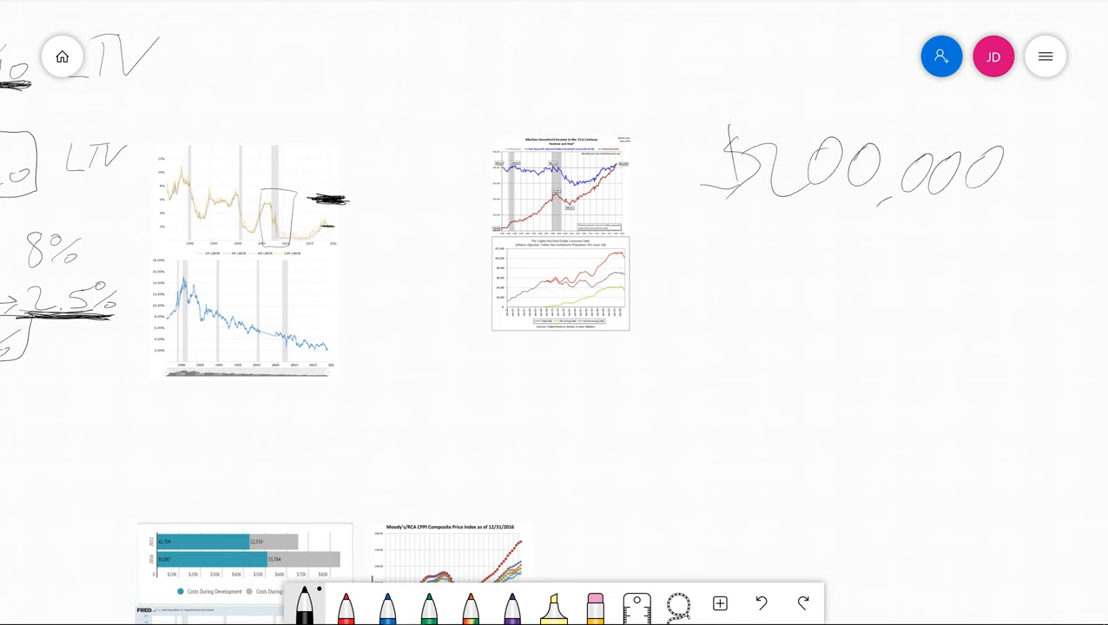
{"action": "left_click_drag", "start_coordinate": [776, 334], "coordinate": [776, 256]}
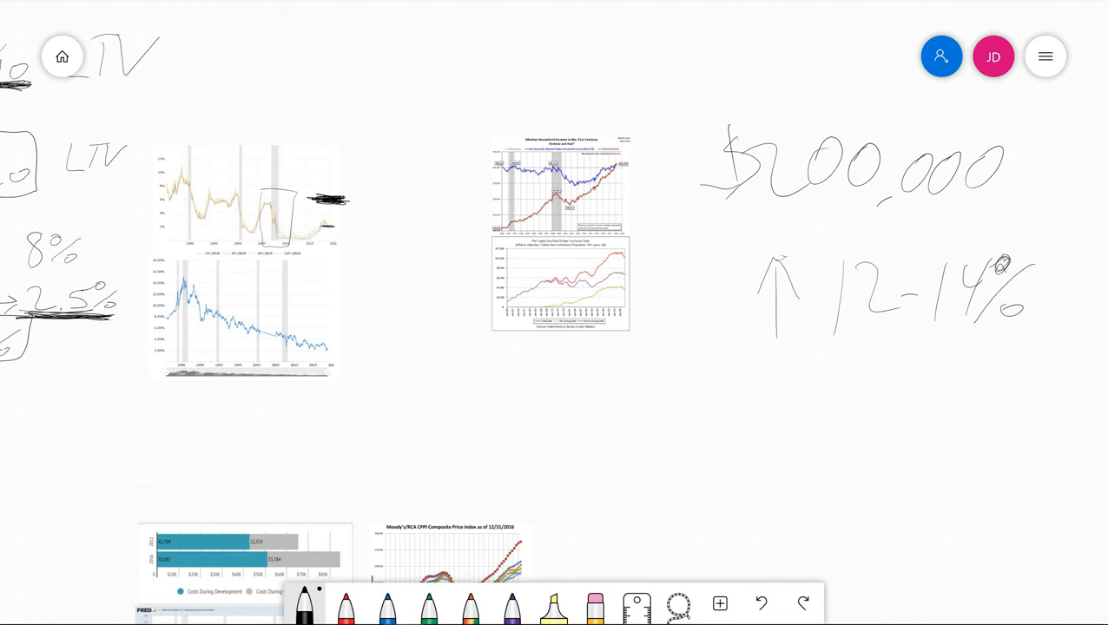
{"action": "mouse_move", "coordinate": [540, 207]}
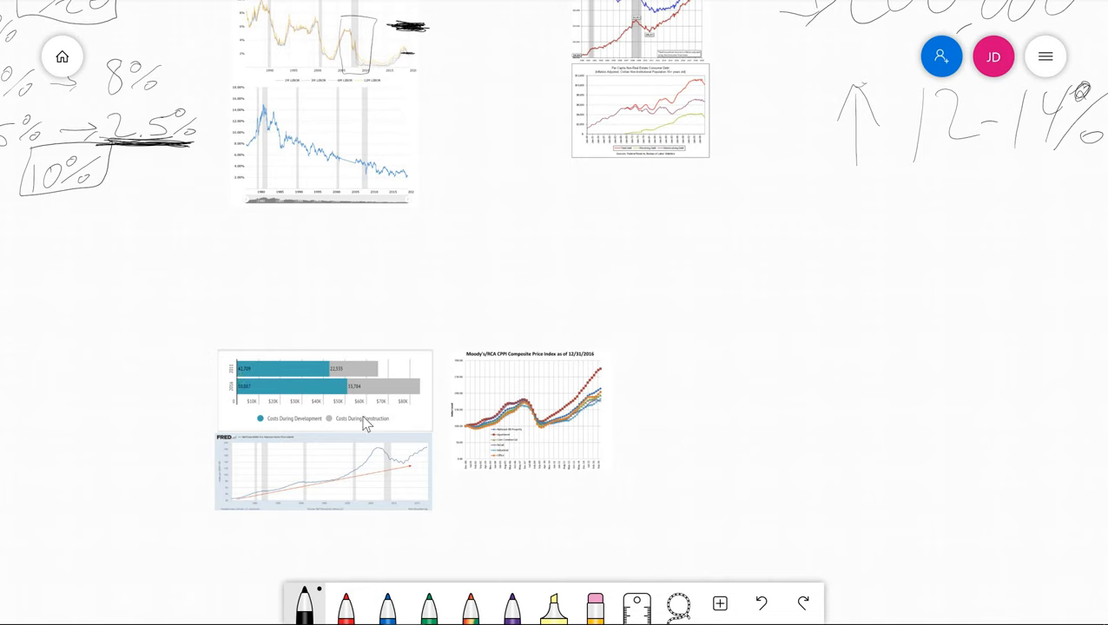
{"action": "mouse_move", "coordinate": [241, 389]}
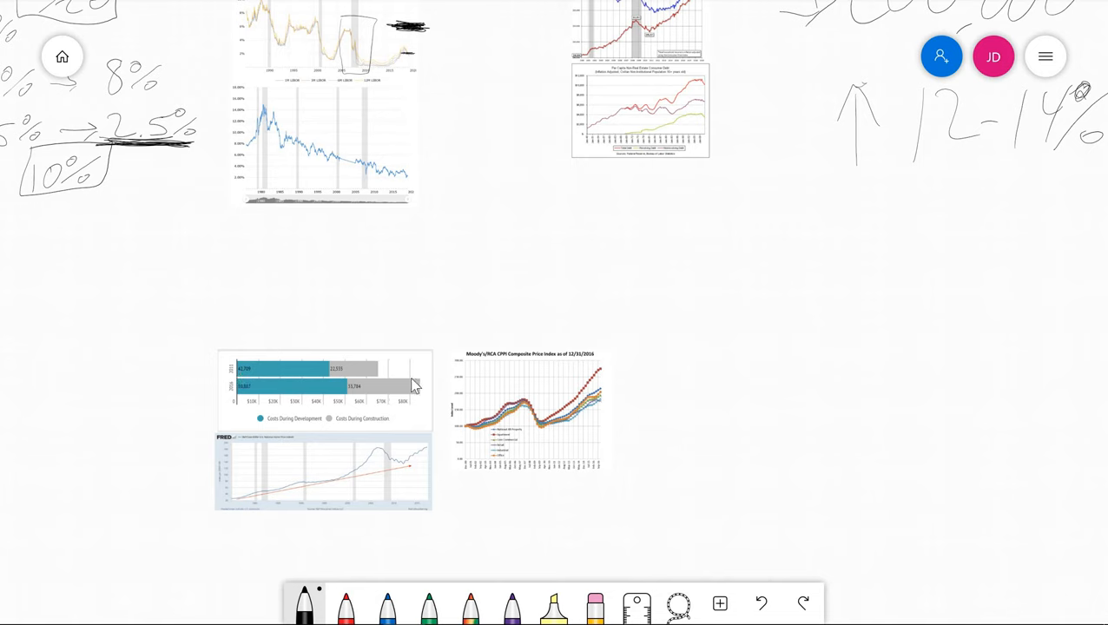
{"action": "mouse_move", "coordinate": [421, 409]}
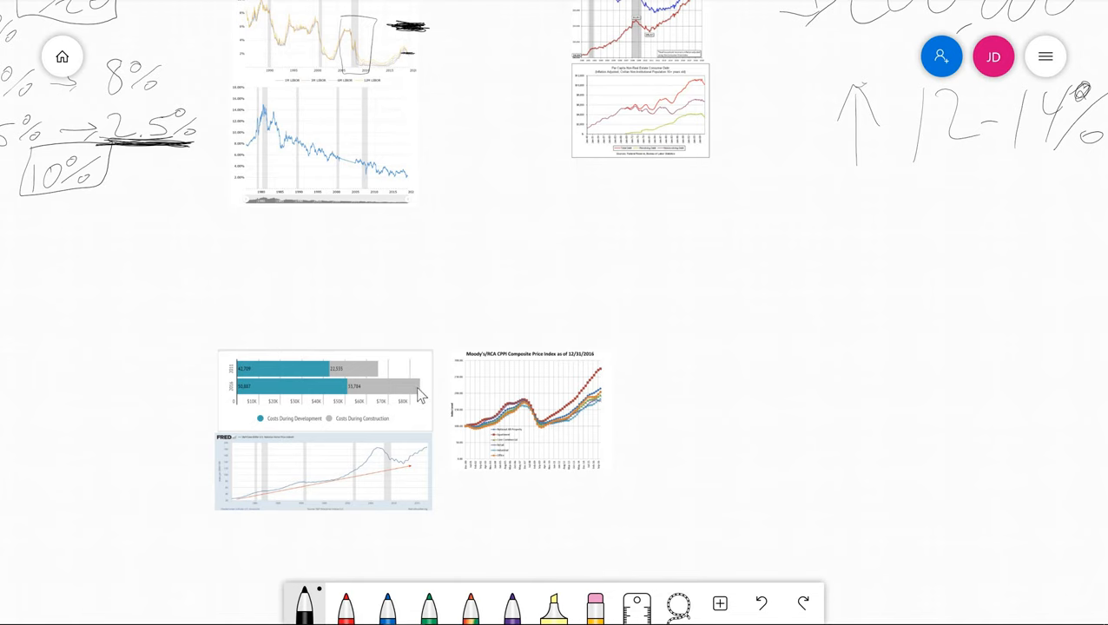
{"action": "mouse_move", "coordinate": [710, 427]}
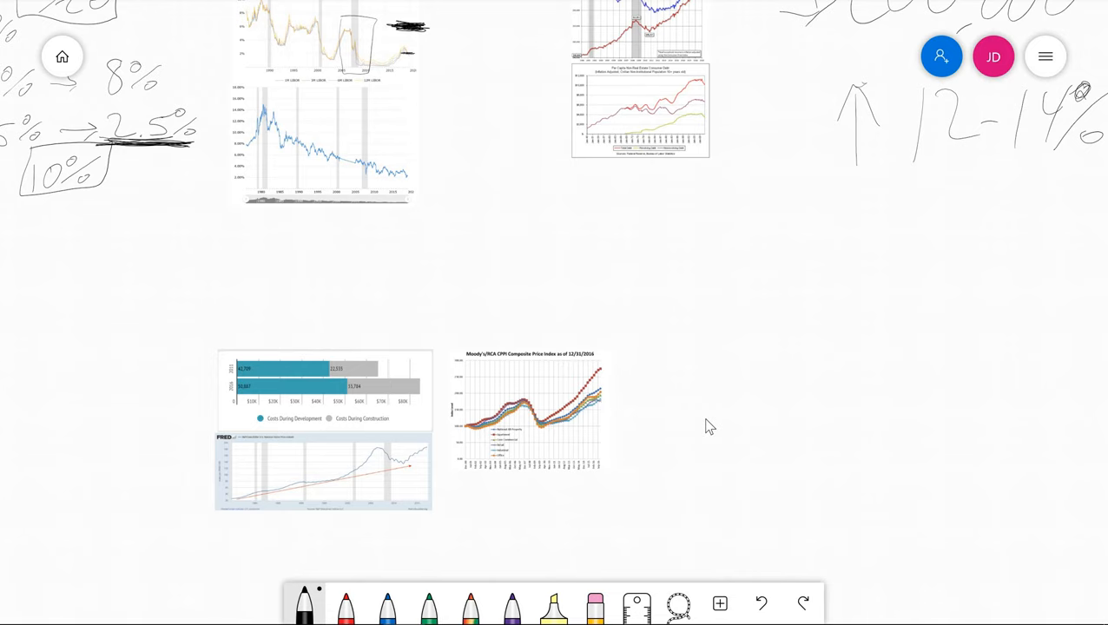
{"action": "mouse_move", "coordinate": [701, 436]}
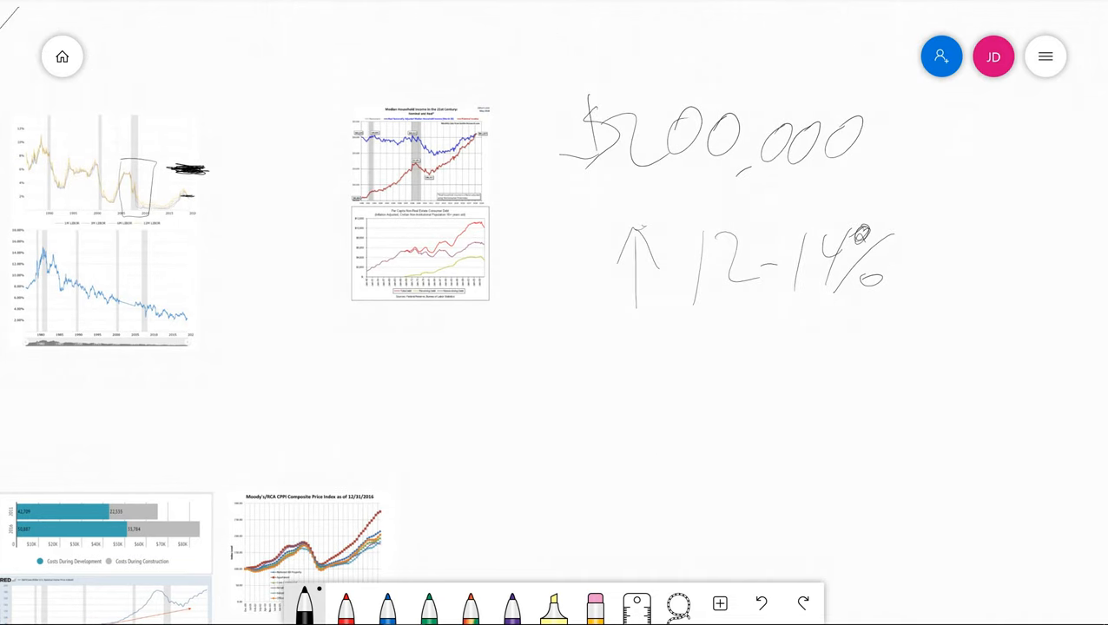
{"action": "mouse_move", "coordinate": [692, 397]}
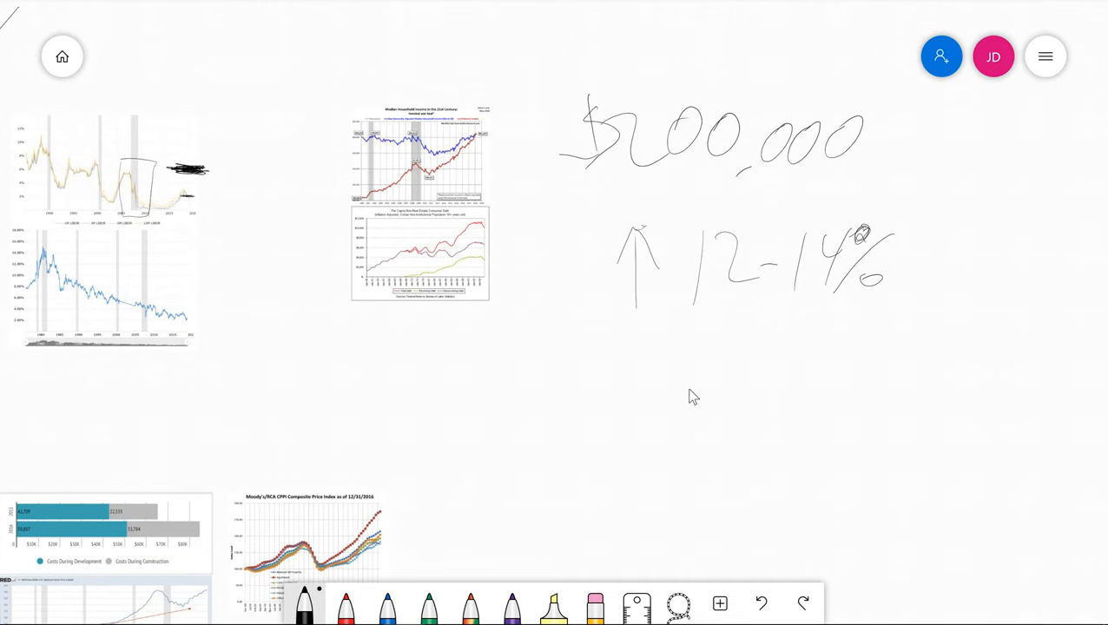
{"action": "mouse_move", "coordinate": [711, 438]}
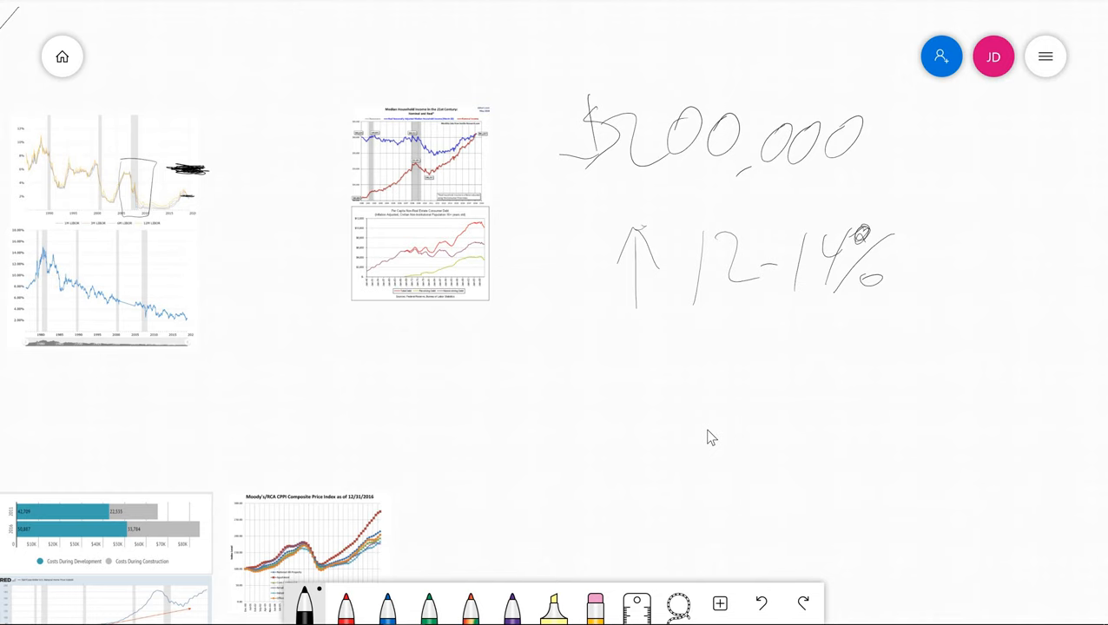
{"action": "mouse_move", "coordinate": [906, 336]}
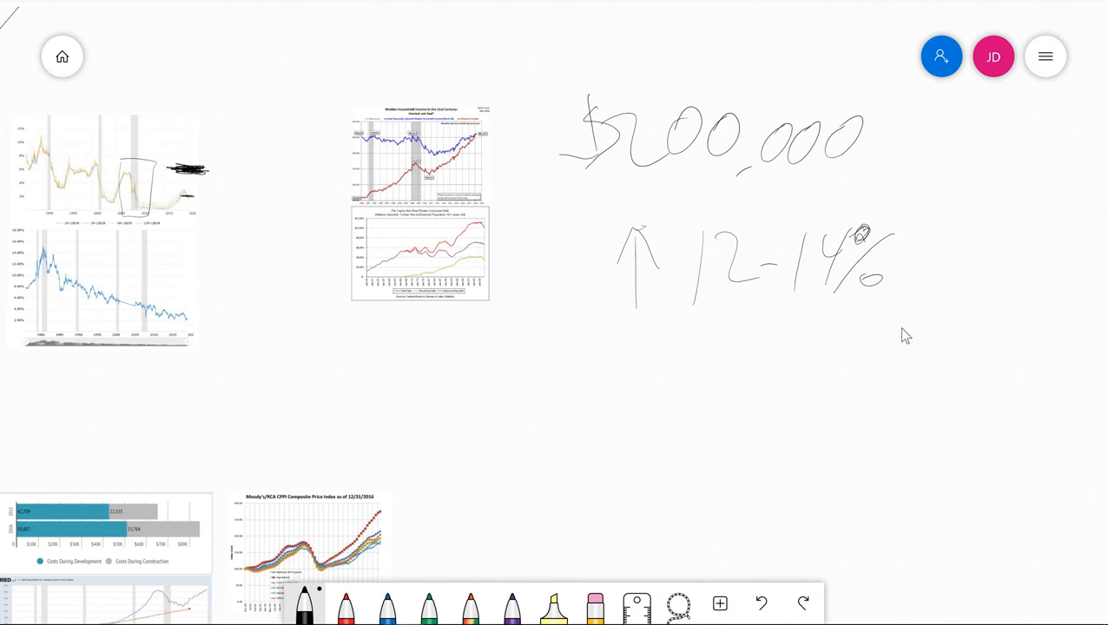
{"action": "mouse_move", "coordinate": [974, 355]}
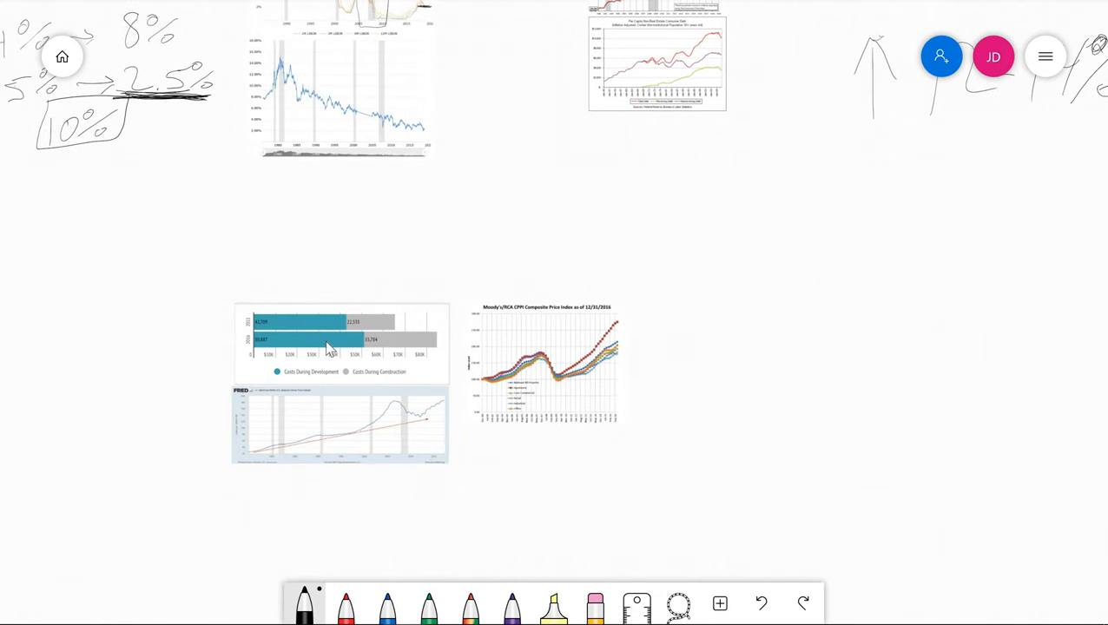
{"action": "mouse_move", "coordinate": [219, 303]}
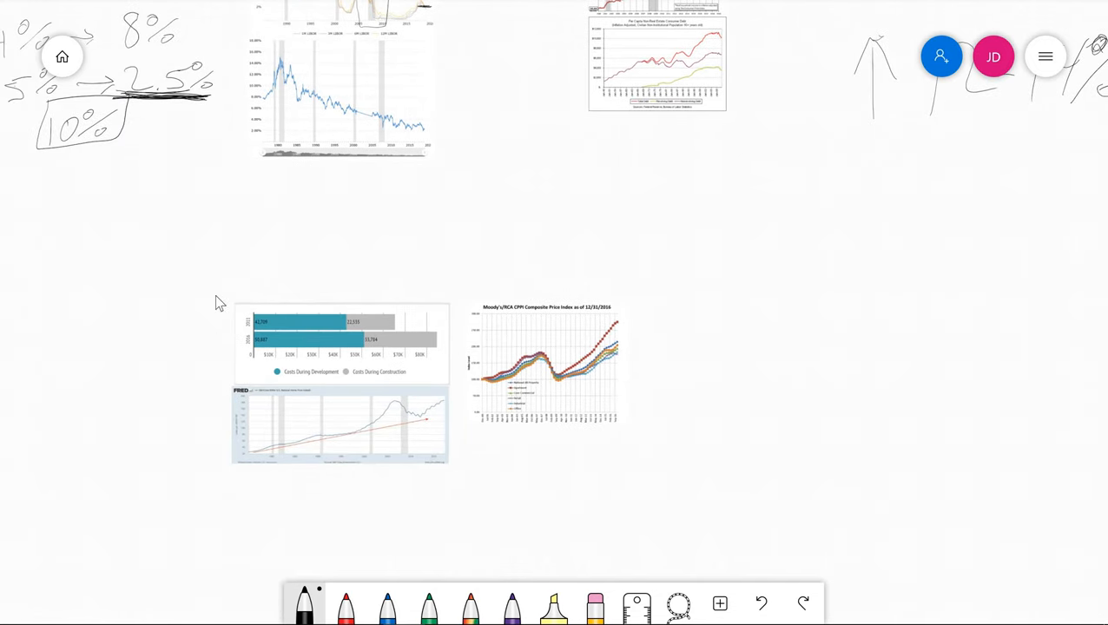
{"action": "mouse_move", "coordinate": [301, 263]}
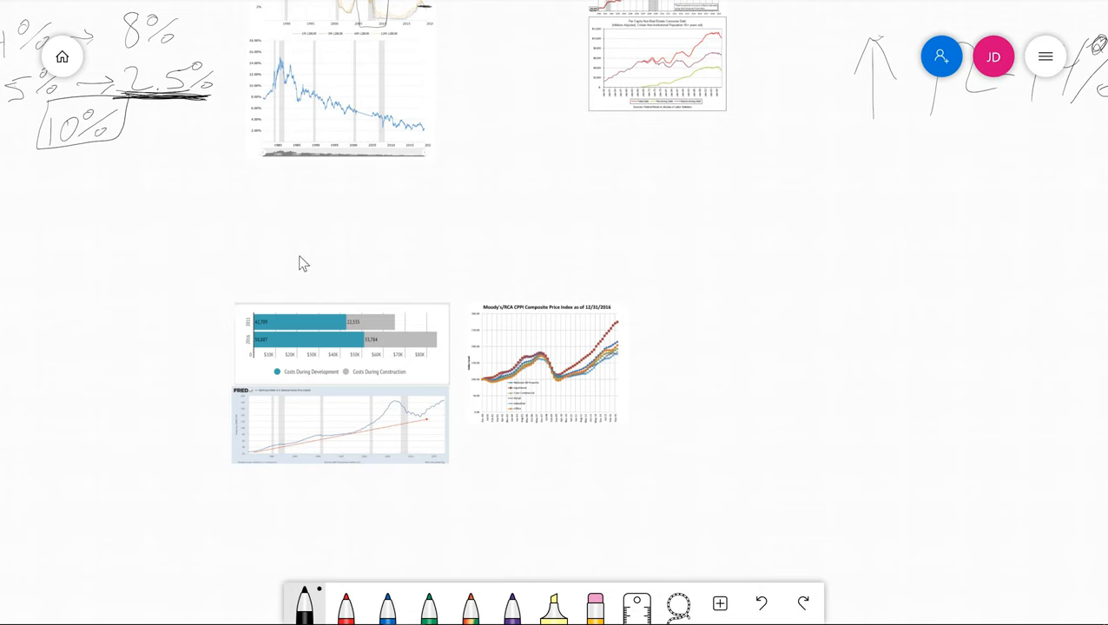
{"action": "mouse_move", "coordinate": [340, 343]}
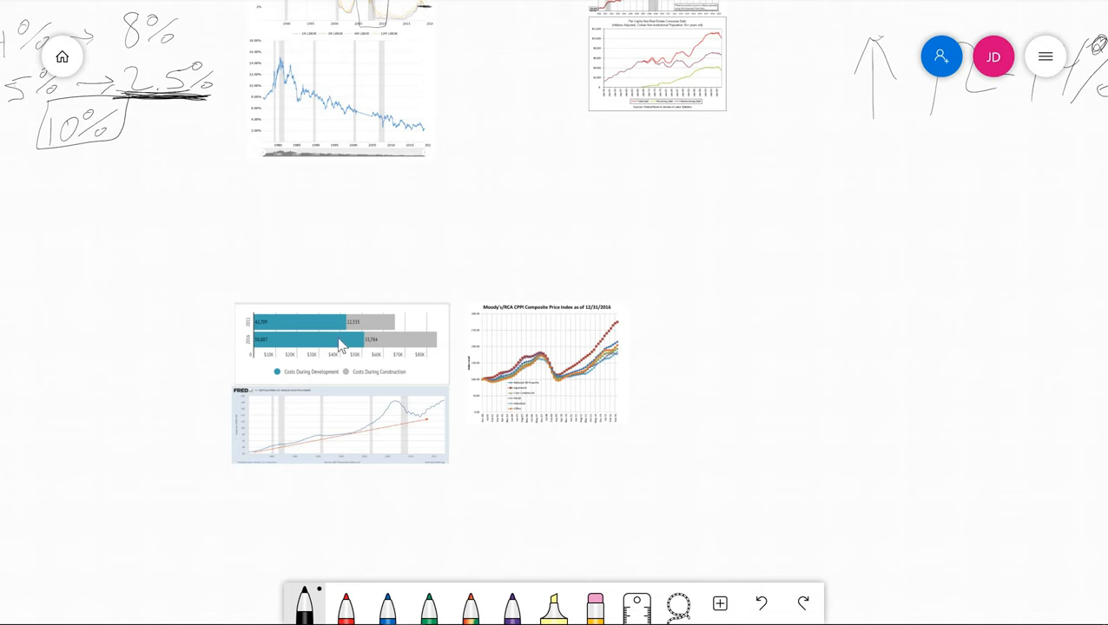
{"action": "mouse_move", "coordinate": [604, 336]}
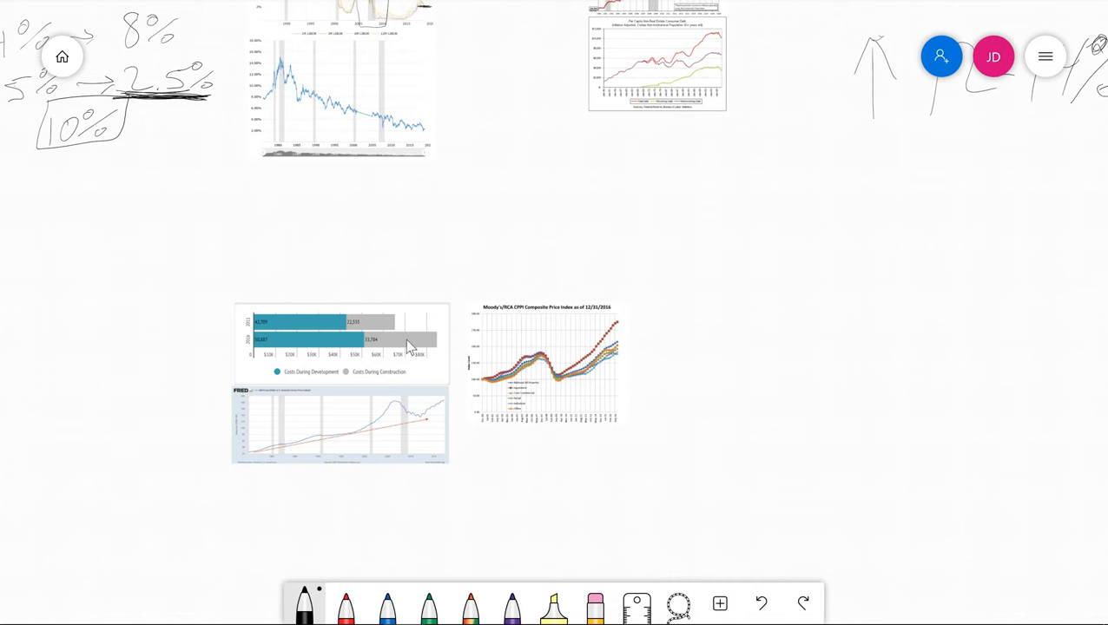
{"action": "mouse_move", "coordinate": [445, 330]}
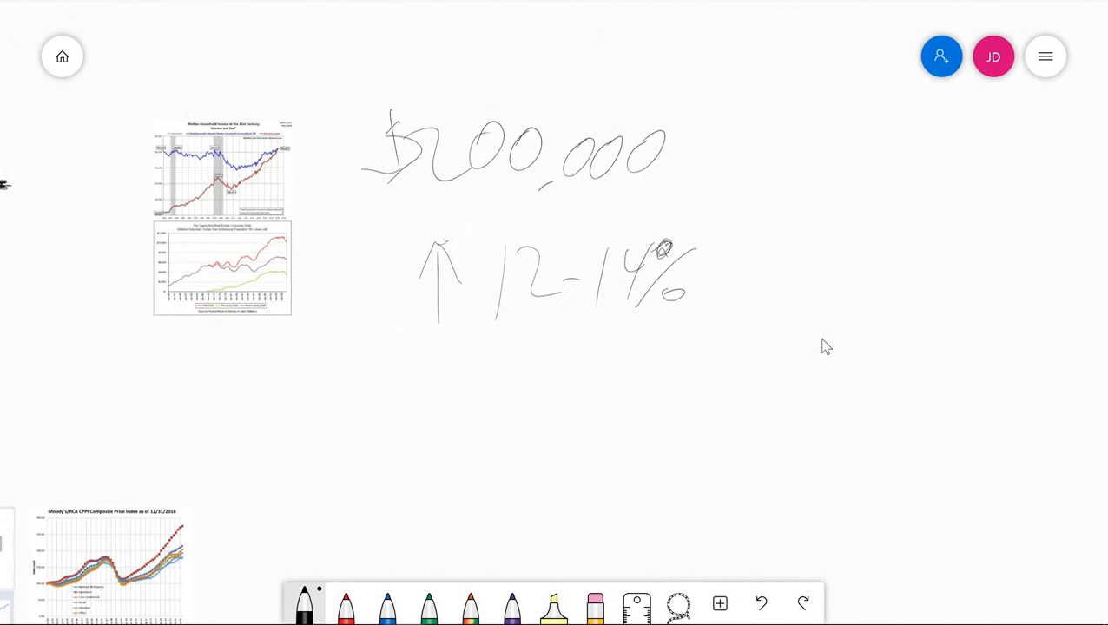
{"action": "mouse_move", "coordinate": [844, 333]}
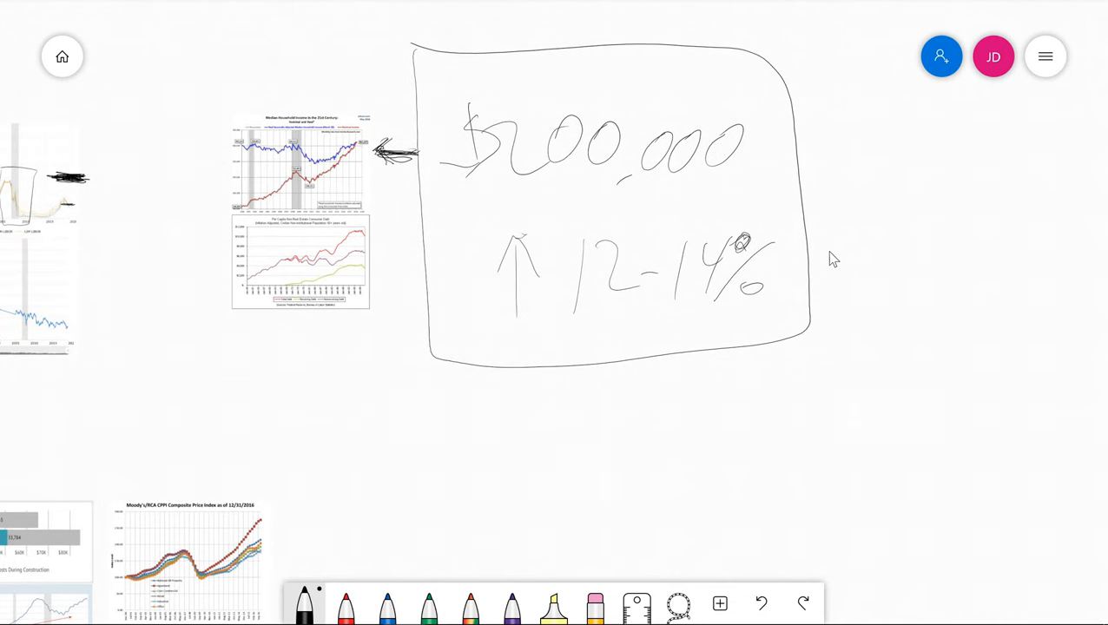
{"action": "mouse_move", "coordinate": [433, 86]}
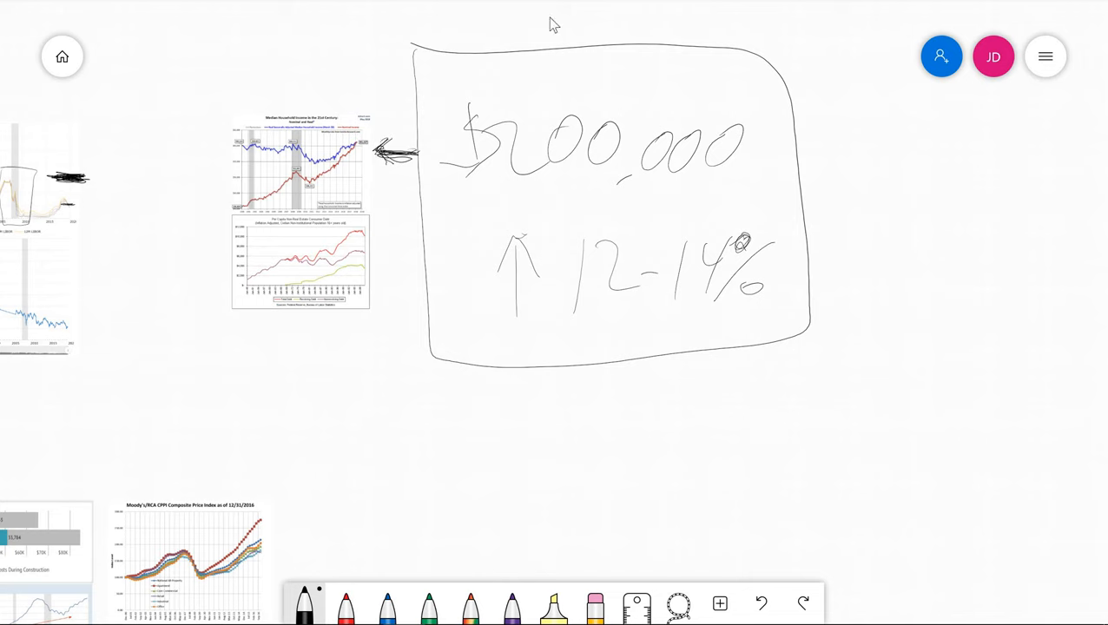
{"action": "mouse_move", "coordinate": [380, 117]}
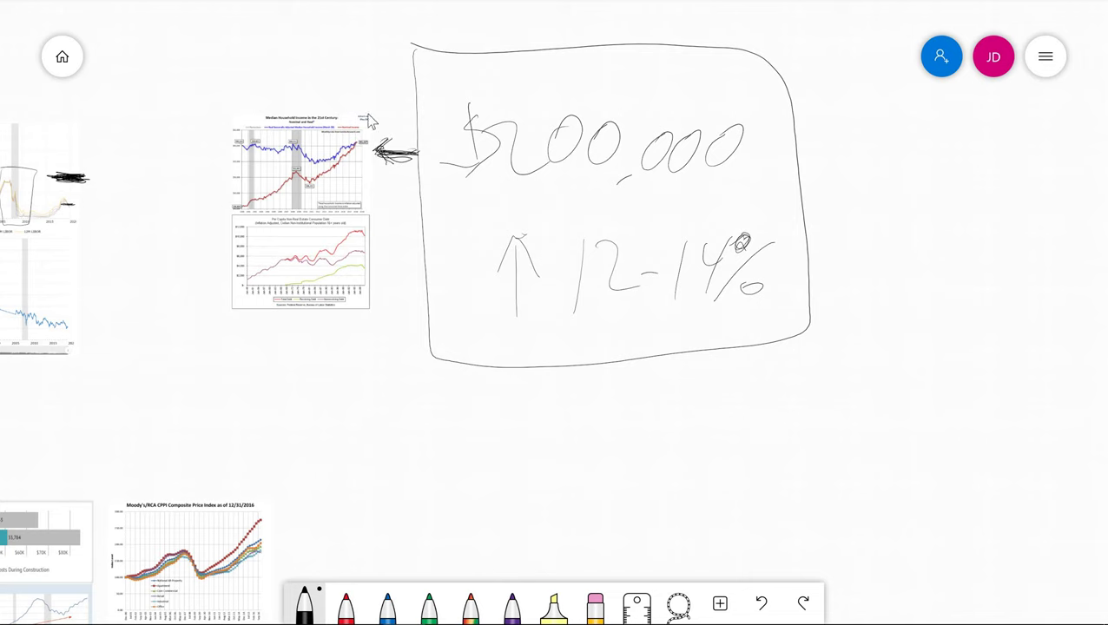
{"action": "mouse_move", "coordinate": [394, 189]}
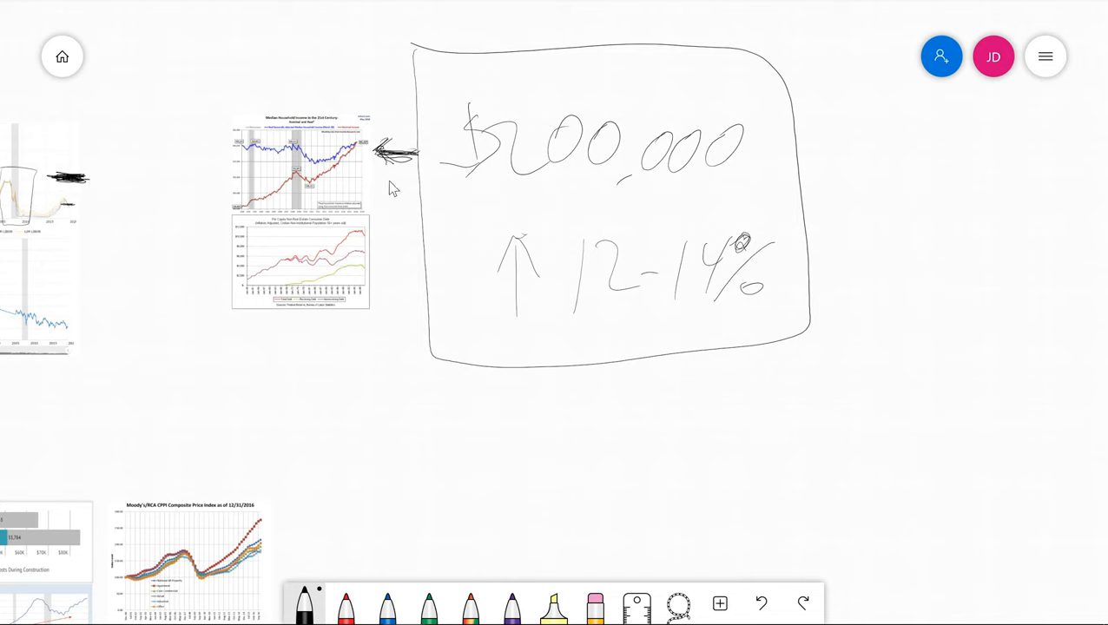
{"action": "mouse_move", "coordinate": [408, 207]}
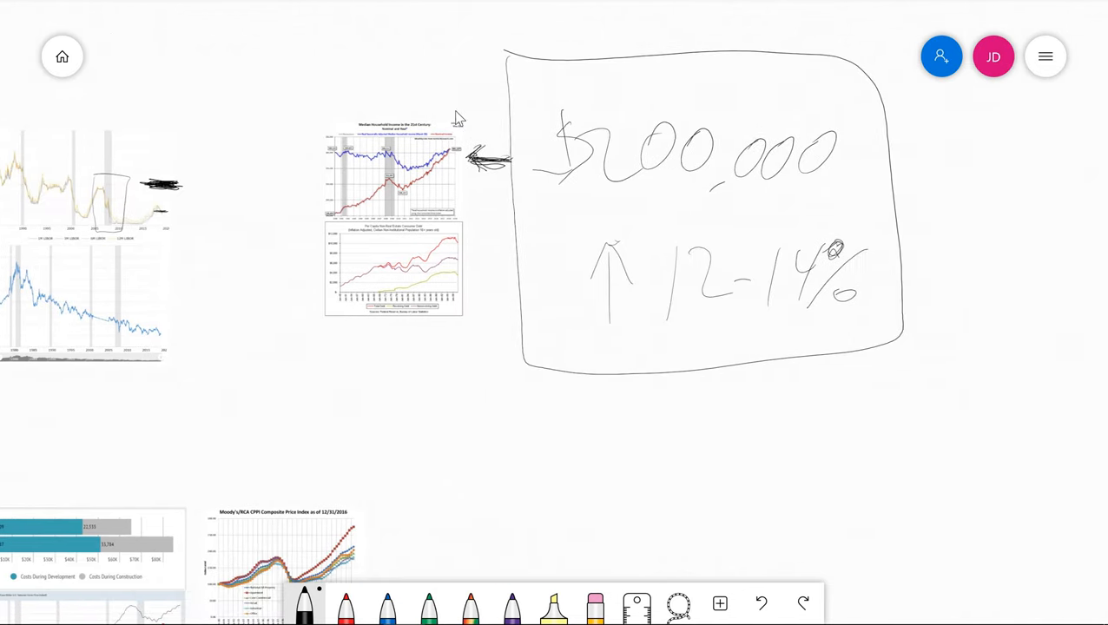
{"action": "mouse_move", "coordinate": [304, 98]}
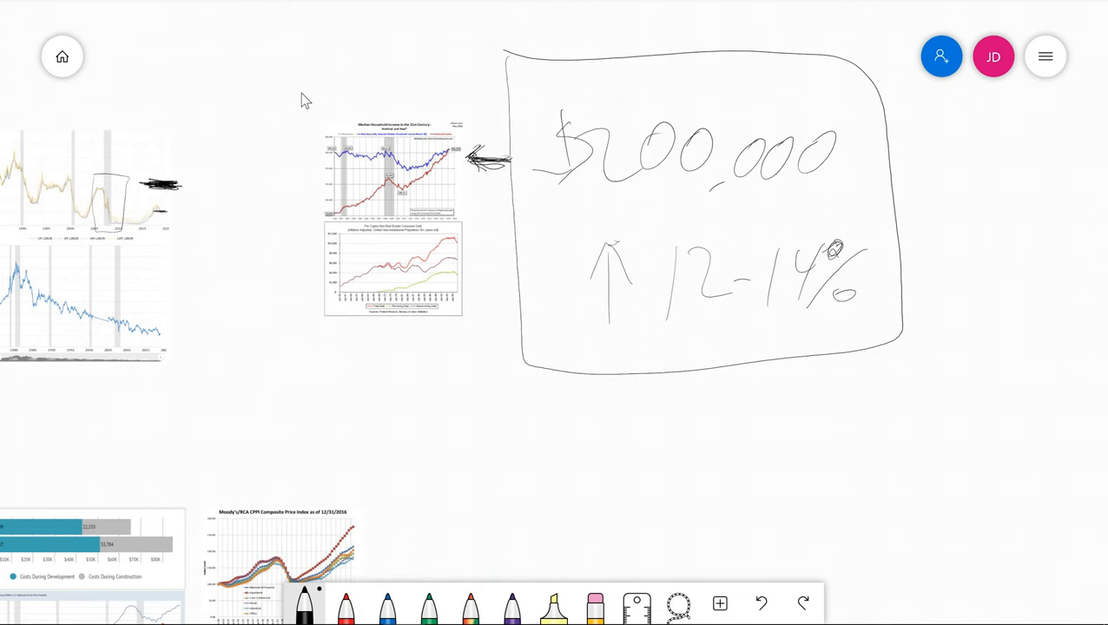
{"action": "mouse_move", "coordinate": [277, 107]}
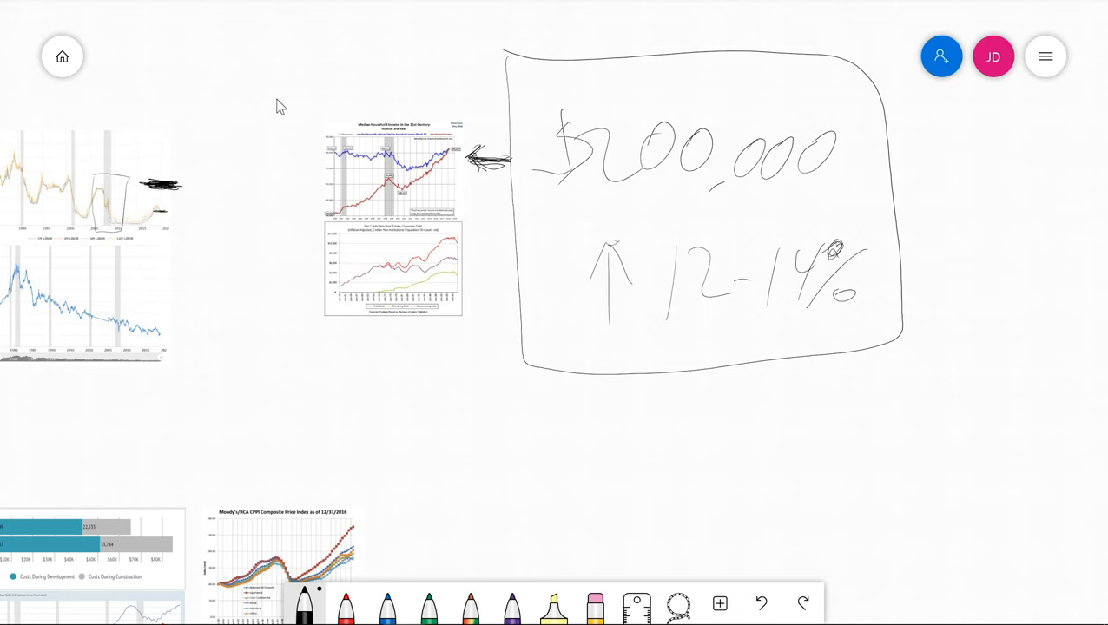
{"action": "mouse_move", "coordinate": [485, 204]}
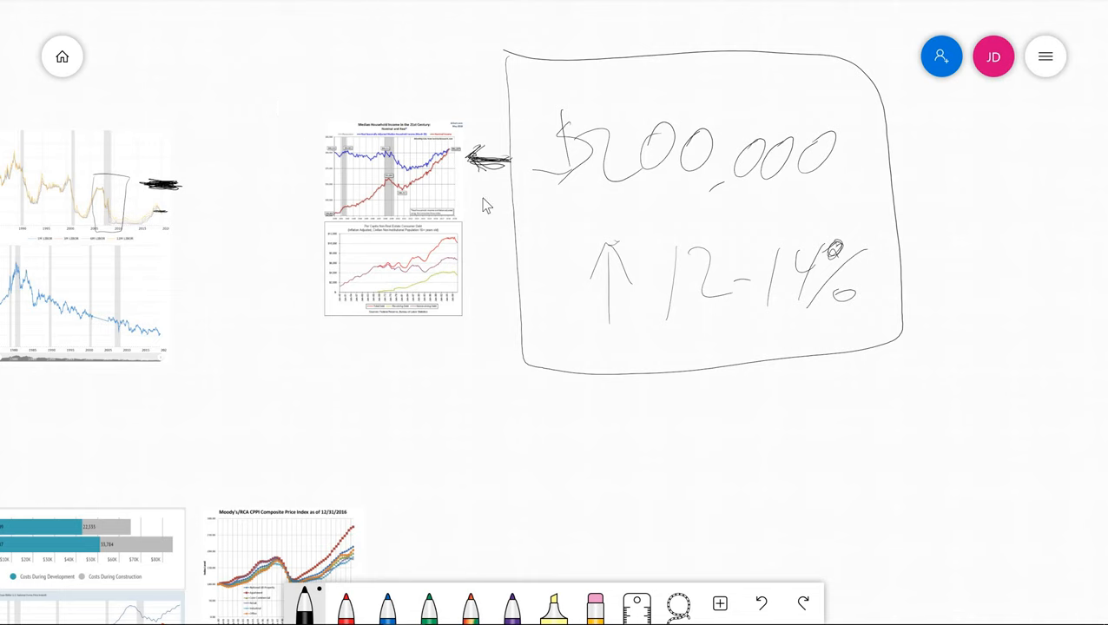
{"action": "mouse_move", "coordinate": [419, 95]}
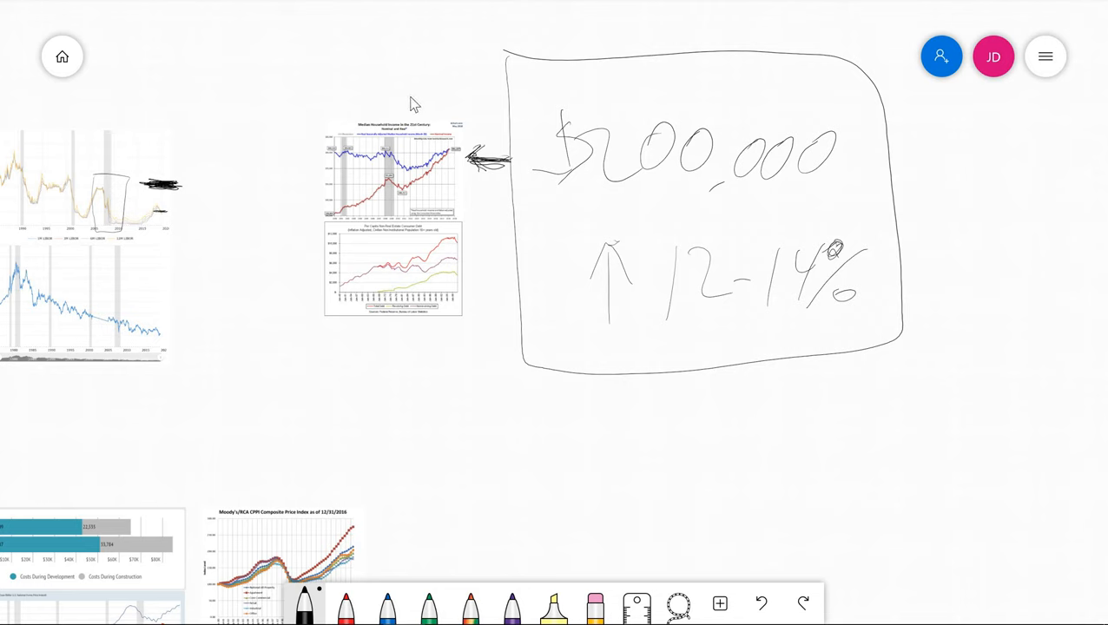
{"action": "mouse_move", "coordinate": [538, 238]}
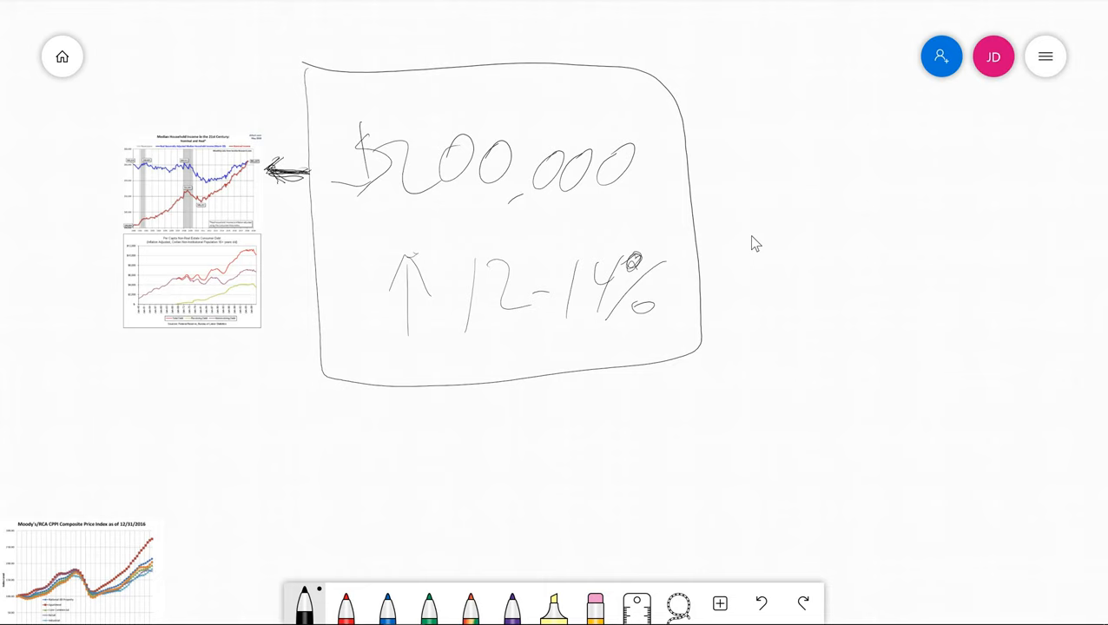
{"action": "mouse_move", "coordinate": [744, 238]}
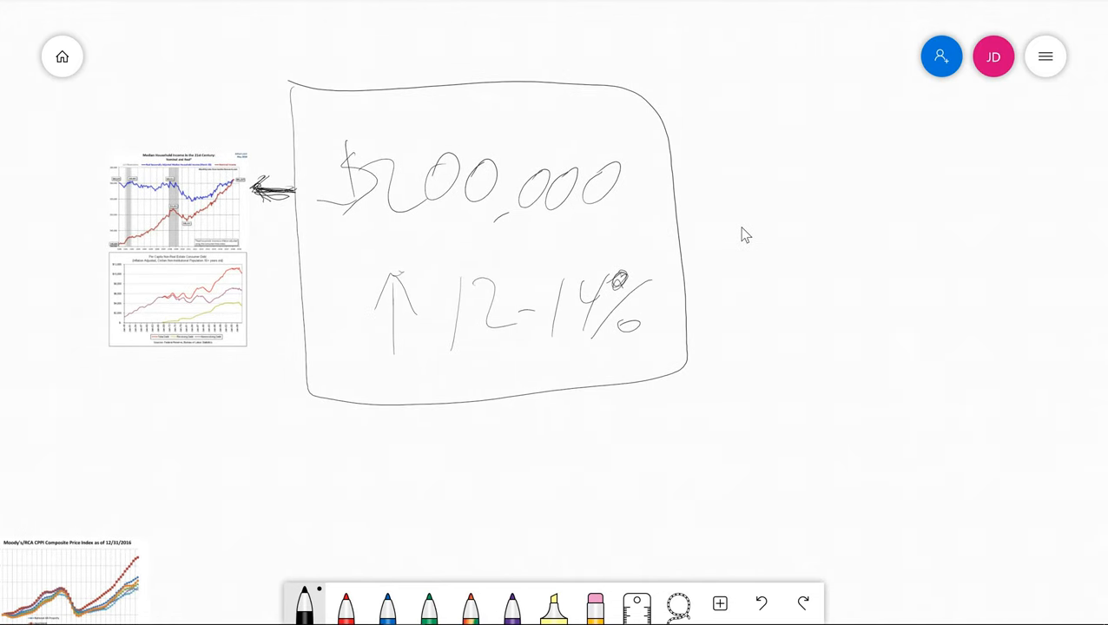
{"action": "mouse_move", "coordinate": [714, 243]}
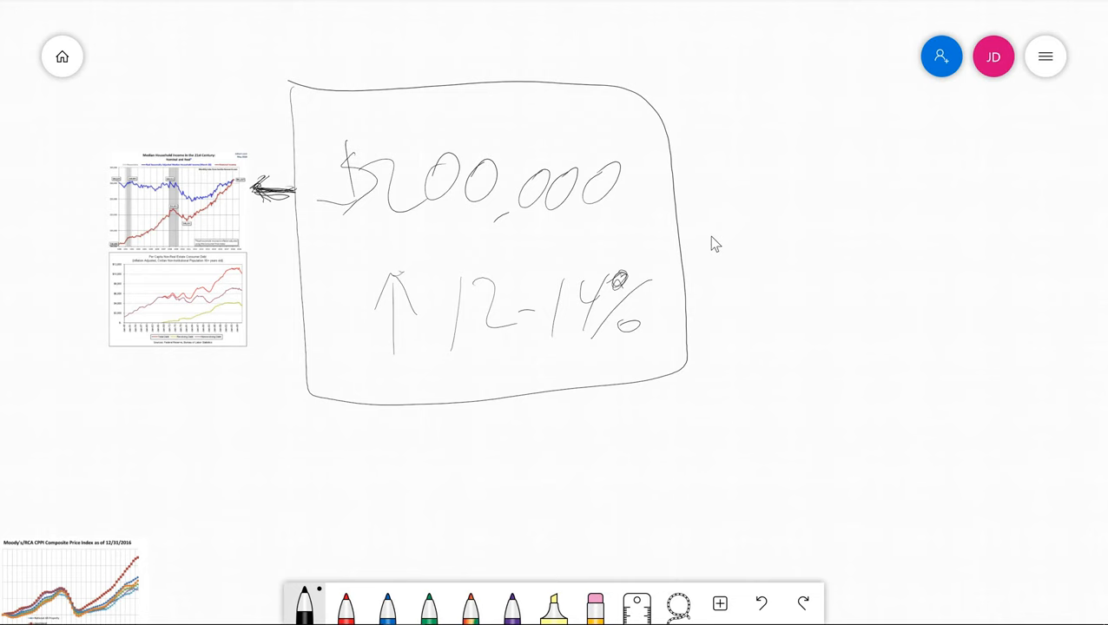
Step: Pan right and handwrite $1,600 over $1,350, then 120,000 beside the down arrow
{"action": "left_click_drag", "start_coordinate": [712, 243], "coordinate": [669, 252]}
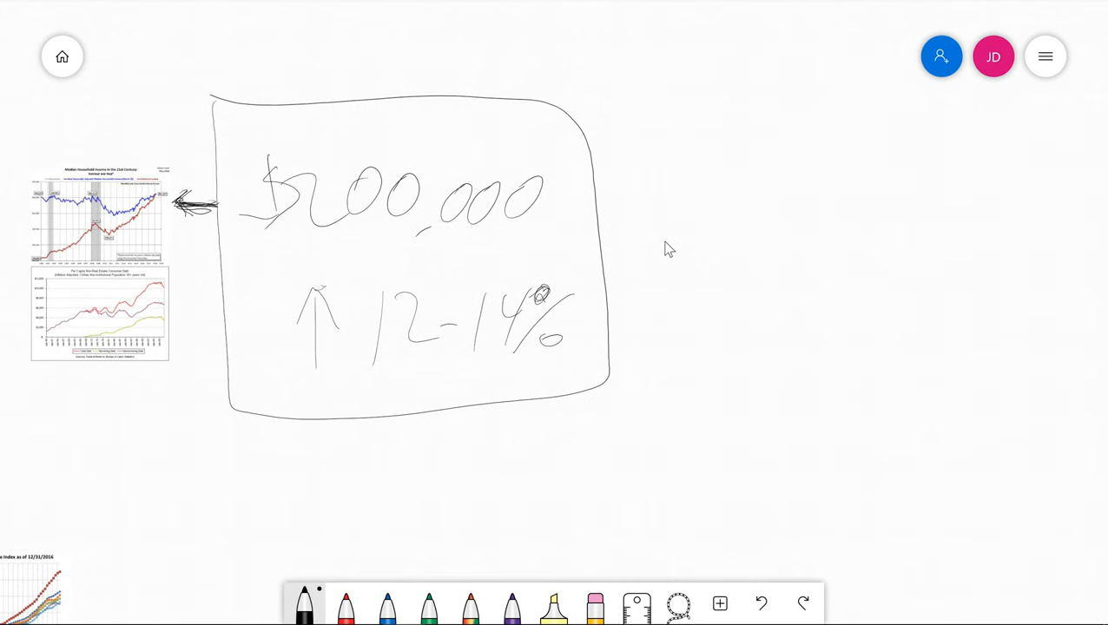
{"action": "left_click_drag", "start_coordinate": [743, 99], "coordinate": [838, 160]}
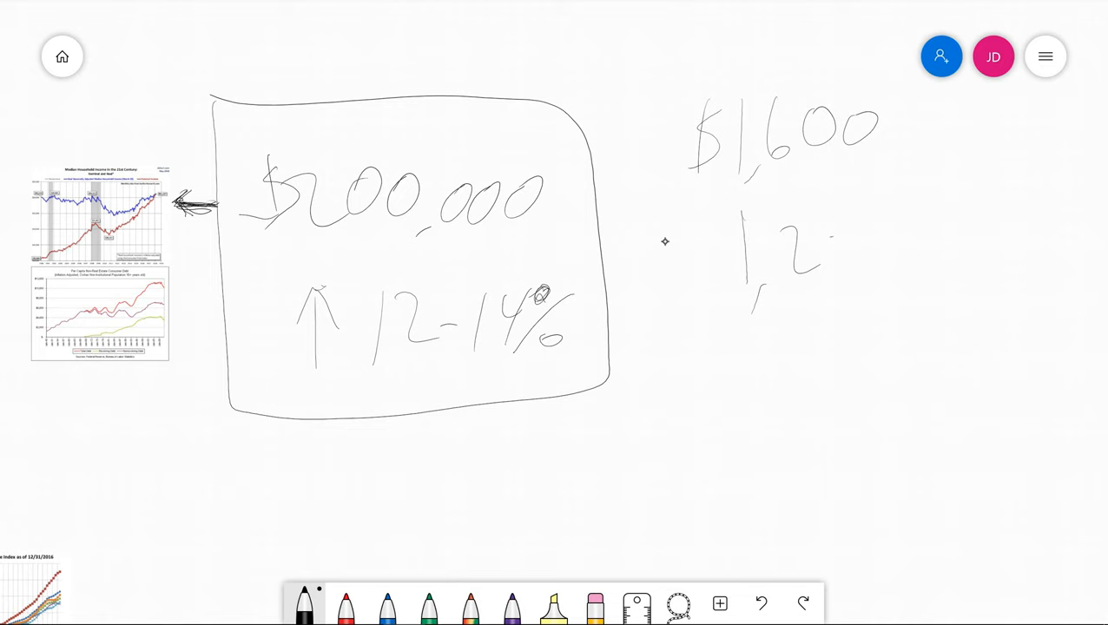
{"action": "left_click_drag", "start_coordinate": [782, 226], "coordinate": [799, 269]}
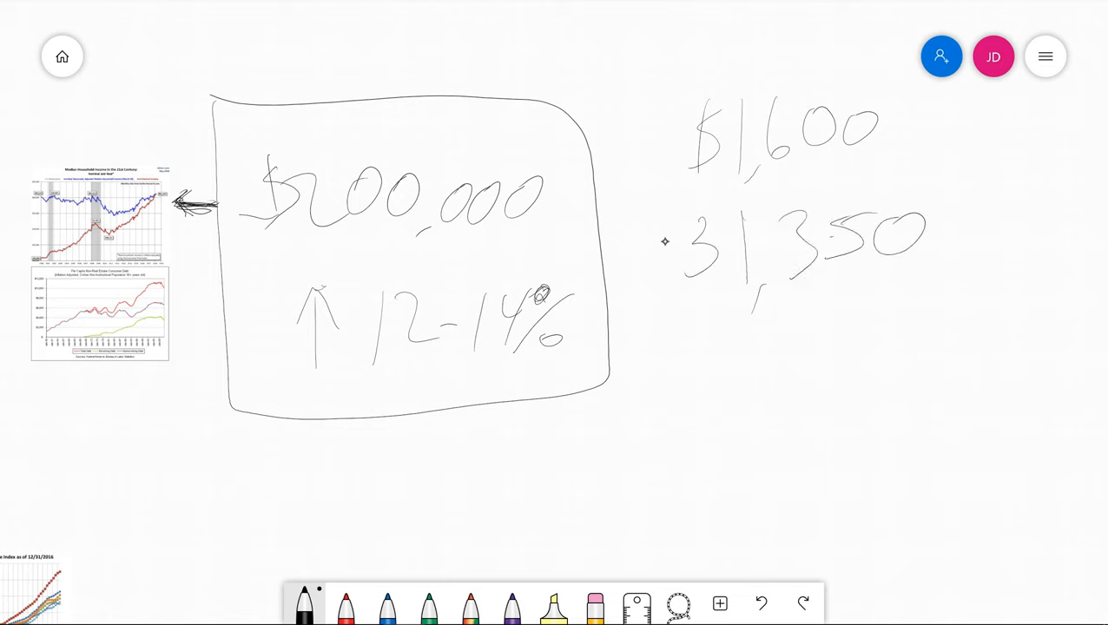
{"action": "left_click_drag", "start_coordinate": [955, 131], "coordinate": [973, 169]}
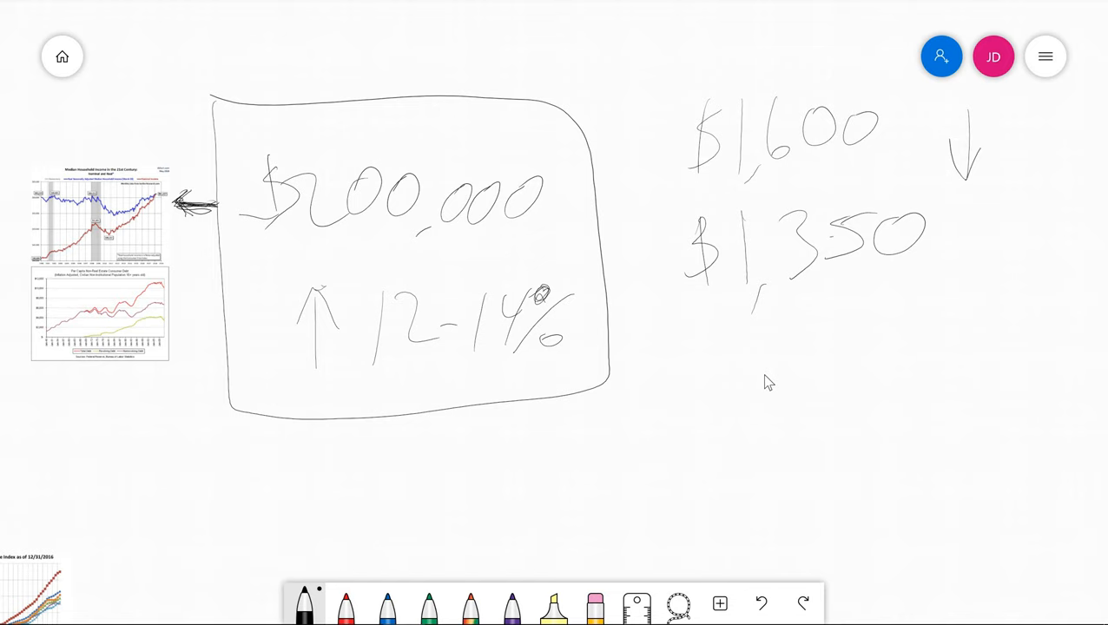
{"action": "mouse_move", "coordinate": [776, 378]}
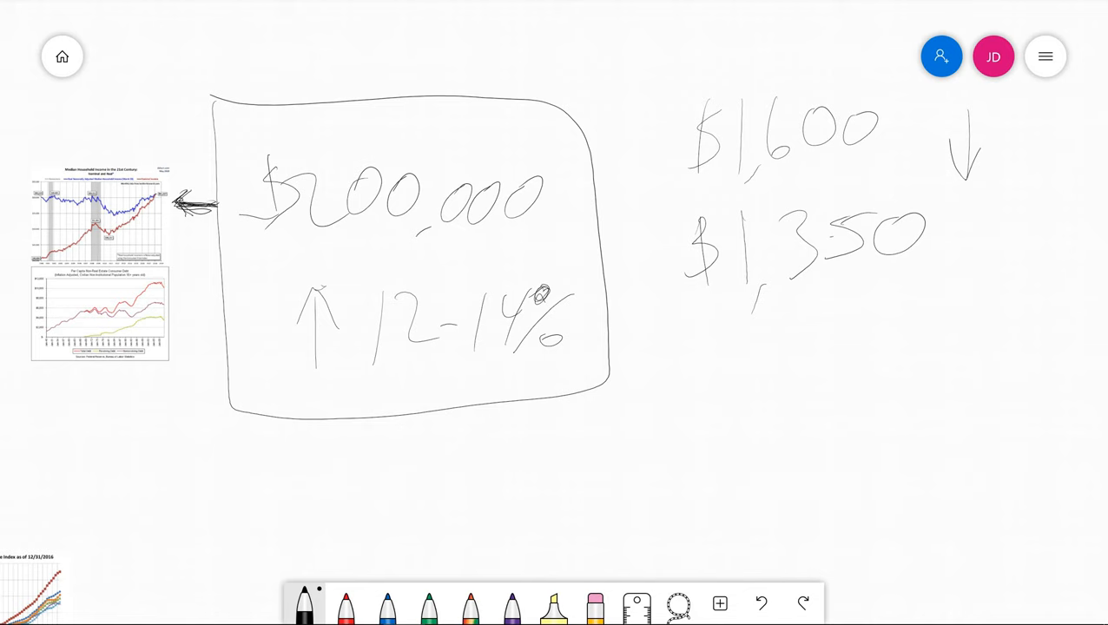
{"action": "mouse_move", "coordinate": [370, 139]}
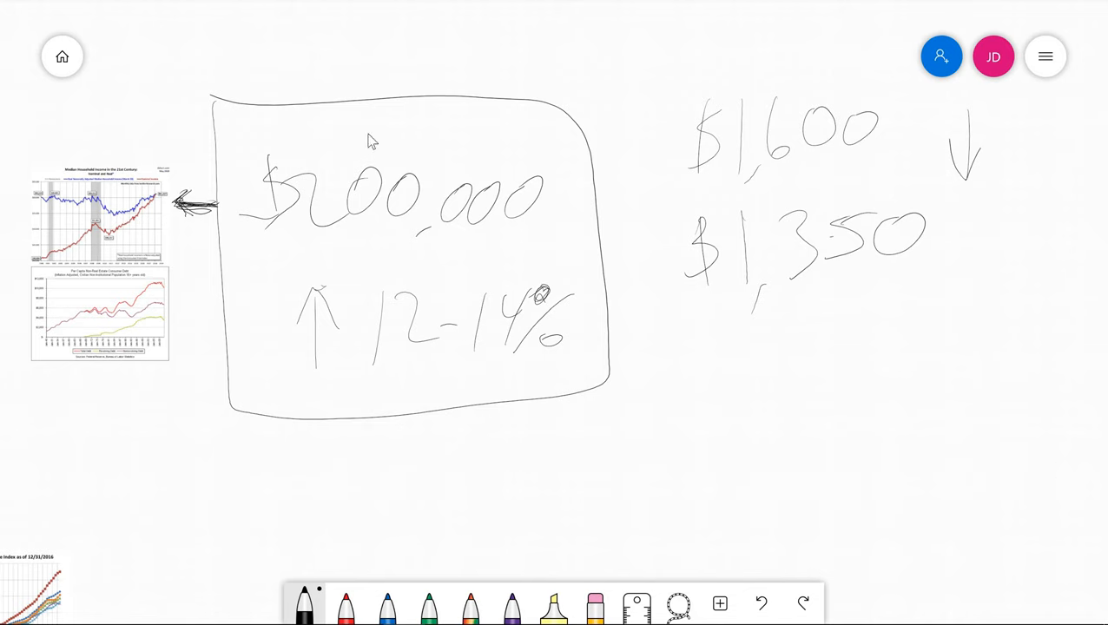
{"action": "mouse_move", "coordinate": [671, 413]}
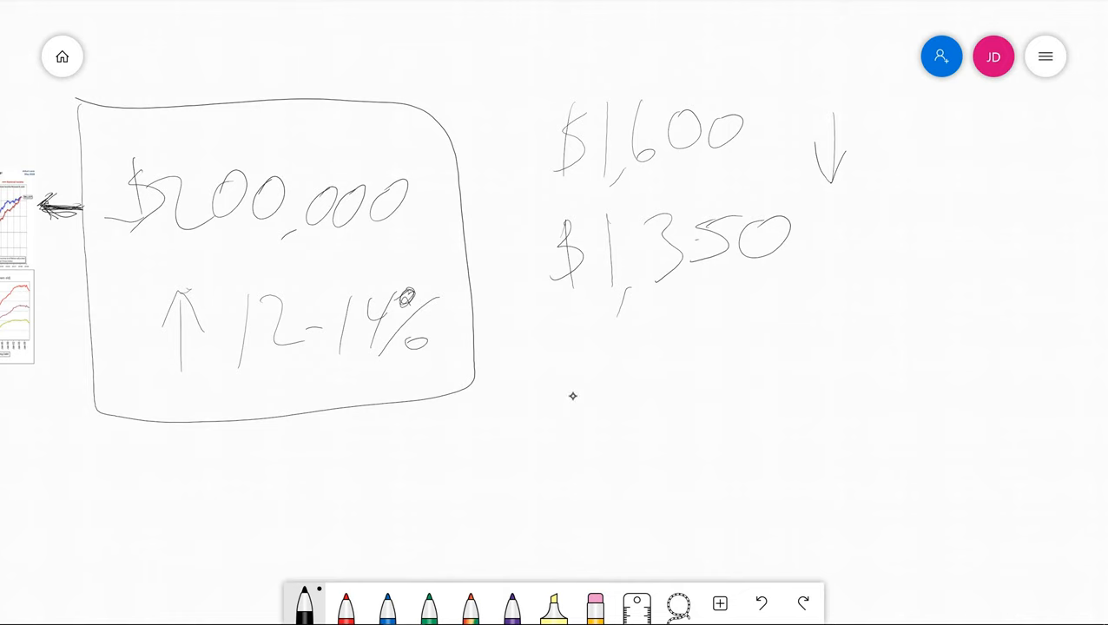
{"action": "left_click_drag", "start_coordinate": [916, 135], "coordinate": [1046, 170]}
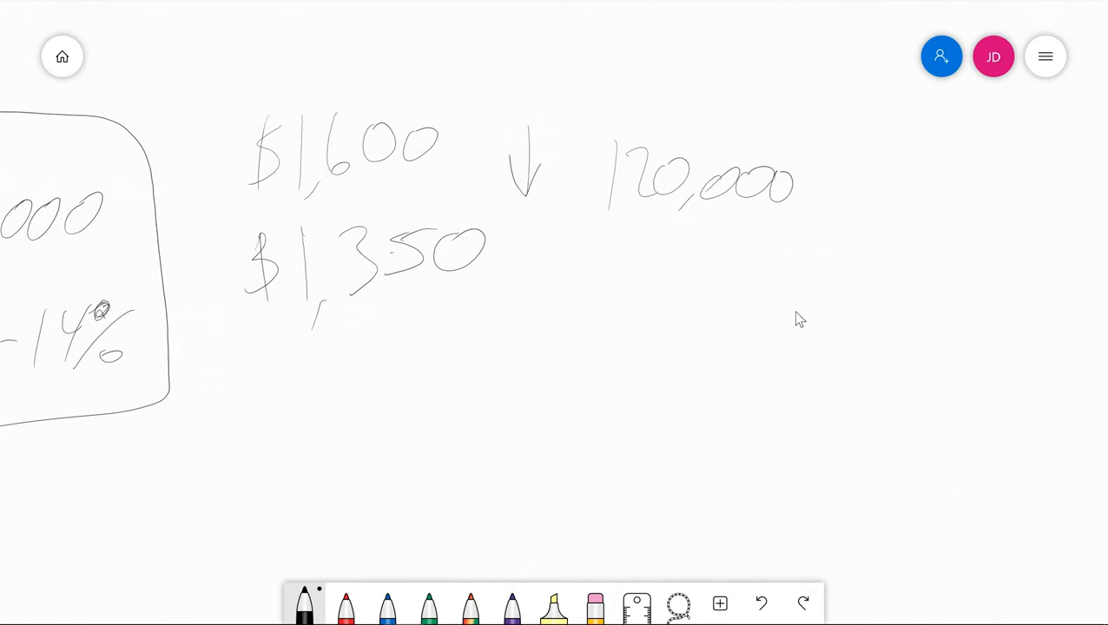
{"action": "mouse_move", "coordinate": [119, 228]}
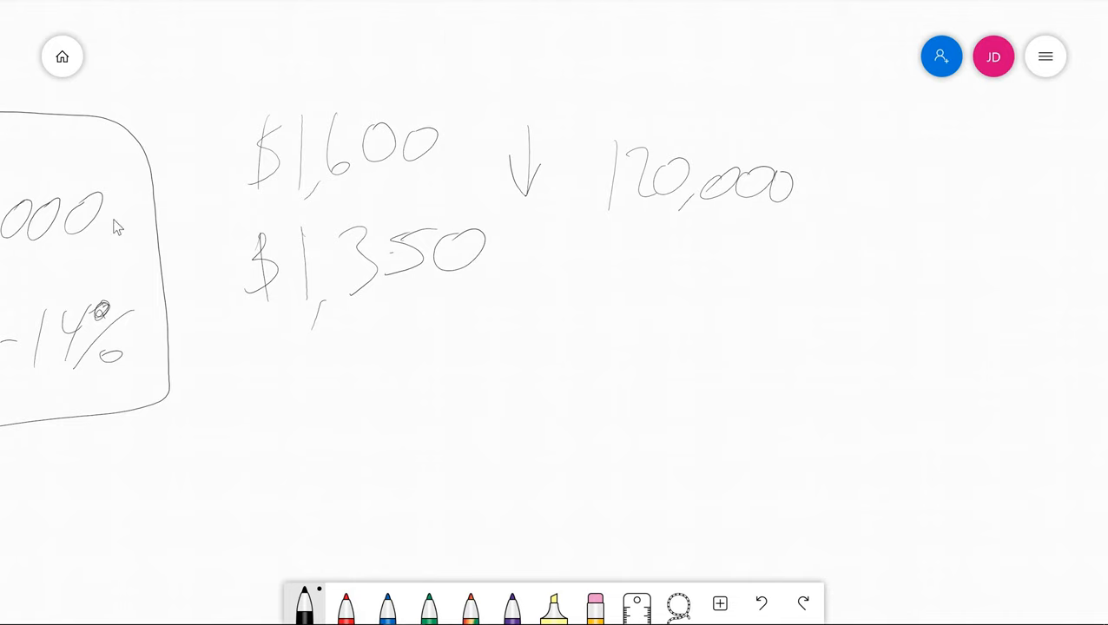
{"action": "mouse_move", "coordinate": [570, 391]}
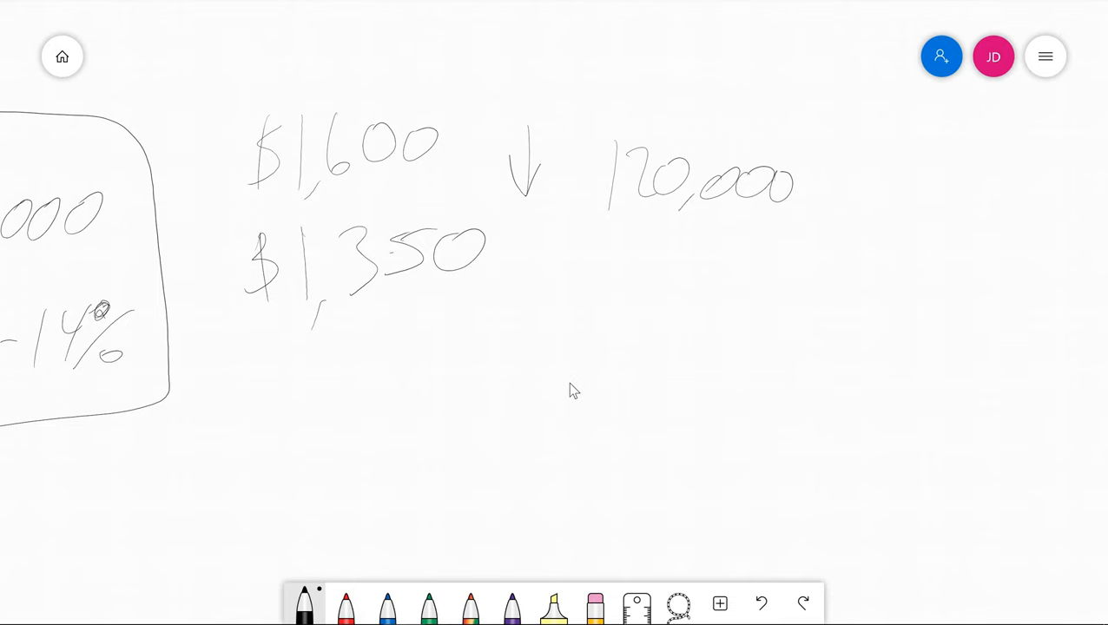
{"action": "mouse_move", "coordinate": [511, 342]}
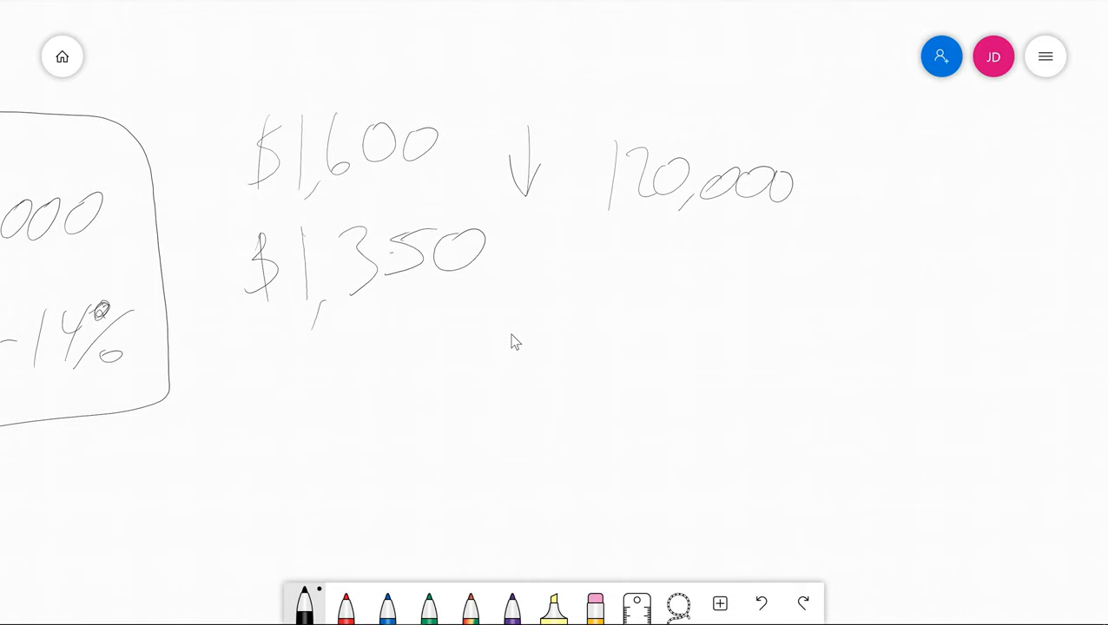
{"action": "mouse_move", "coordinate": [789, 292]}
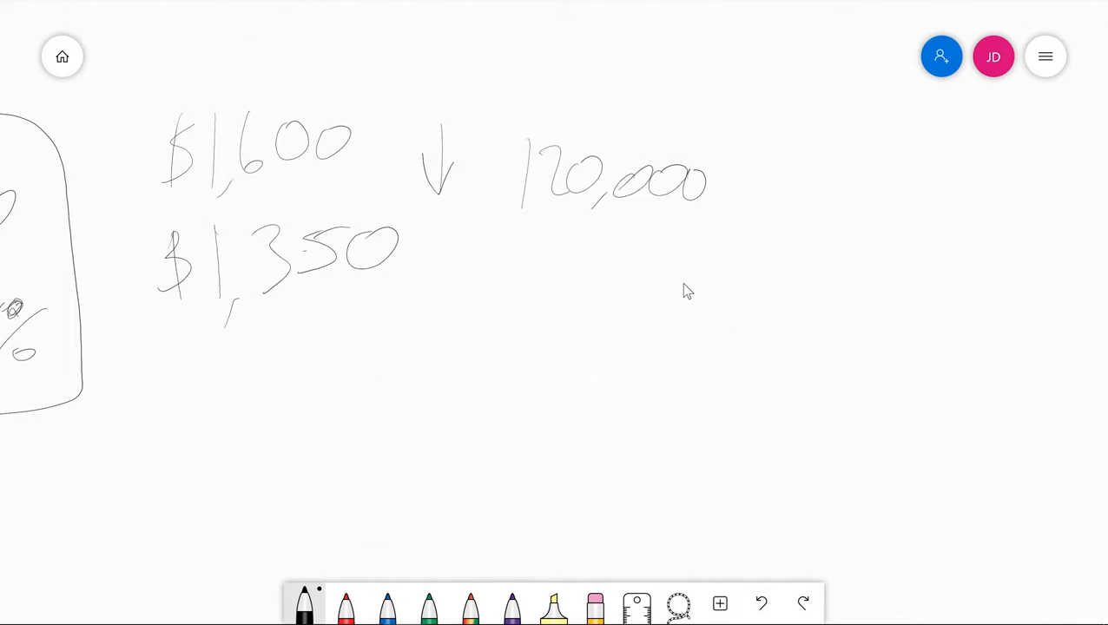
{"action": "mouse_move", "coordinate": [637, 342]}
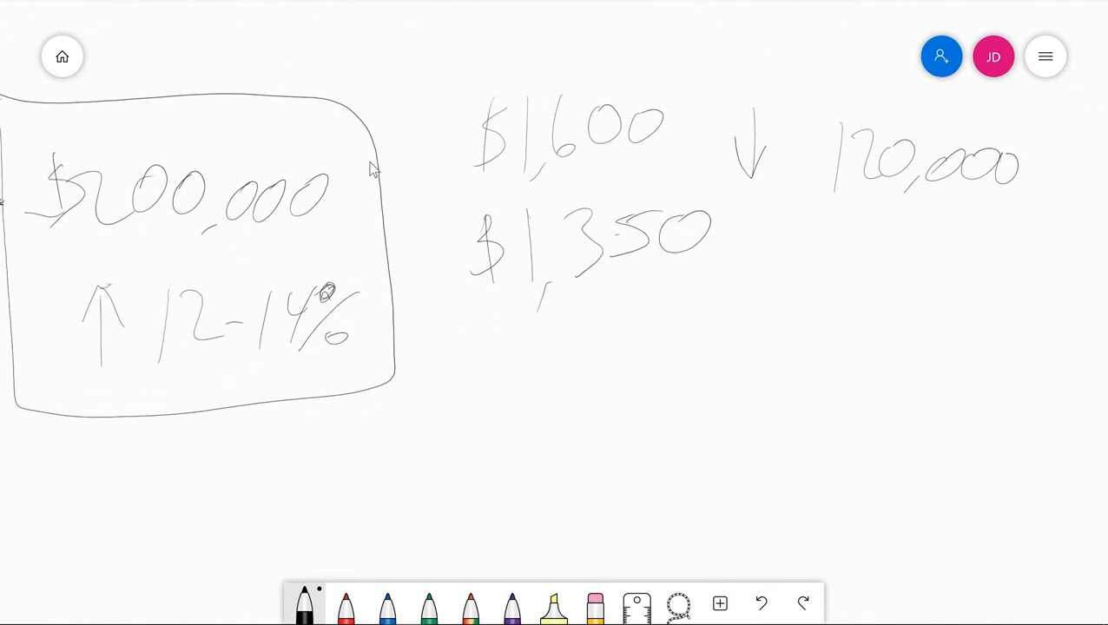
{"action": "mouse_move", "coordinate": [857, 129]}
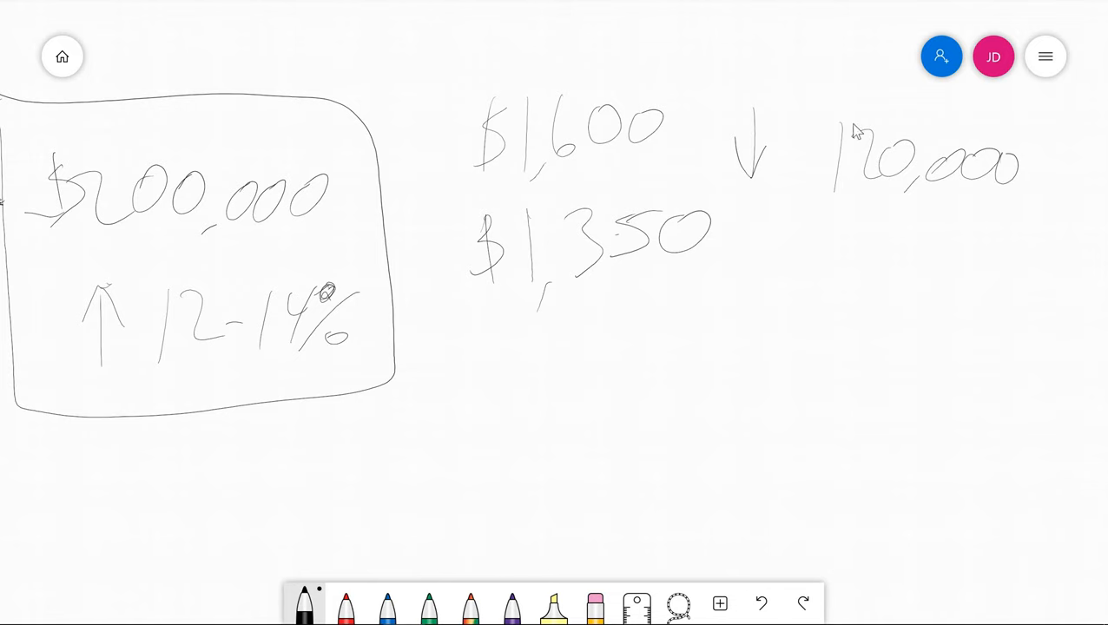
{"action": "mouse_move", "coordinate": [599, 321]}
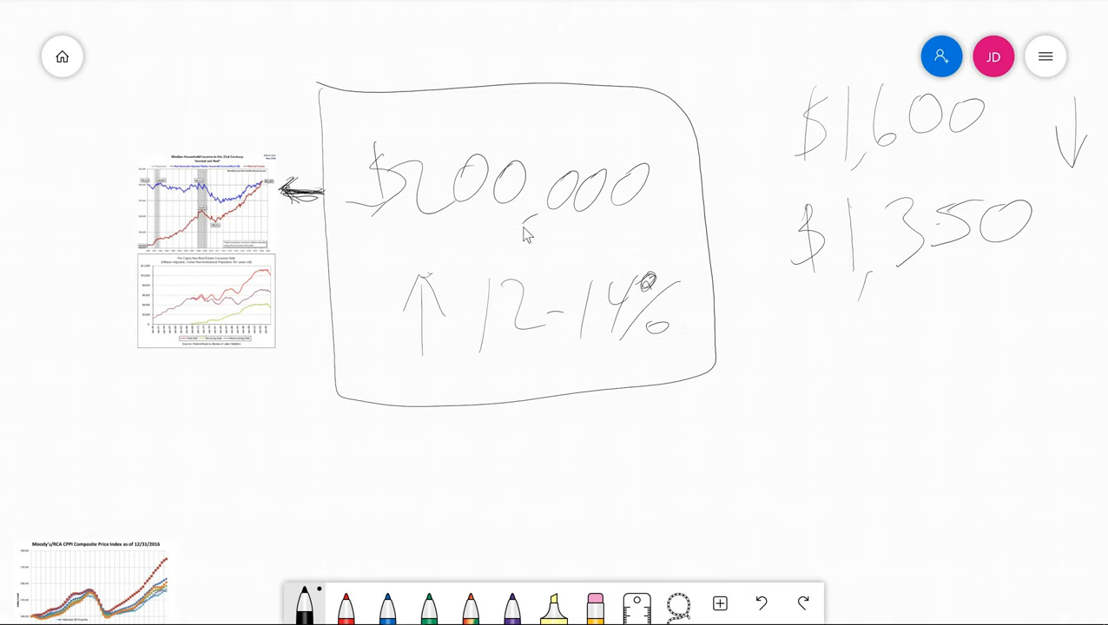
{"action": "mouse_move", "coordinate": [523, 242]}
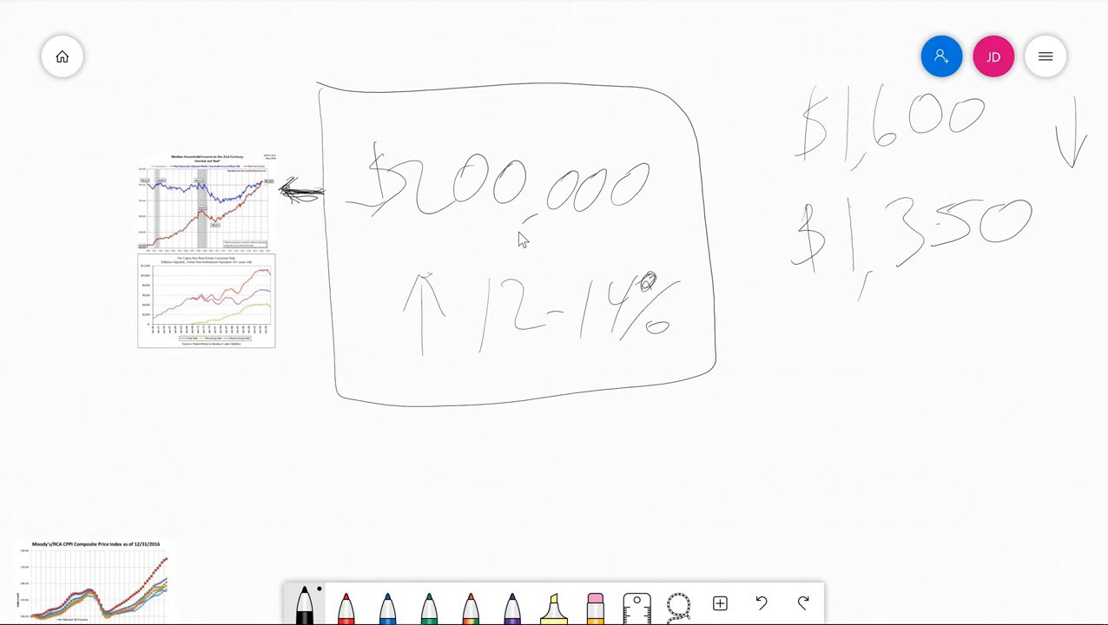
{"action": "mouse_move", "coordinate": [840, 357]}
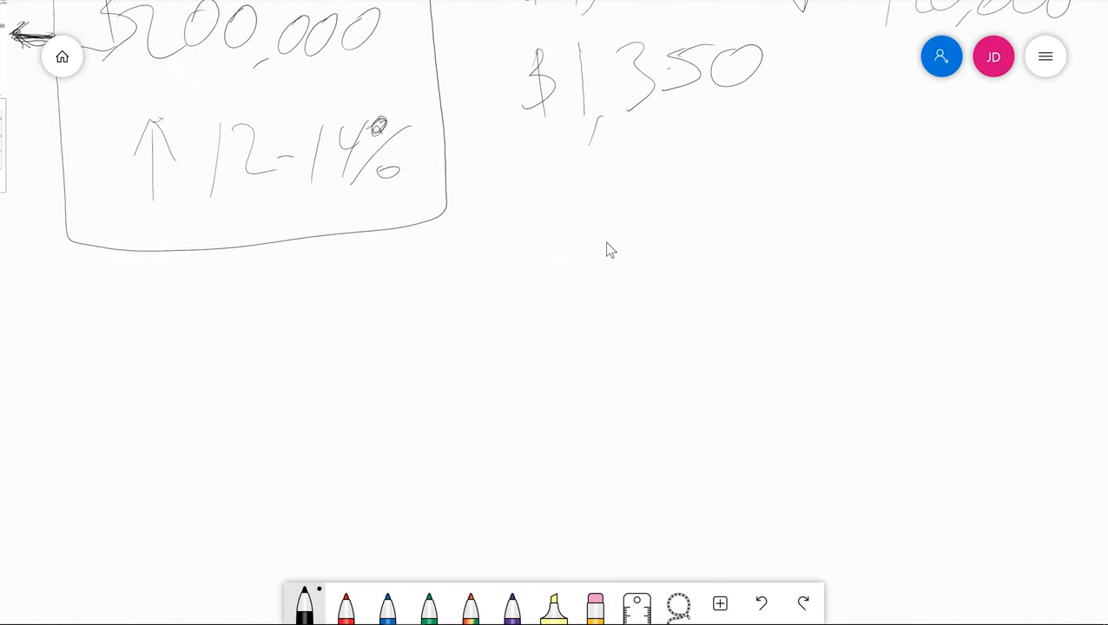
Step: Handwrite 50/50 Land/asset with ↓20%, underlining the second 50 and asset
{"action": "left_click_drag", "start_coordinate": [608, 243], "coordinate": [695, 261]}
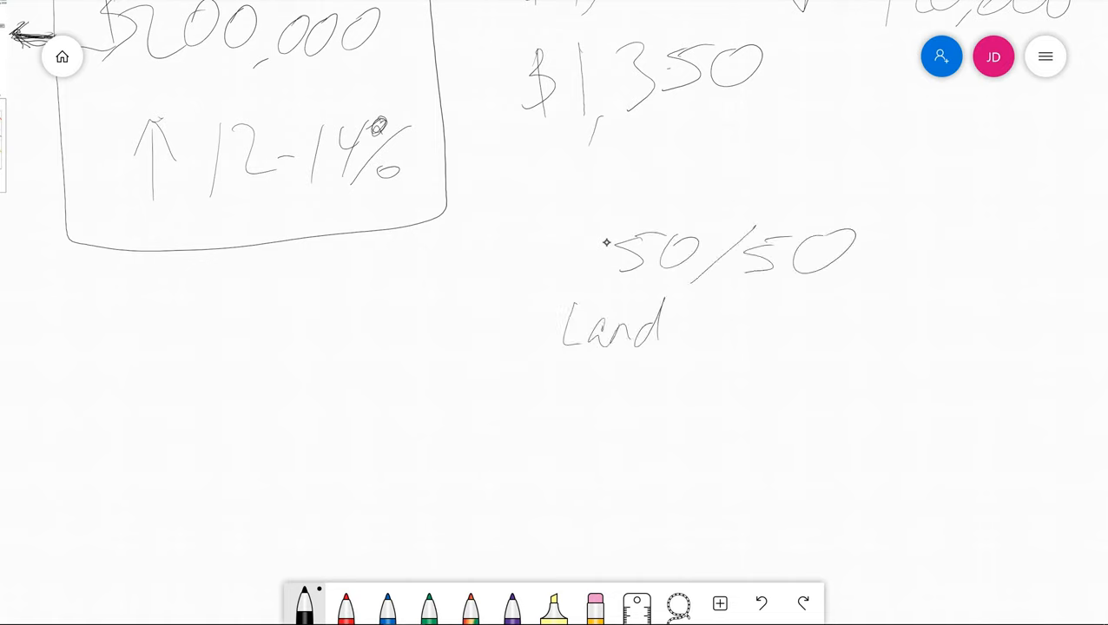
{"action": "left_click_drag", "start_coordinate": [686, 326], "coordinate": [829, 335]}
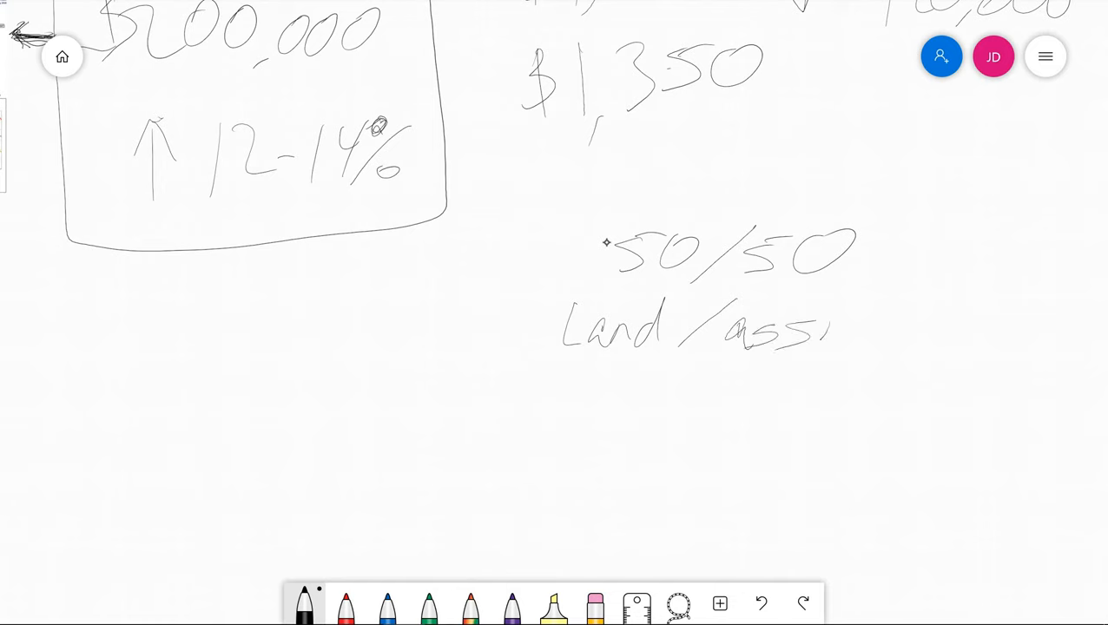
{"action": "left_click_drag", "start_coordinate": [825, 330], "coordinate": [990, 252]}
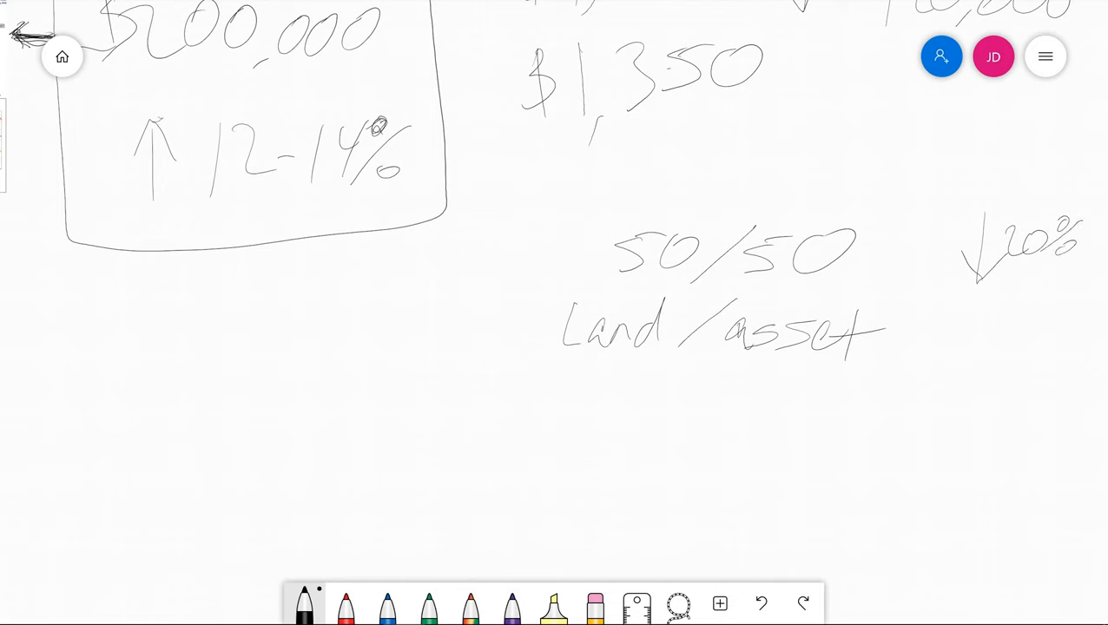
{"action": "left_click_drag", "start_coordinate": [747, 282], "coordinate": [826, 278]}
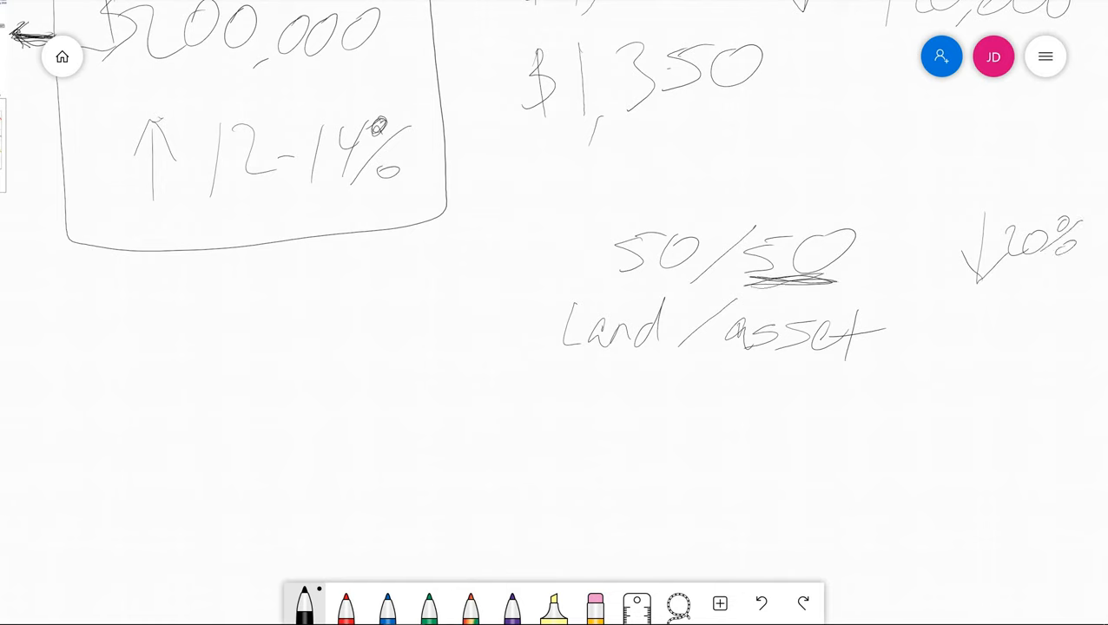
{"action": "left_click_drag", "start_coordinate": [721, 374], "coordinate": [860, 375]}
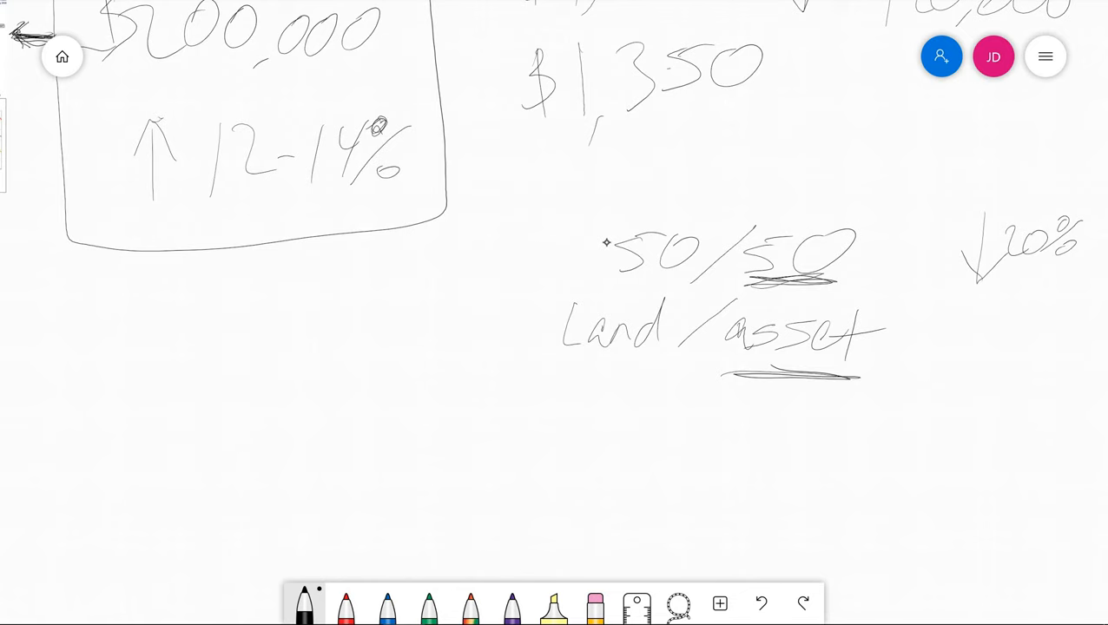
Step: Write Total, draw a left arrow to $0 for land, and mark Total ↑20%
{"action": "left_click_drag", "start_coordinate": [608, 417], "coordinate": [673, 469]}
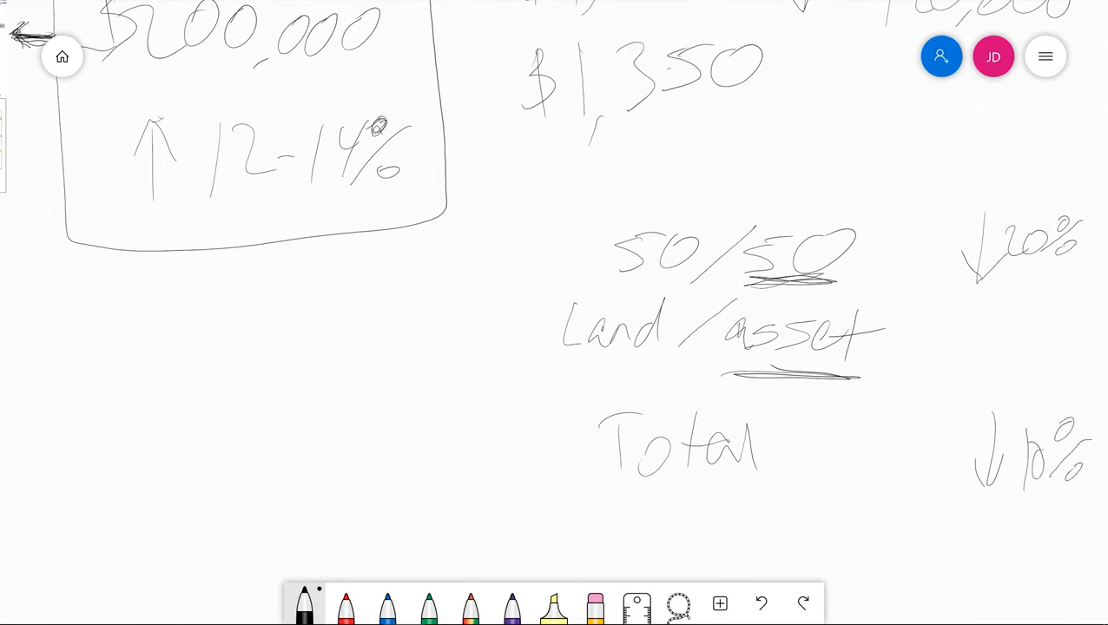
{"action": "left_click_drag", "start_coordinate": [521, 326], "coordinate": [464, 331]}
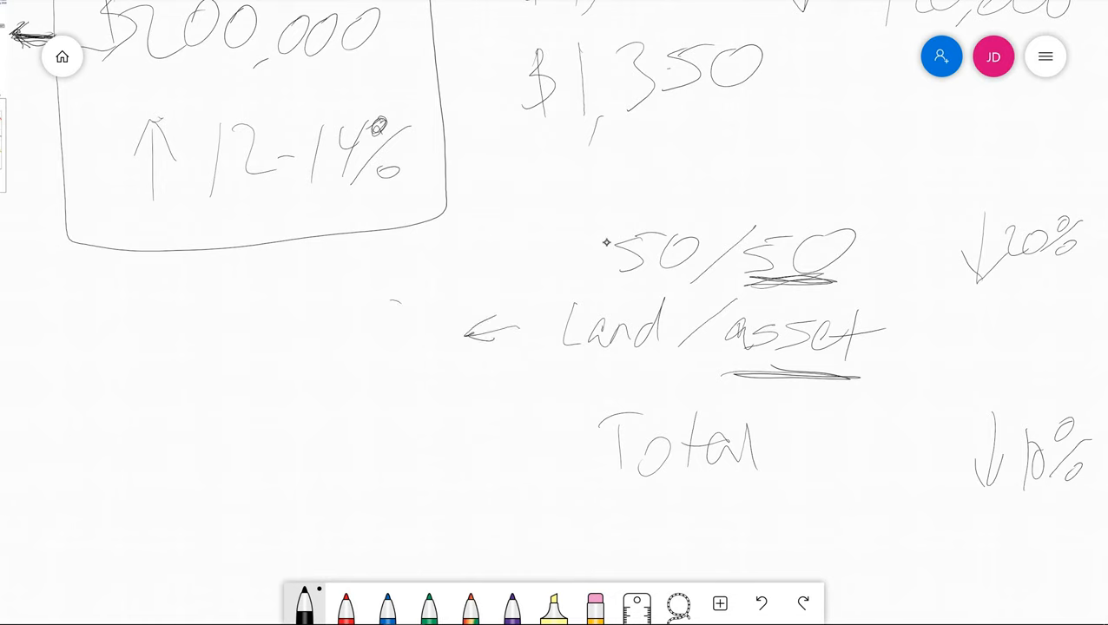
{"action": "left_click_drag", "start_coordinate": [331, 304], "coordinate": [426, 347]}
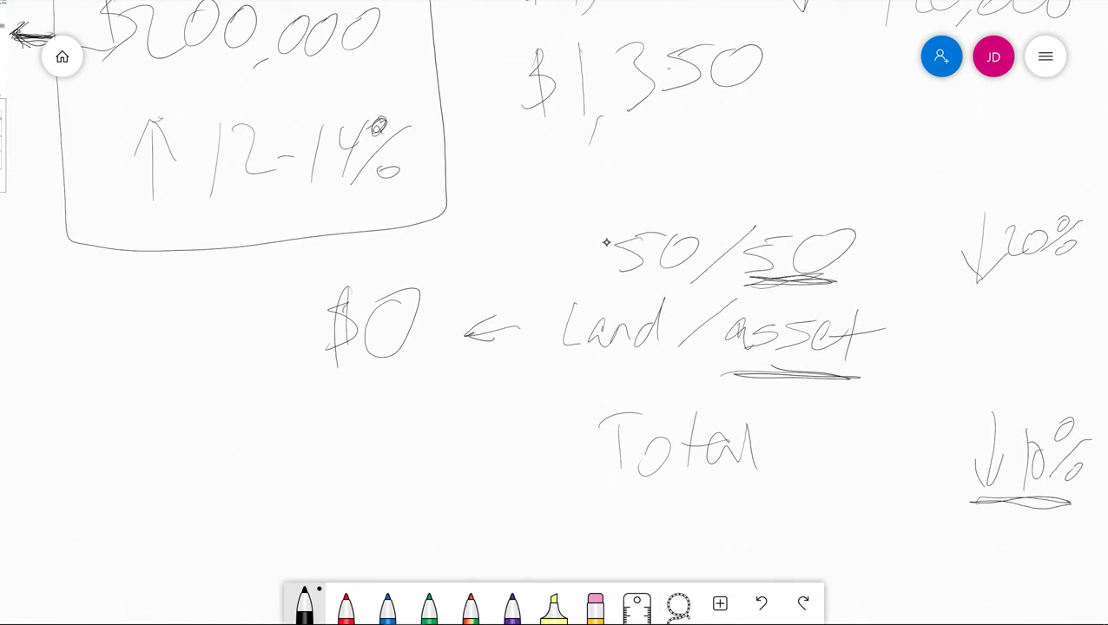
{"action": "left_click_drag", "start_coordinate": [913, 487], "coordinate": [943, 435]}
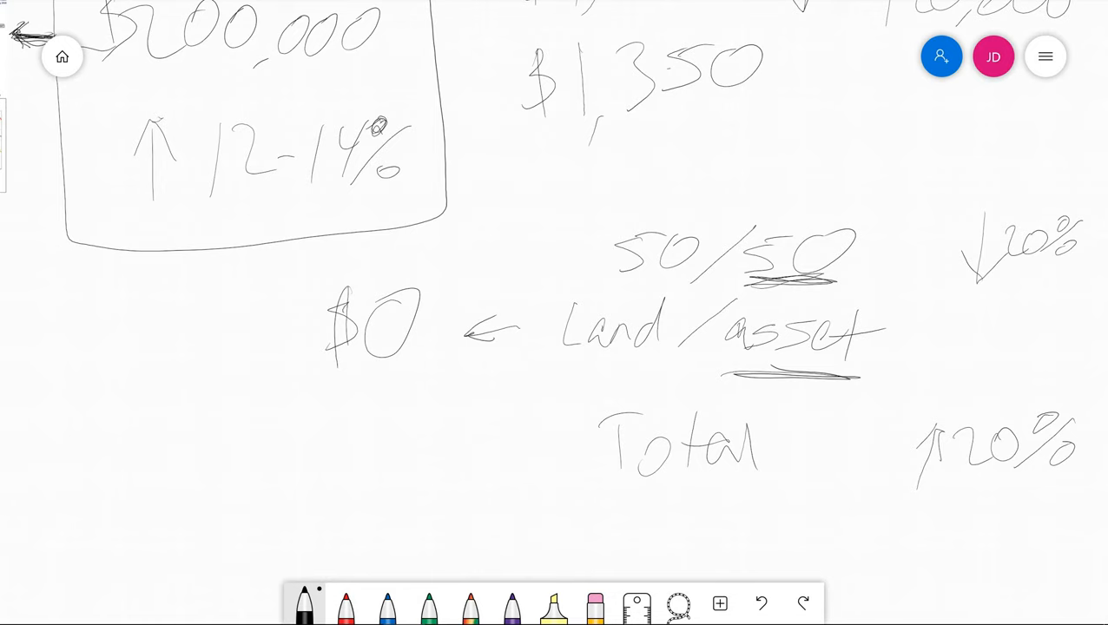
{"action": "mouse_move", "coordinate": [1052, 530]}
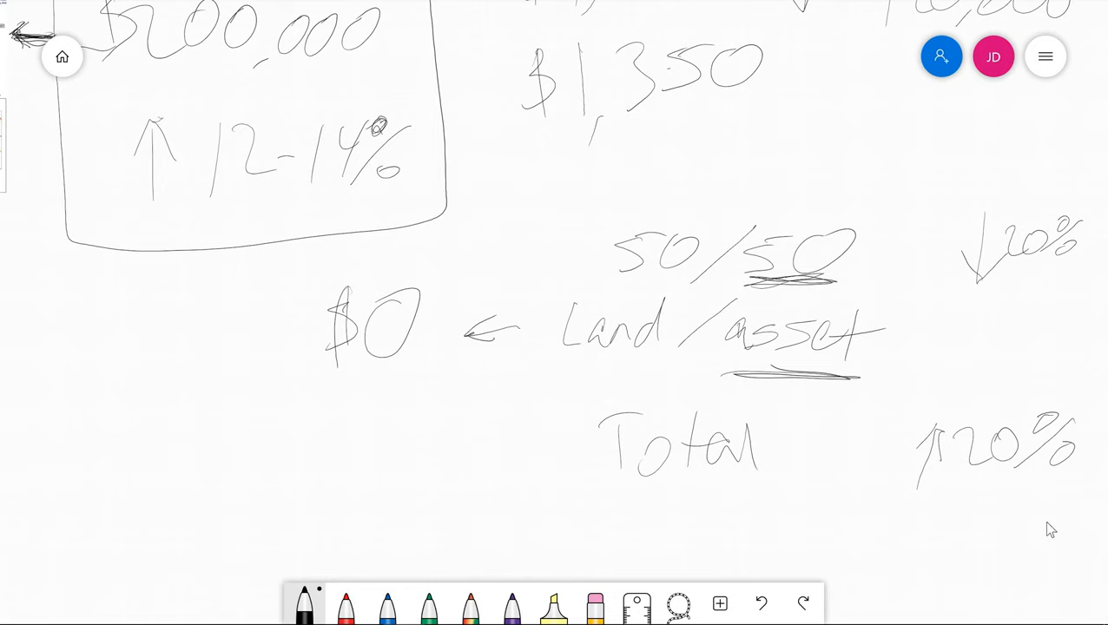
{"action": "mouse_move", "coordinate": [752, 506]}
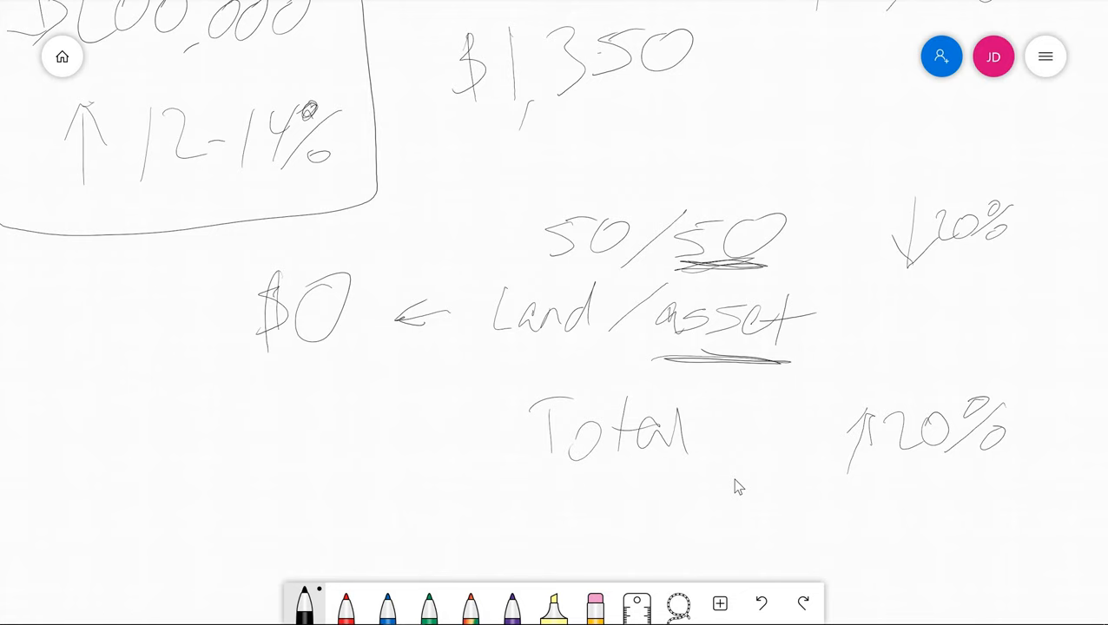
{"action": "mouse_move", "coordinate": [328, 363]}
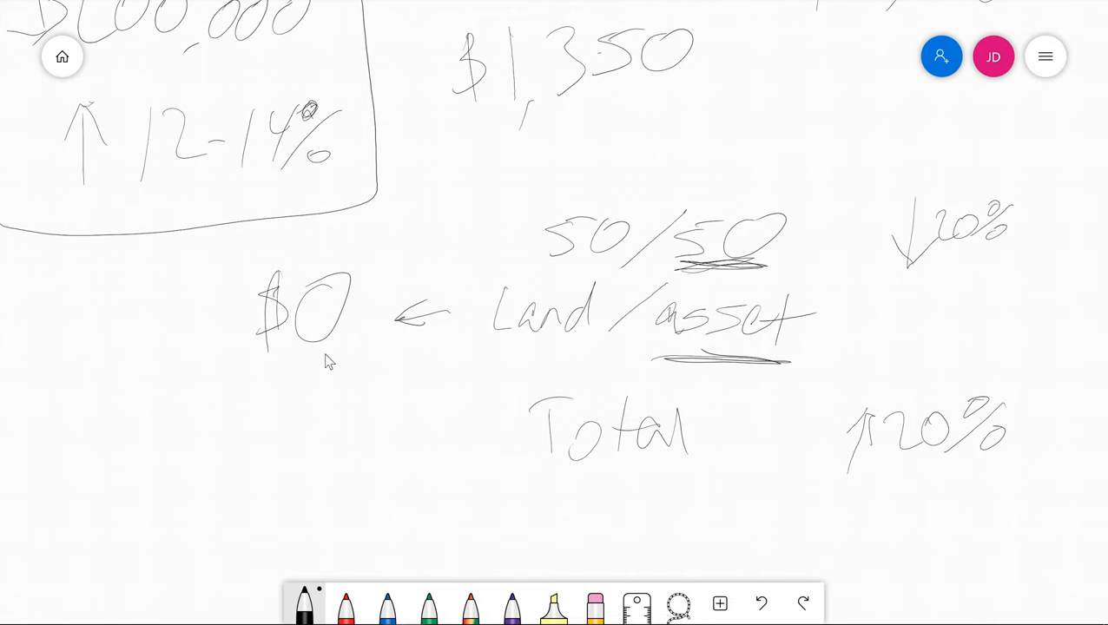
{"action": "mouse_move", "coordinate": [785, 391]}
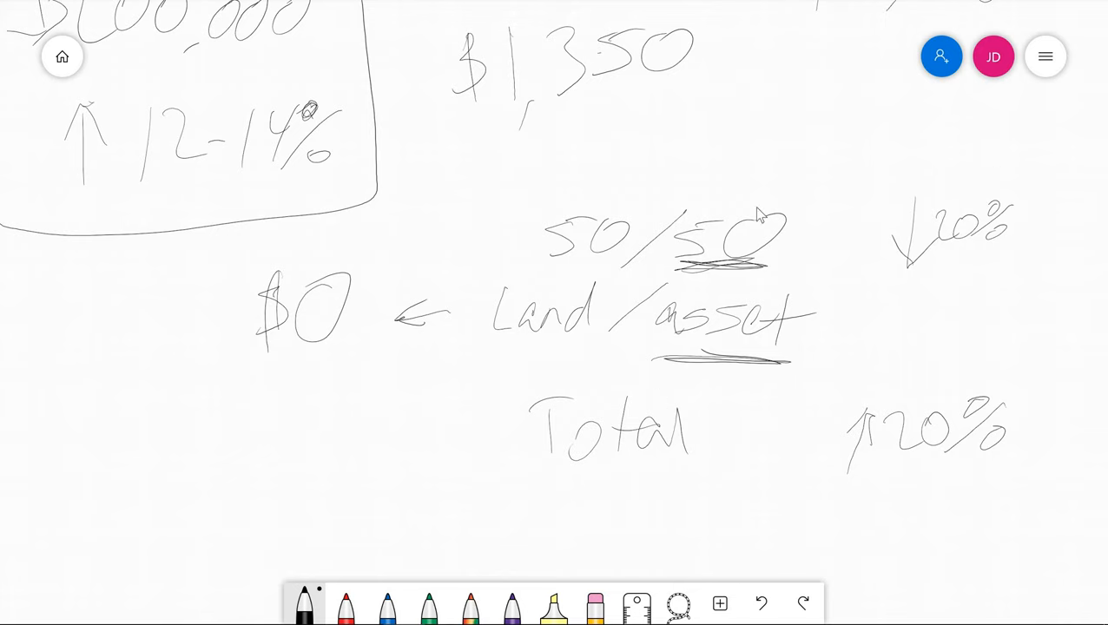
{"action": "mouse_move", "coordinate": [589, 170]}
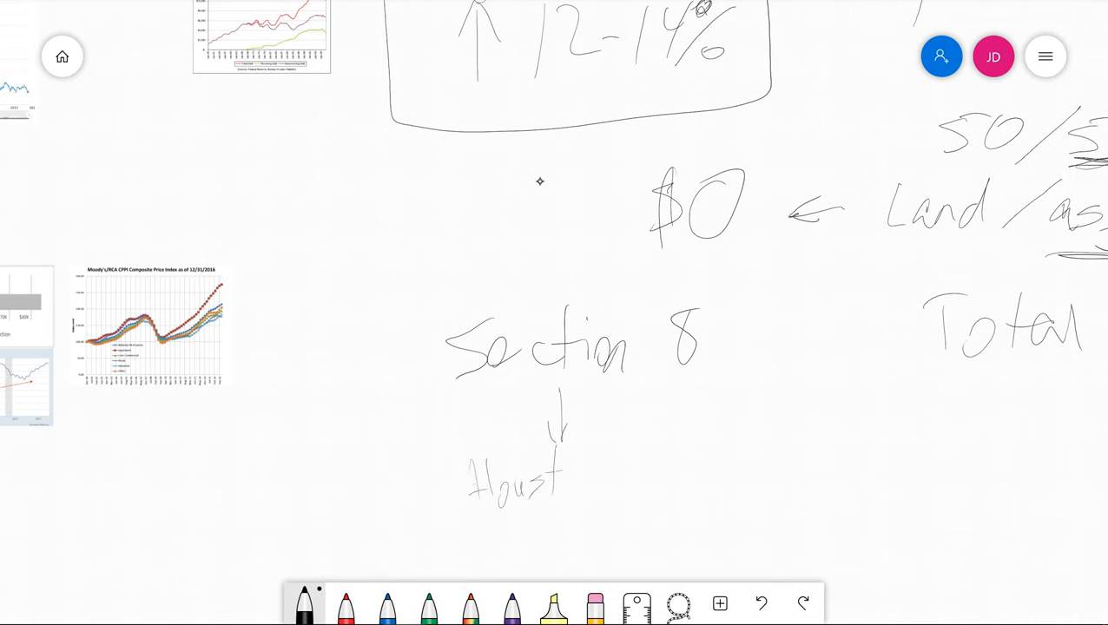
Step: Handwrite 'Houston Housing Voucher' under the Section 8 arrow, then scroll down
{"action": "left_click_drag", "start_coordinate": [573, 482], "coordinate": [673, 469]}
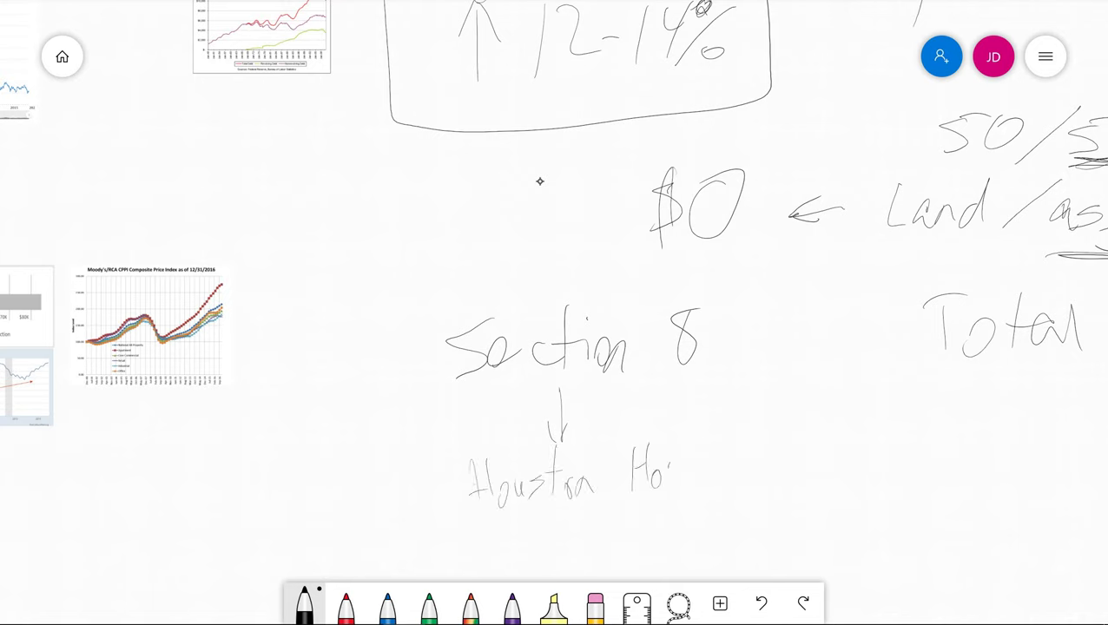
{"action": "left_click_drag", "start_coordinate": [669, 469], "coordinate": [756, 504]}
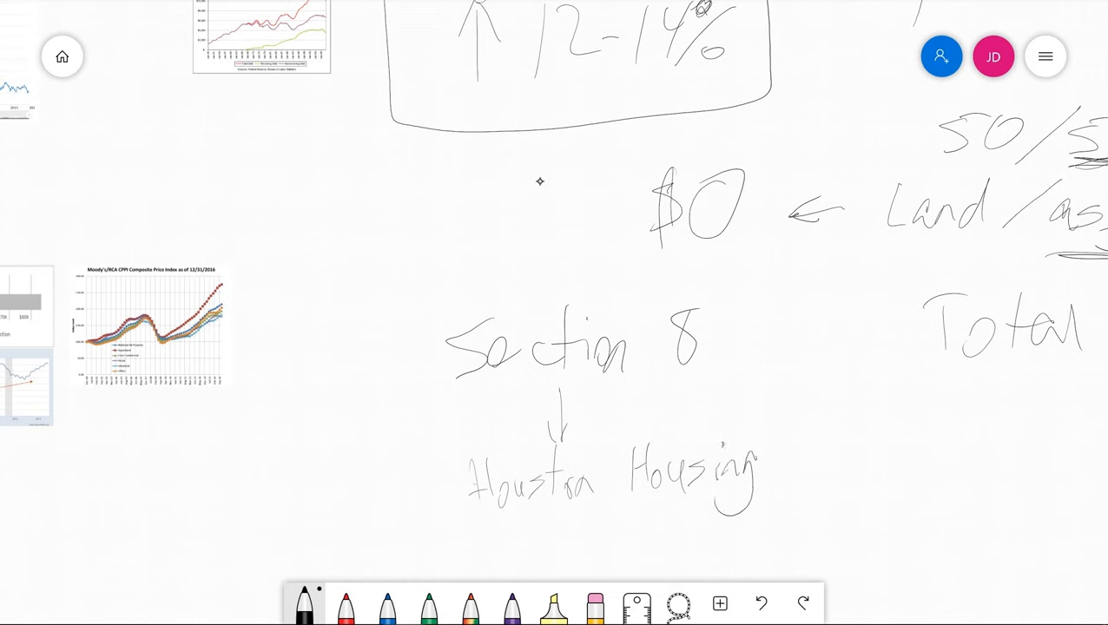
{"action": "left_click_drag", "start_coordinate": [799, 465], "coordinate": [865, 482]}
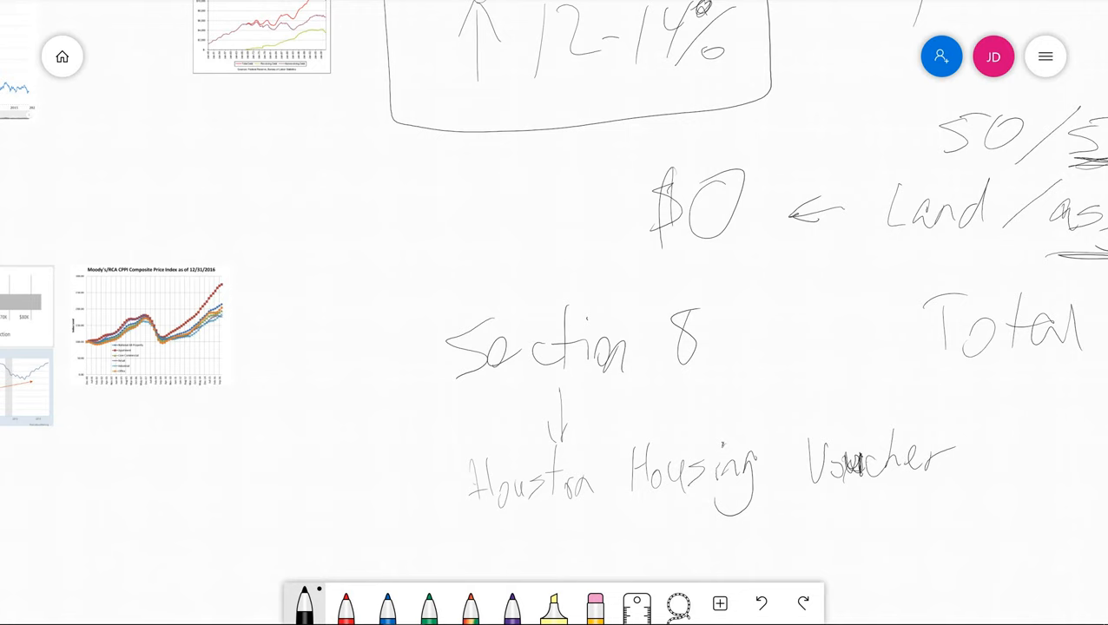
{"action": "scroll", "scroll_direction": "down", "scroll_amount": 3}
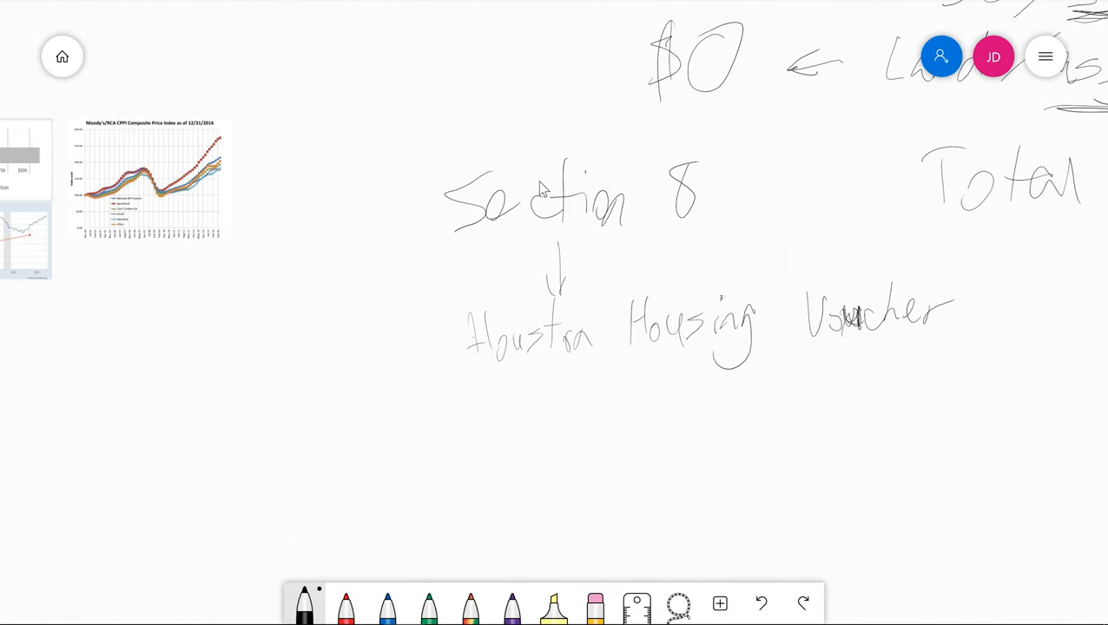
{"action": "mouse_move", "coordinate": [585, 230]}
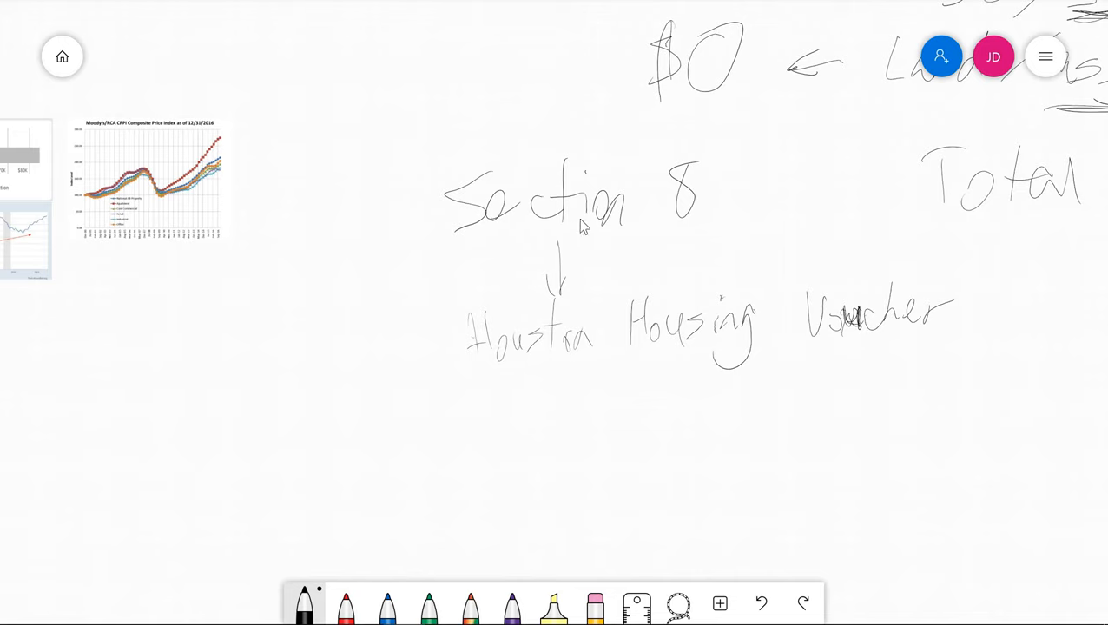
{"action": "mouse_move", "coordinate": [494, 90]}
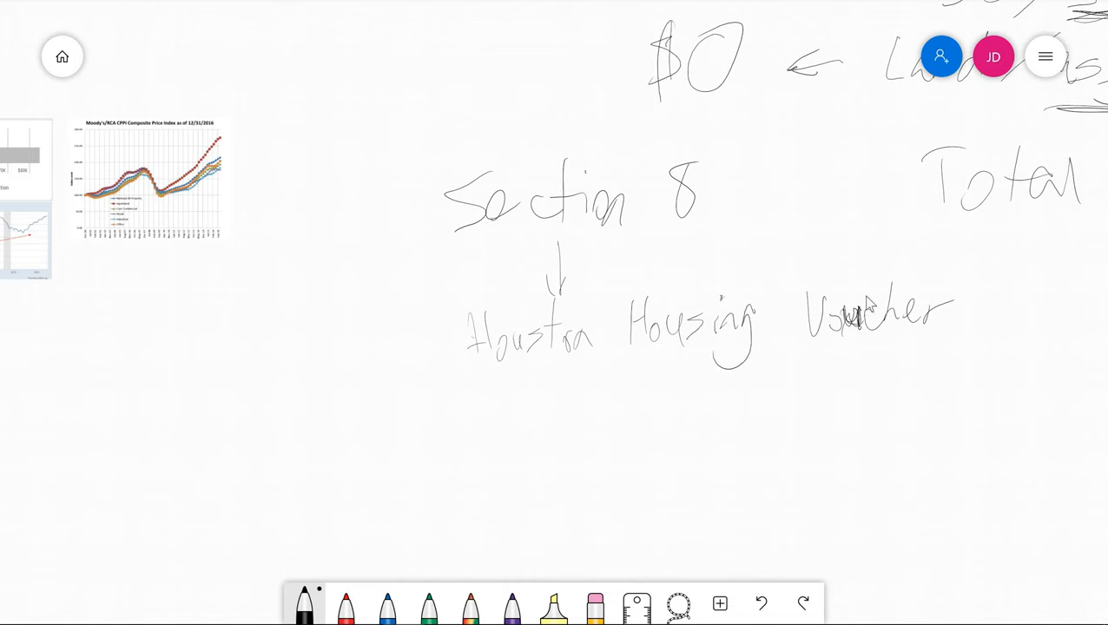
{"action": "mouse_move", "coordinate": [662, 196]}
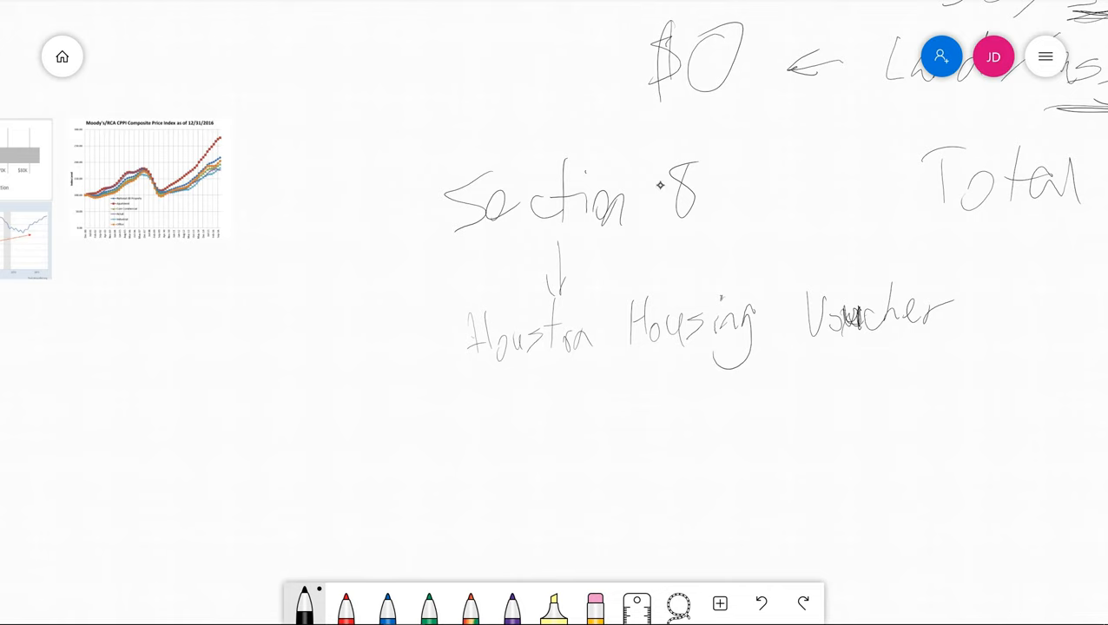
Step: Draw a down arrow to $1,350, then a right arrow leading to 6%
{"action": "left_click_drag", "start_coordinate": [569, 391], "coordinate": [569, 495]}
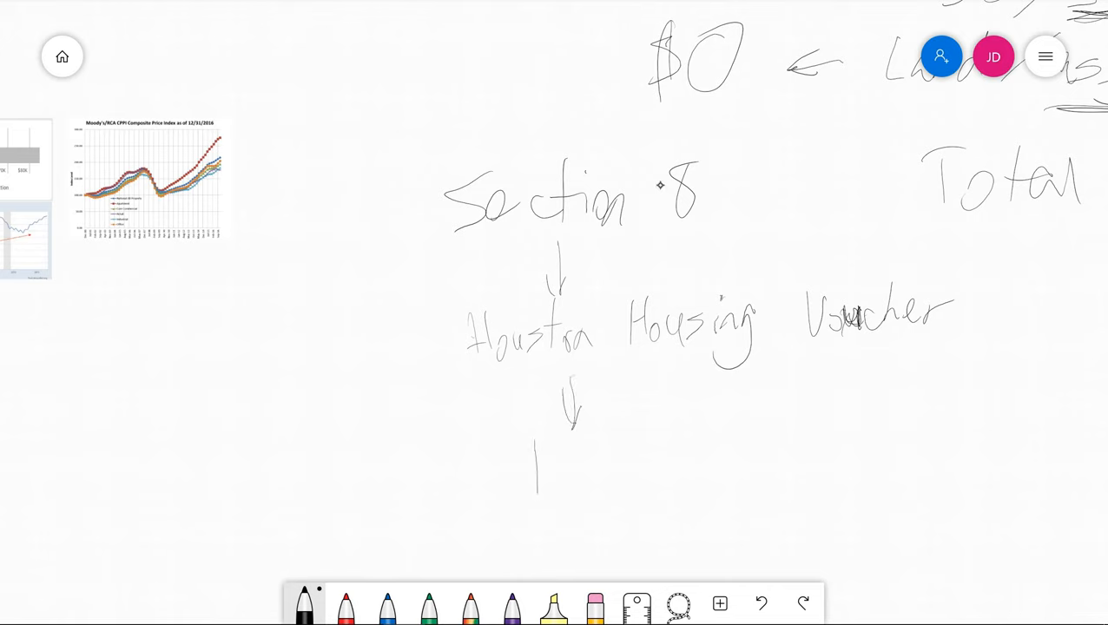
{"action": "left_click_drag", "start_coordinate": [573, 452], "coordinate": [682, 452]}
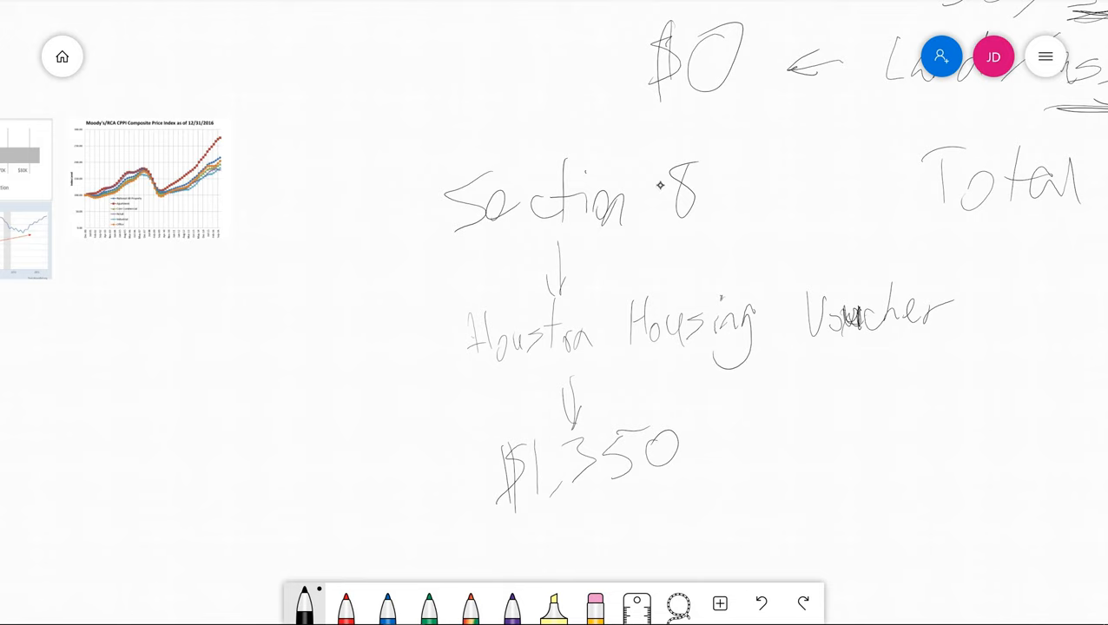
{"action": "left_click_drag", "start_coordinate": [765, 457], "coordinate": [834, 458]}
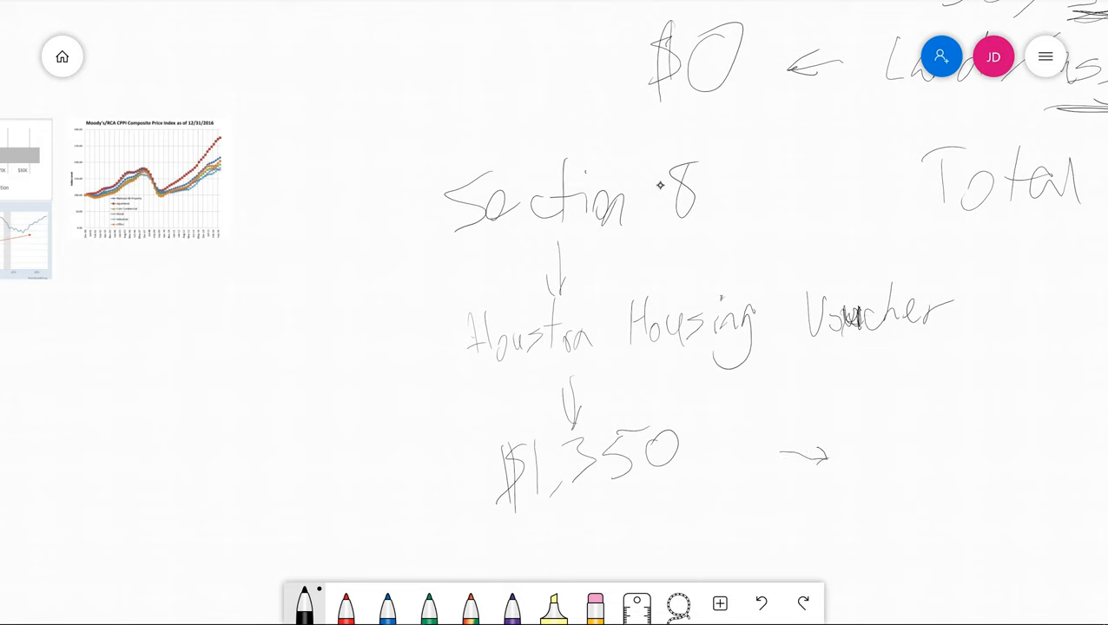
{"action": "left_click_drag", "start_coordinate": [856, 443], "coordinate": [899, 456]}
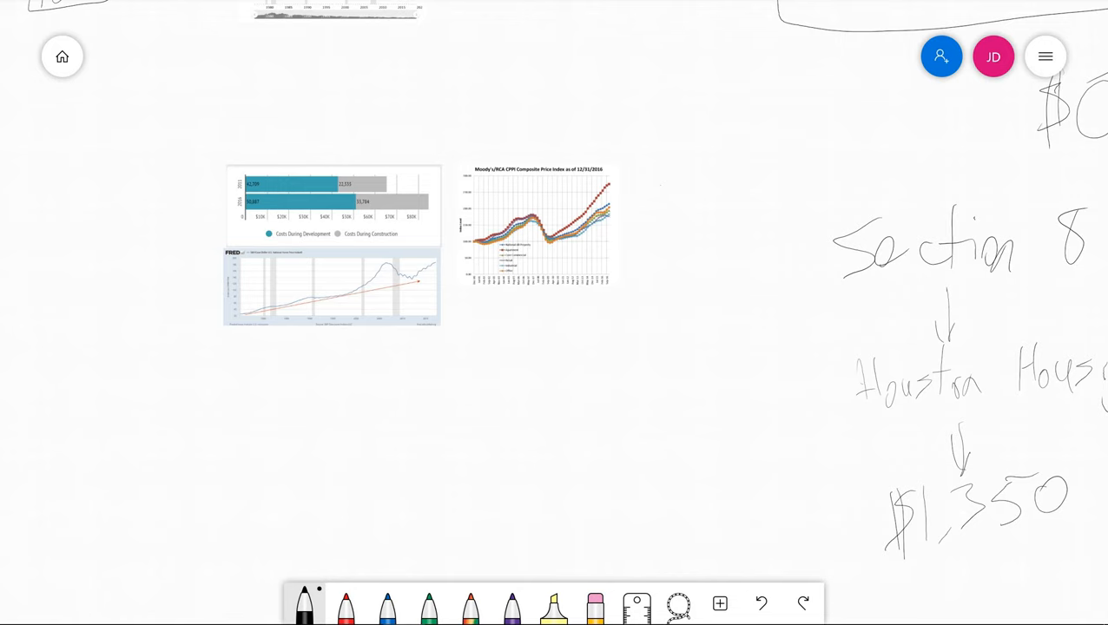
Step: Write 98% below the pasted charts and underline the $1,350 figure
{"action": "left_click_drag", "start_coordinate": [335, 373], "coordinate": [343, 413]}
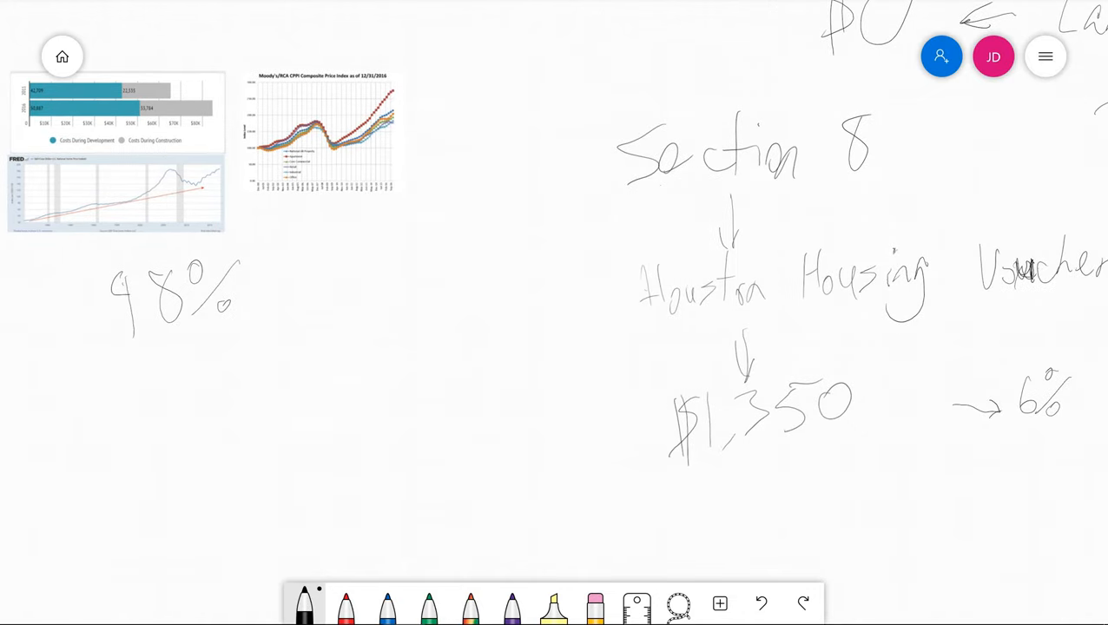
{"action": "left_click_drag", "start_coordinate": [669, 460], "coordinate": [856, 456]}
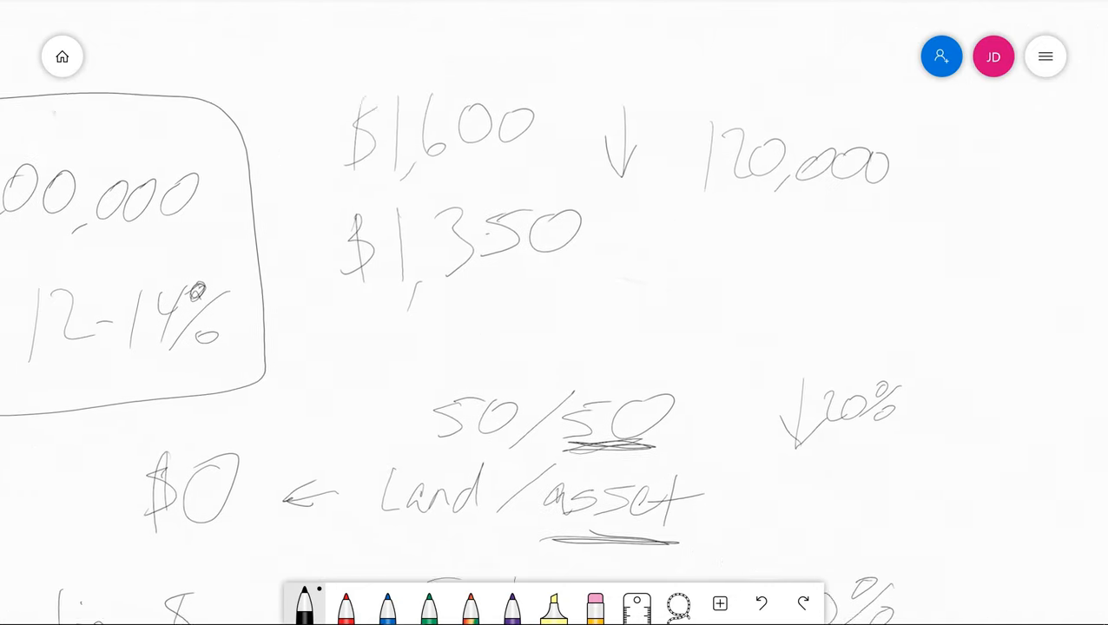
Step: Extend the arrow from 6% to a handwritten 26% and draw an arrow down from it
{"action": "scroll", "scroll_direction": "down", "scroll_amount": 3}
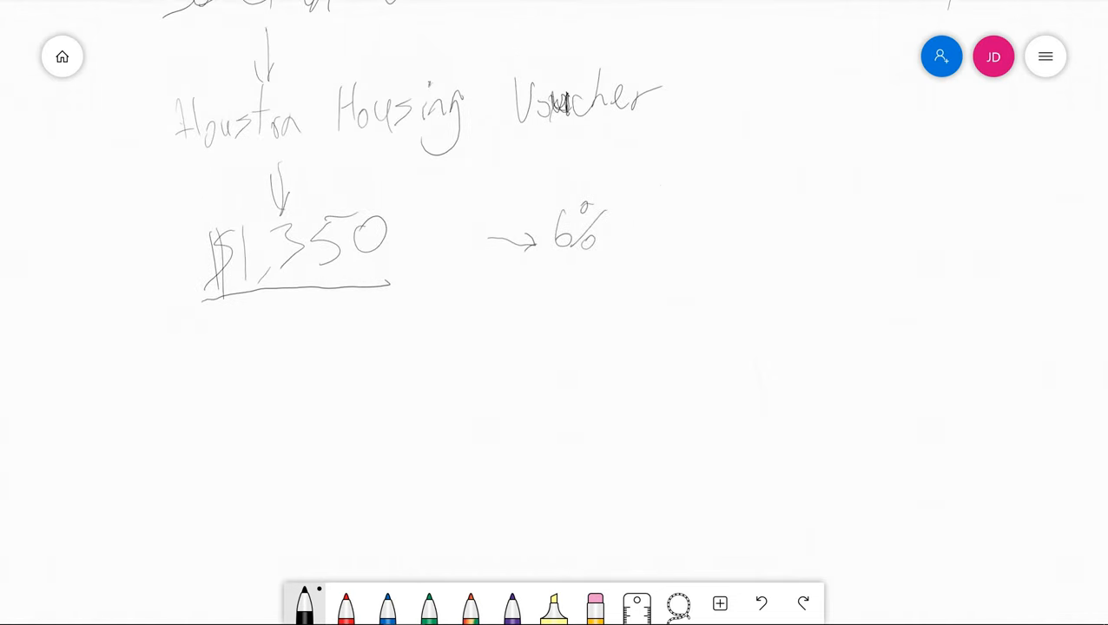
{"action": "left_click_drag", "start_coordinate": [669, 233], "coordinate": [746, 233]}
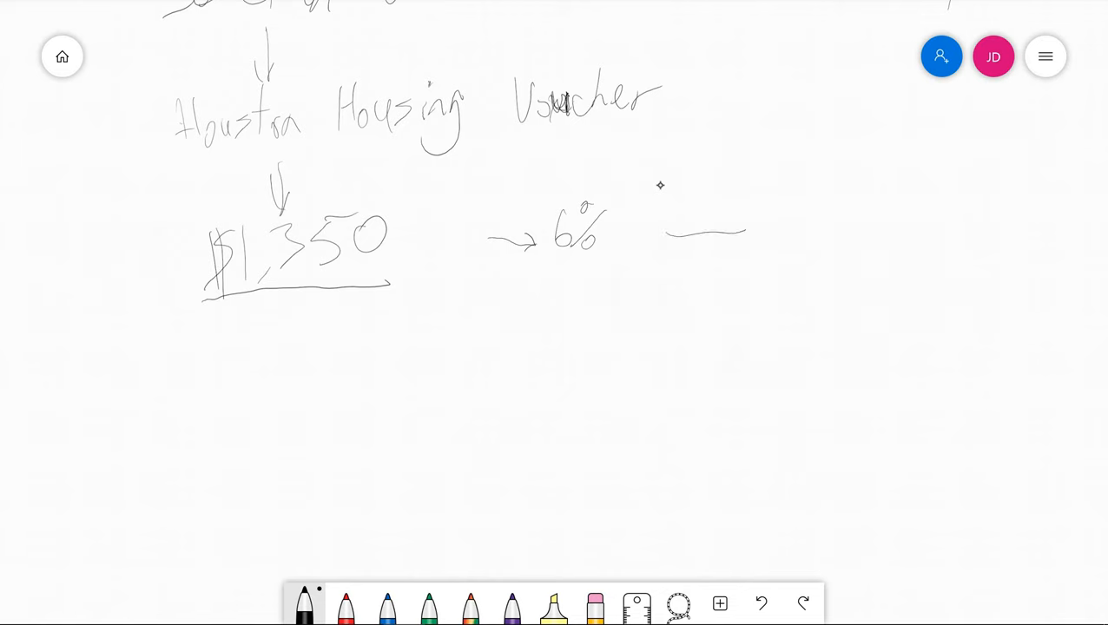
{"action": "left_click_drag", "start_coordinate": [669, 231], "coordinate": [821, 234]}
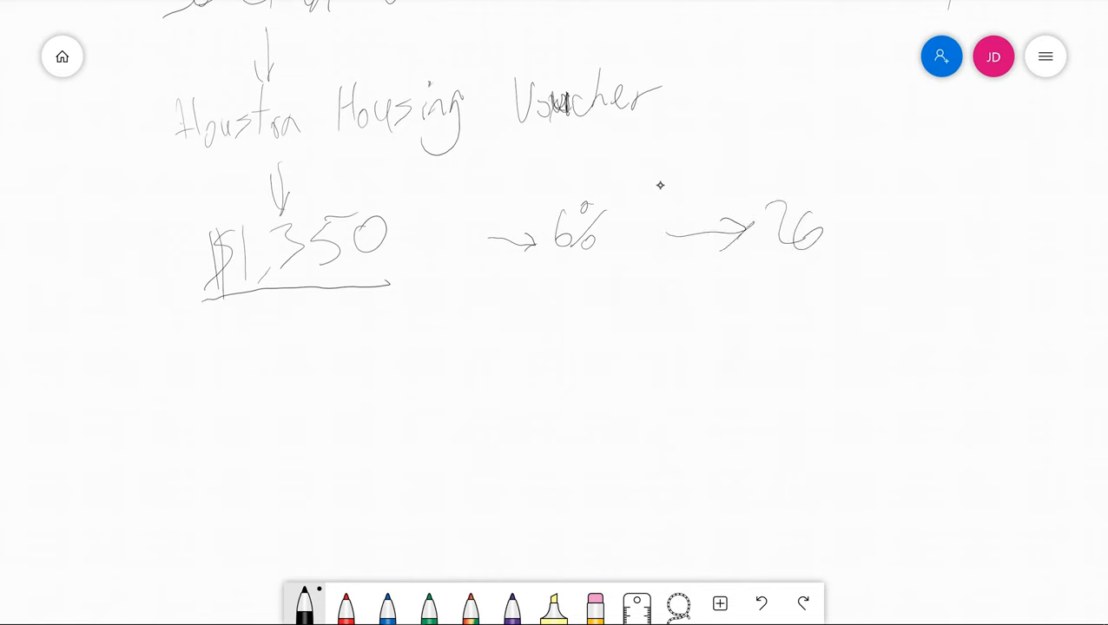
{"action": "left_click_drag", "start_coordinate": [847, 200], "coordinate": [878, 235]}
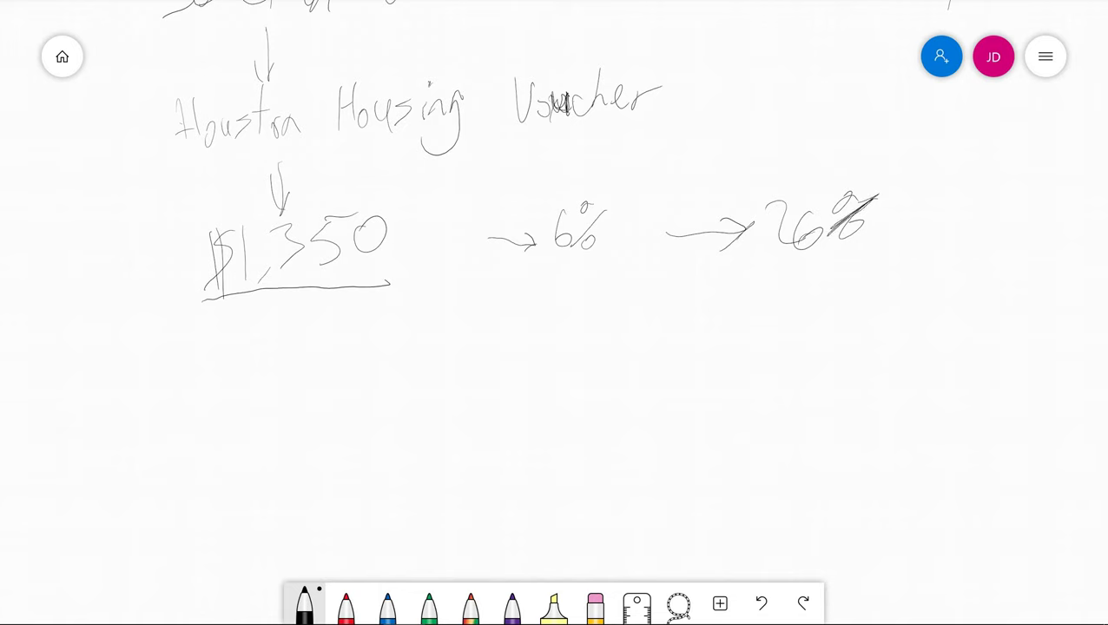
{"action": "left_click_drag", "start_coordinate": [808, 261], "coordinate": [798, 312]}
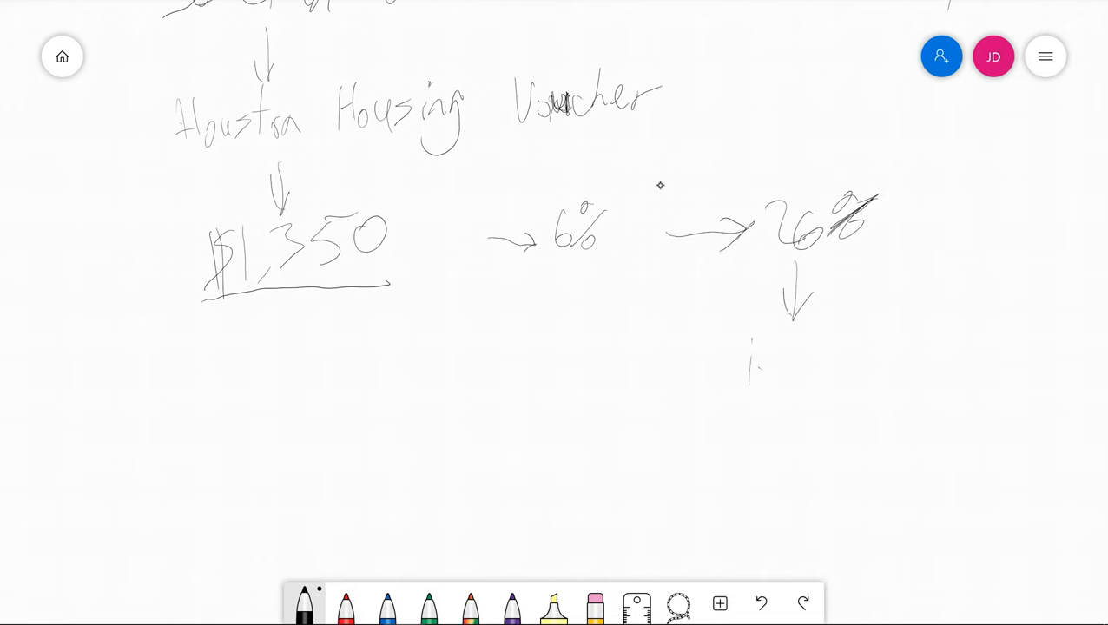
Step: Write 'interest CC' below the arrow and underline 26% and 6%
{"action": "left_click_drag", "start_coordinate": [752, 356], "coordinate": [886, 356]}
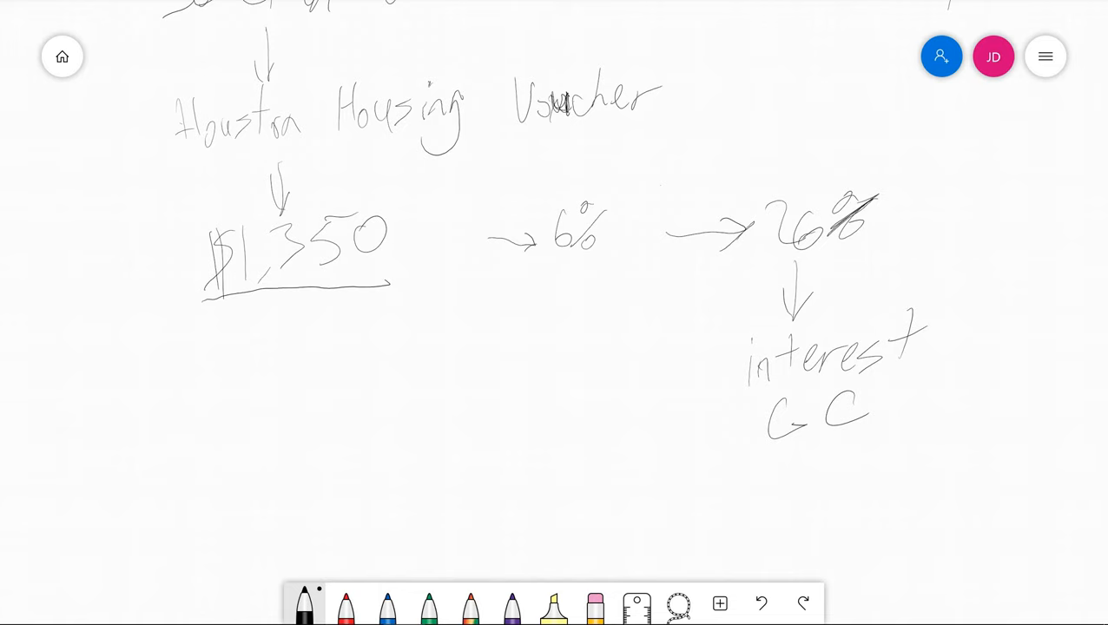
{"action": "mouse_move", "coordinate": [660, 186]}
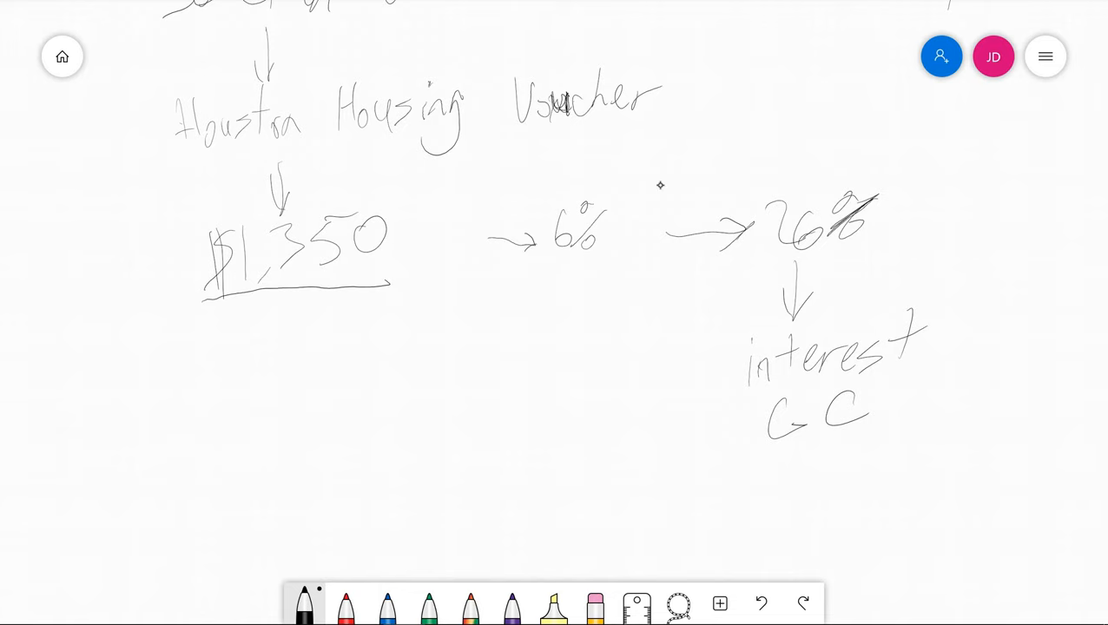
{"action": "left_click_drag", "start_coordinate": [760, 260], "coordinate": [847, 257]}
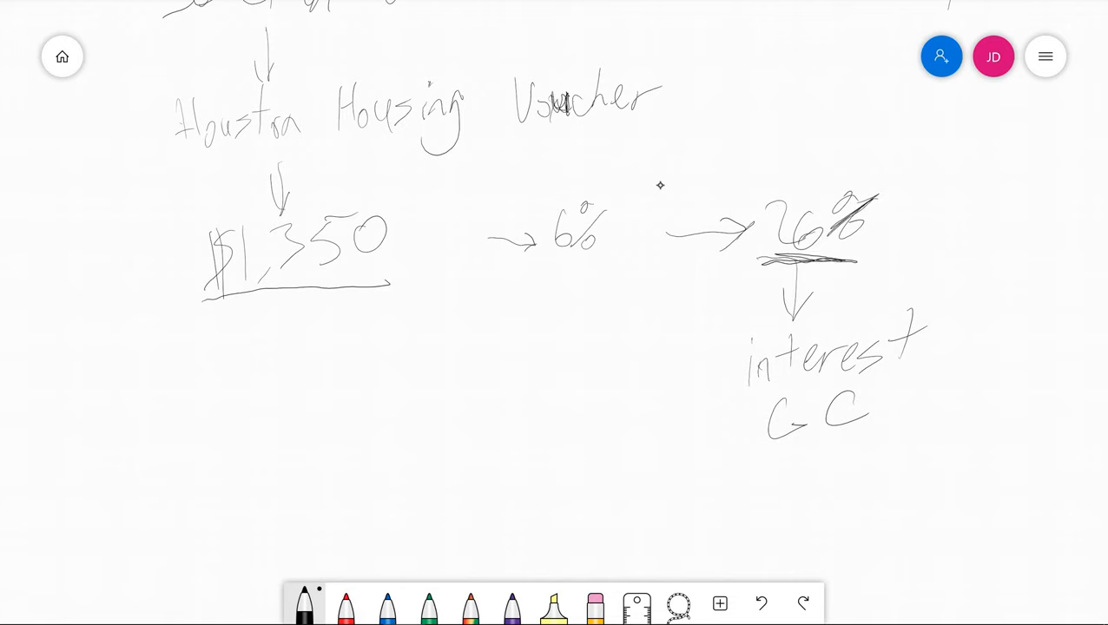
{"action": "left_click_drag", "start_coordinate": [542, 256], "coordinate": [630, 252]}
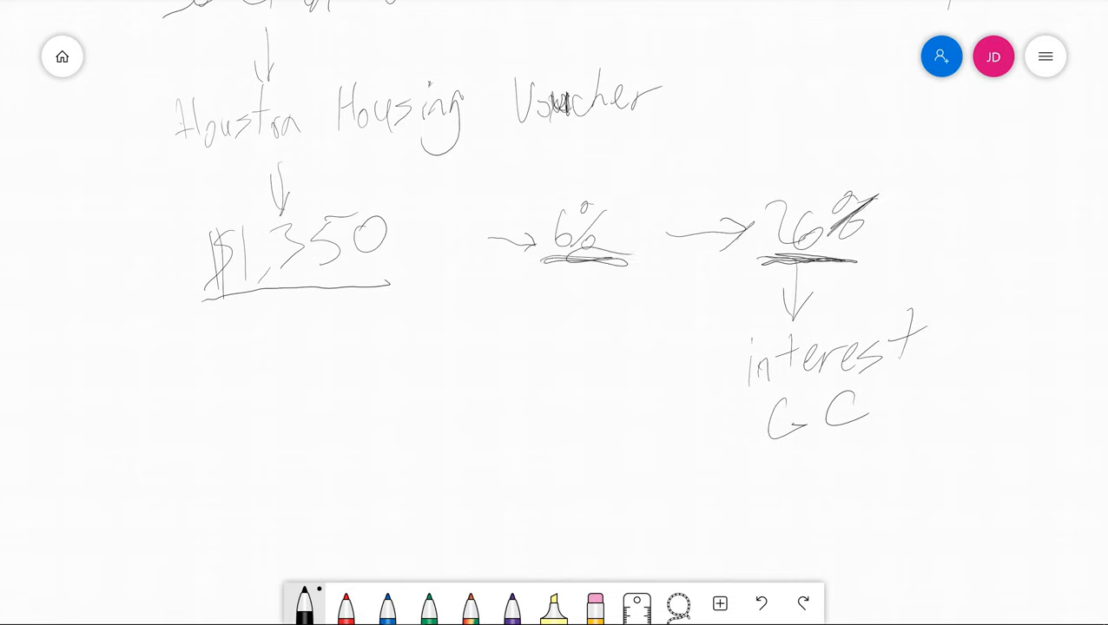
{"action": "scroll", "scroll_direction": "down", "scroll_amount": 3}
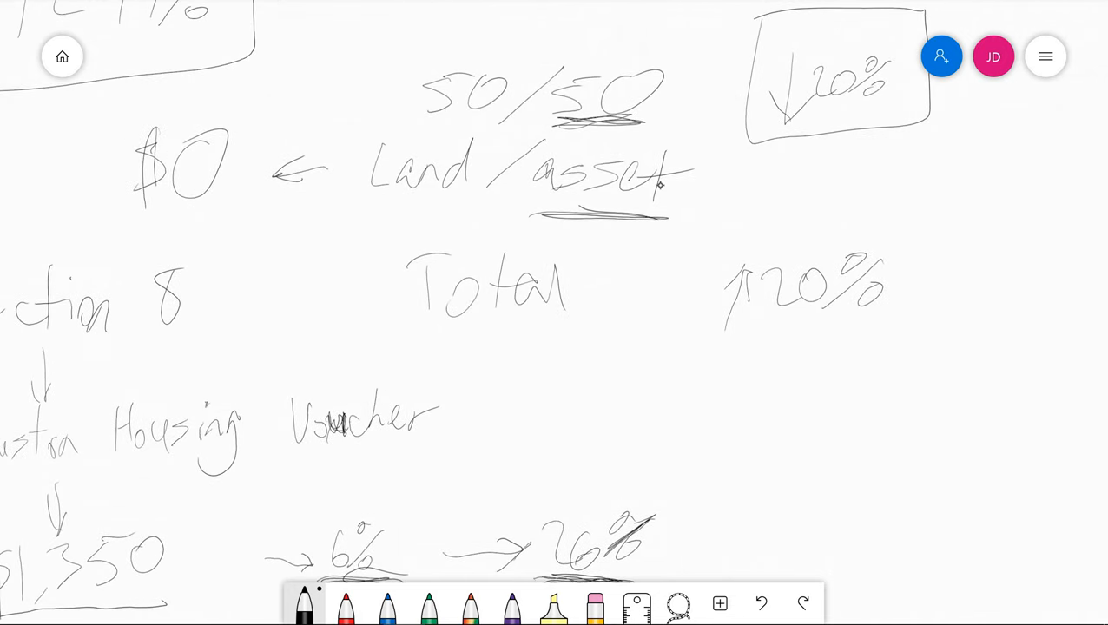
Step: Draw a line under the $0 figure and write 25-41 beneath it
{"action": "left_click_drag", "start_coordinate": [78, 213], "coordinate": [308, 208]}
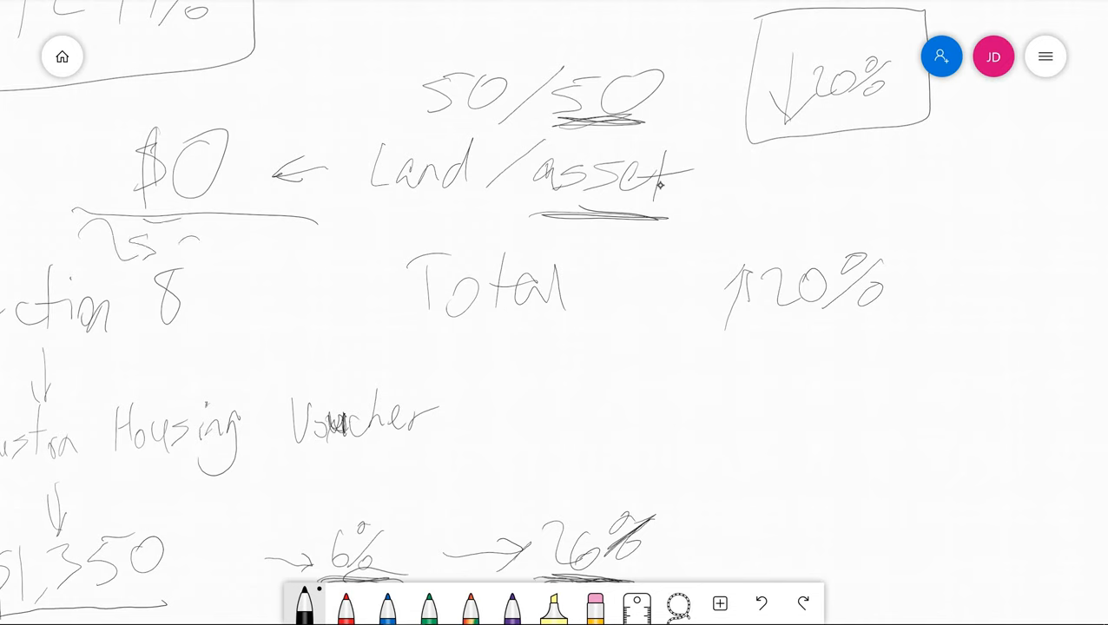
{"action": "left_click_drag", "start_coordinate": [200, 243], "coordinate": [243, 235]}
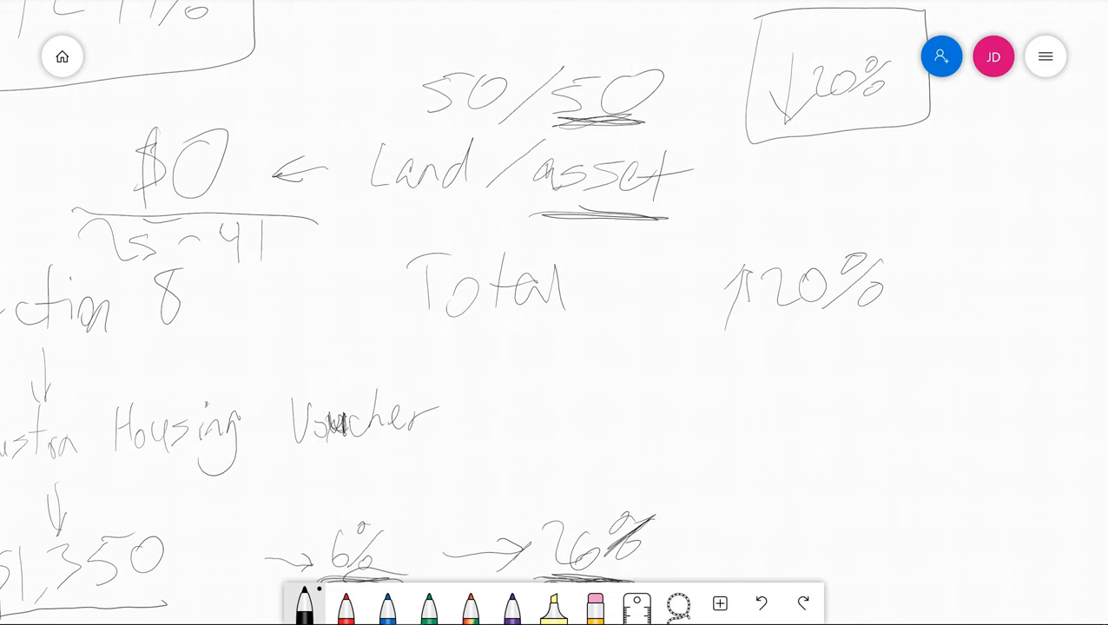
{"action": "scroll", "scroll_direction": "down", "scroll_amount": 3}
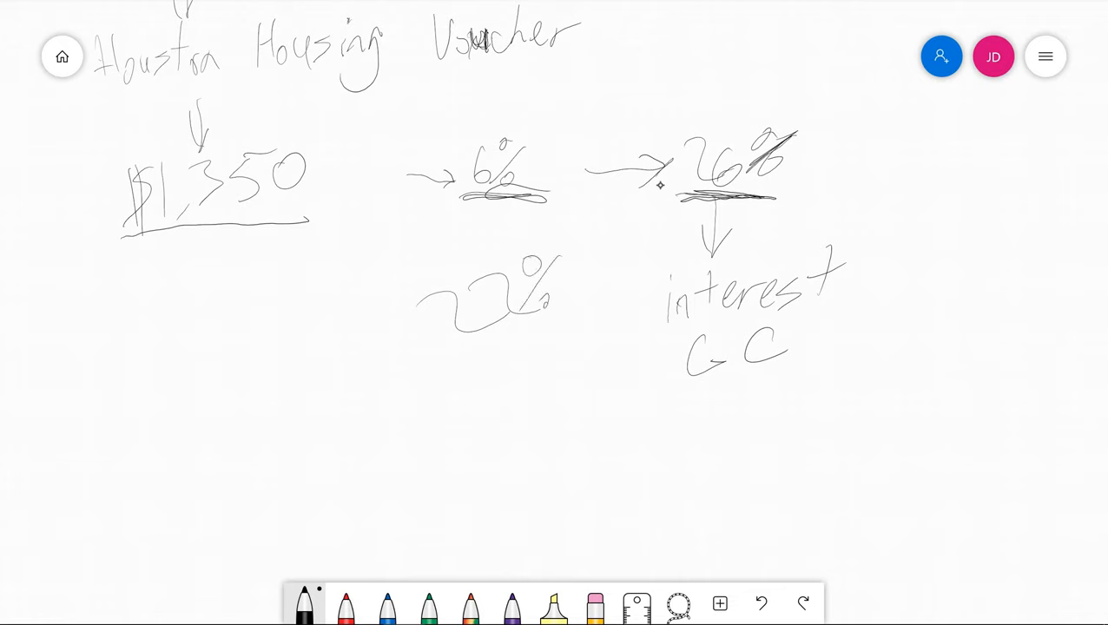
Step: Arrow 'interest CC' to 22%, underline and box it, and write '3 weeks' and 'Taxes'
{"action": "left_click_drag", "start_coordinate": [660, 295], "coordinate": [604, 296]}
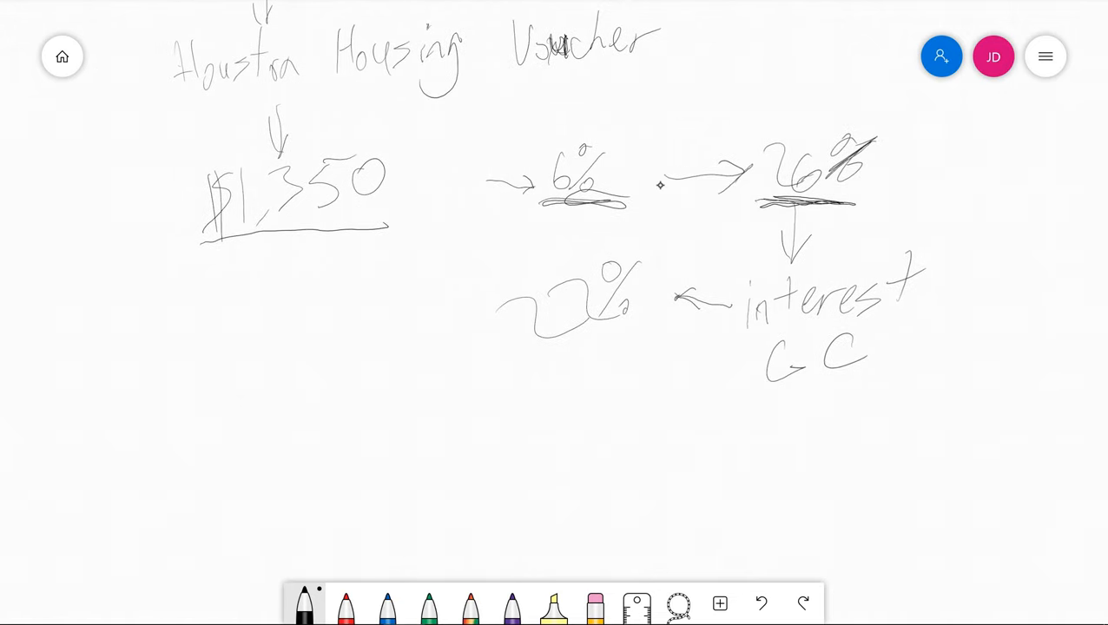
{"action": "left_click_drag", "start_coordinate": [495, 356], "coordinate": [656, 354]}
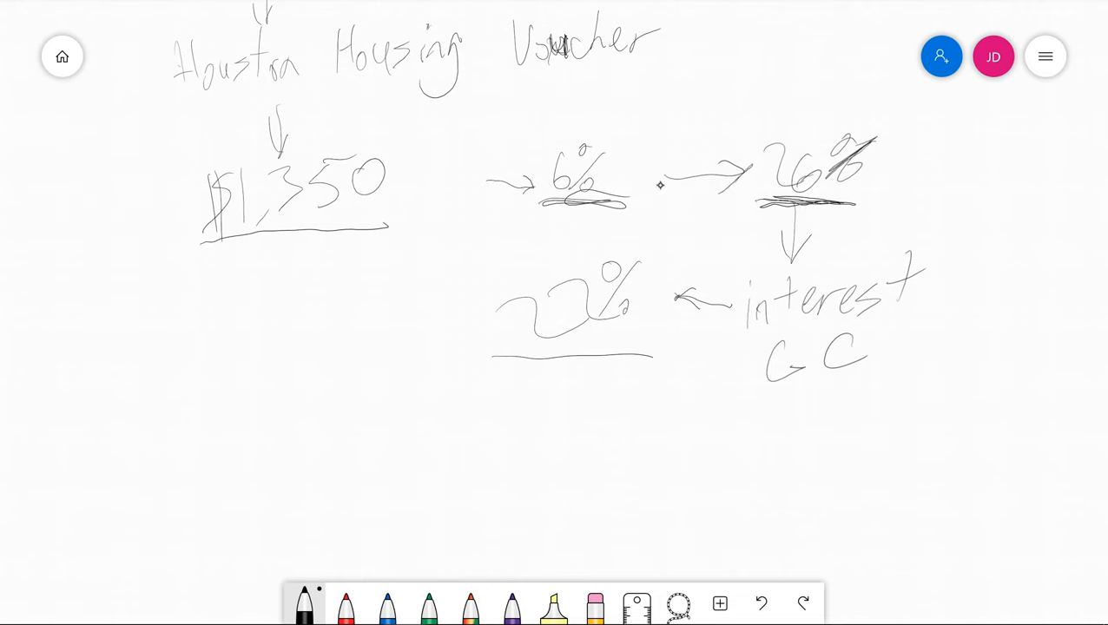
{"action": "left_click_drag", "start_coordinate": [108, 304], "coordinate": [252, 334]}
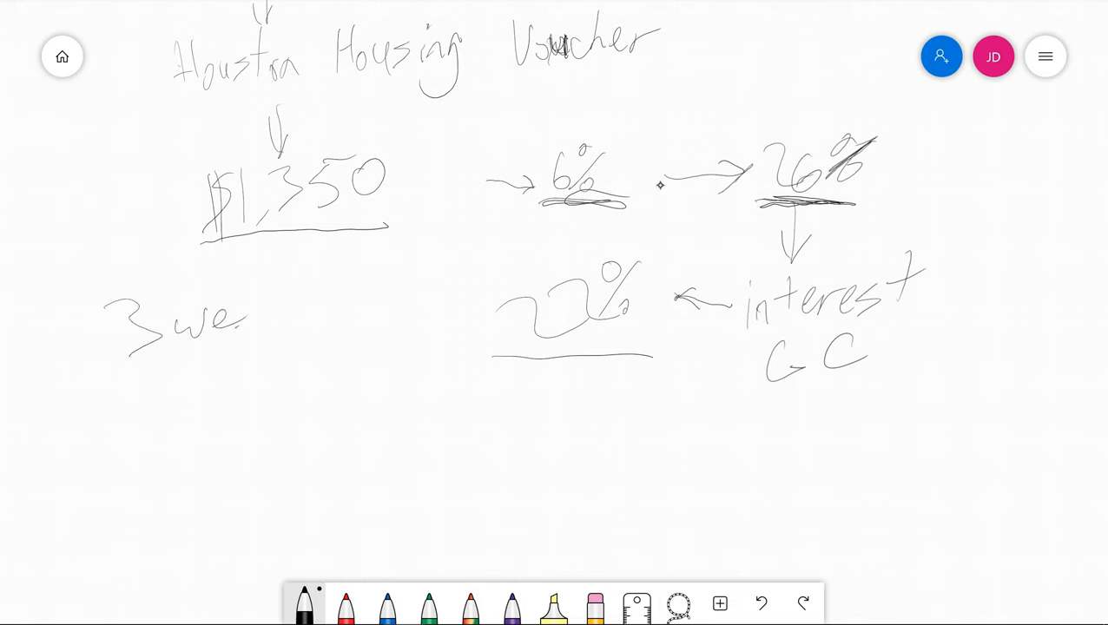
{"action": "left_click_drag", "start_coordinate": [252, 321], "coordinate": [343, 313]}
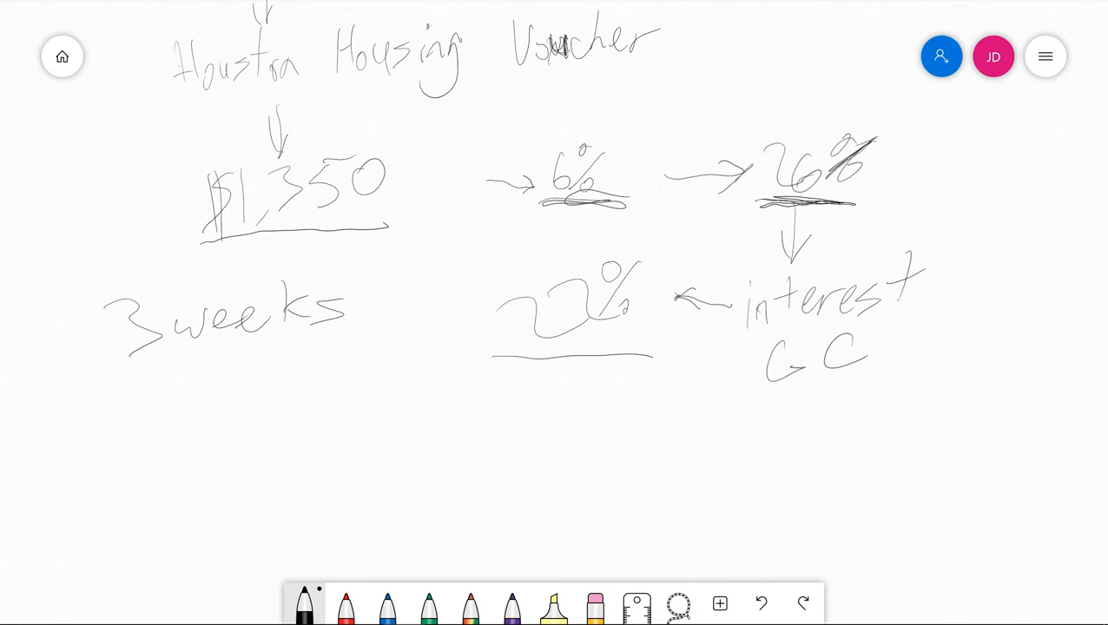
{"action": "left_click_drag", "start_coordinate": [491, 261], "coordinate": [660, 348]}
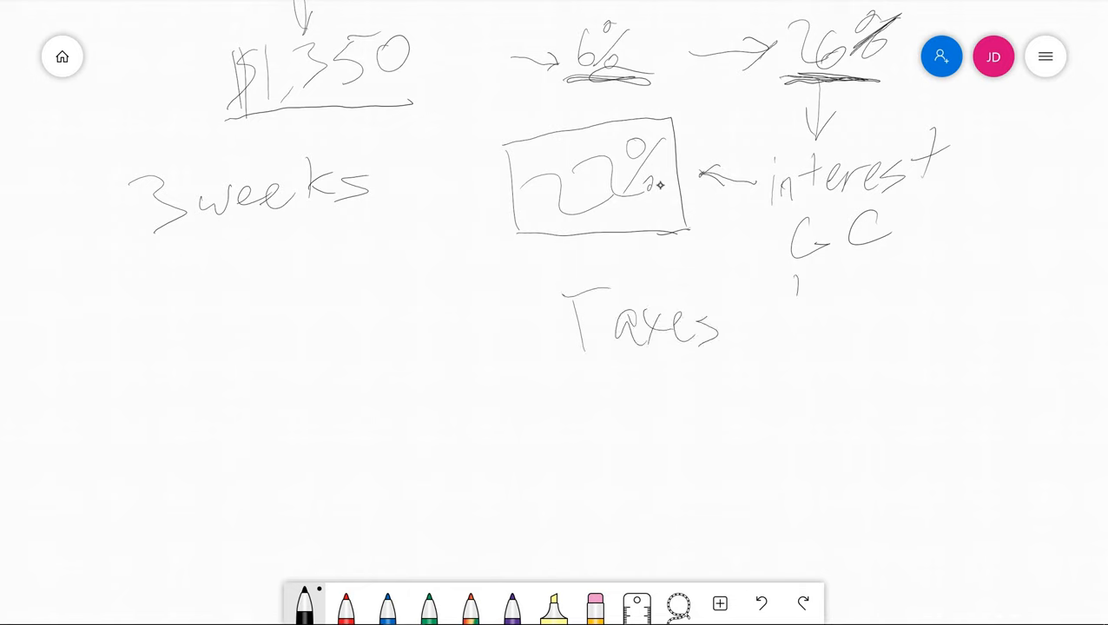
Step: Add a down arrow beside Taxes with B+ and C– ratings to its right
{"action": "left_click_drag", "start_coordinate": [794, 287], "coordinate": [795, 338]}
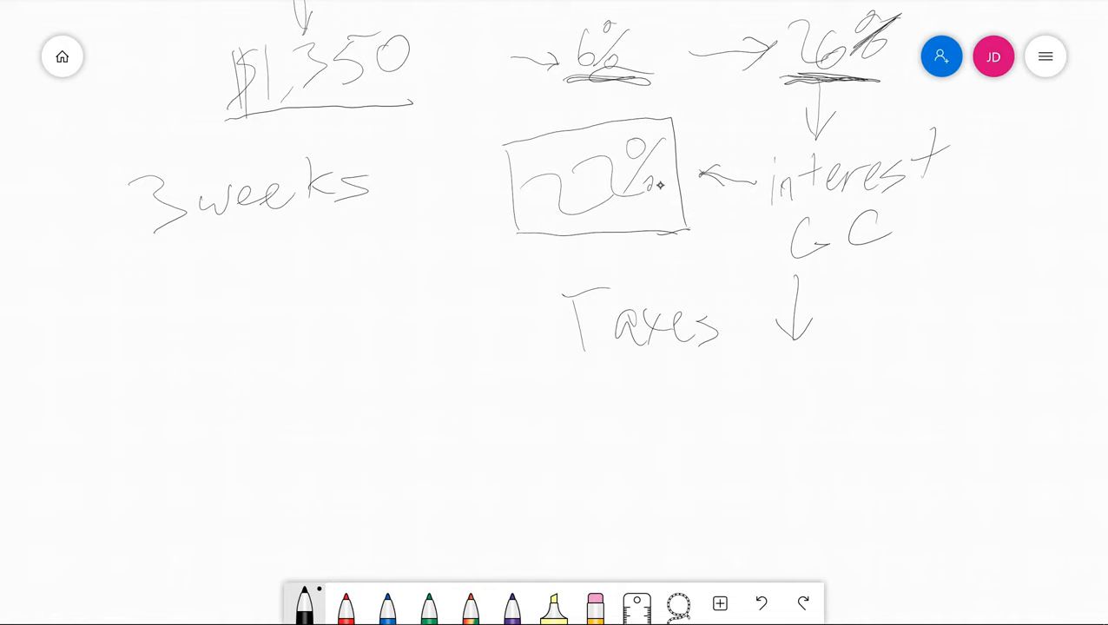
{"action": "left_click_drag", "start_coordinate": [908, 295], "coordinate": [942, 330]}
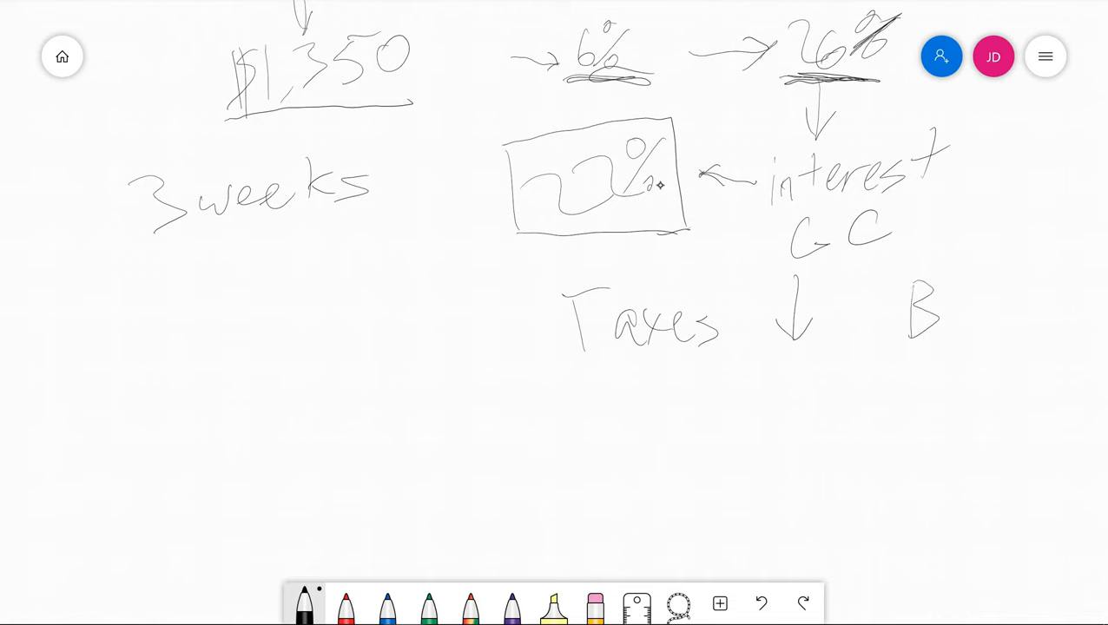
{"action": "left_click_drag", "start_coordinate": [964, 295], "coordinate": [1008, 308]}
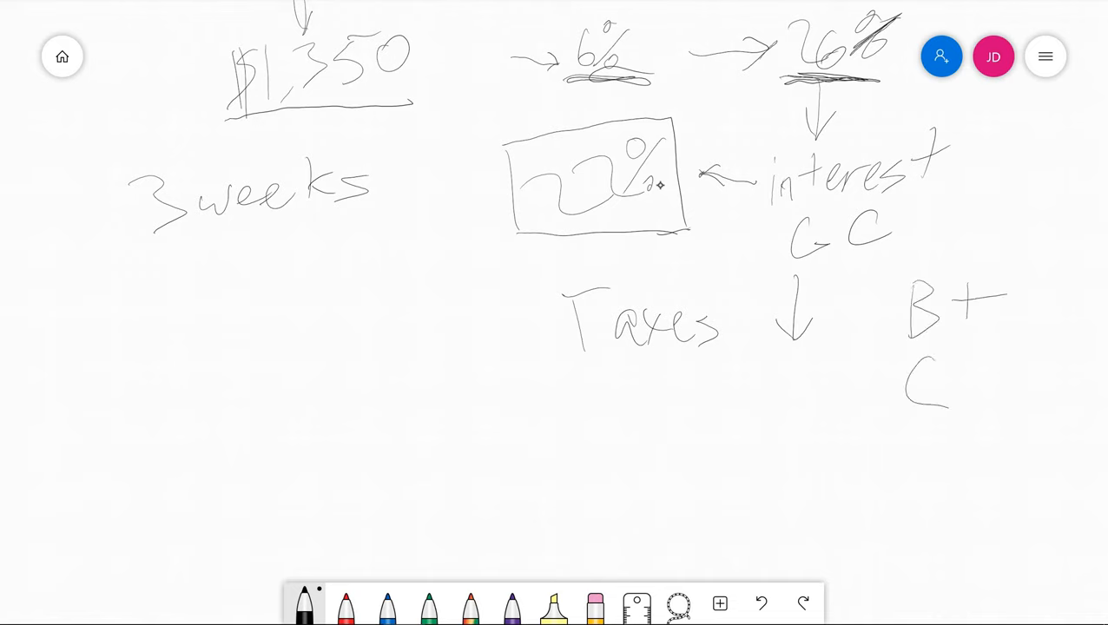
{"action": "left_click_drag", "start_coordinate": [964, 383], "coordinate": [1007, 378]}
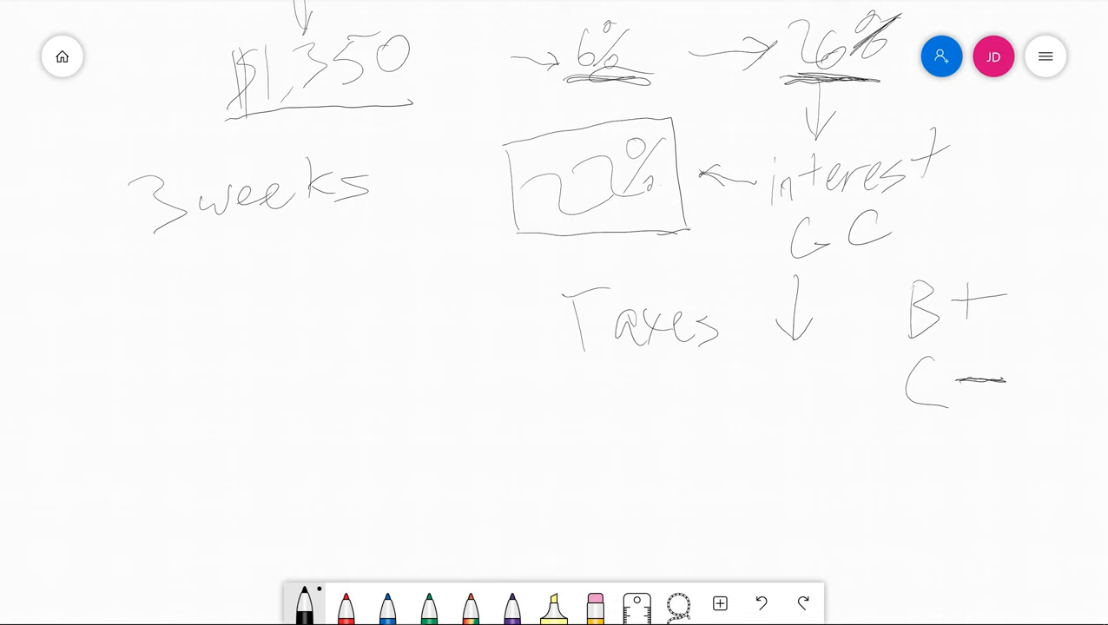
{"action": "scroll", "scroll_direction": "down", "scroll_amount": 3}
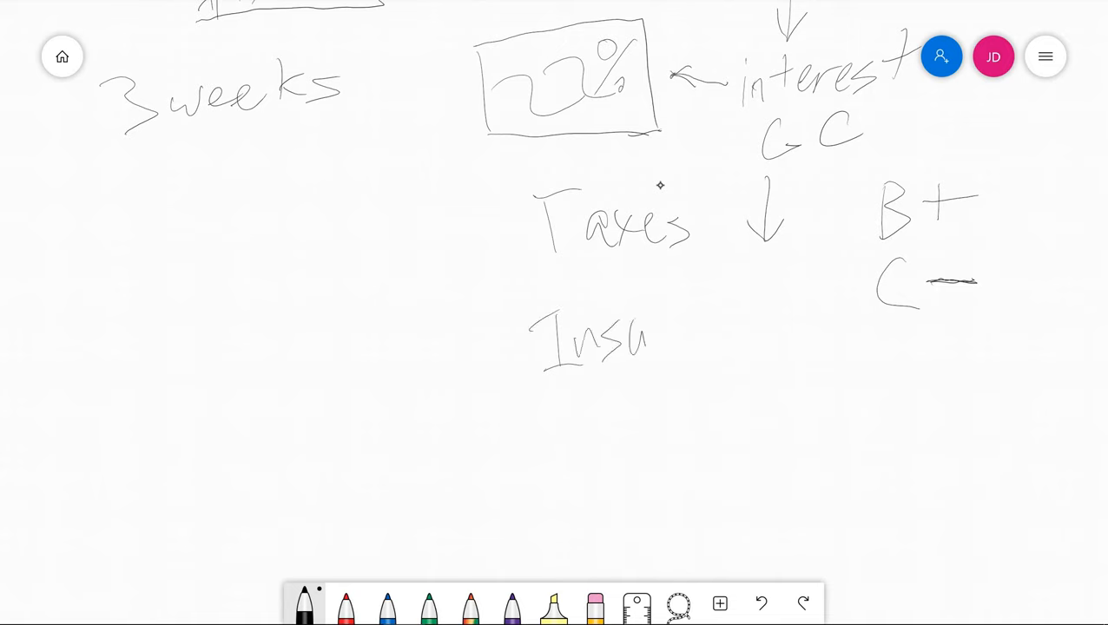
Step: Write 'Insurance ↓', 'Maintenance ↓' and 'Warranty' below Taxes, then zoom out
{"action": "left_click_drag", "start_coordinate": [647, 339], "coordinate": [777, 338]}
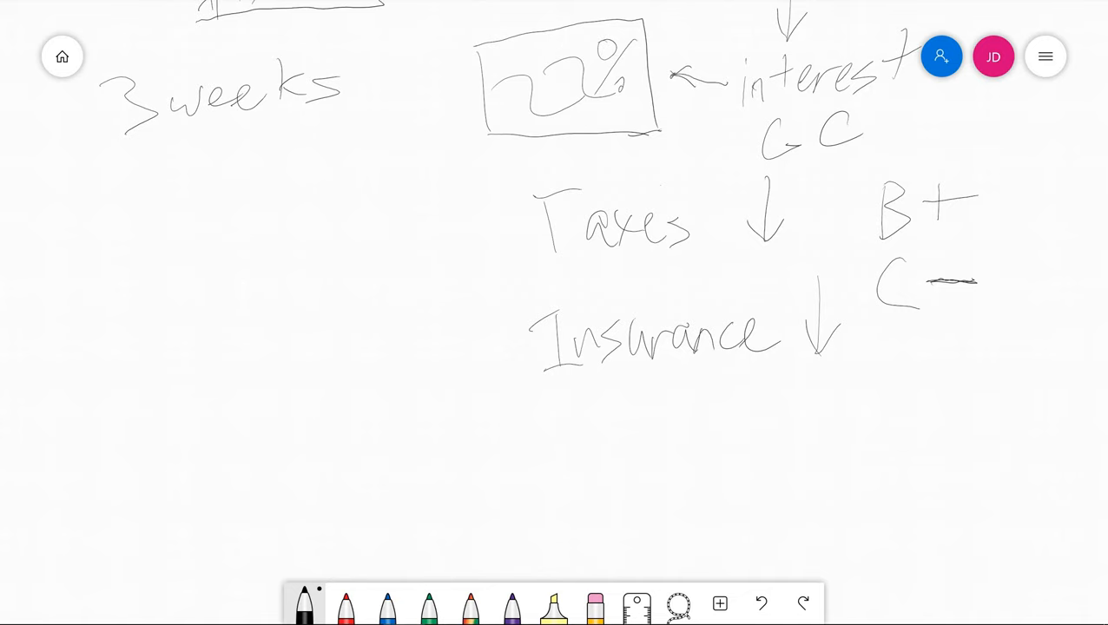
{"action": "left_click_drag", "start_coordinate": [565, 400], "coordinate": [569, 435]}
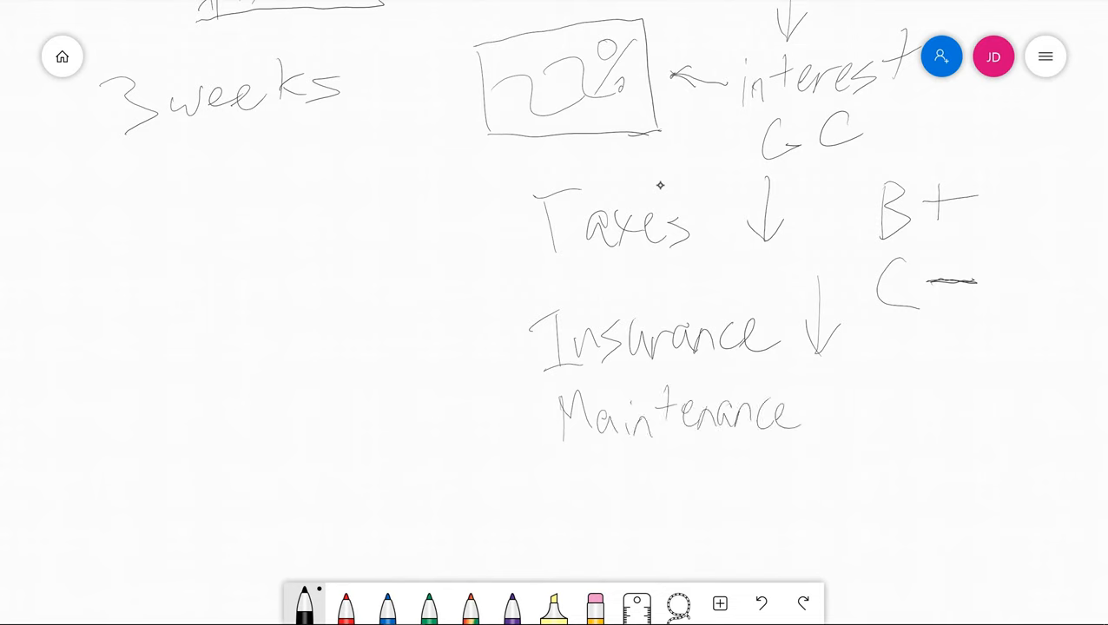
{"action": "left_click_drag", "start_coordinate": [829, 387], "coordinate": [834, 439]}
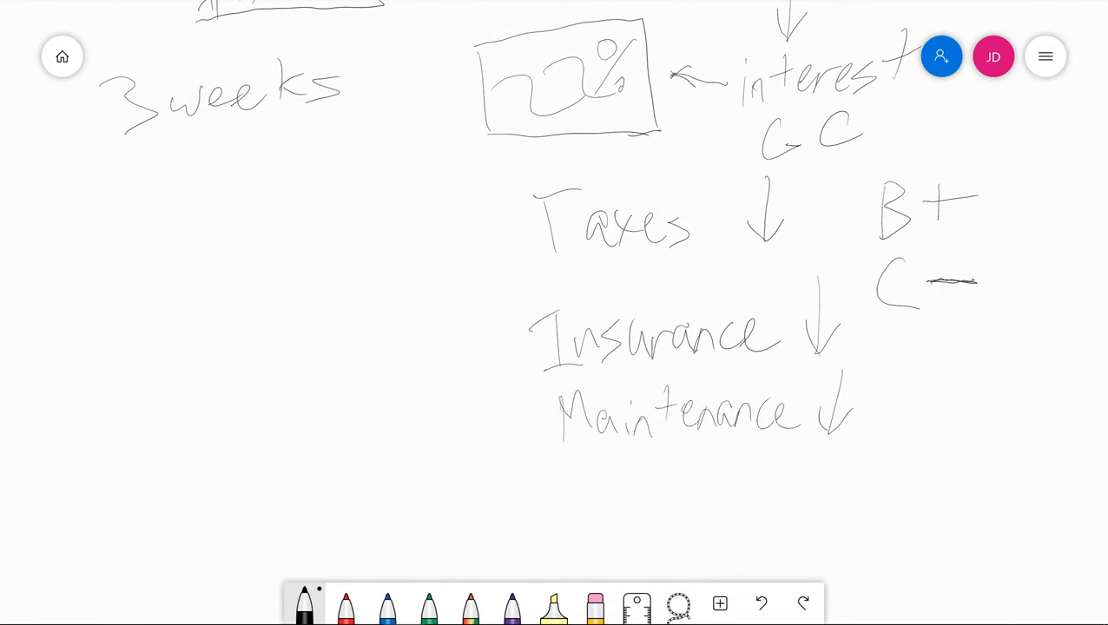
{"action": "left_click_drag", "start_coordinate": [669, 447], "coordinate": [704, 473]}
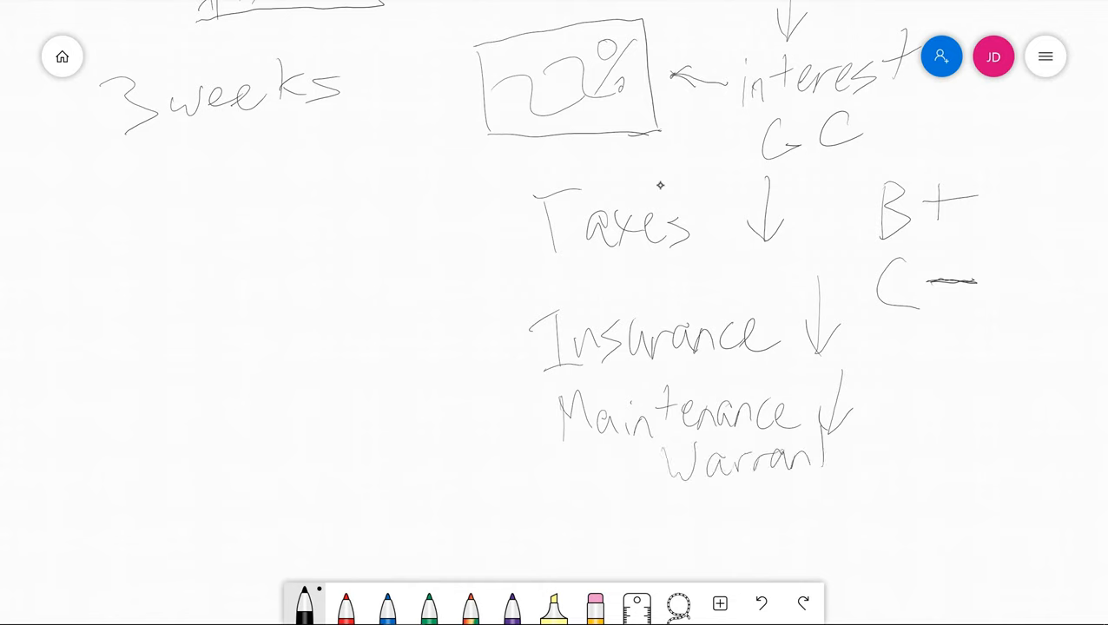
{"action": "left_click_drag", "start_coordinate": [833, 460], "coordinate": [860, 487]}
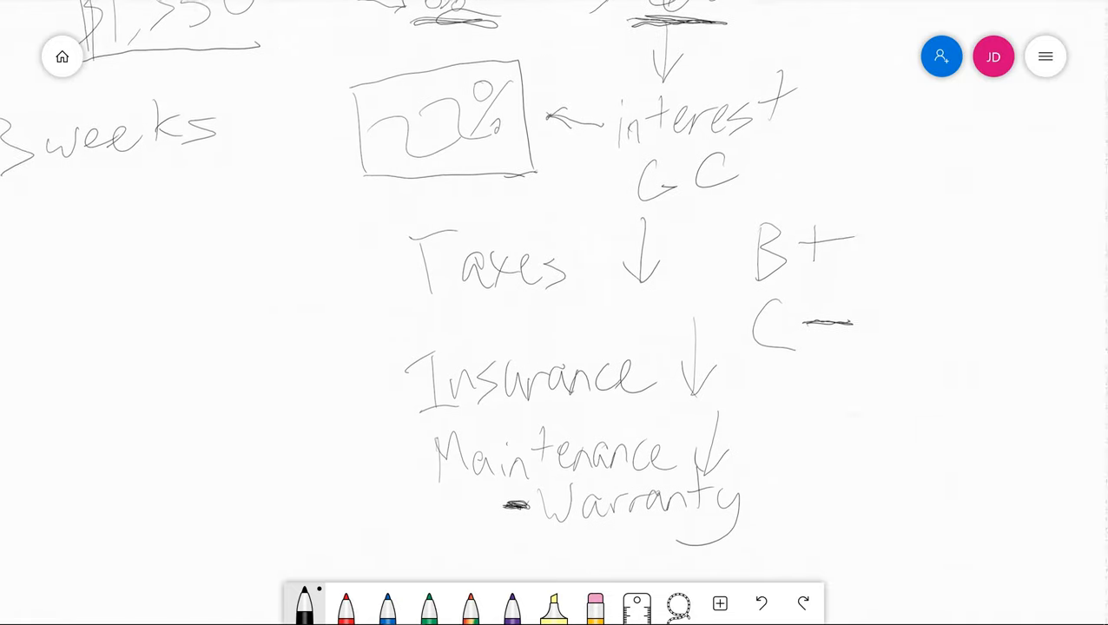
{"action": "scroll", "scroll_direction": "down", "scroll_amount": 3}
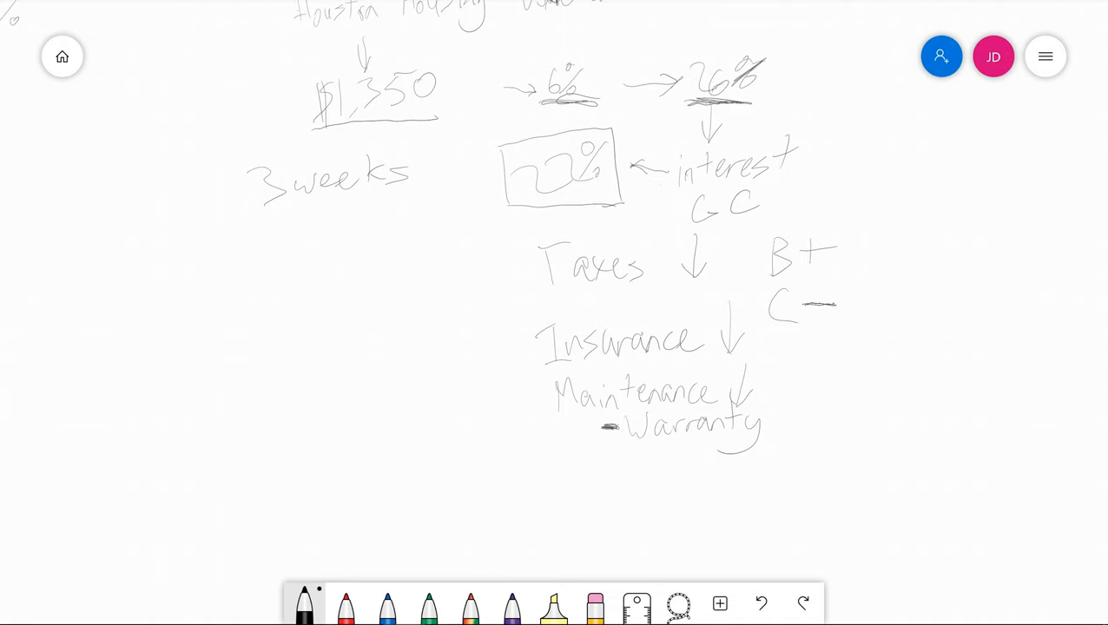
{"action": "scroll", "scroll_direction": "down", "scroll_amount": 3}
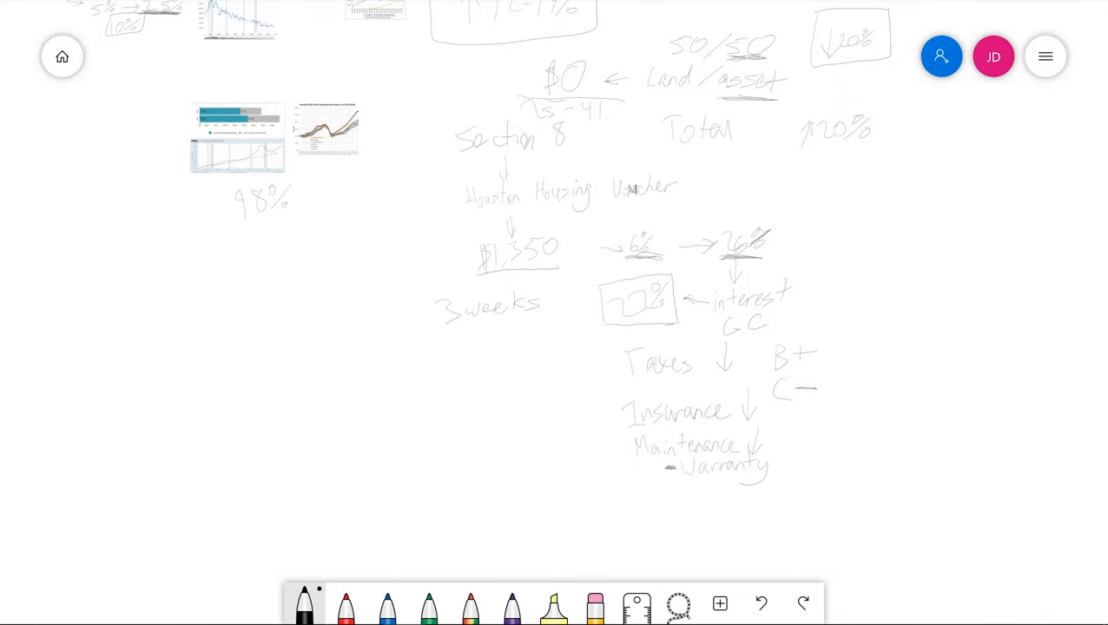
Step: Scroll the canvas to the 80/20 LTV notes beside the interest-rate charts
{"action": "scroll", "scroll_direction": "down", "scroll_amount": 3}
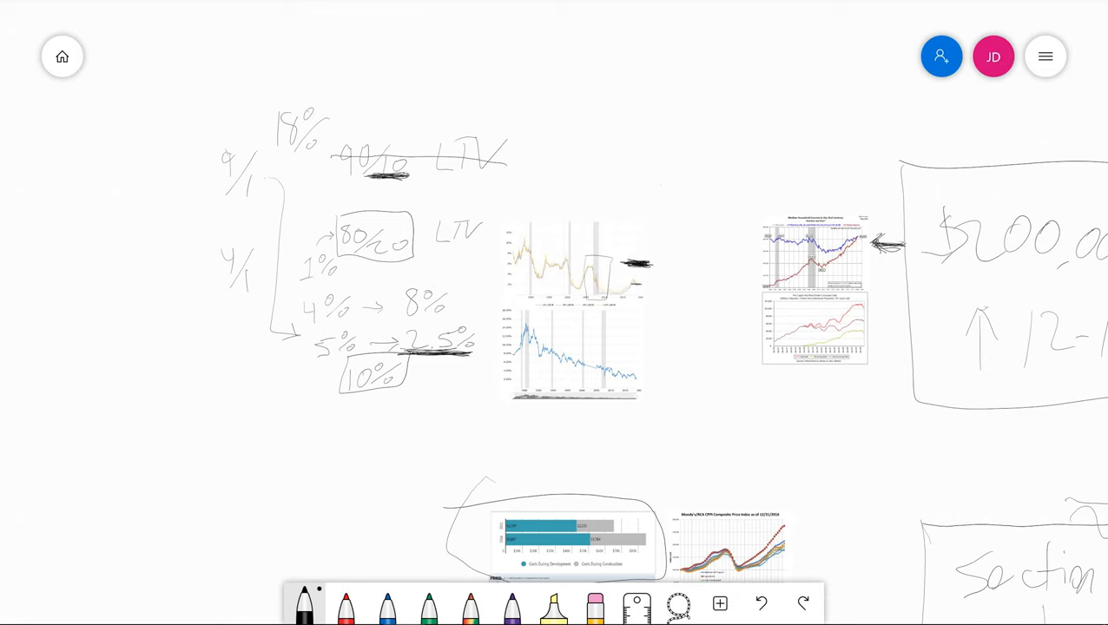
Step: Scroll down to the circled housing cost charts, 98% note and Section 8 box
{"action": "scroll", "scroll_direction": "down", "scroll_amount": 3}
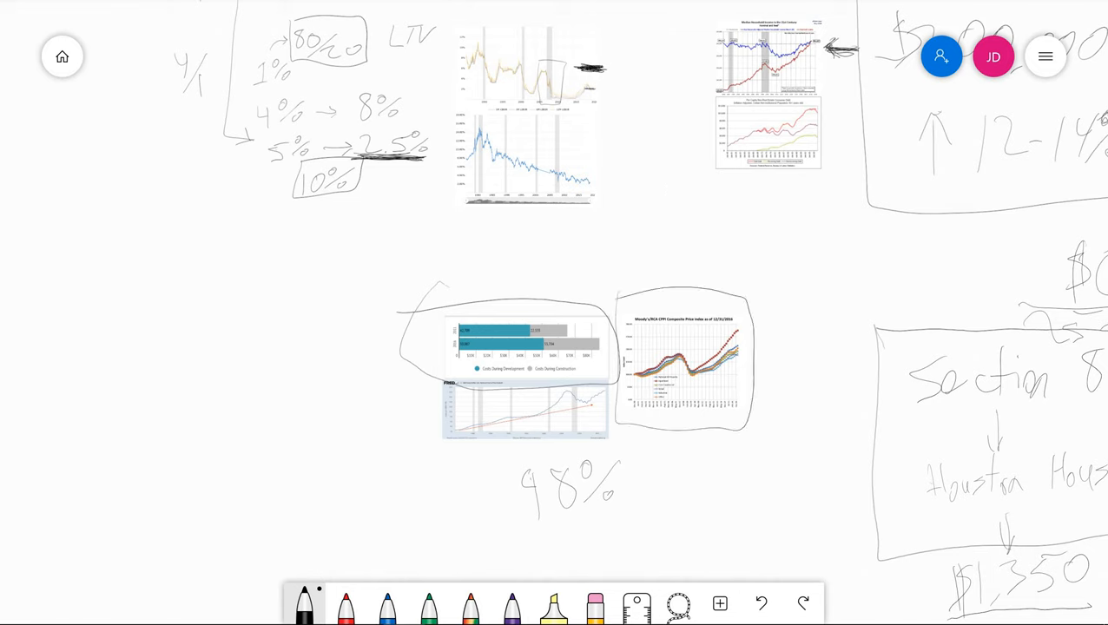
{"action": "scroll", "scroll_direction": "down", "scroll_amount": 3}
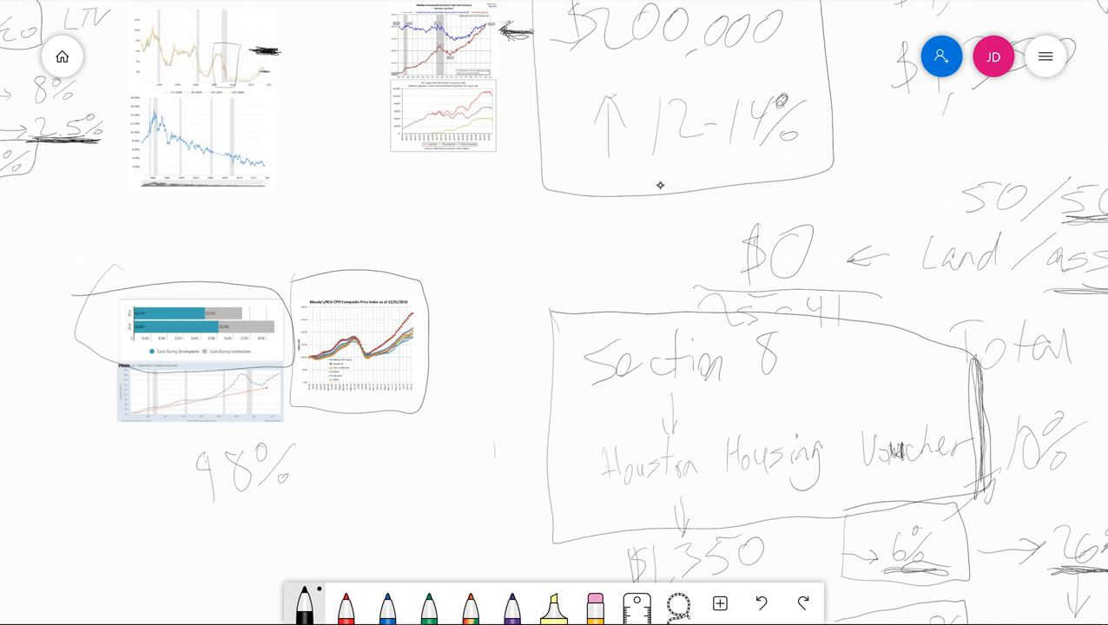
{"action": "left_click_drag", "start_coordinate": [495, 495], "coordinate": [495, 443]}
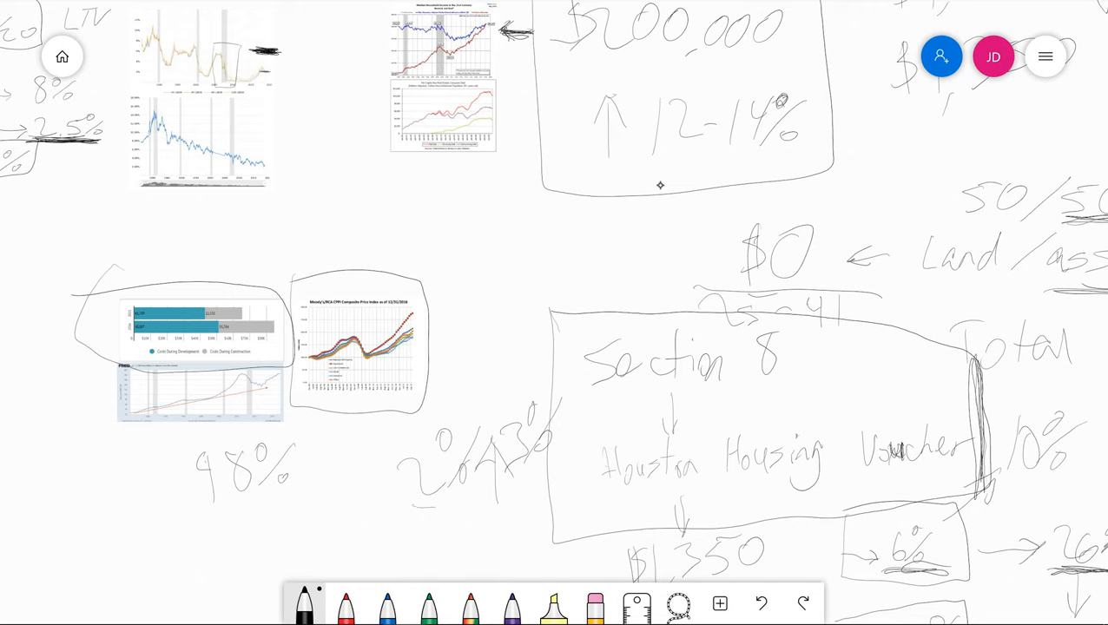
{"action": "left_click", "coordinate": [200, 331]}
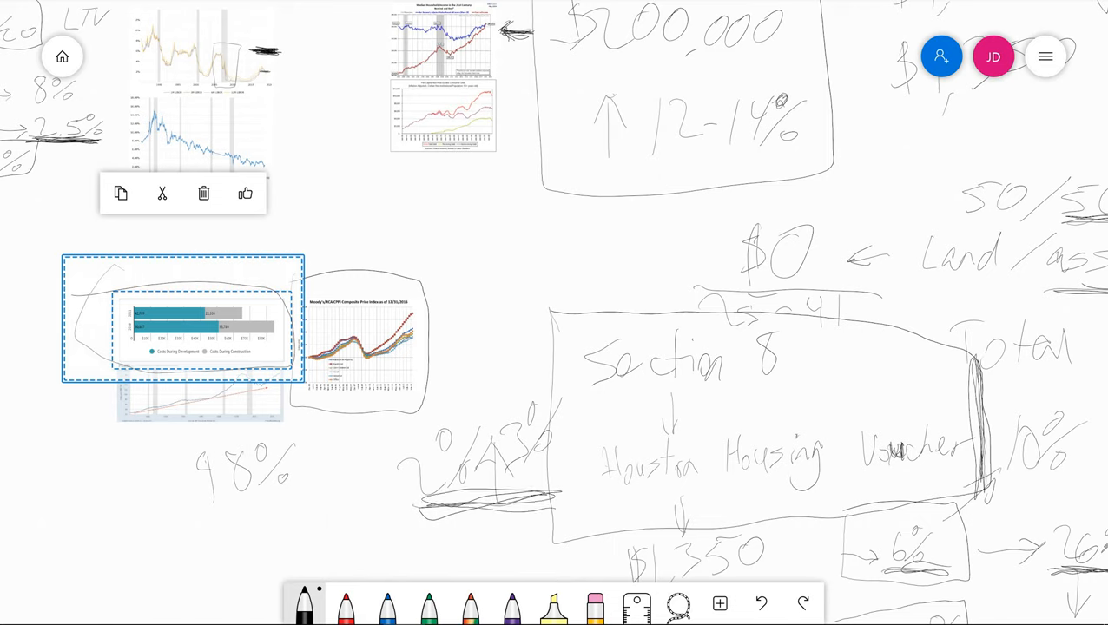
{"action": "left_click", "coordinate": [471, 269]}
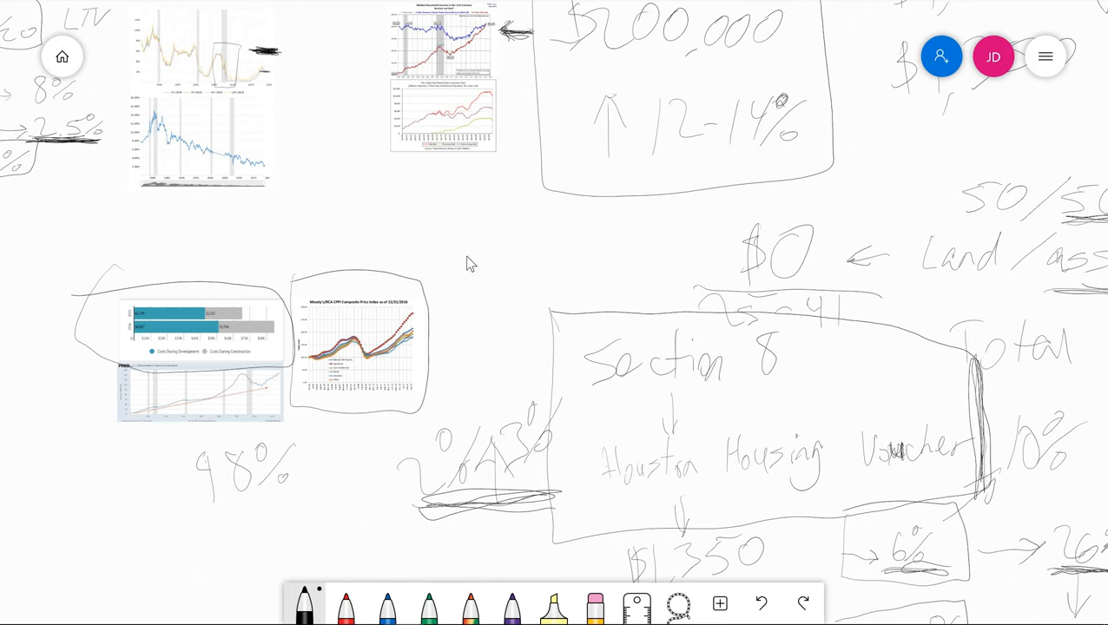
{"action": "mouse_move", "coordinate": [379, 484]}
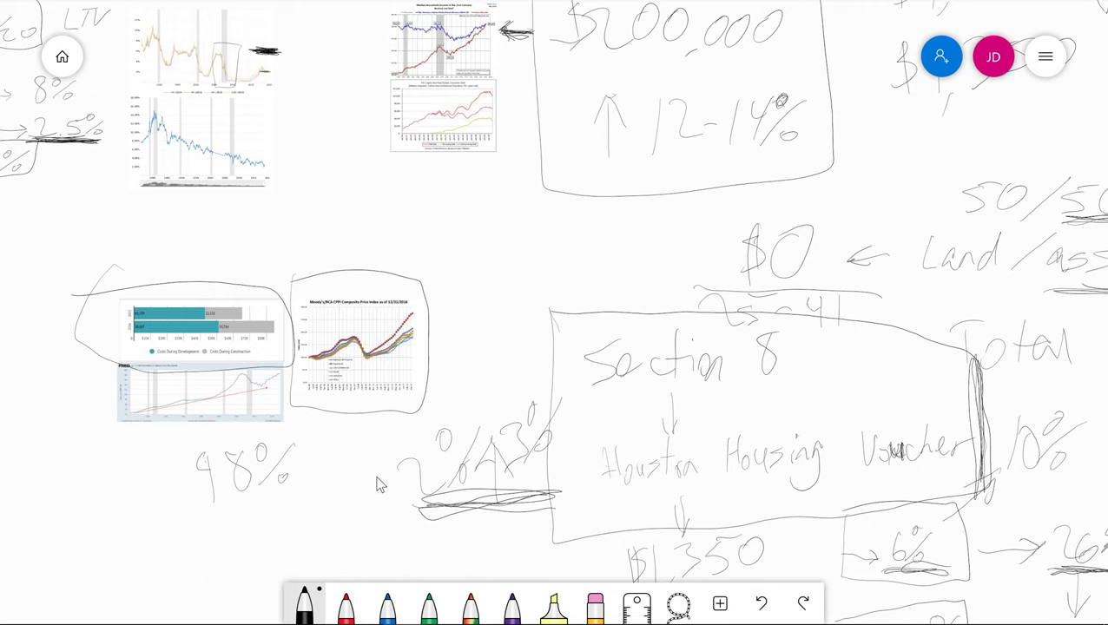
{"action": "mouse_move", "coordinate": [837, 144]}
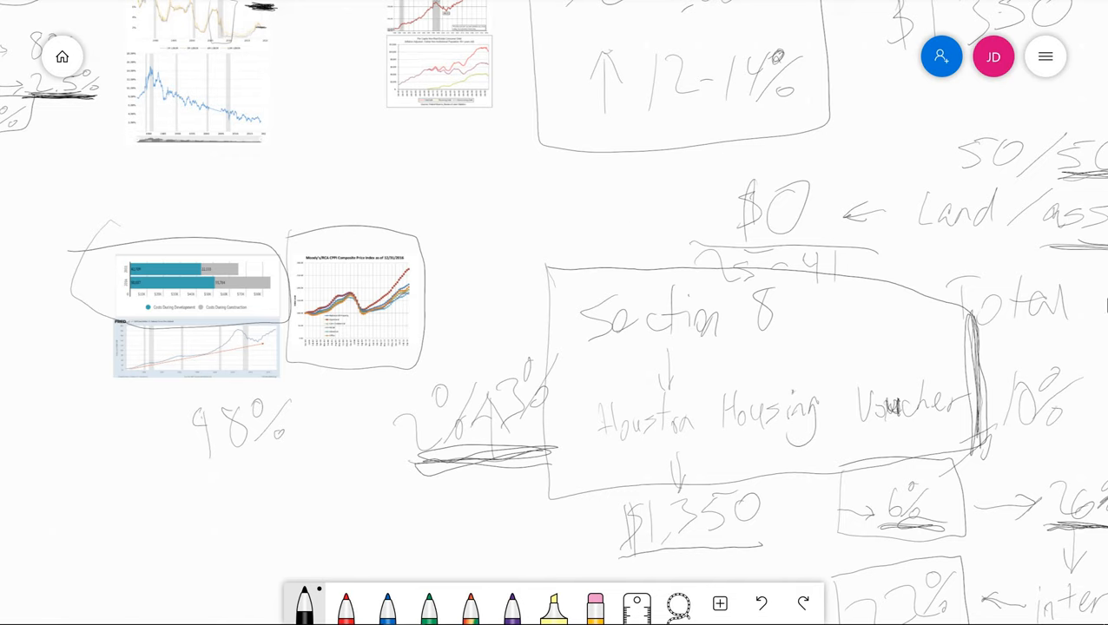
{"action": "mouse_move", "coordinate": [554, 167]}
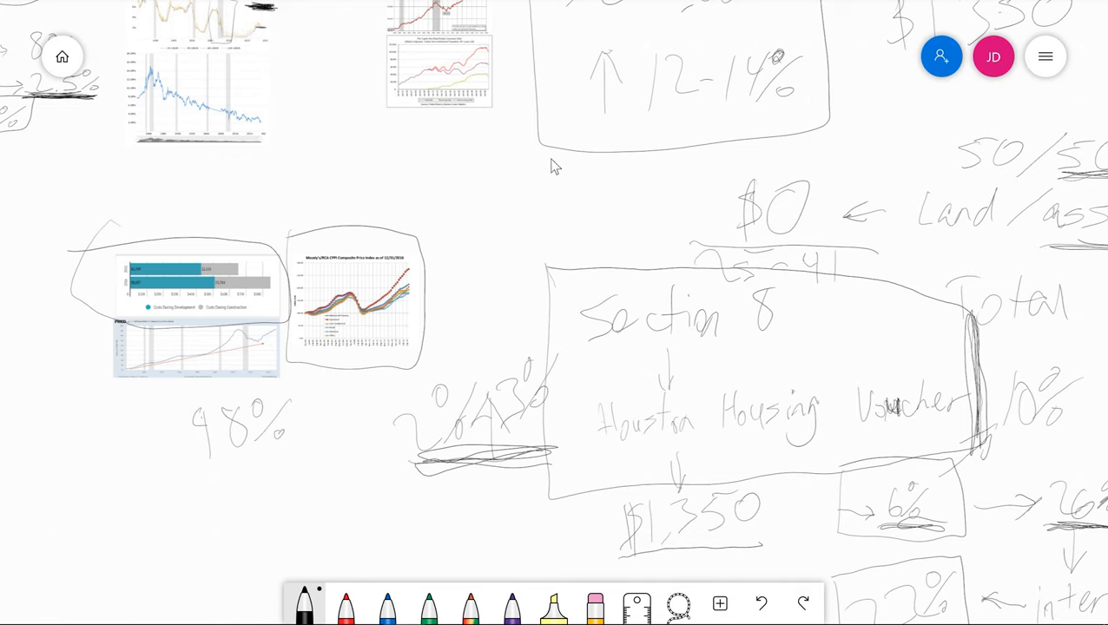
{"action": "mouse_move", "coordinate": [827, 163]}
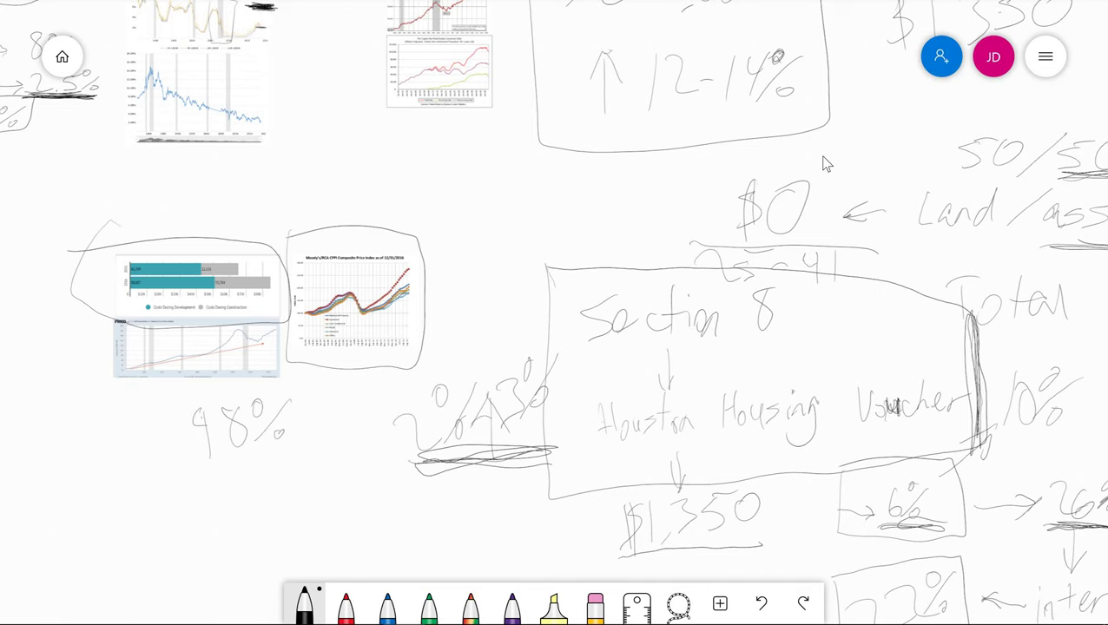
{"action": "mouse_move", "coordinate": [449, 202]}
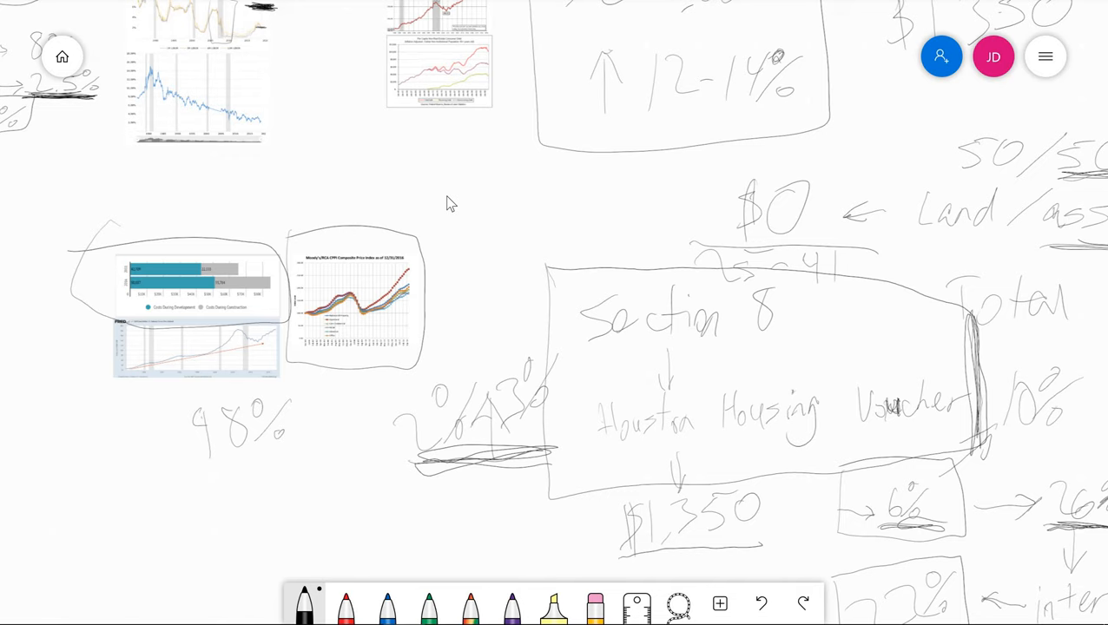
{"action": "mouse_move", "coordinate": [427, 367]}
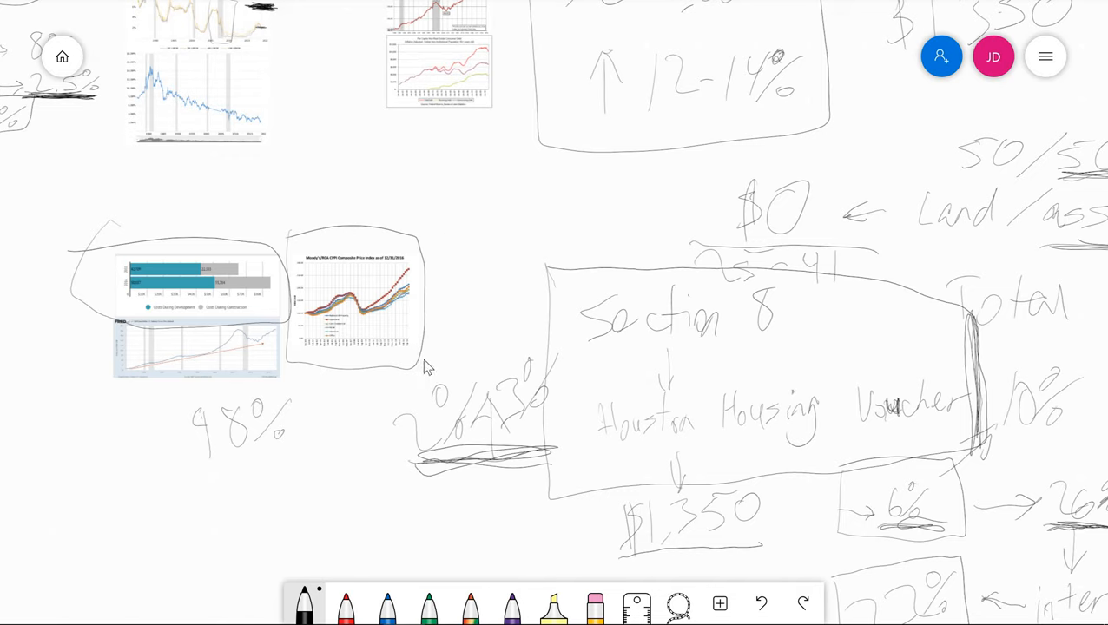
{"action": "mouse_move", "coordinate": [404, 192]}
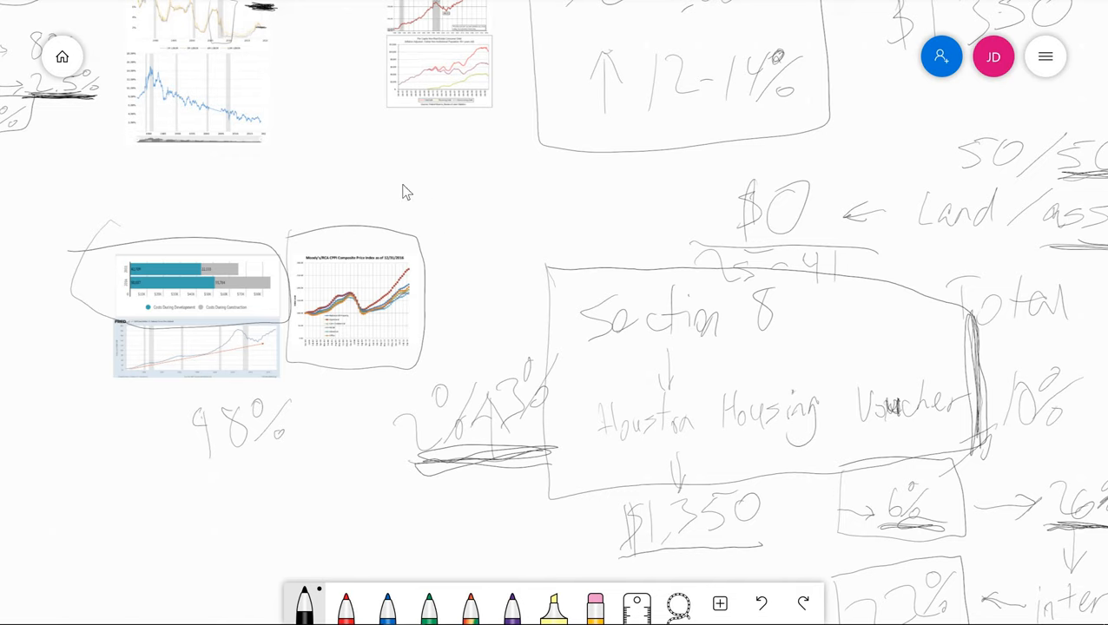
{"action": "mouse_move", "coordinate": [626, 350]}
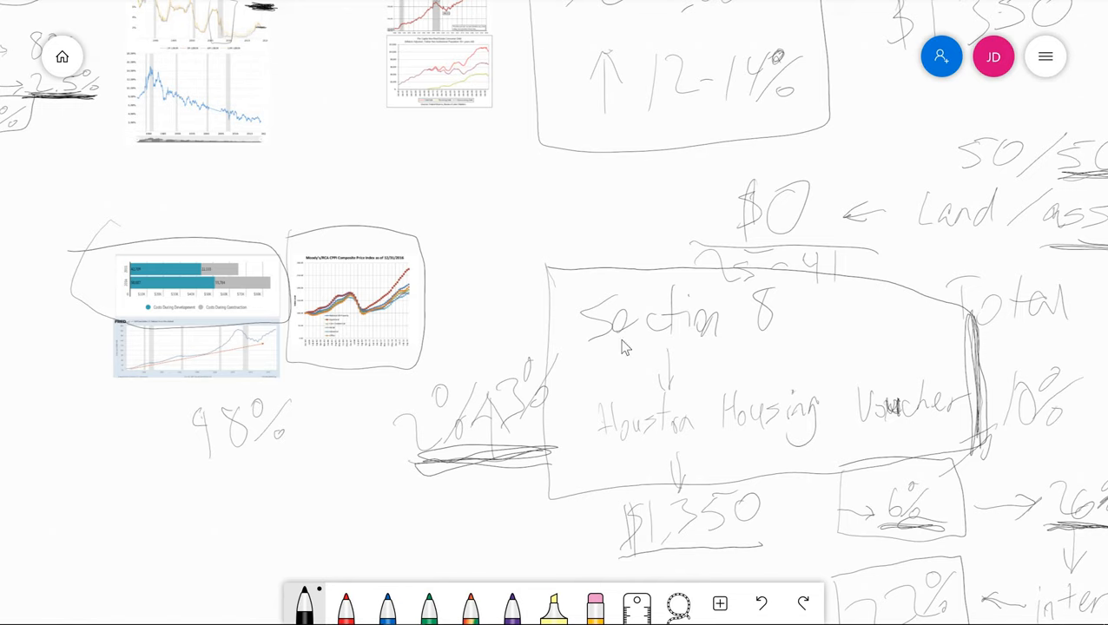
{"action": "mouse_move", "coordinate": [521, 218]}
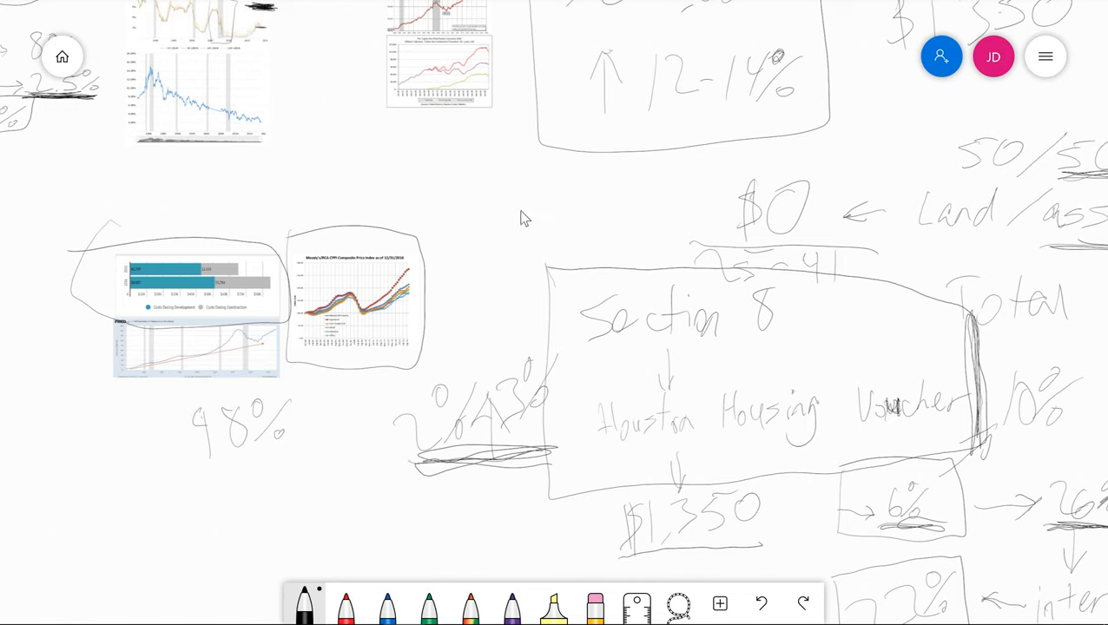
{"action": "mouse_move", "coordinate": [918, 324]}
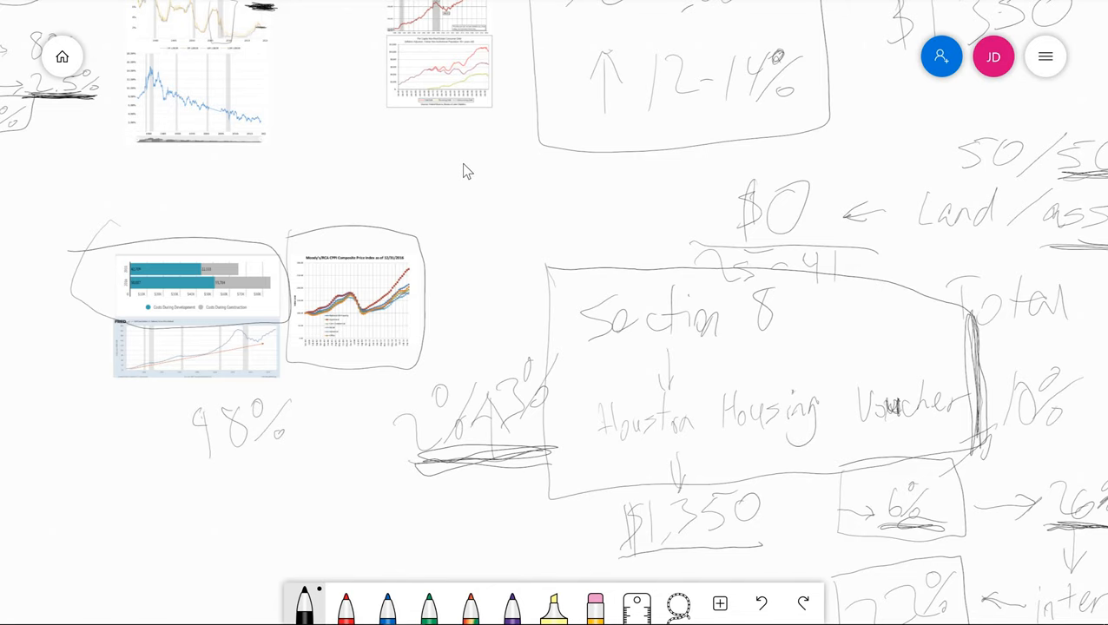
{"action": "mouse_move", "coordinate": [461, 161]}
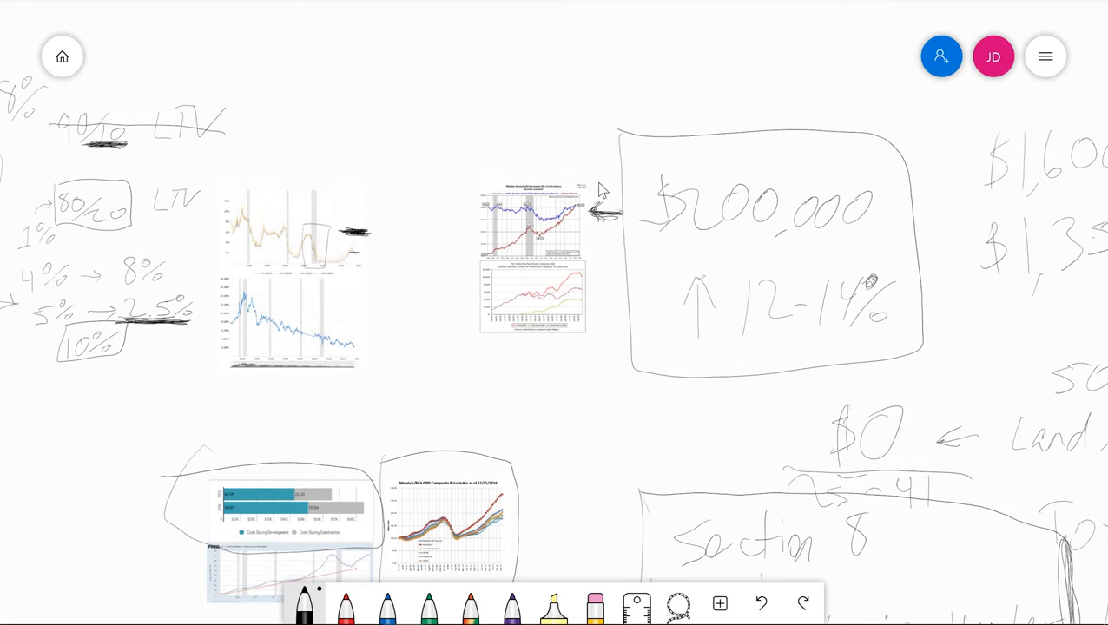
{"action": "mouse_move", "coordinate": [467, 174]}
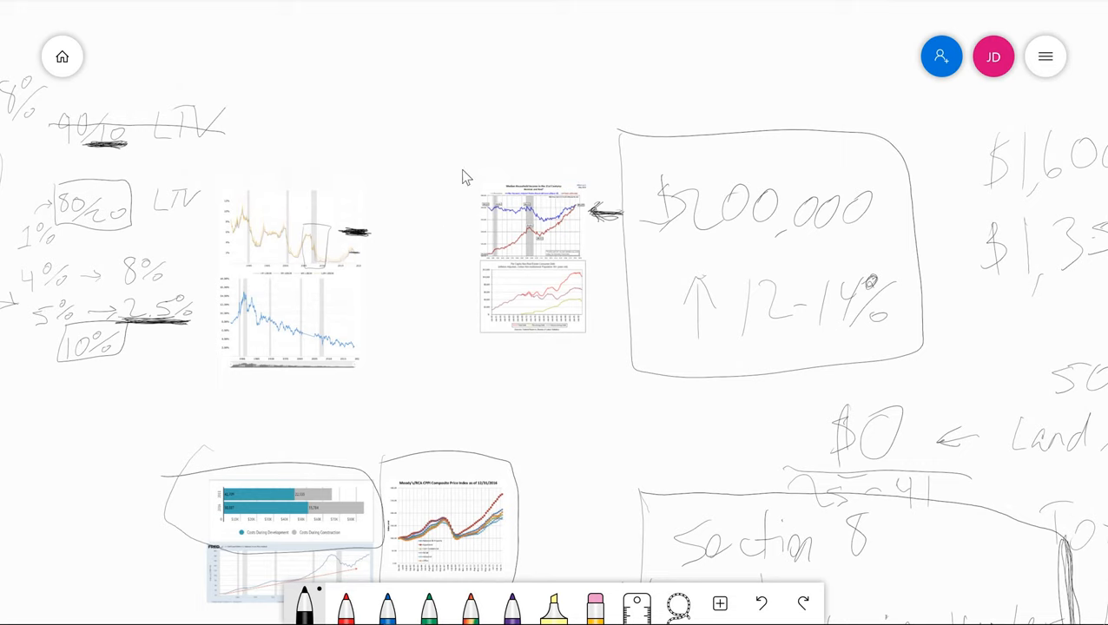
{"action": "mouse_move", "coordinate": [491, 313]}
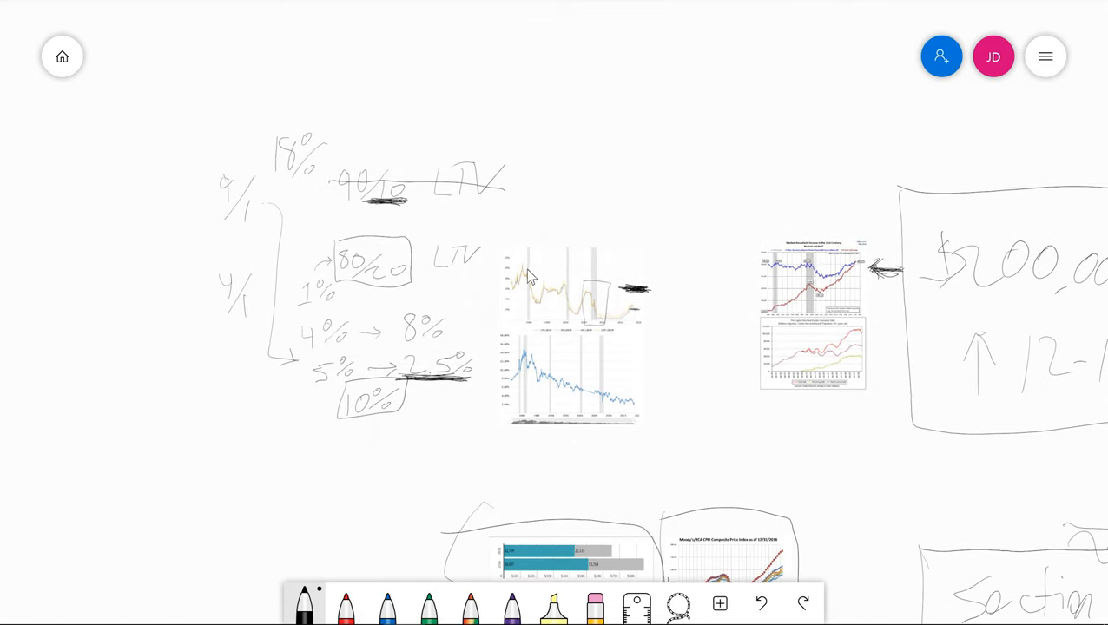
{"action": "mouse_move", "coordinate": [653, 226]}
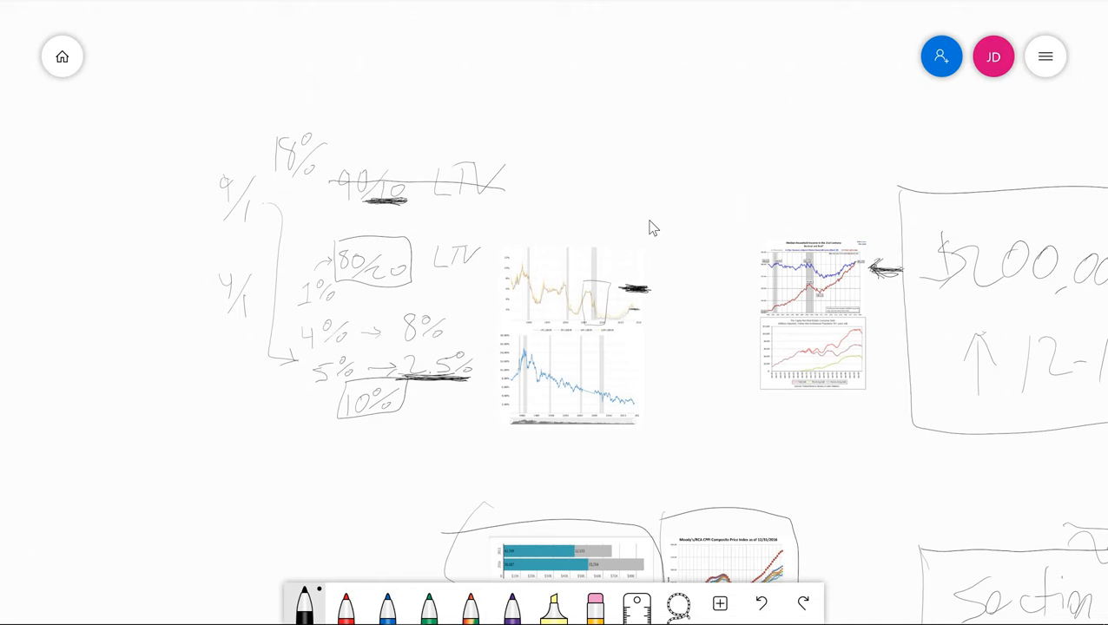
{"action": "mouse_move", "coordinate": [655, 340]}
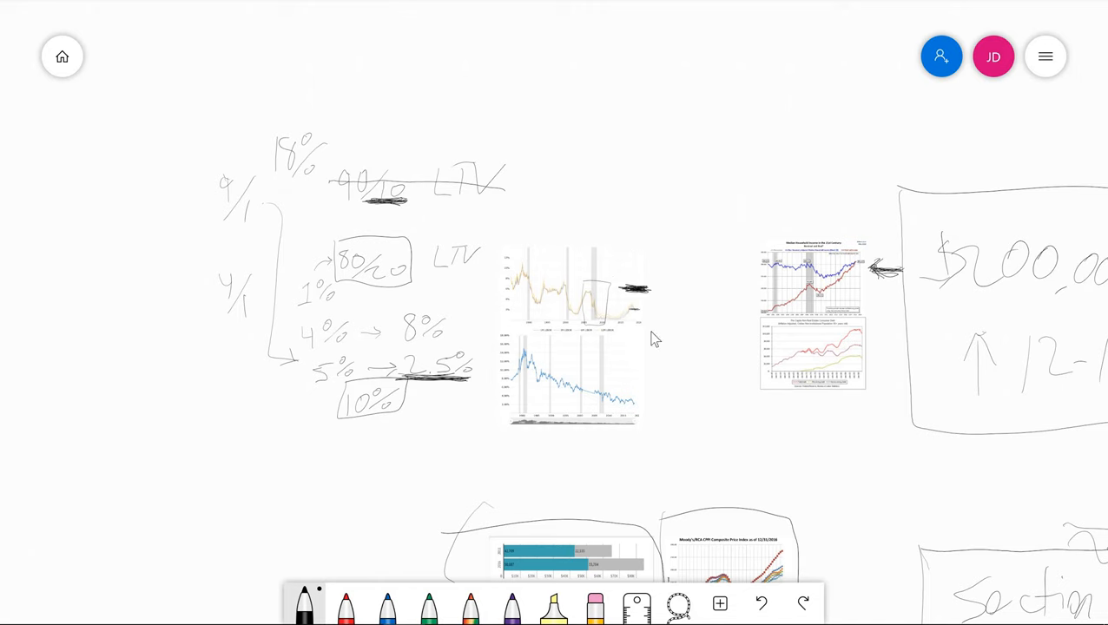
{"action": "mouse_move", "coordinate": [867, 568]}
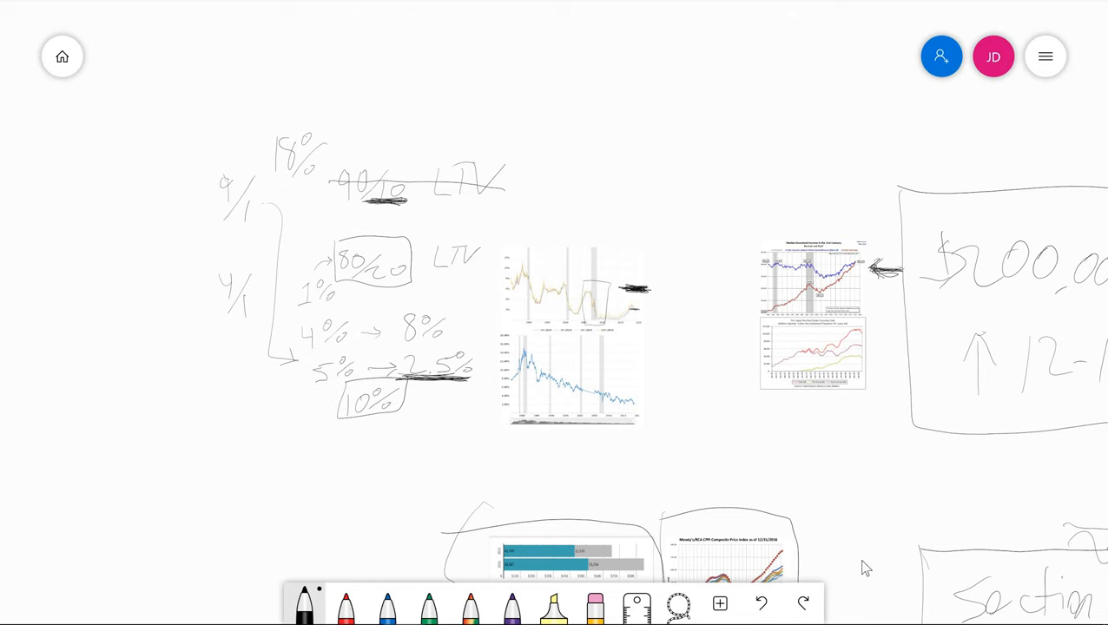
{"action": "mouse_move", "coordinate": [732, 296]}
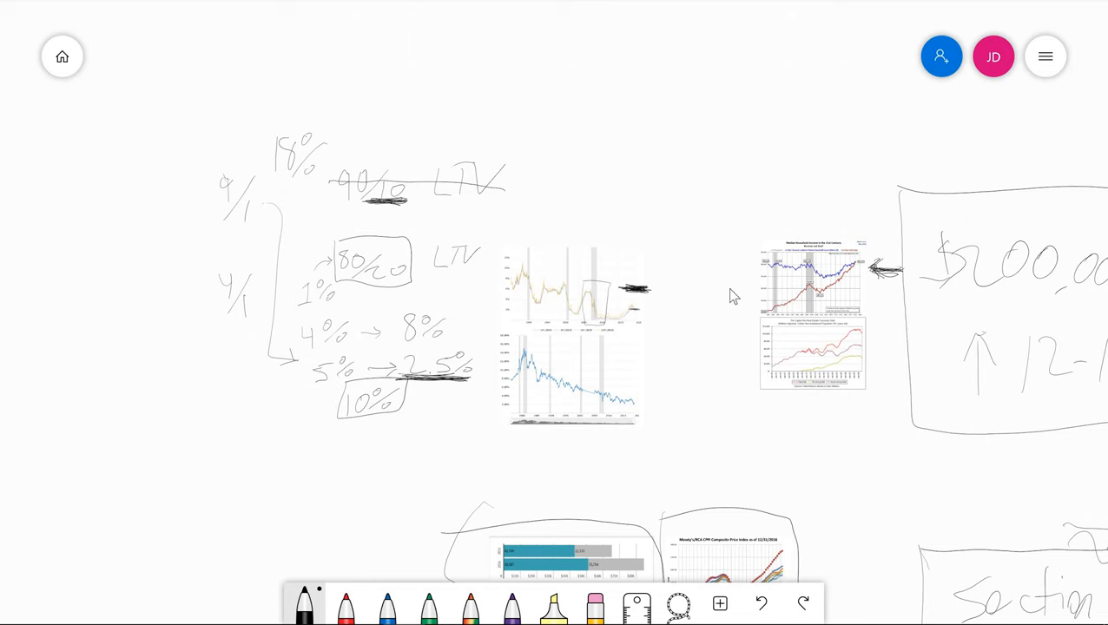
{"action": "mouse_move", "coordinate": [734, 150]}
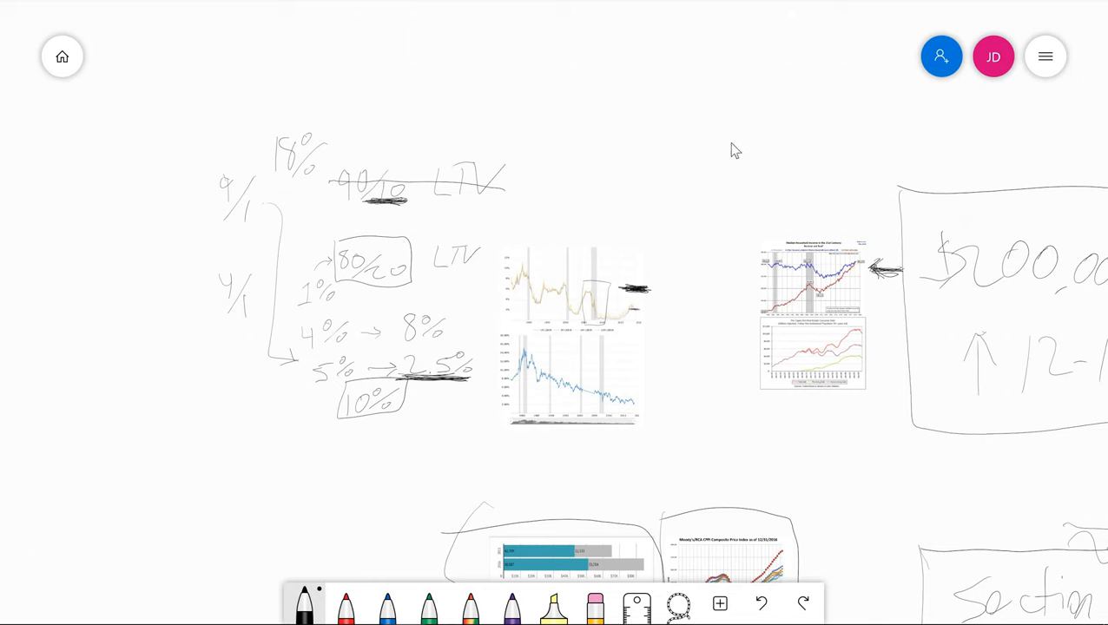
{"action": "mouse_move", "coordinate": [665, 184]}
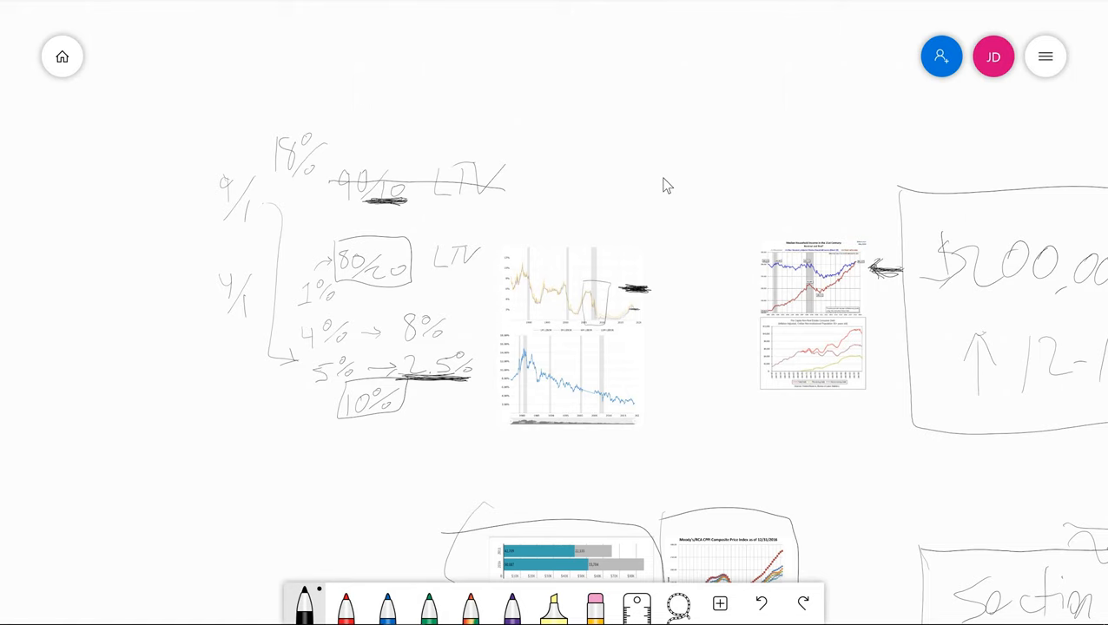
{"action": "mouse_move", "coordinate": [193, 111]}
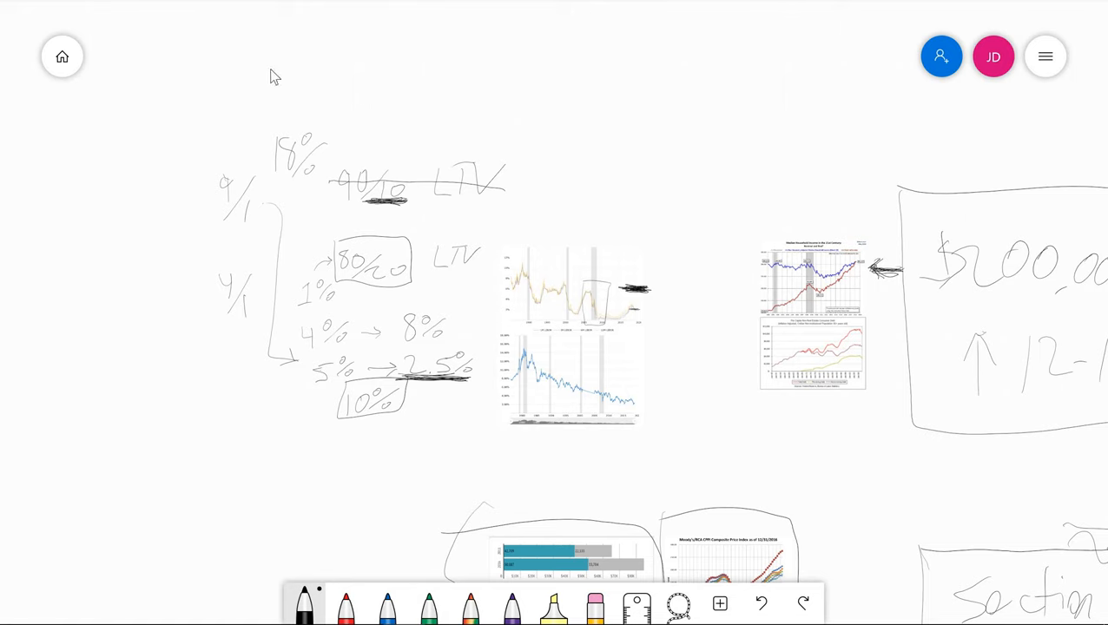
{"action": "mouse_move", "coordinate": [289, 79]}
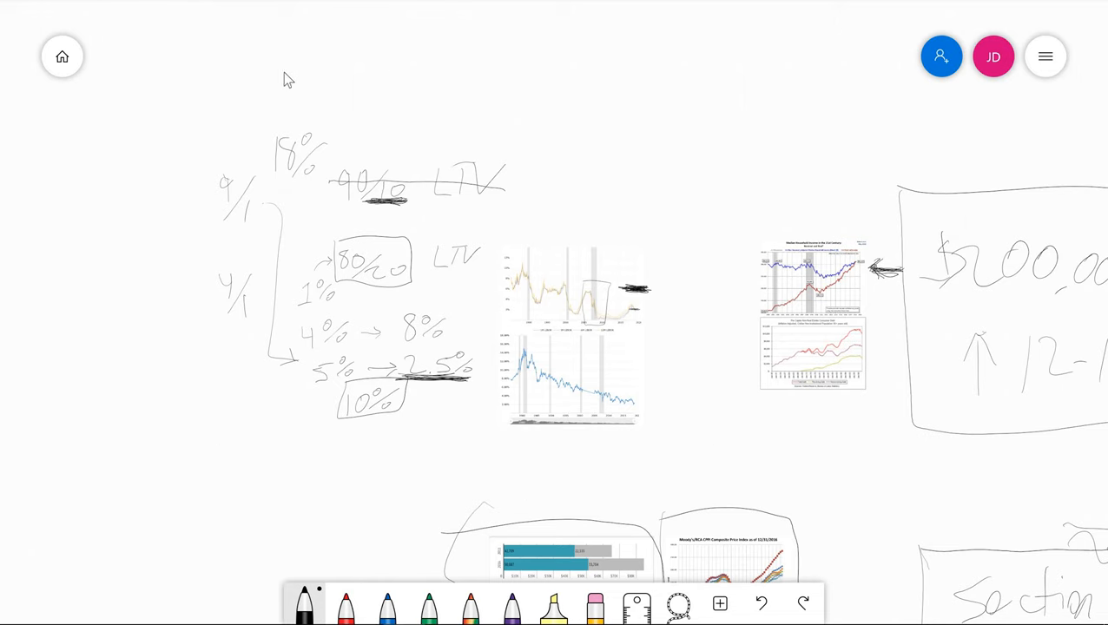
{"action": "mouse_move", "coordinate": [190, 478]}
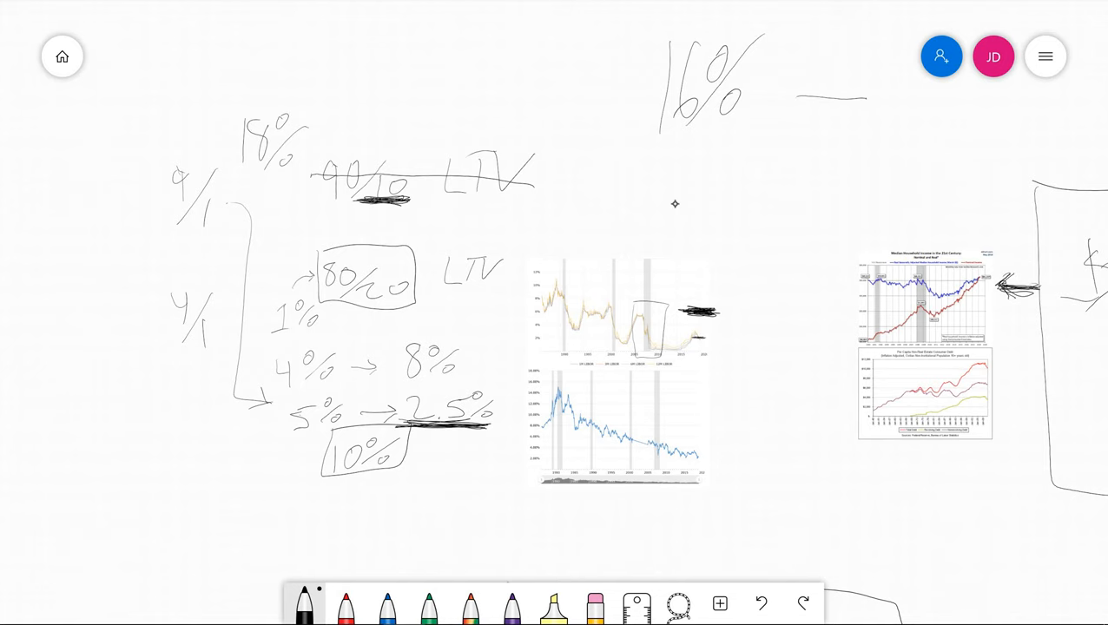
Step: Arrow 16% to a boxed 18%, write 75/25, 6% and 14%, cross out 18% for 0%
{"action": "left_click_drag", "start_coordinate": [799, 95], "coordinate": [886, 95]}
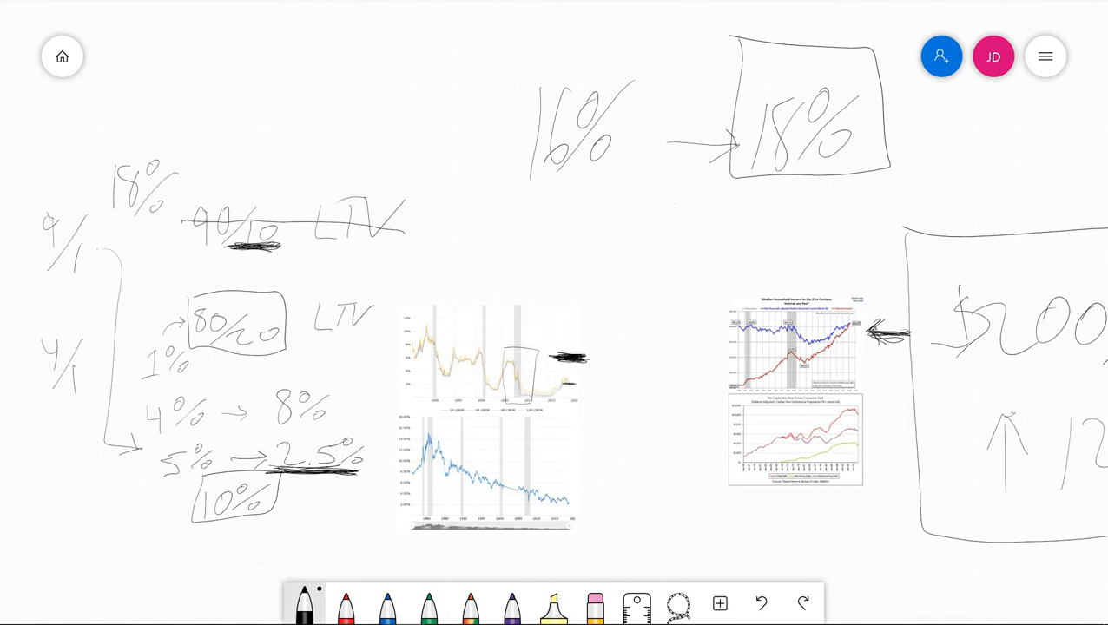
{"action": "left_click_drag", "start_coordinate": [478, 191], "coordinate": [638, 192]}
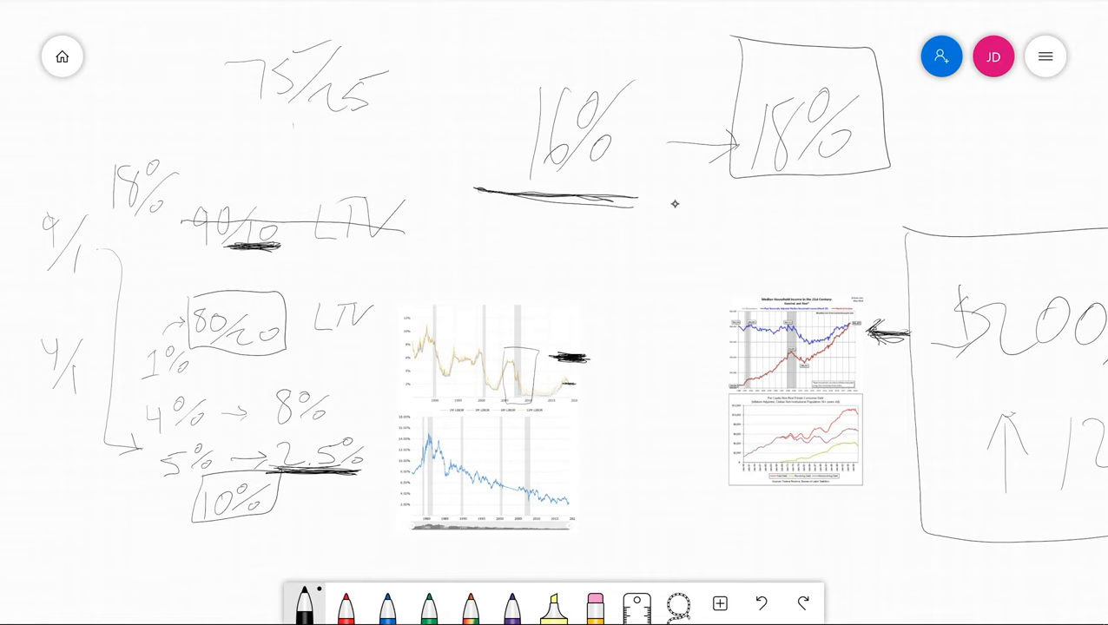
{"action": "left_click_drag", "start_coordinate": [300, 135], "coordinate": [339, 160]}
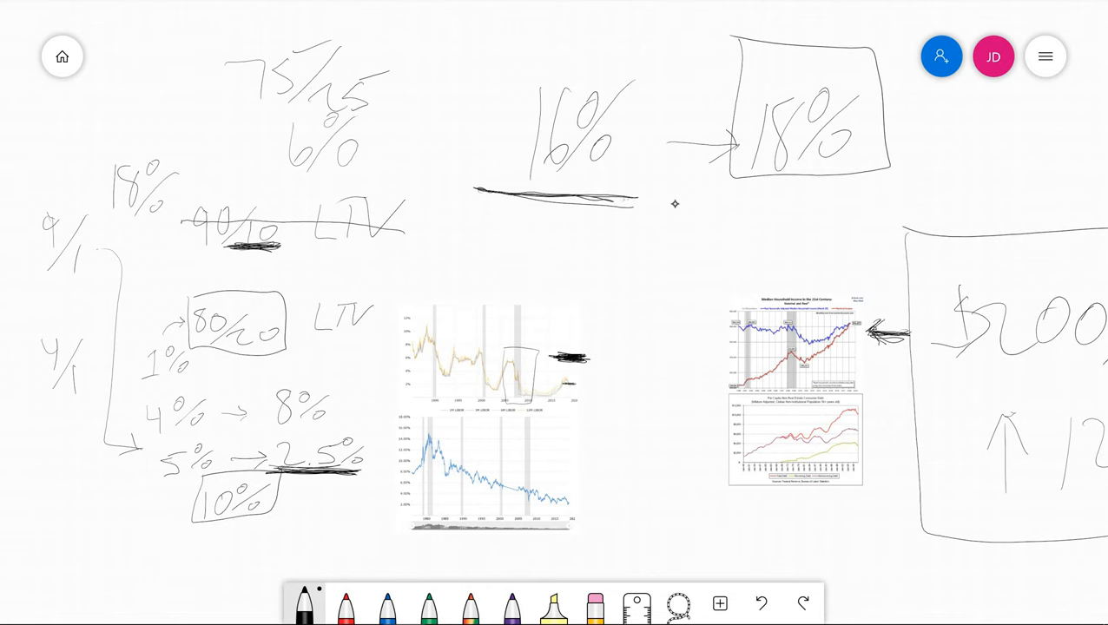
{"action": "left_click_drag", "start_coordinate": [625, 360], "coordinate": [621, 443]}
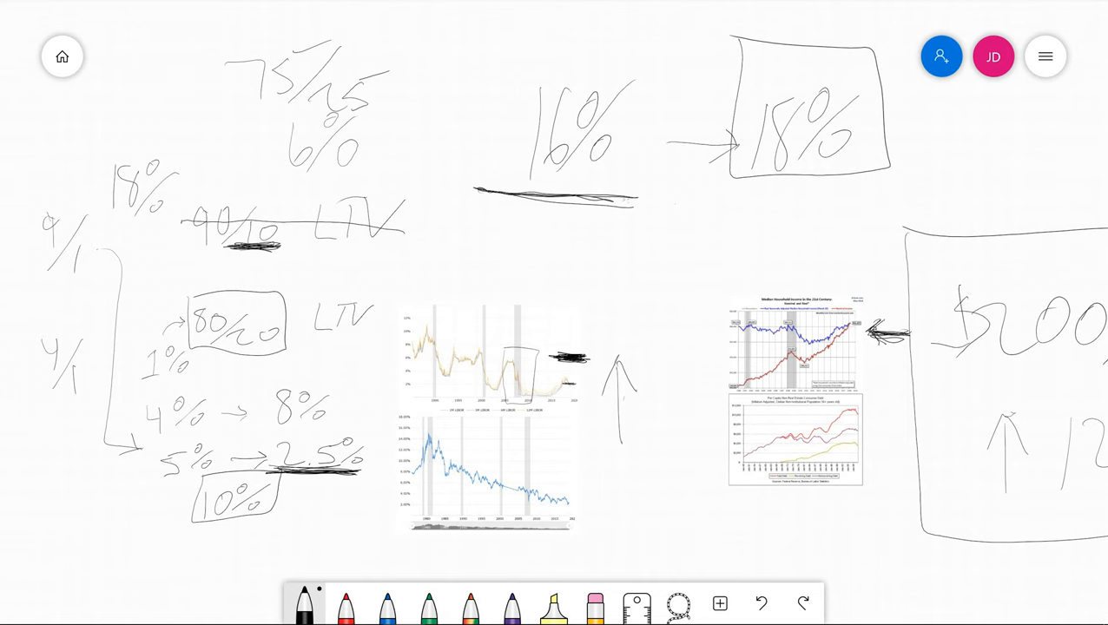
{"action": "left_click_drag", "start_coordinate": [555, 217], "coordinate": [554, 261]}
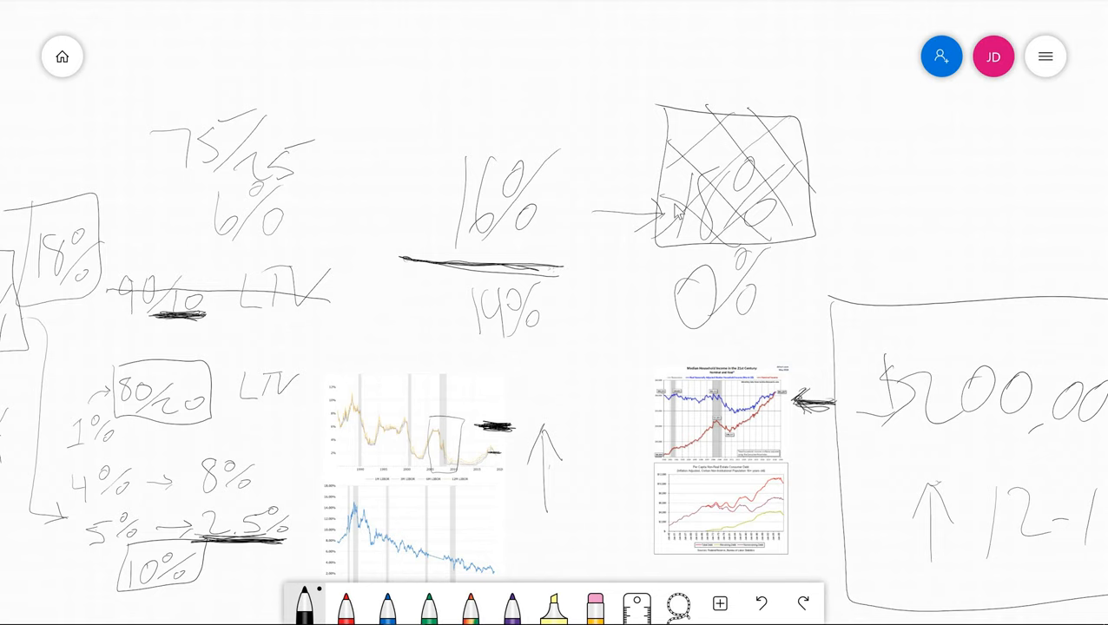
Step: Box 16%, 9/1, 18%, 90/10 LTV and 75/25, then pan to the Section 8 notes
{"action": "left_click_drag", "start_coordinate": [400, 130], "coordinate": [578, 270]}
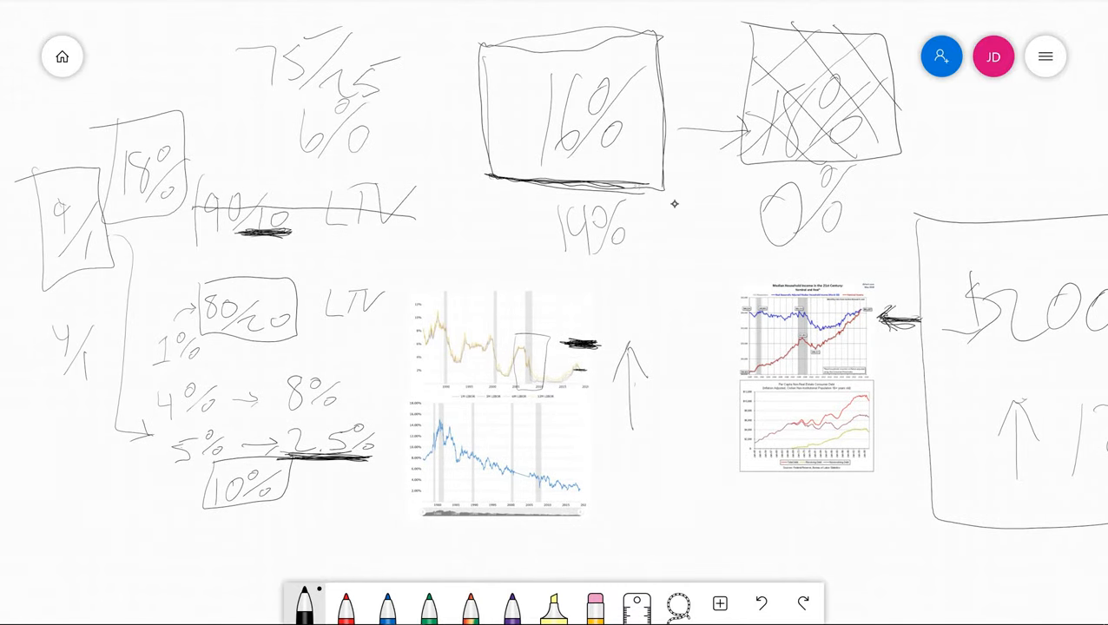
{"action": "left_click_drag", "start_coordinate": [195, 179], "coordinate": [438, 252]}
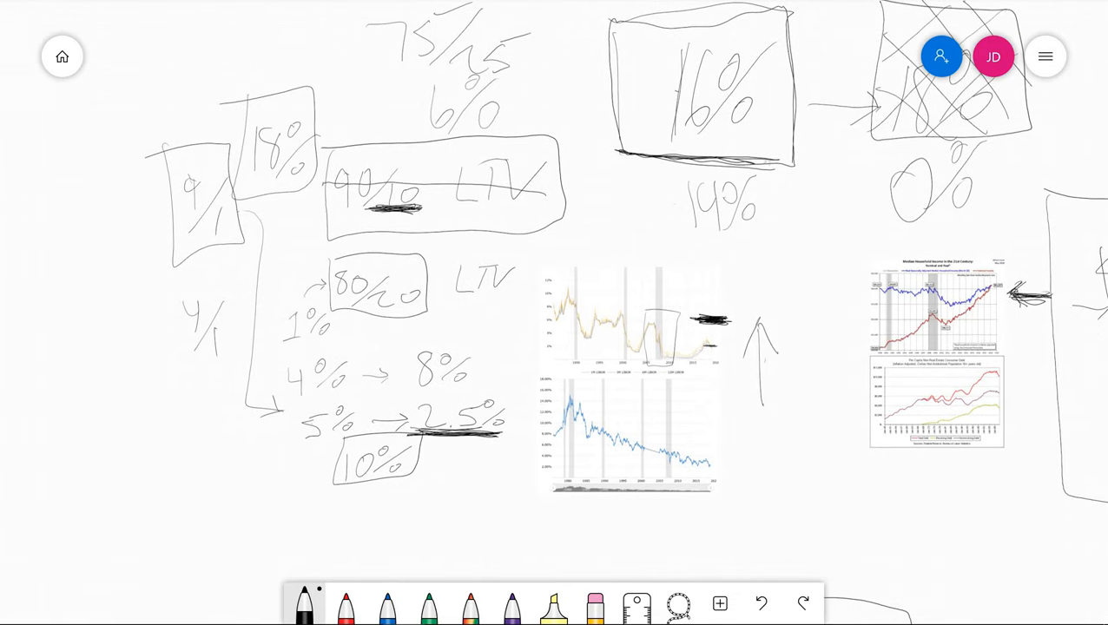
{"action": "left_click", "coordinate": [699, 87]}
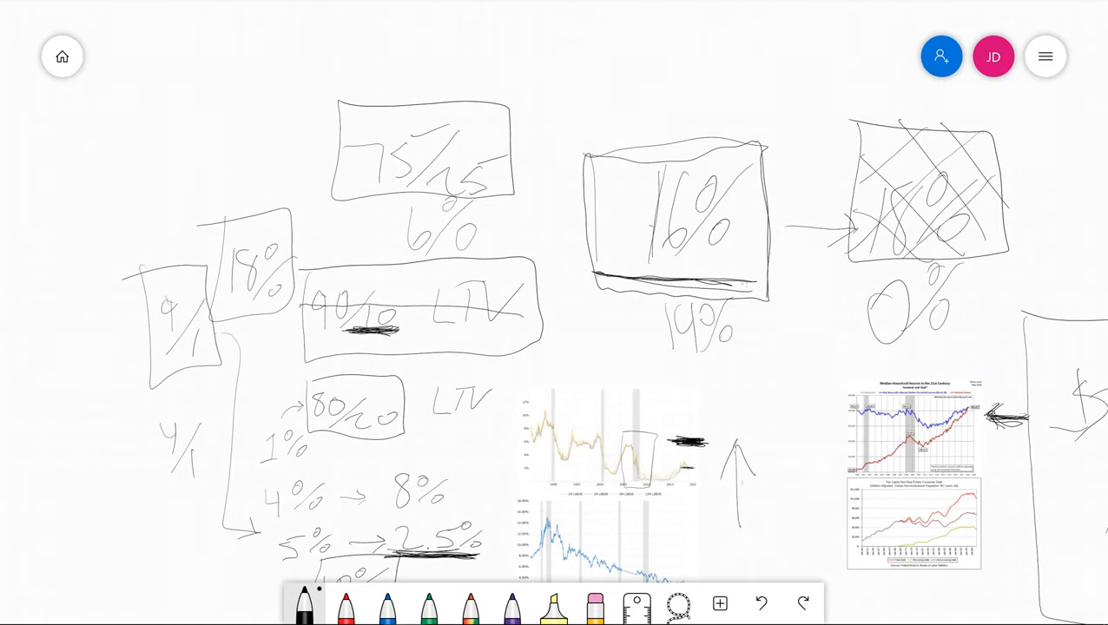
{"action": "left_click_drag", "start_coordinate": [513, 170], "coordinate": [586, 200]}
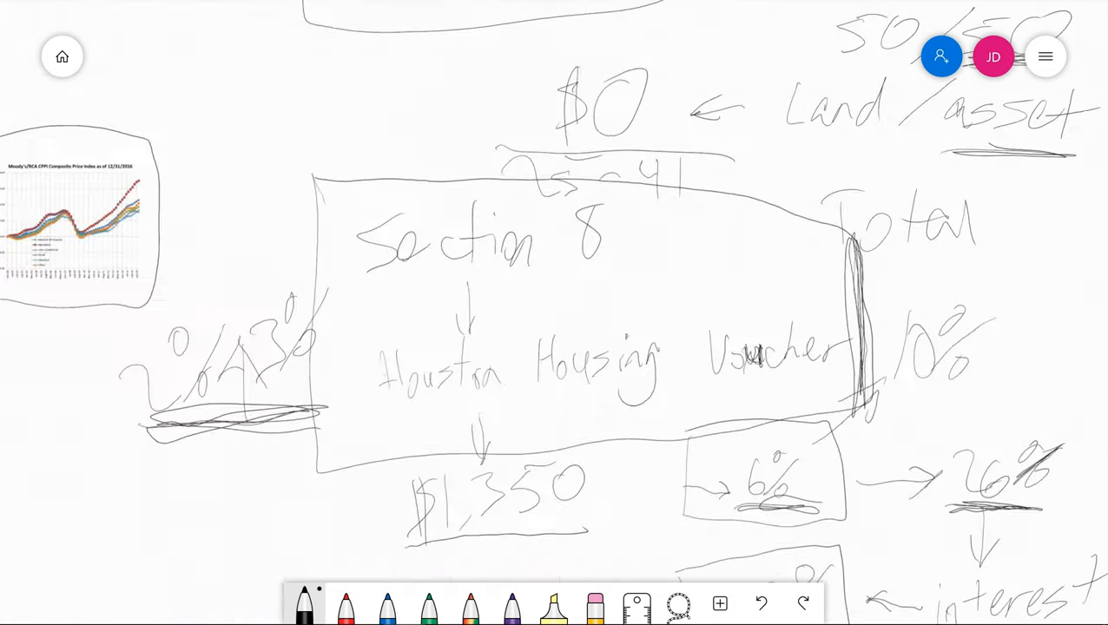
Step: Pan back to the boxed 75/25 and 16% figures to write the $1500–$1700 range
{"action": "scroll", "scroll_direction": "down", "scroll_amount": 3}
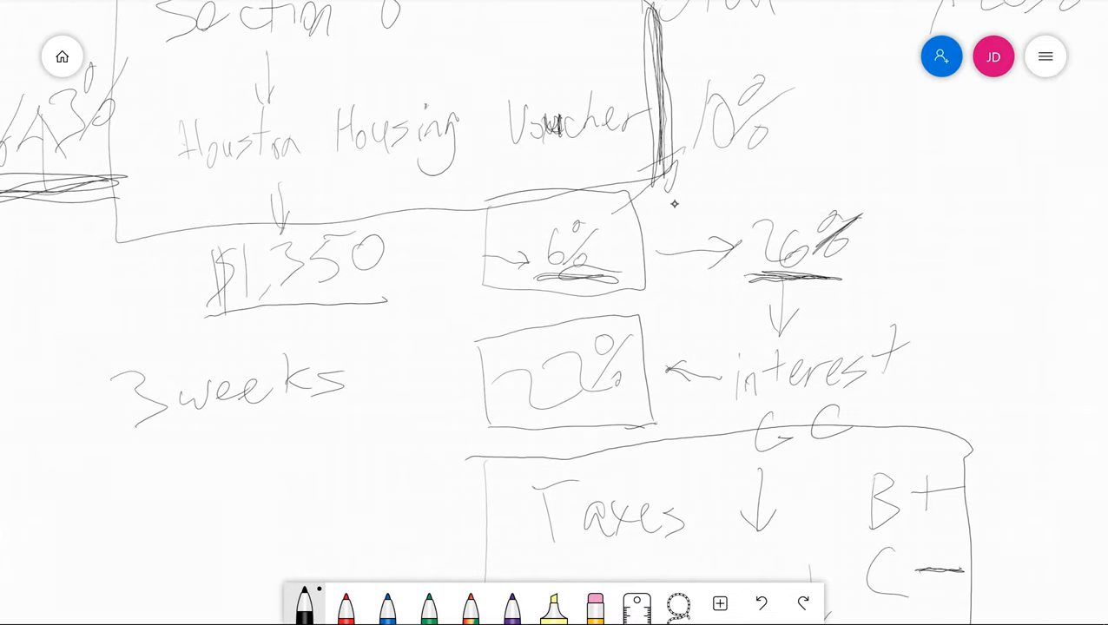
{"action": "left_click_drag", "start_coordinate": [200, 226], "coordinate": [399, 313]}
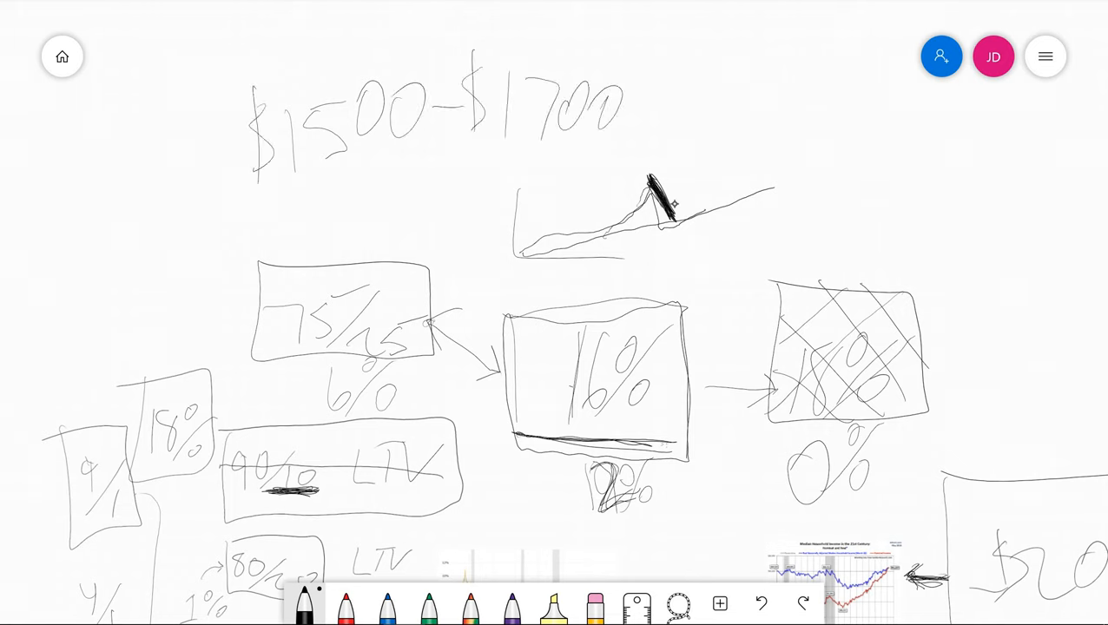
Step: Add commas to make $1,500–$1,700, then write and box $2,700 beside it
{"action": "left_click", "coordinate": [513, 139]}
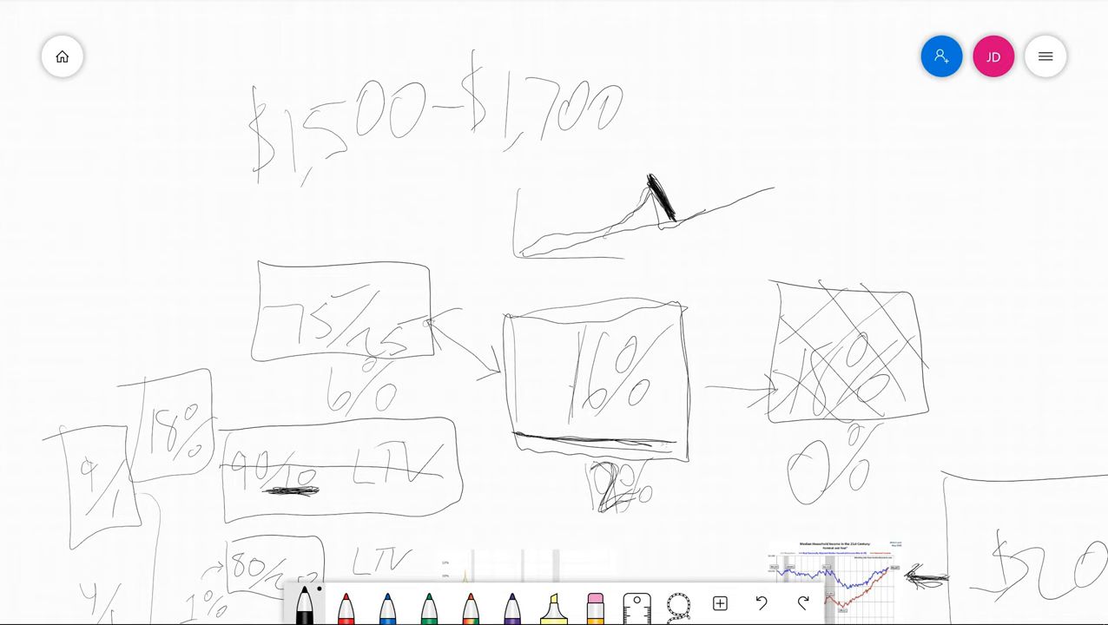
{"action": "left_click_drag", "start_coordinate": [755, 70], "coordinate": [834, 113]}
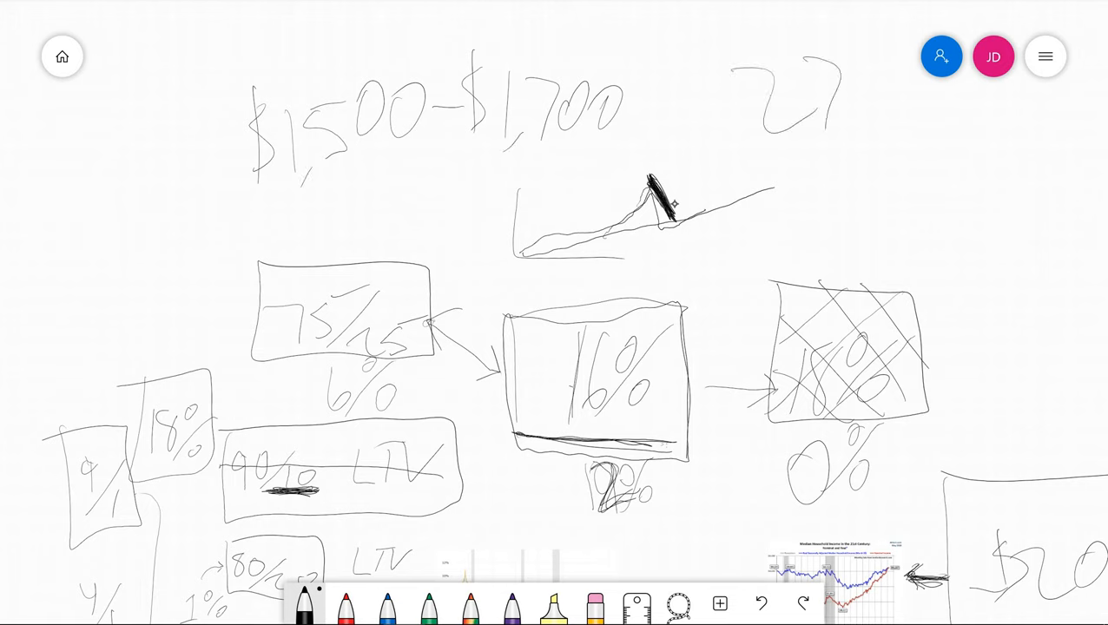
{"action": "left_click_drag", "start_coordinate": [747, 79], "coordinate": [912, 121]}
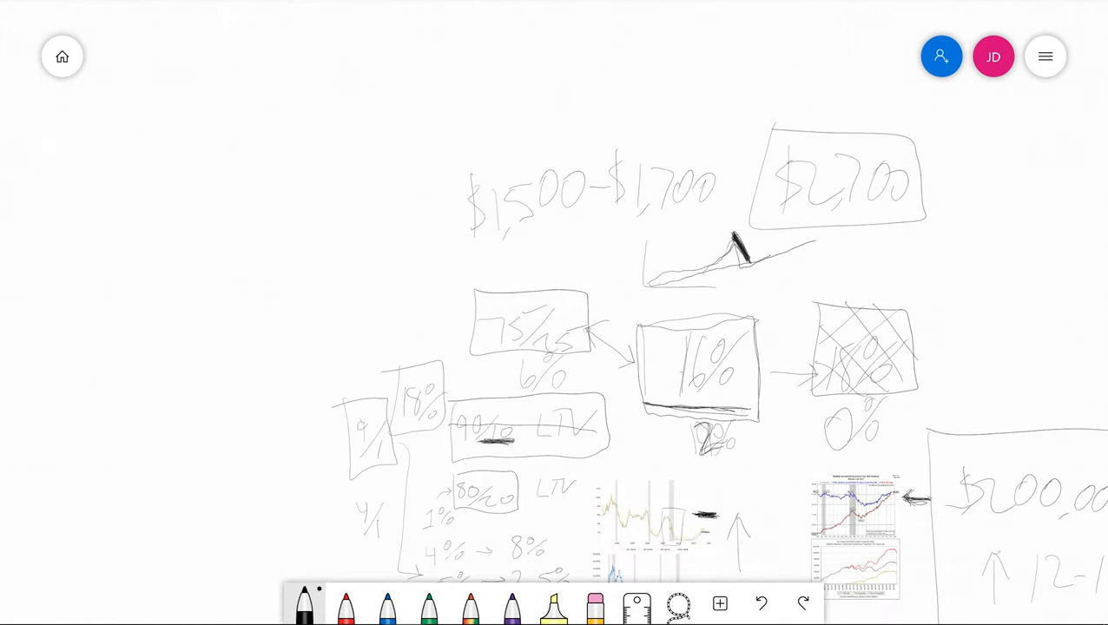
{"action": "scroll", "scroll_direction": "down", "scroll_amount": 3}
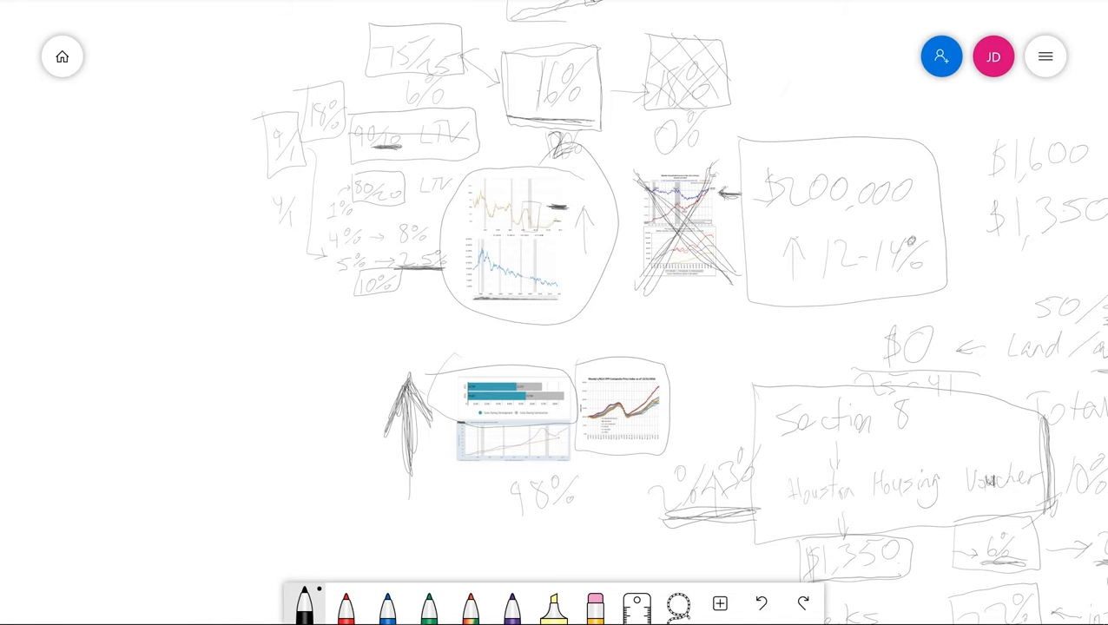
{"action": "scroll", "scroll_direction": "down", "scroll_amount": 3}
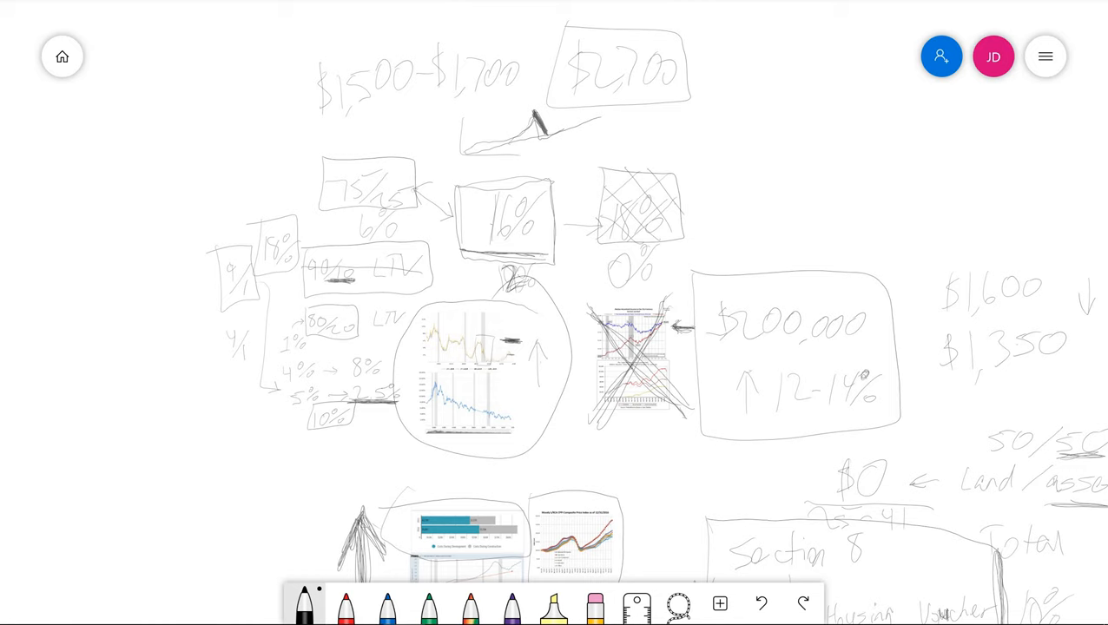
{"action": "mouse_move", "coordinate": [224, 74]}
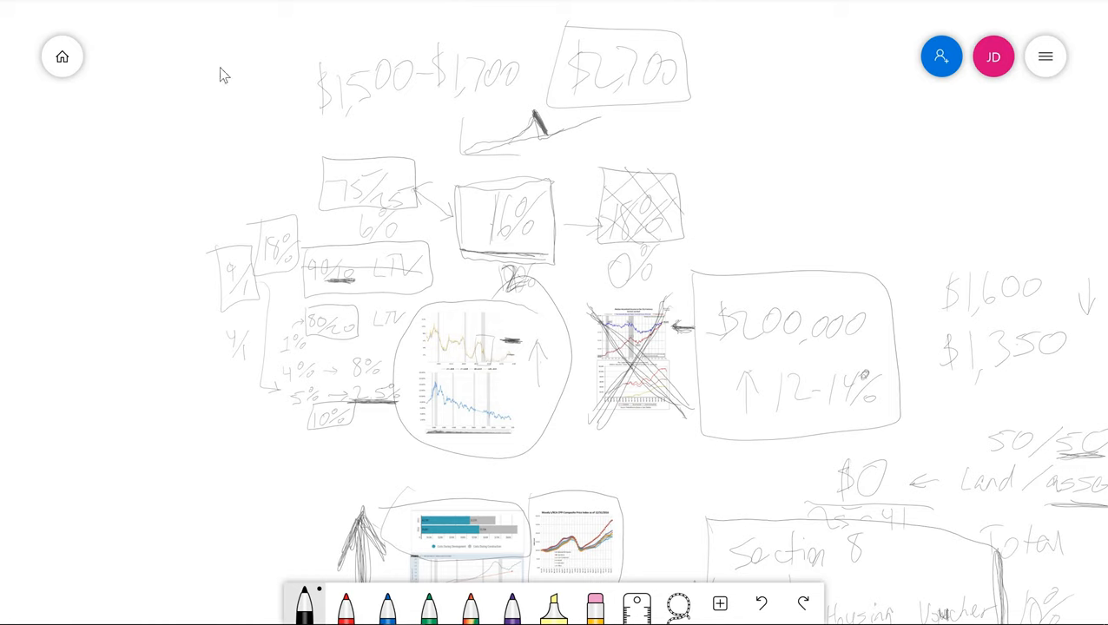